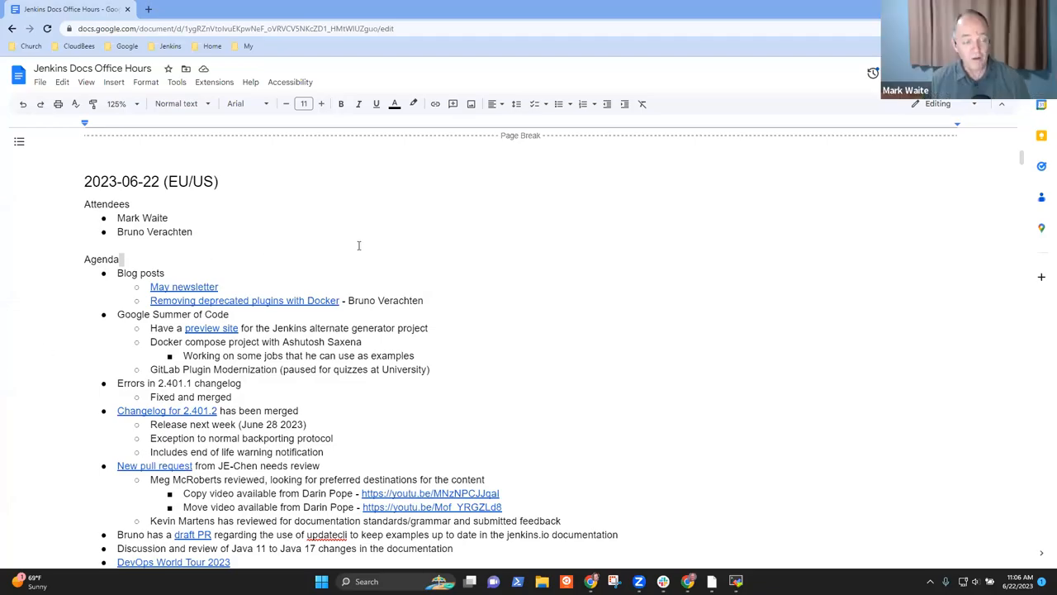
{"action": "mouse_move", "coordinate": [288, 222]}
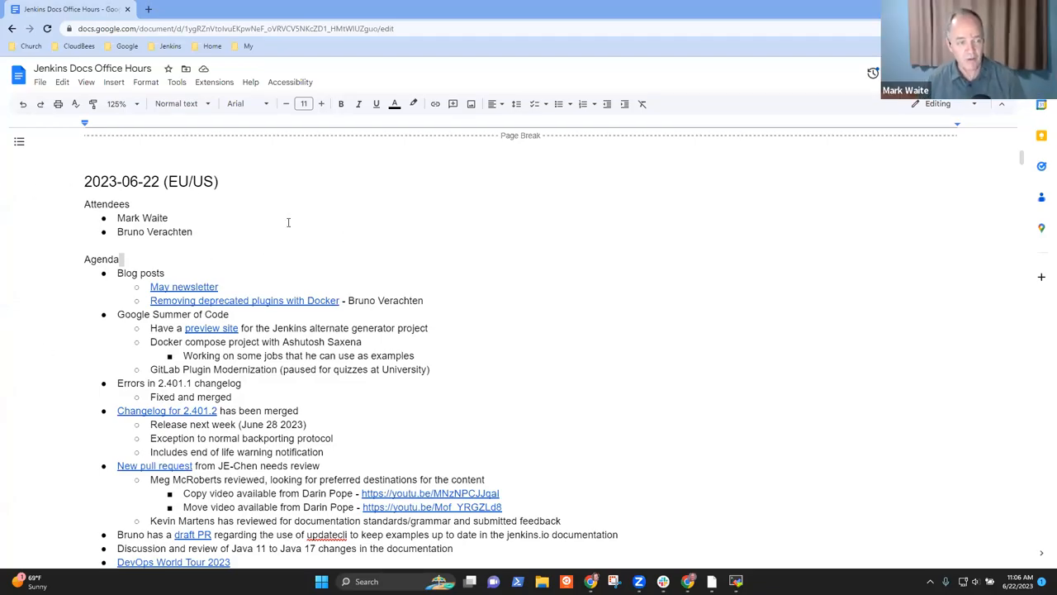
{"action": "mouse_move", "coordinate": [301, 222]}
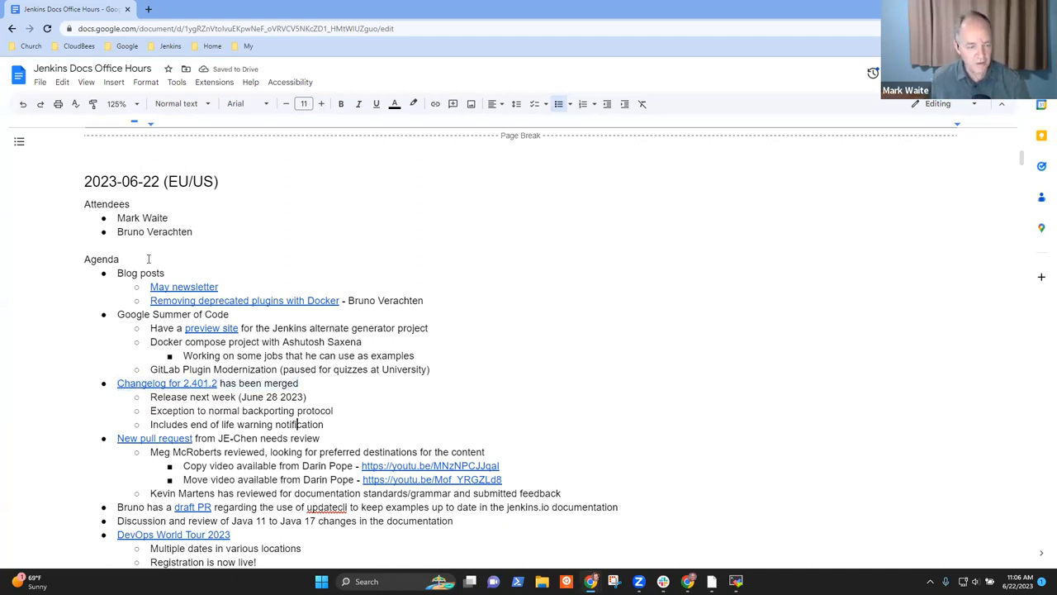
- Add a sub-point under the Java 11-to-17 review item noting Kevin's availability and the one-week delay
{"action": "triple_click", "coordinate": [214, 438]}
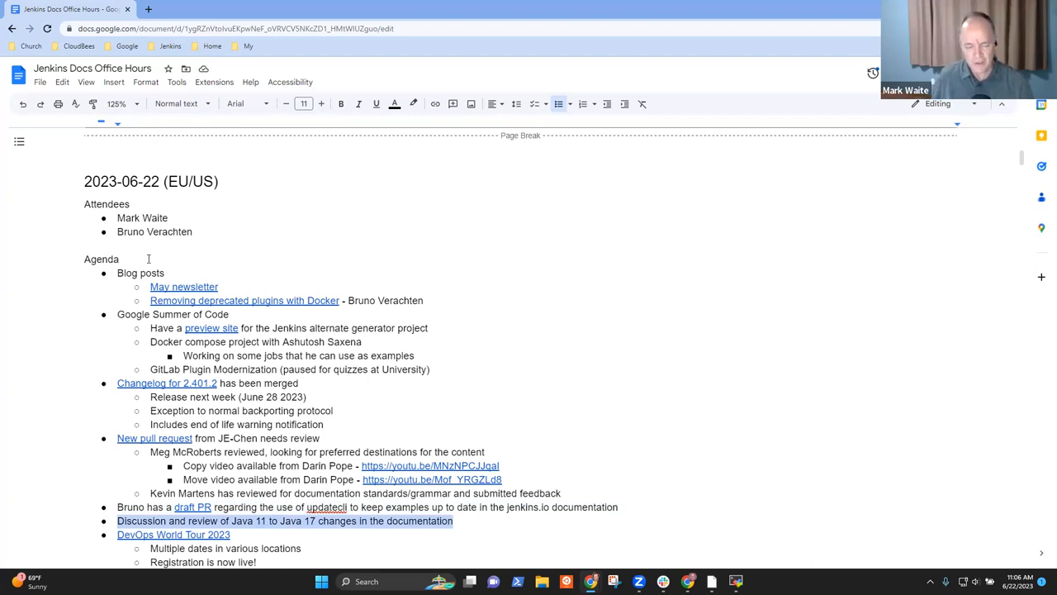
{"action": "key", "text": "enter"}
{"action": "type", "text": "Delay one week until"}
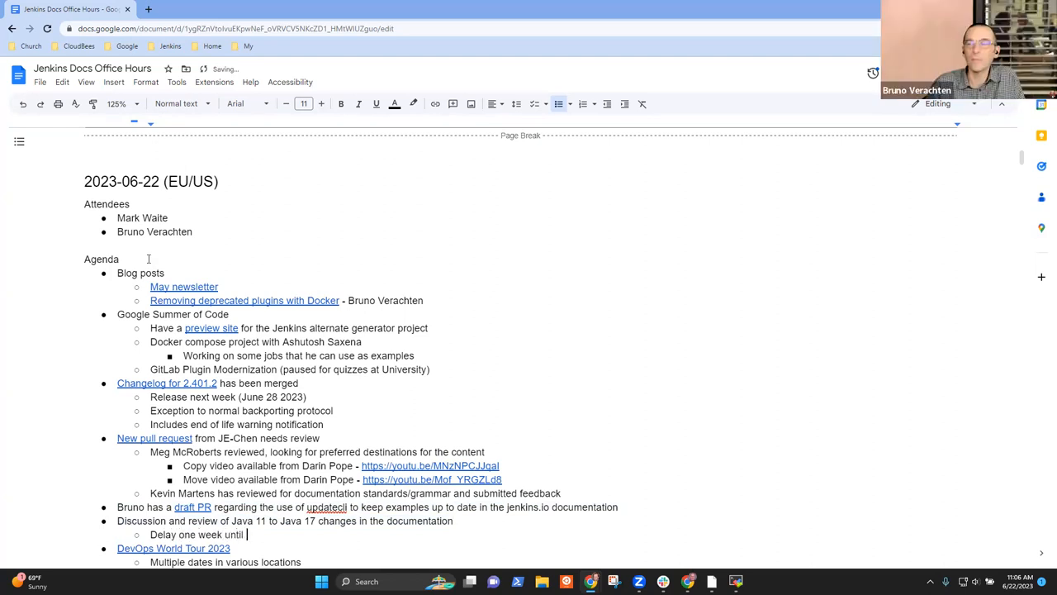
{"action": "type", "text": "Kevin is availab"}
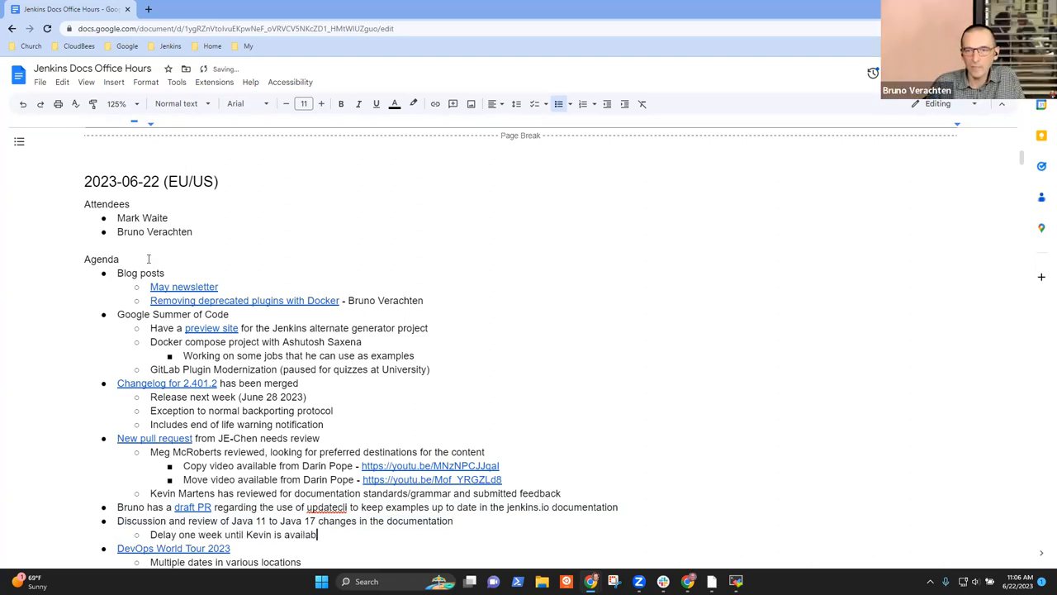
{"action": "type", "text": "e"}
{"action": "type", "text": "Releasing a plugin - live demonstration"}
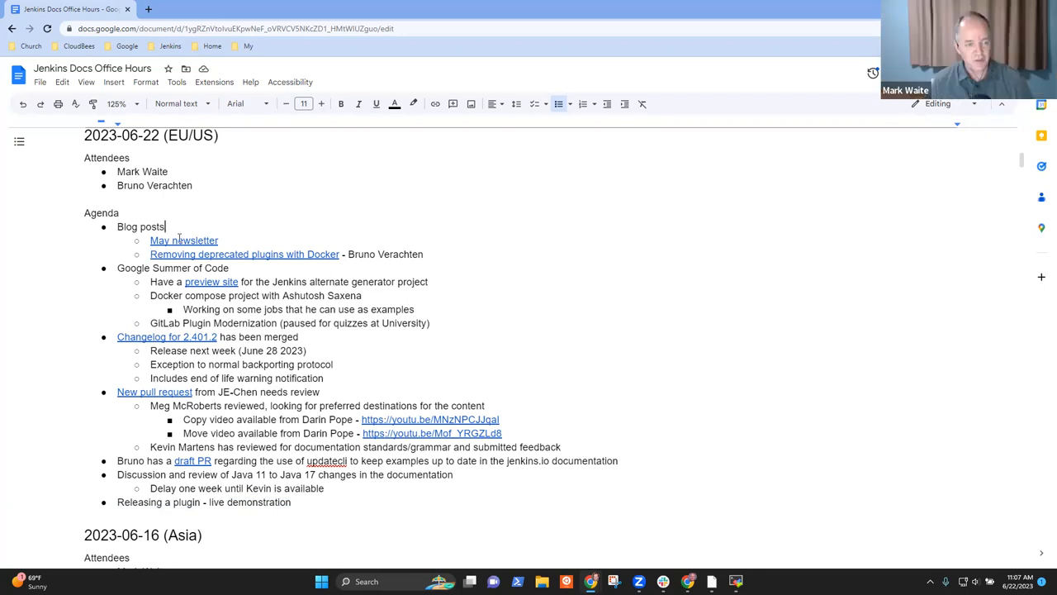
{"action": "left_click", "coordinate": [183, 242]}
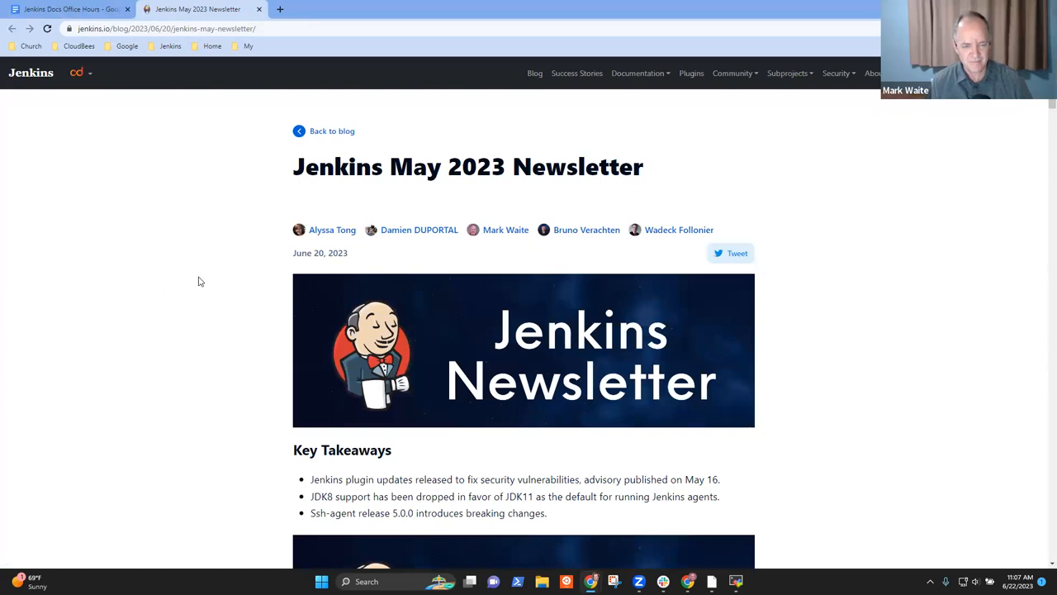
{"action": "scroll", "scroll_direction": "down", "scroll_amount": 3}
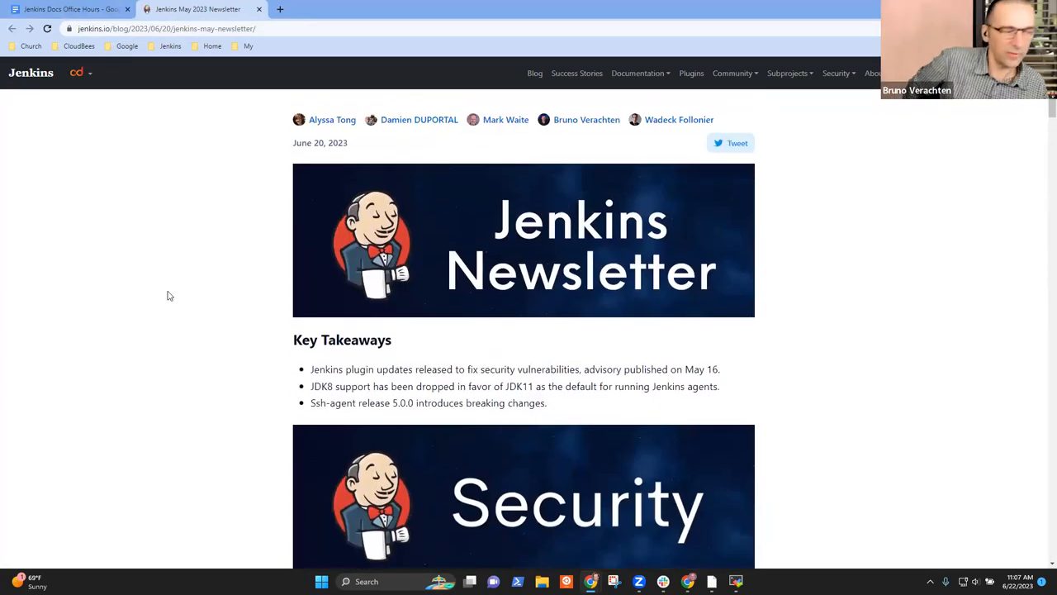
{"action": "scroll", "scroll_direction": "down", "scroll_amount": 3}
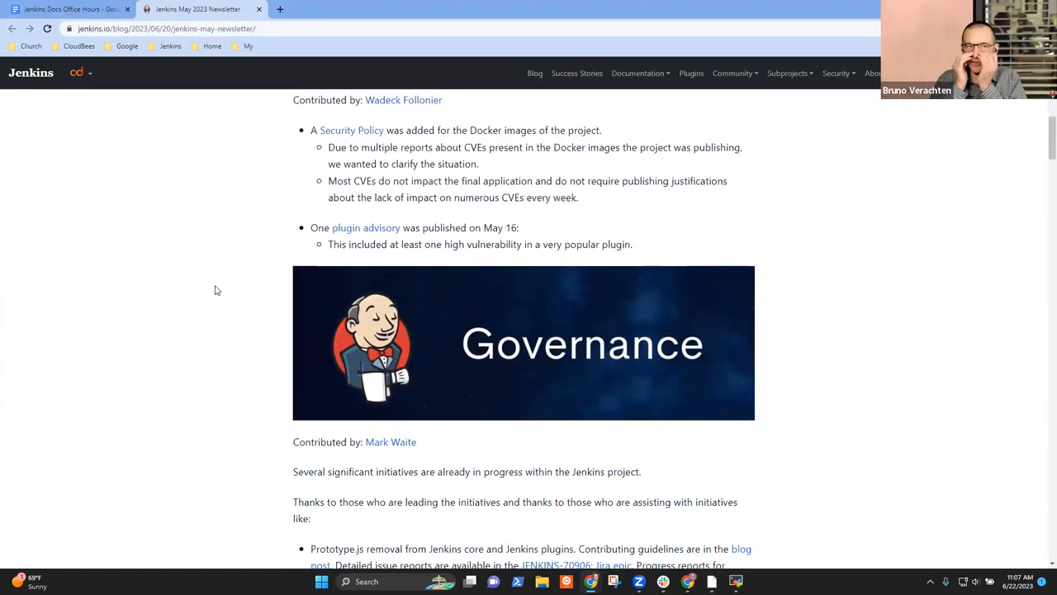
{"action": "scroll", "scroll_direction": "down", "scroll_amount": 3}
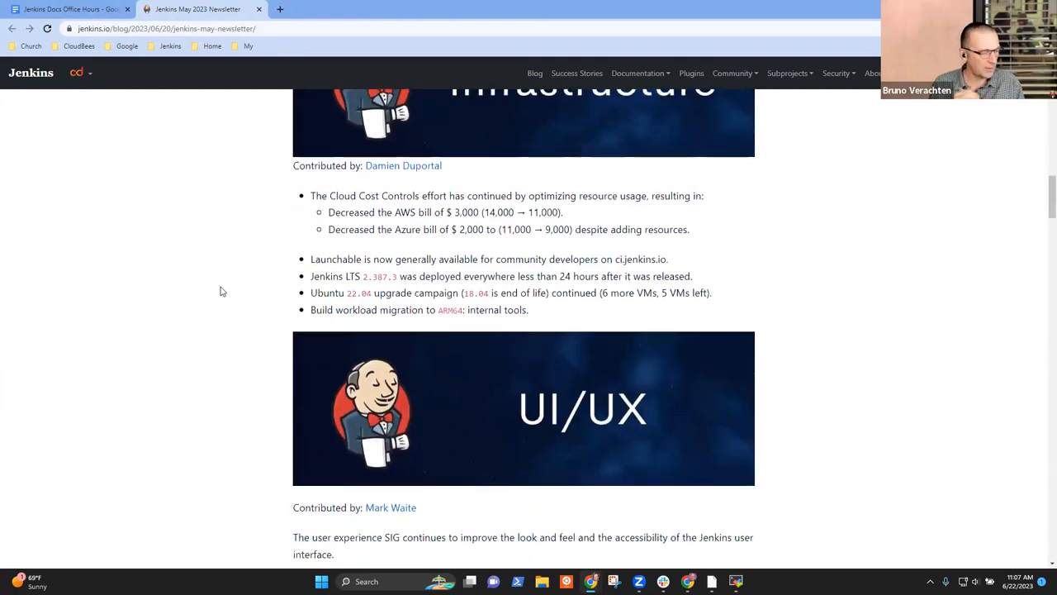
{"action": "scroll", "scroll_direction": "down", "scroll_amount": 3}
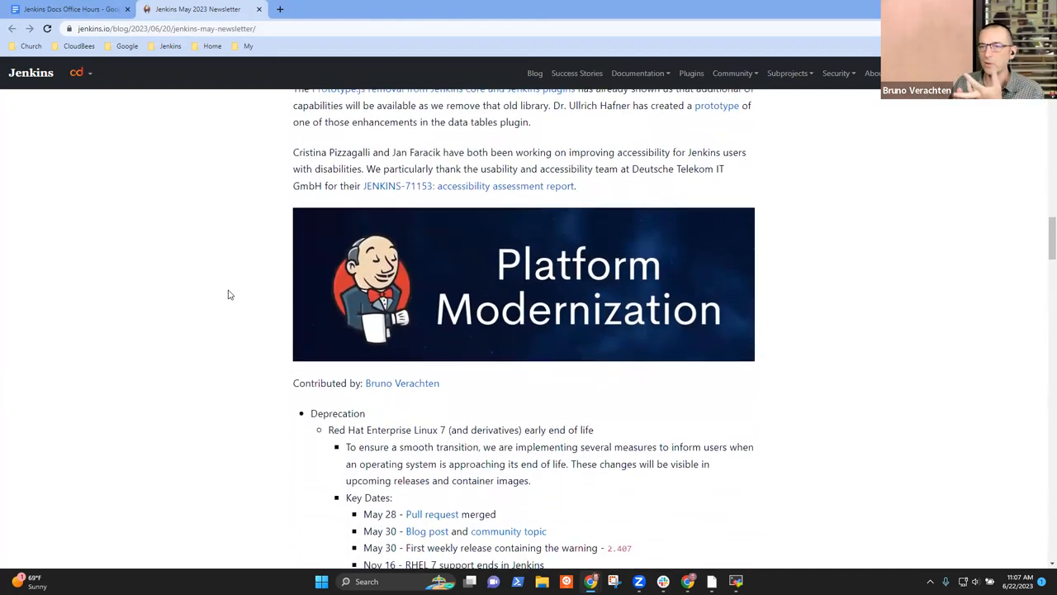
{"action": "scroll", "scroll_direction": "down", "scroll_amount": 3}
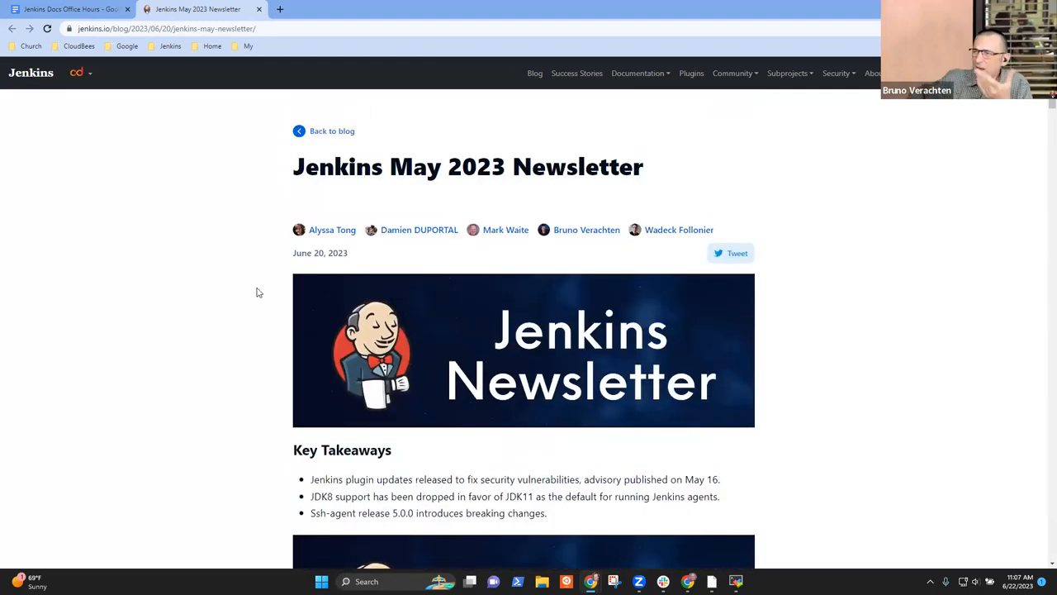
{"action": "scroll", "scroll_direction": "down", "scroll_amount": 3}
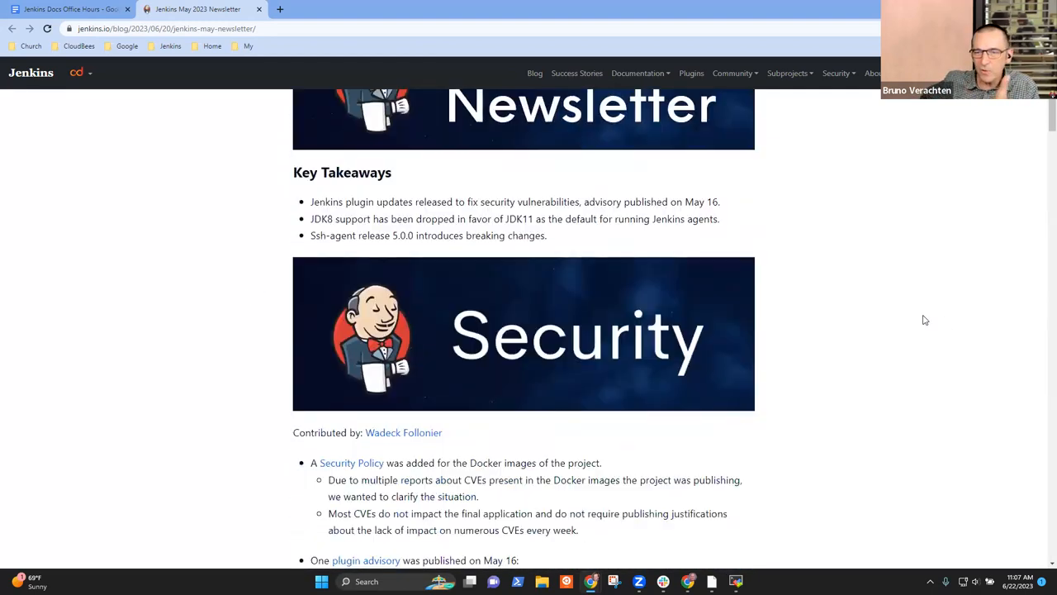
{"action": "scroll", "scroll_direction": "down", "scroll_amount": 3}
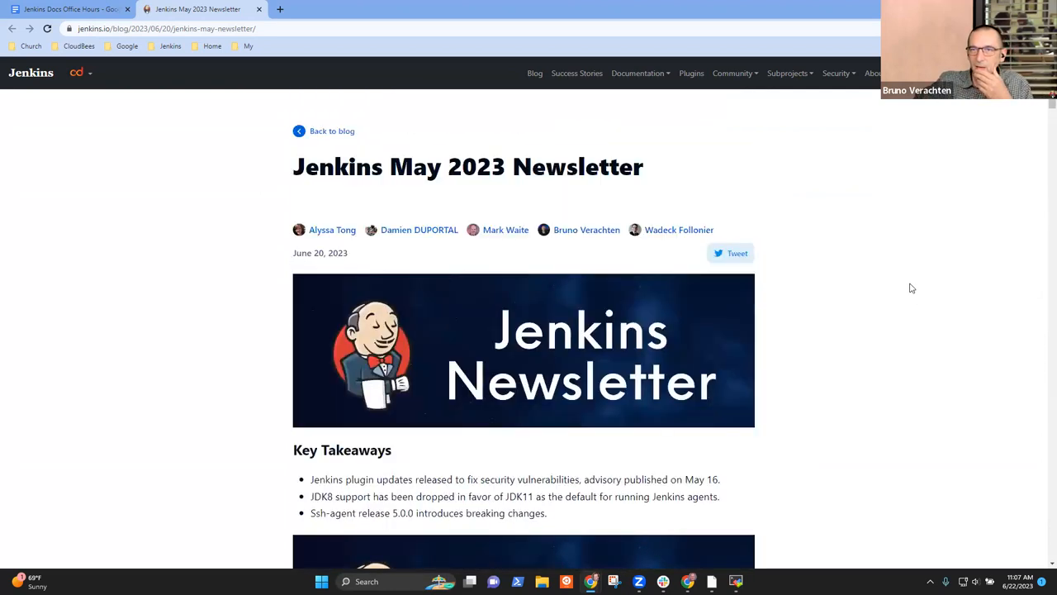
{"action": "scroll", "scroll_direction": "down", "scroll_amount": 3}
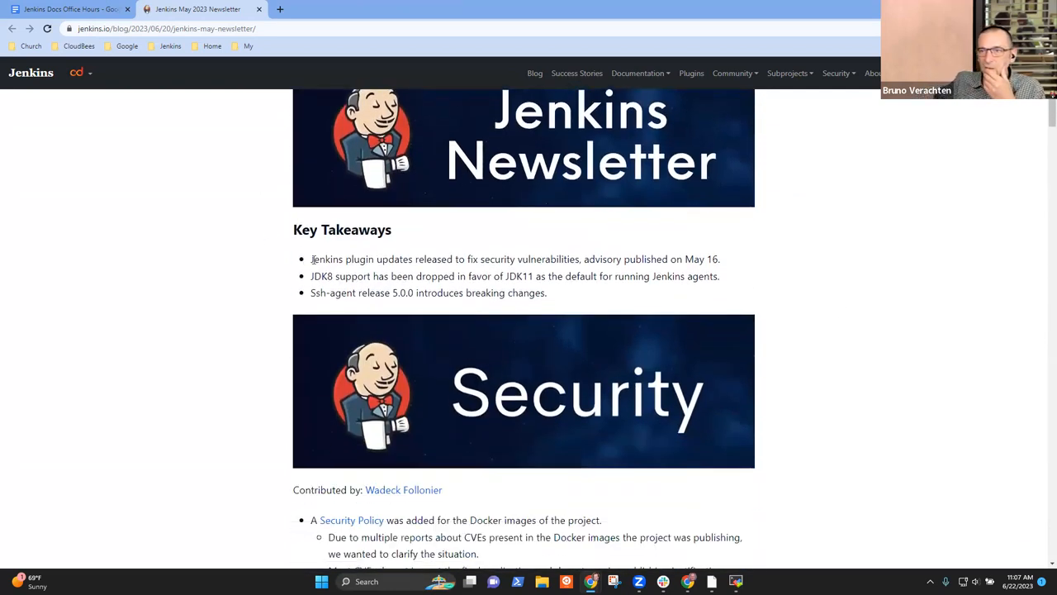
{"action": "left_click_drag", "start_coordinate": [310, 258], "coordinate": [720, 257]}
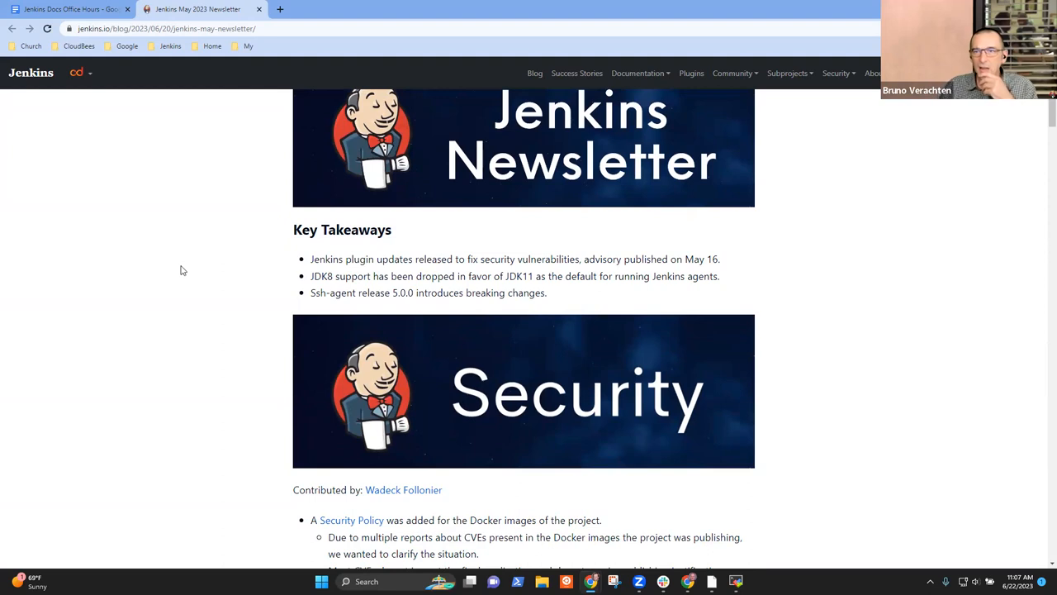
{"action": "mouse_move", "coordinate": [172, 398]}
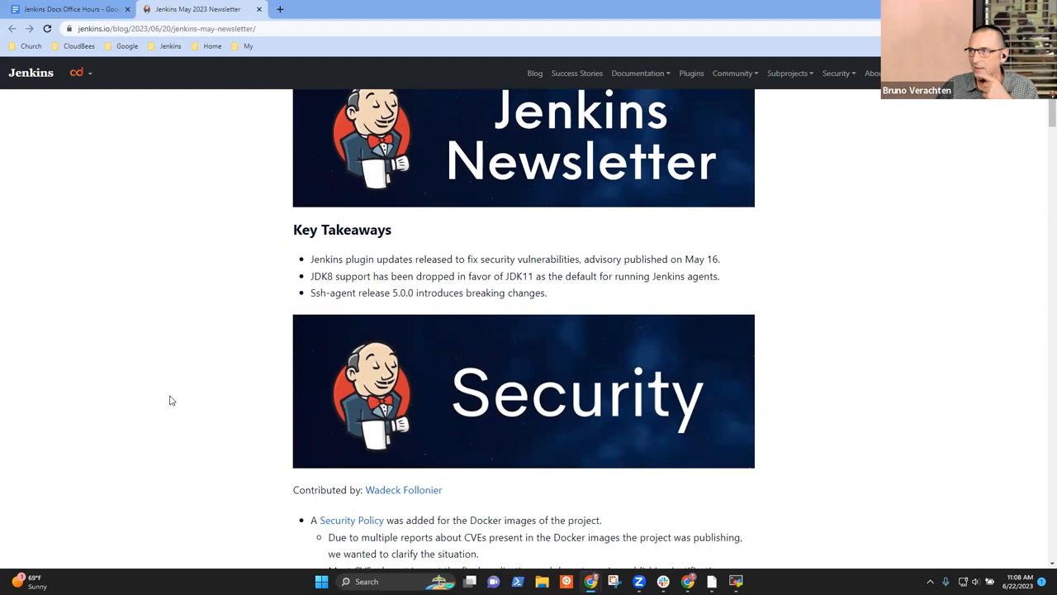
{"action": "mouse_move", "coordinate": [172, 395]}
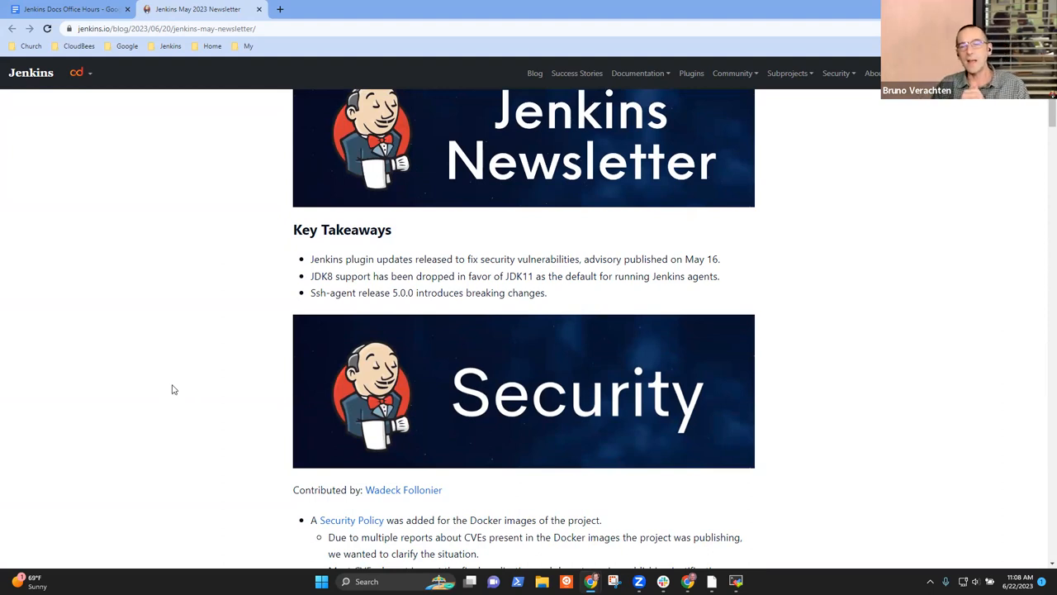
{"action": "mouse_move", "coordinate": [99, 374]}
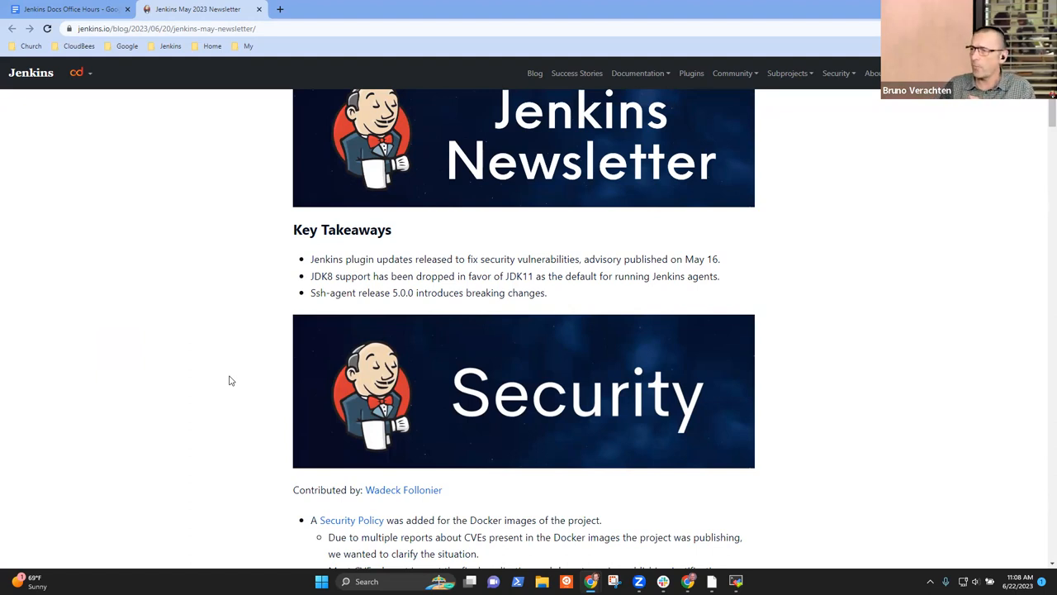
{"action": "mouse_move", "coordinate": [244, 383]}
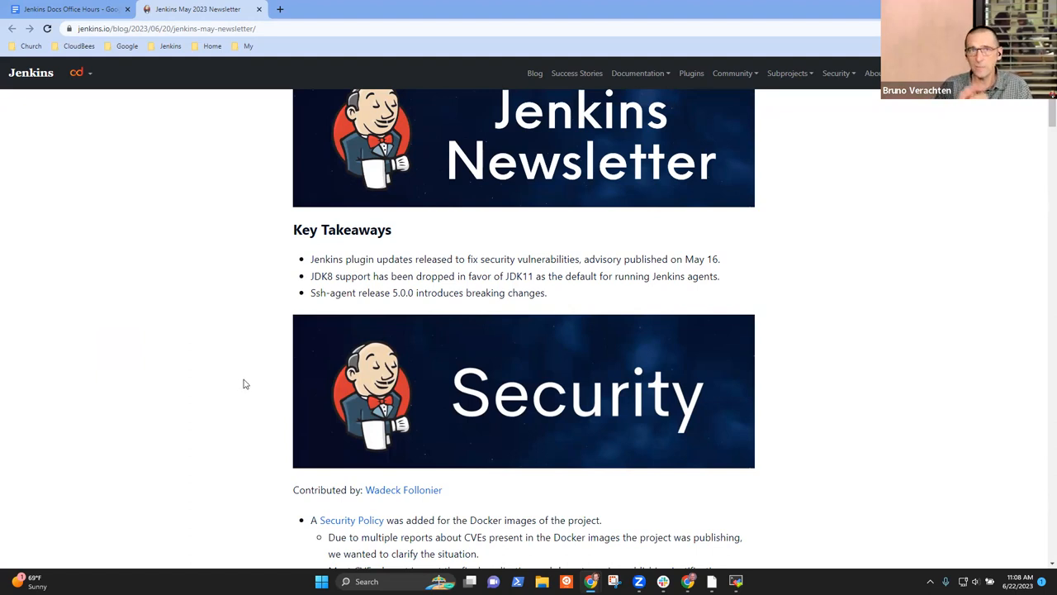
{"action": "mouse_move", "coordinate": [231, 388]}
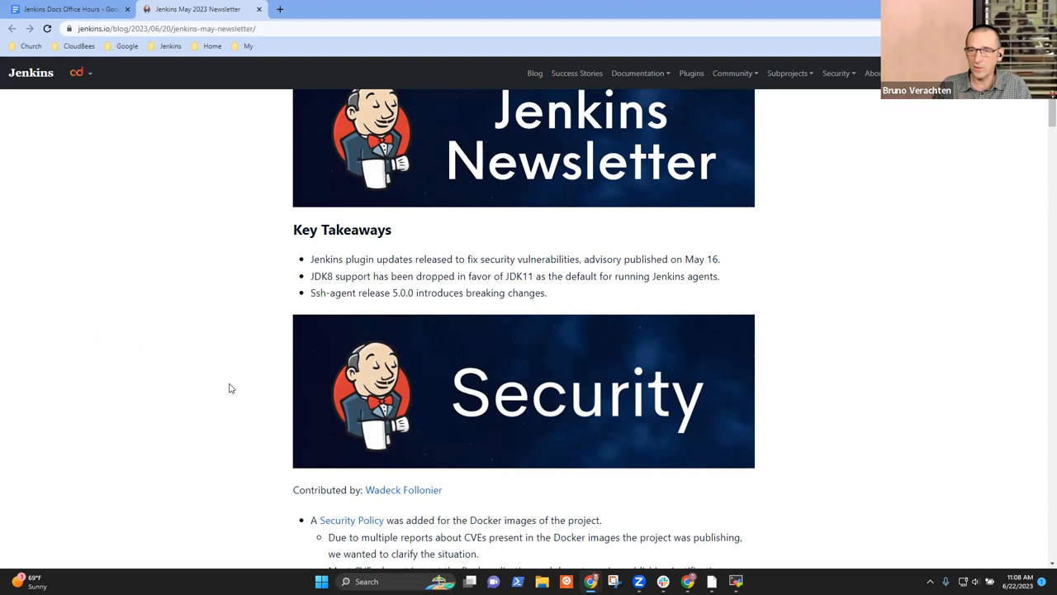
{"action": "mouse_move", "coordinate": [1040, 116]}
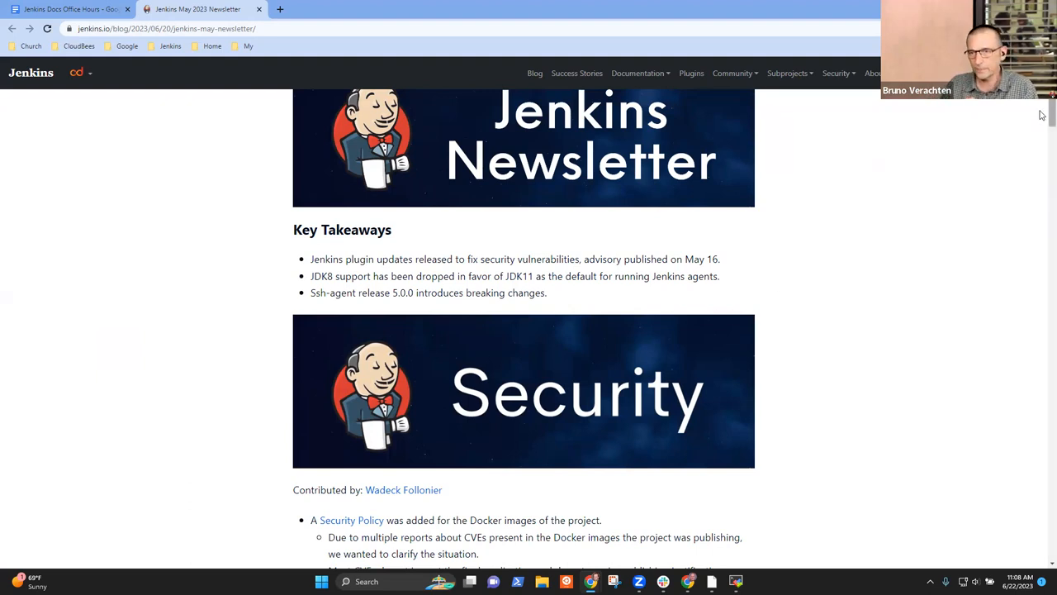
{"action": "scroll", "scroll_direction": "down", "scroll_amount": 3}
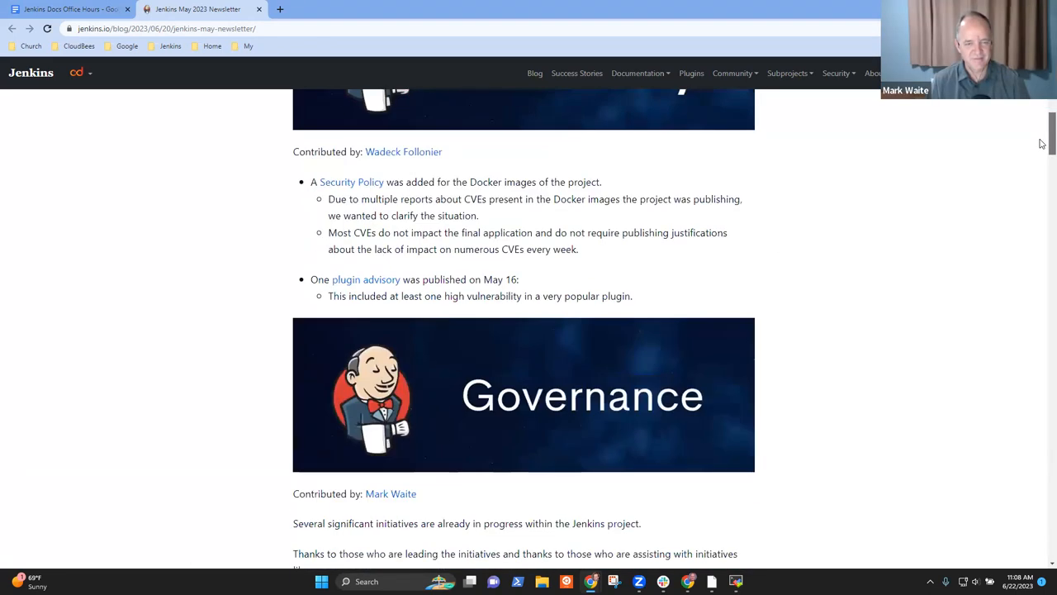
{"action": "scroll", "scroll_direction": "down", "scroll_amount": 3}
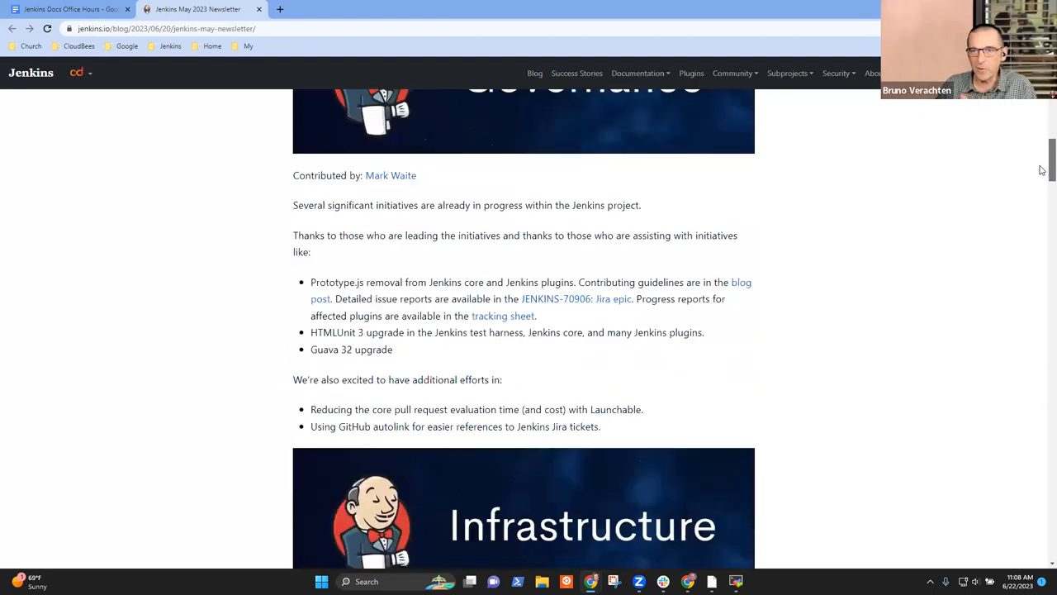
{"action": "scroll", "scroll_direction": "down", "scroll_amount": 3}
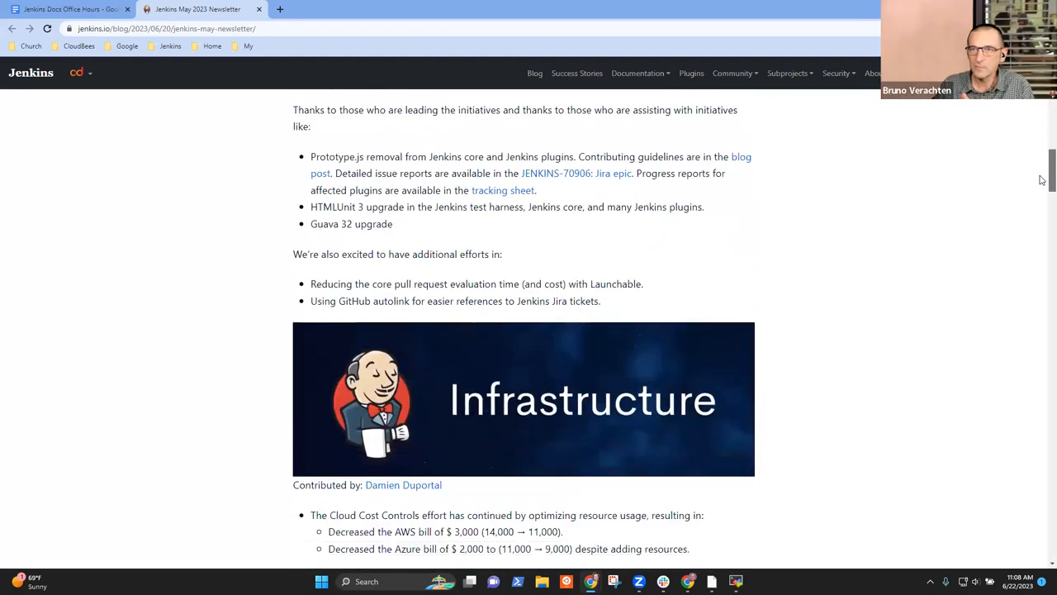
{"action": "scroll", "scroll_direction": "up", "scroll_amount": 3}
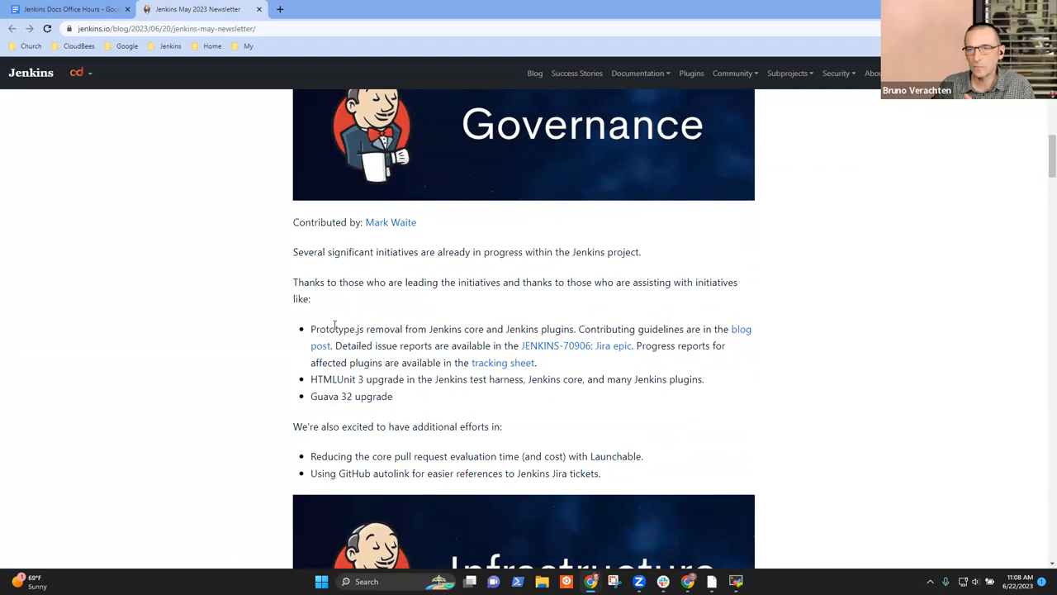
{"action": "double_click", "coordinate": [332, 378]}
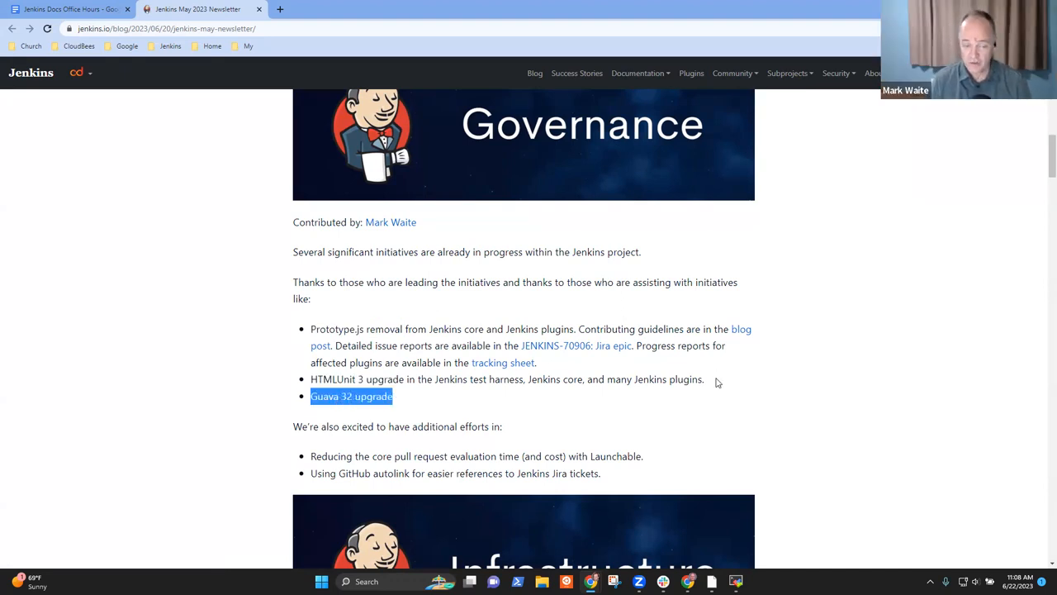
{"action": "scroll", "scroll_direction": "down", "scroll_amount": 3}
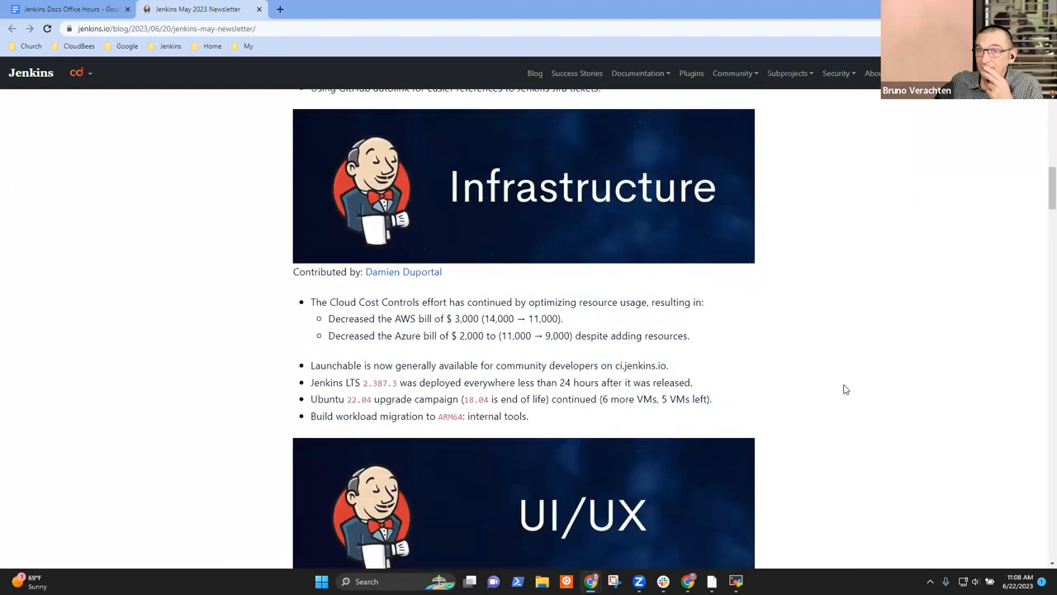
{"action": "scroll", "scroll_direction": "down", "scroll_amount": 3}
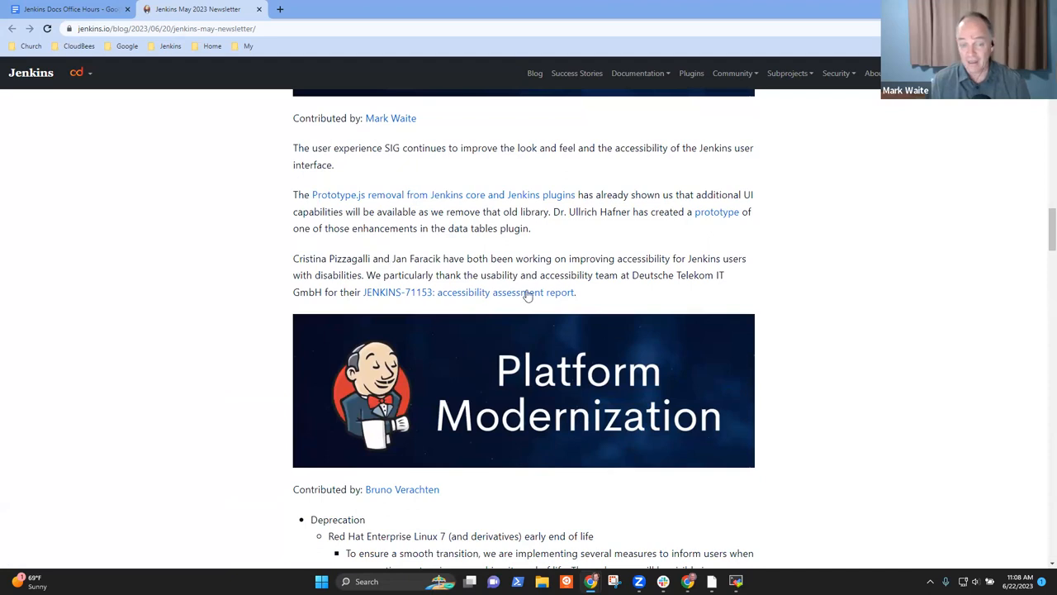
{"action": "scroll", "scroll_direction": "down", "scroll_amount": 3}
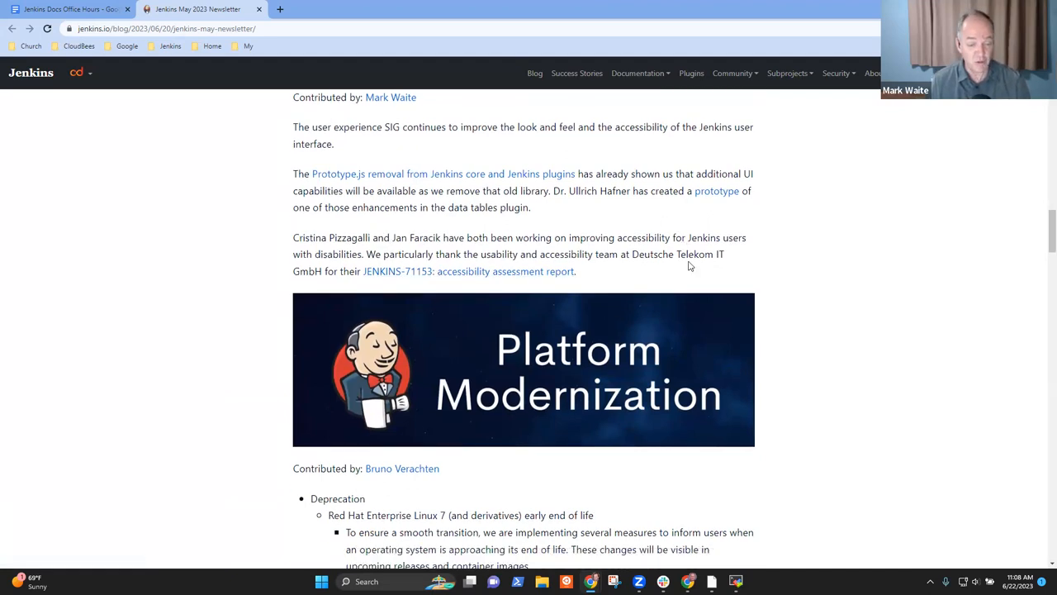
{"action": "scroll", "scroll_direction": "down", "scroll_amount": 3}
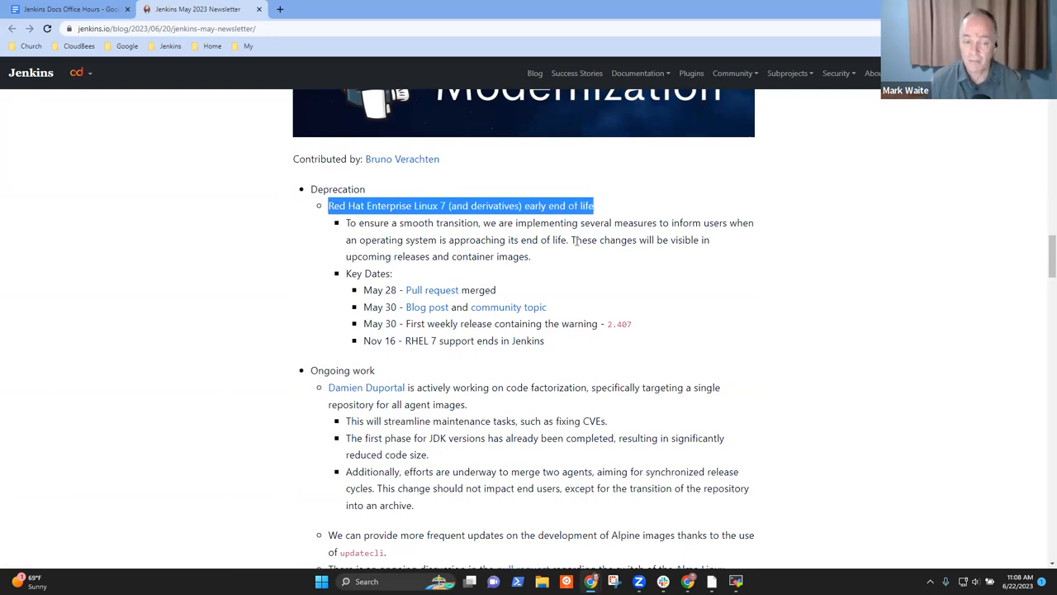
{"action": "mouse_move", "coordinate": [548, 261]}
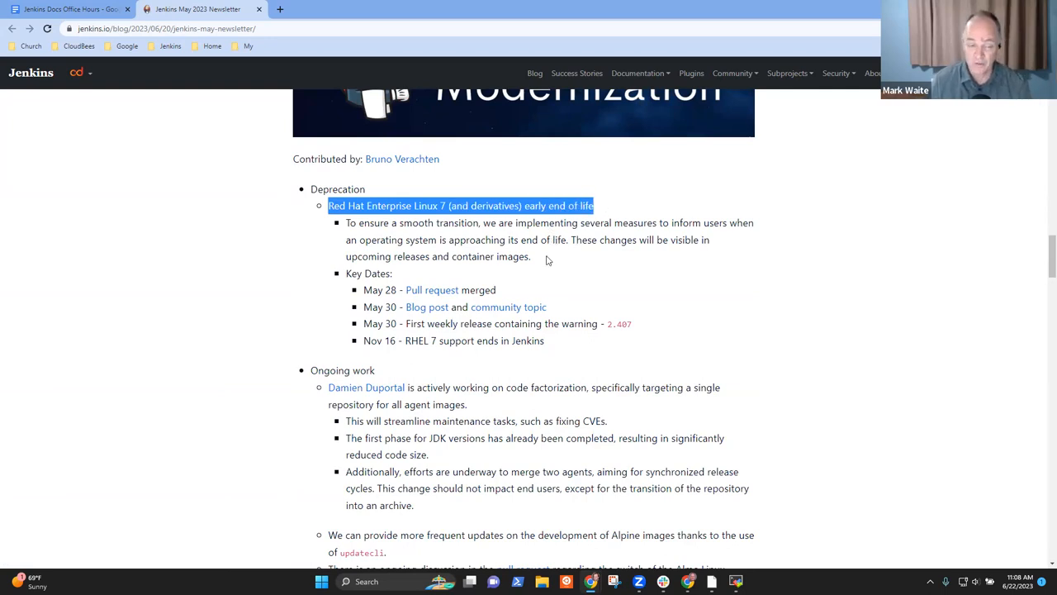
{"action": "scroll", "scroll_direction": "down", "scroll_amount": 3}
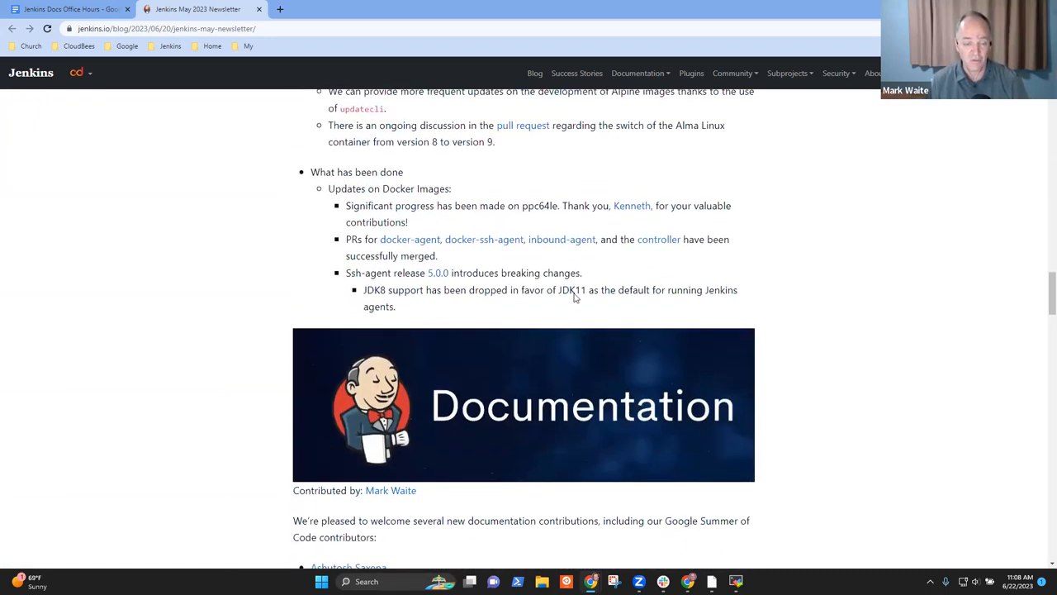
{"action": "scroll", "scroll_direction": "down", "scroll_amount": 3}
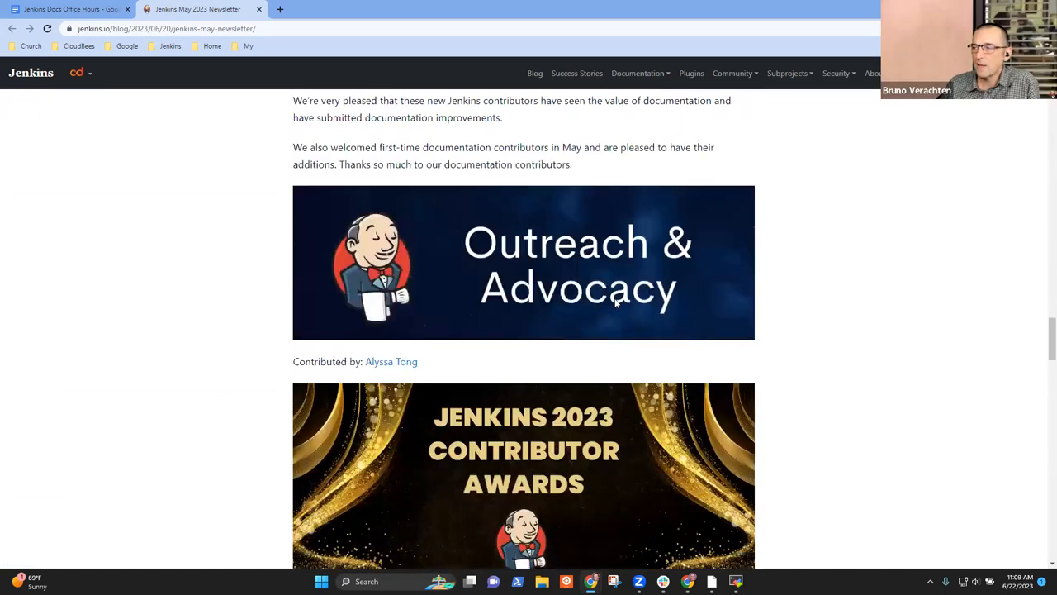
{"action": "scroll", "scroll_direction": "down", "scroll_amount": 3}
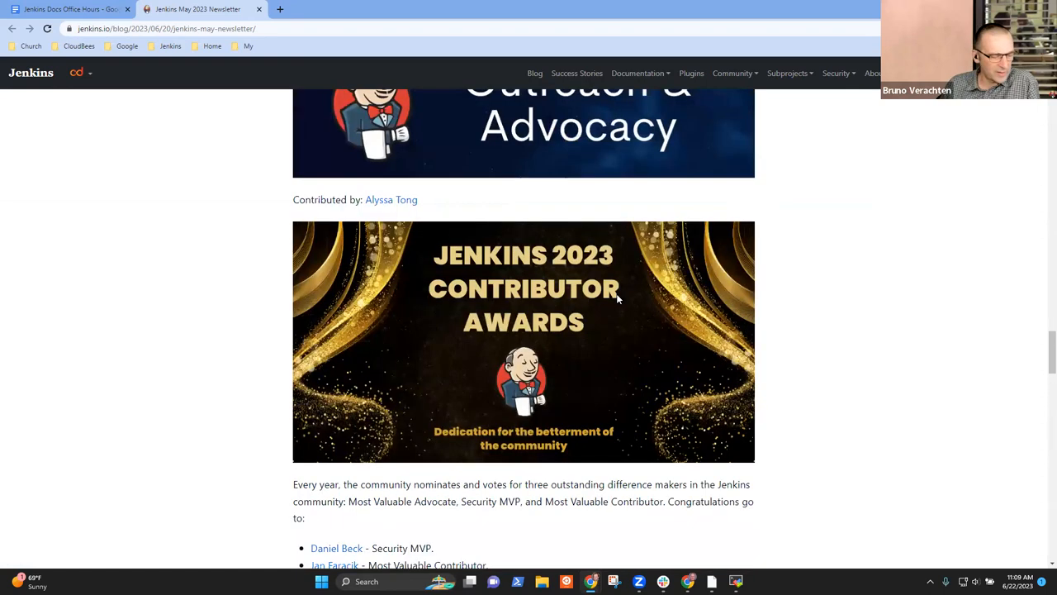
{"action": "scroll", "scroll_direction": "up", "scroll_amount": 3}
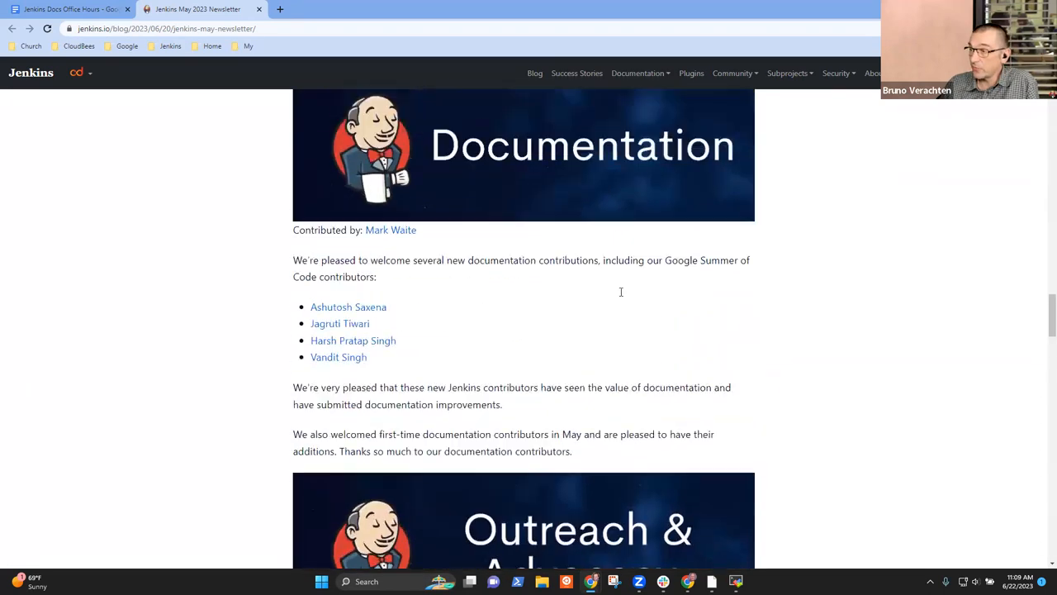
{"action": "scroll", "scroll_direction": "down", "scroll_amount": 3}
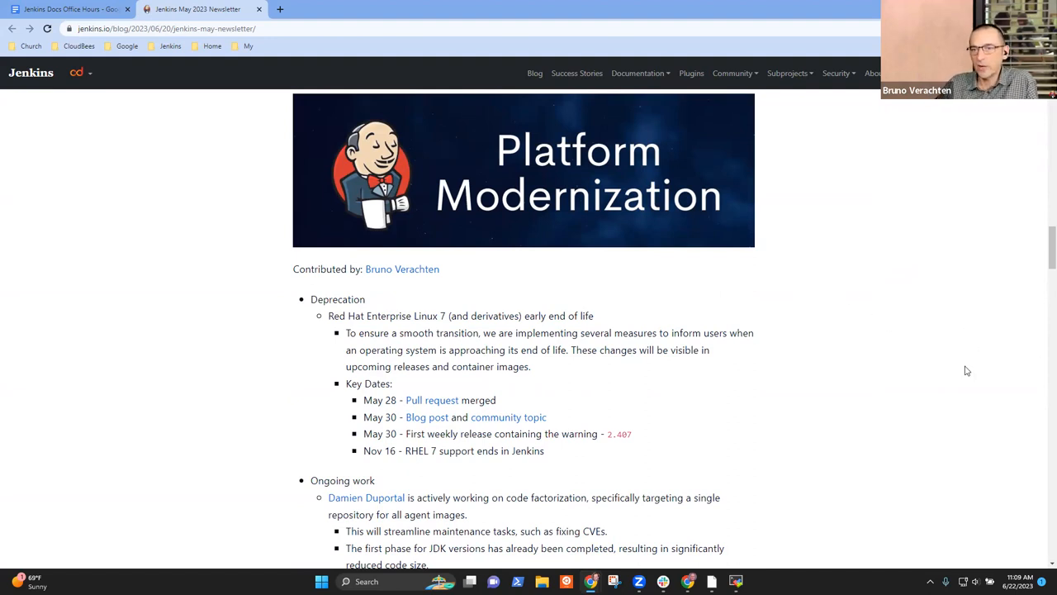
{"action": "scroll", "scroll_direction": "down", "scroll_amount": 3}
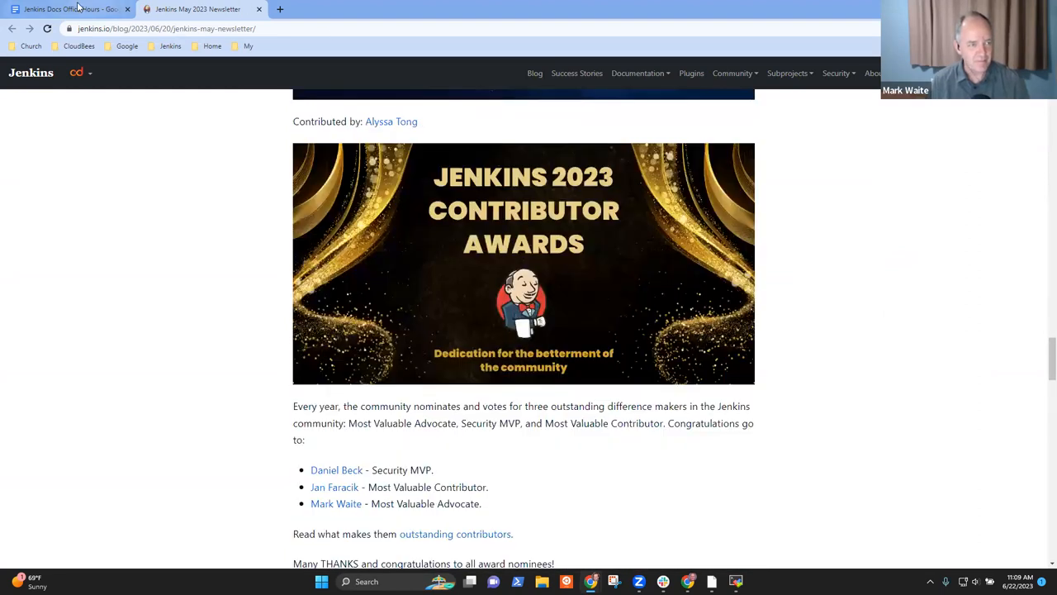
- From the office hours notes, open the 'Removing deprecated plugins with Docker' post and read its TL;DR steps
{"action": "left_click", "coordinate": [69, 10]}
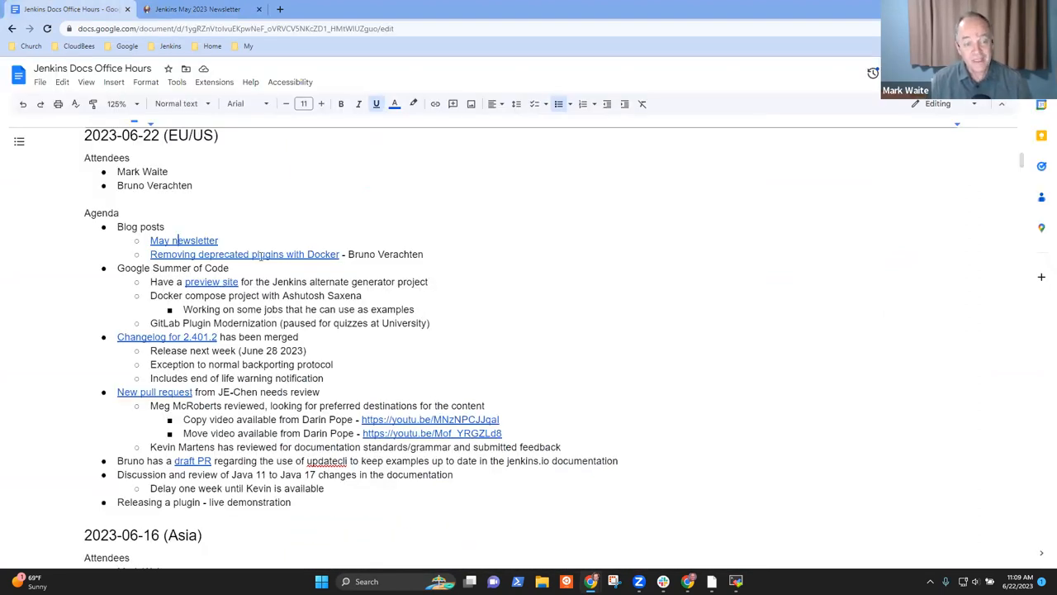
{"action": "left_click", "coordinate": [244, 254]}
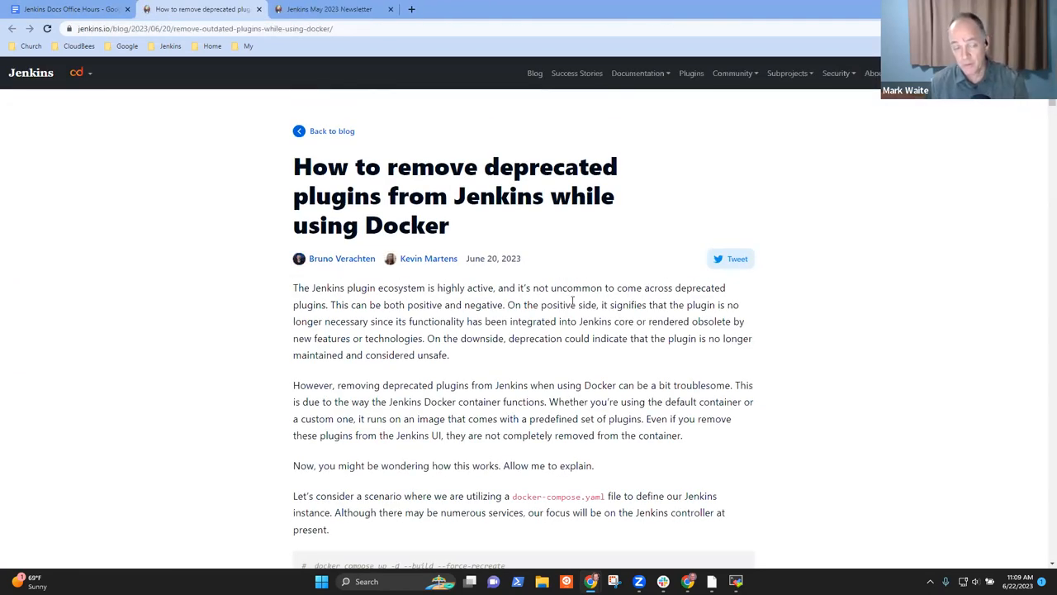
{"action": "mouse_move", "coordinate": [162, 299]}
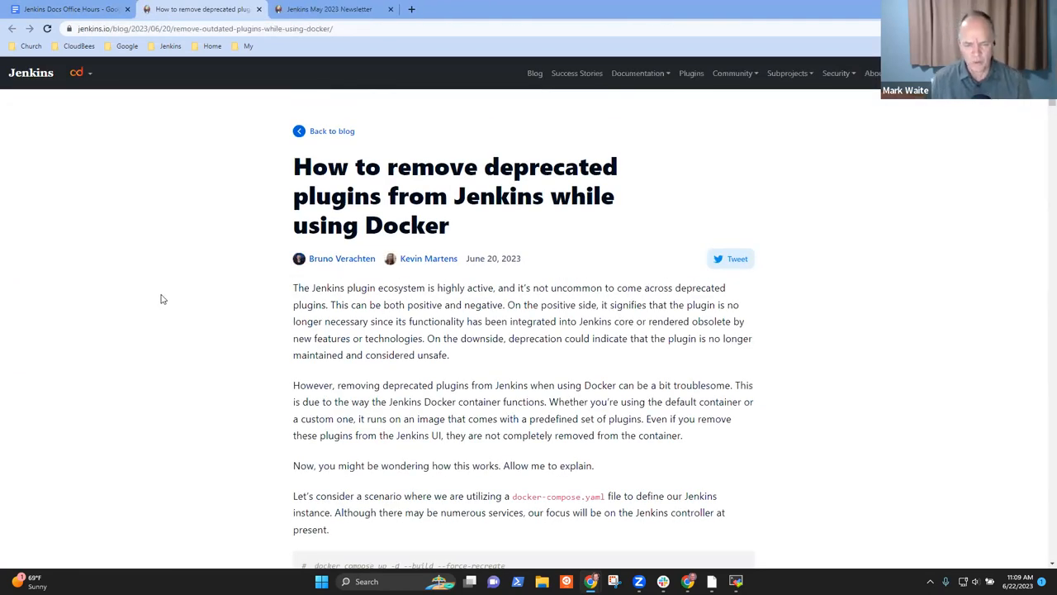
{"action": "scroll", "scroll_direction": "down", "scroll_amount": 3}
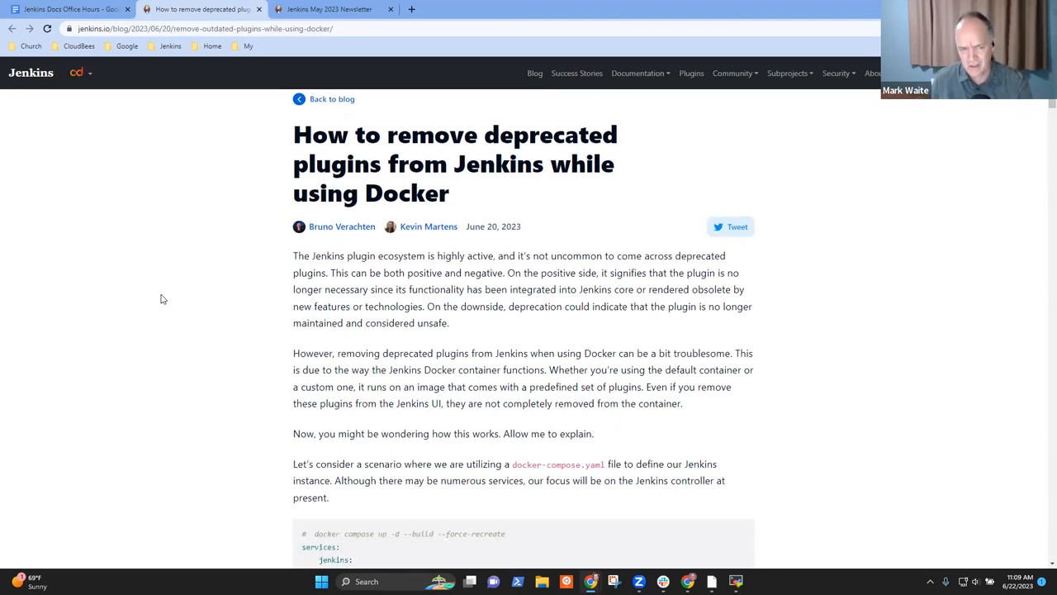
{"action": "scroll", "scroll_direction": "down", "scroll_amount": 3}
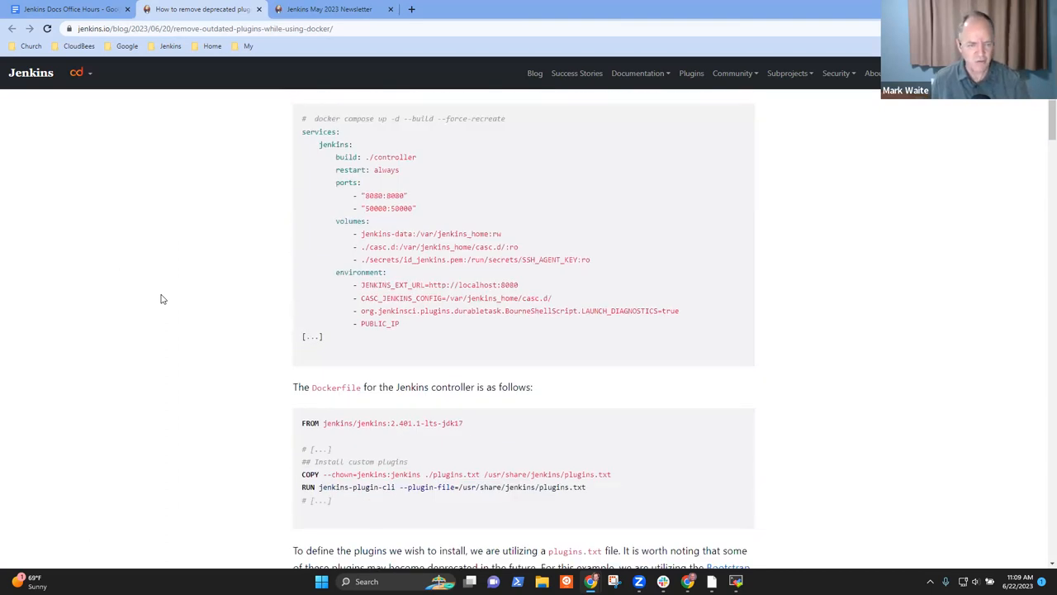
{"action": "scroll", "scroll_direction": "down", "scroll_amount": 3}
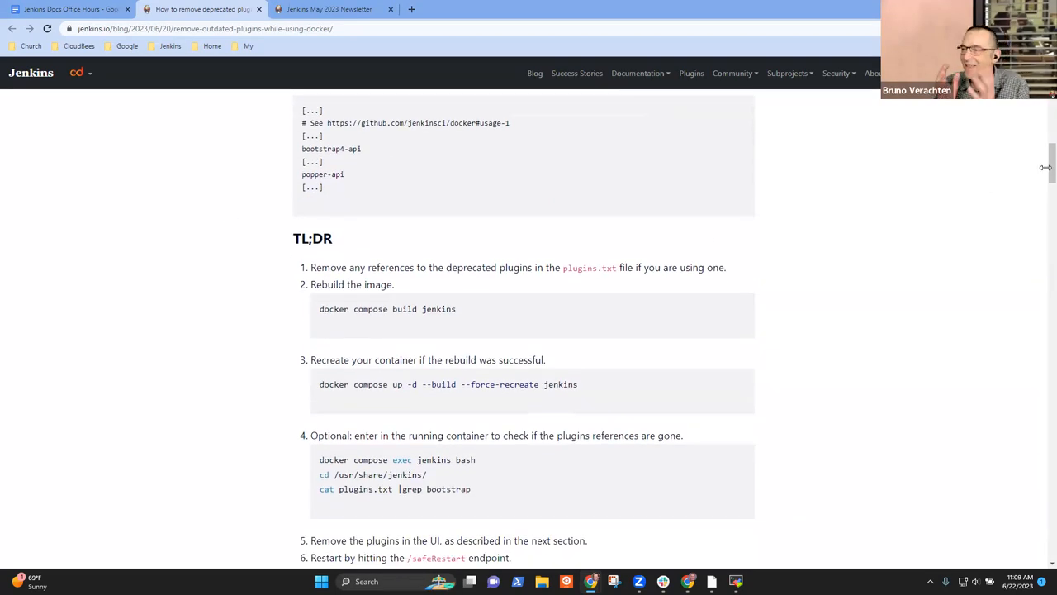
{"action": "scroll", "scroll_direction": "down", "scroll_amount": 3}
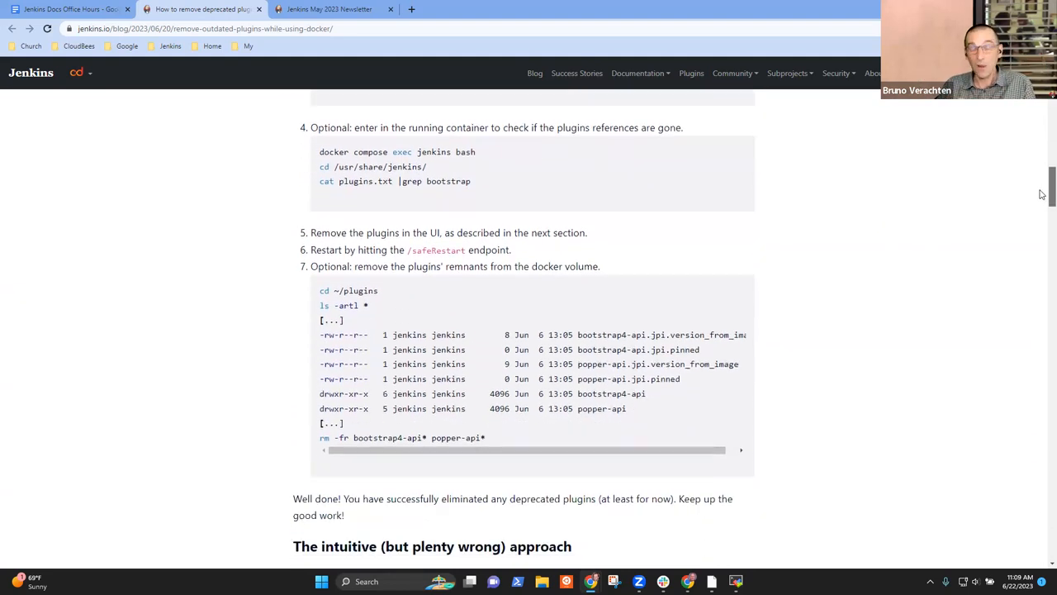
{"action": "scroll", "scroll_direction": "down", "scroll_amount": 3}
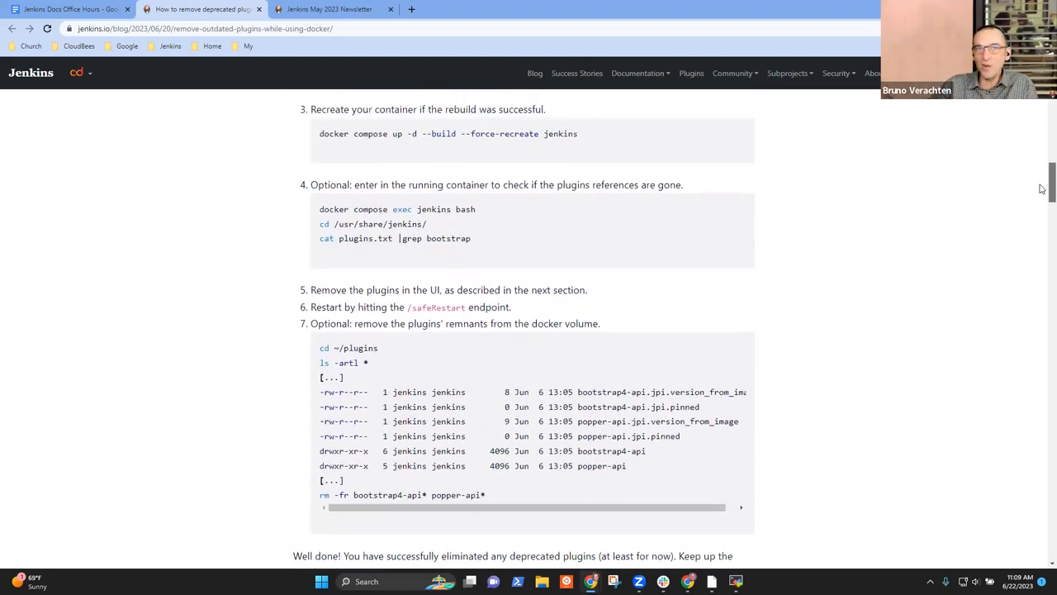
{"action": "scroll", "scroll_direction": "down", "scroll_amount": 3}
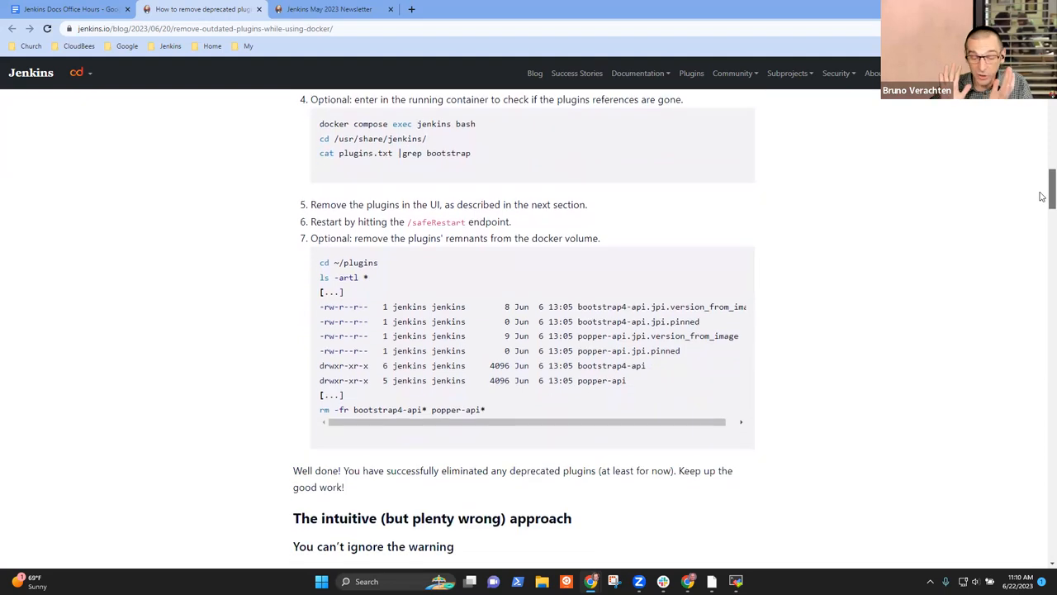
{"action": "scroll", "scroll_direction": "up", "scroll_amount": 3}
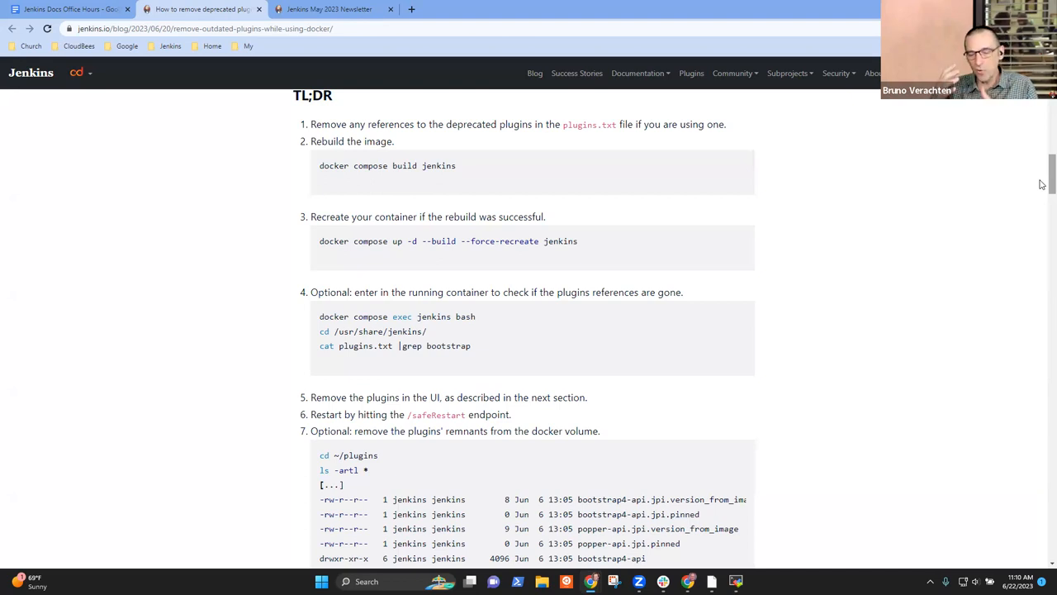
{"action": "mouse_move", "coordinate": [945, 221]}
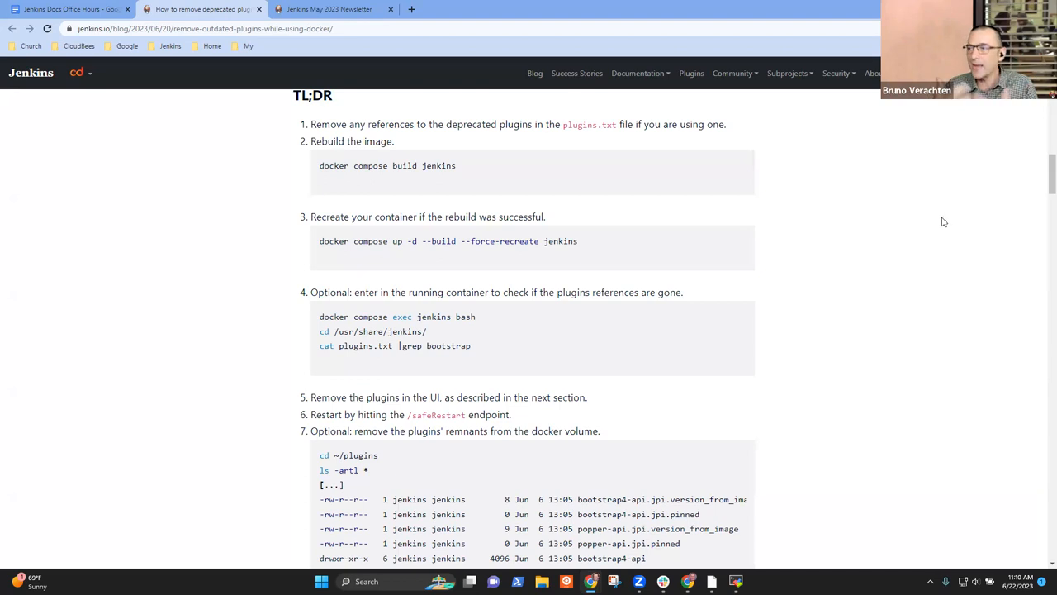
{"action": "mouse_move", "coordinate": [1040, 182]}
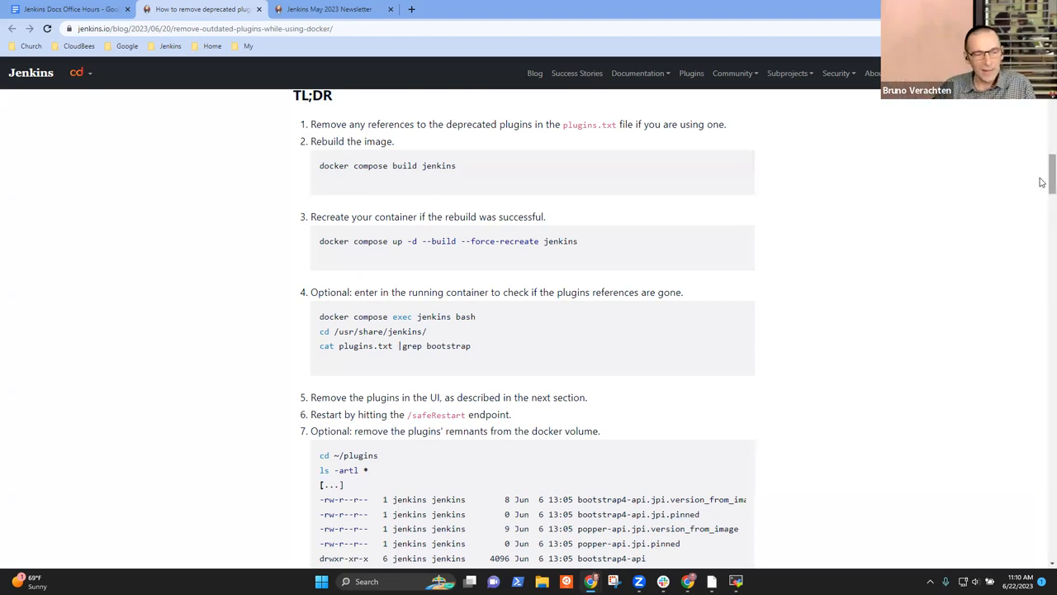
{"action": "mouse_move", "coordinate": [994, 196]}
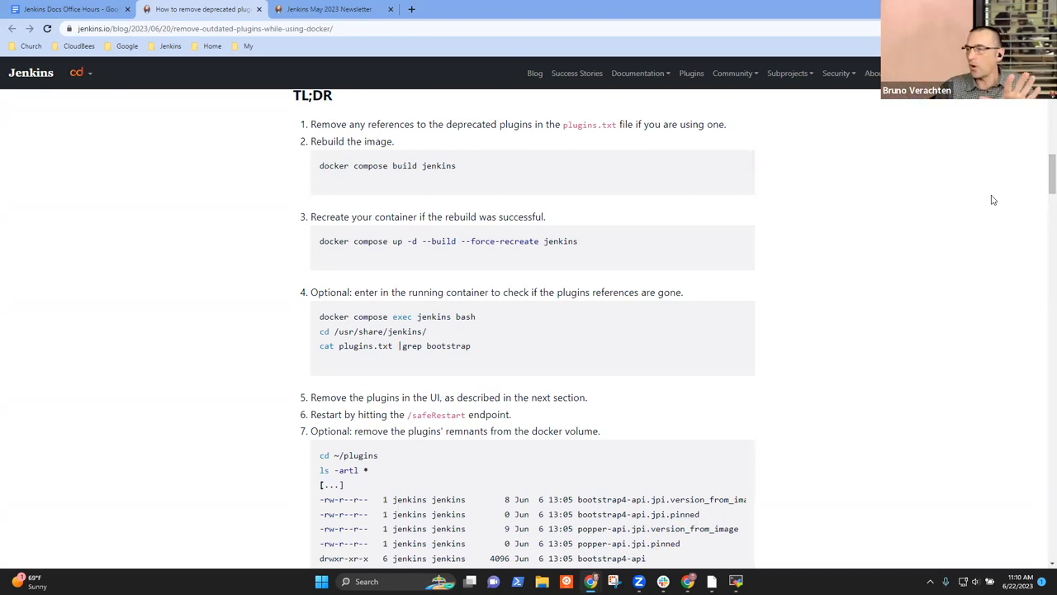
{"action": "scroll", "scroll_direction": "down", "scroll_amount": 3}
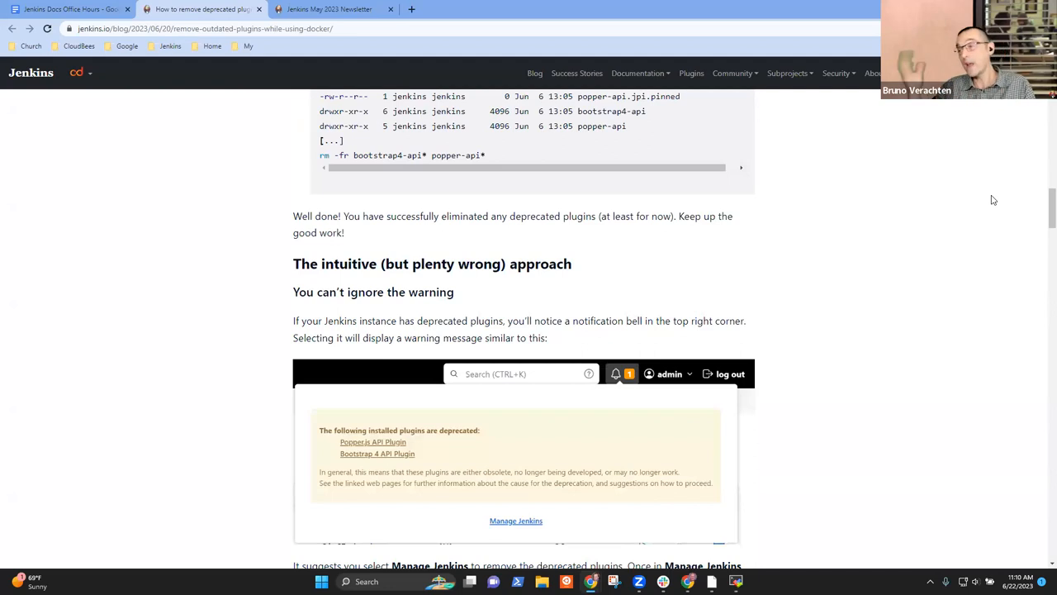
{"action": "scroll", "scroll_direction": "down", "scroll_amount": 3}
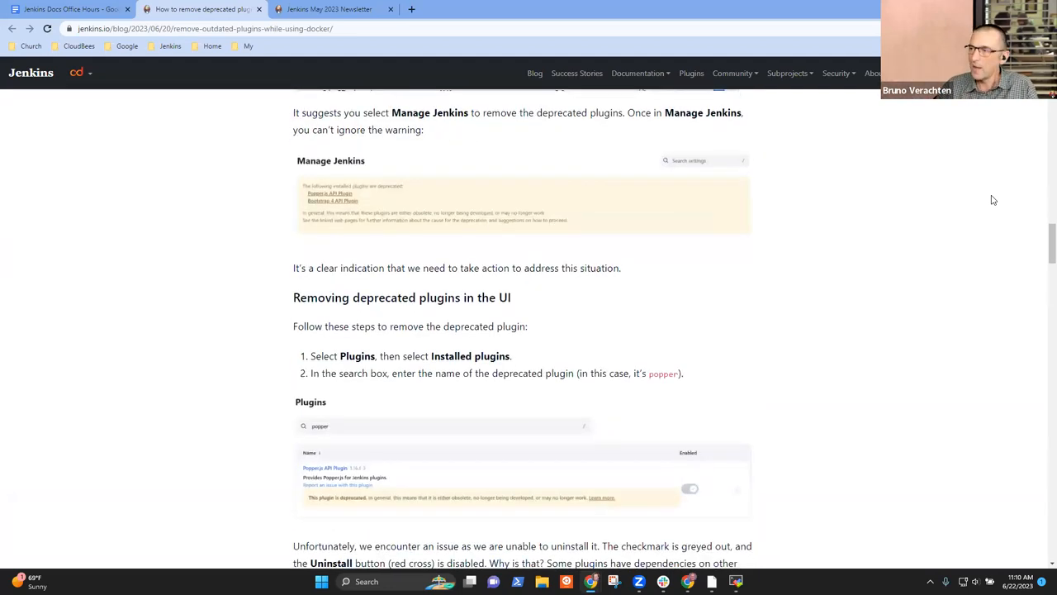
{"action": "scroll", "scroll_direction": "down", "scroll_amount": 3}
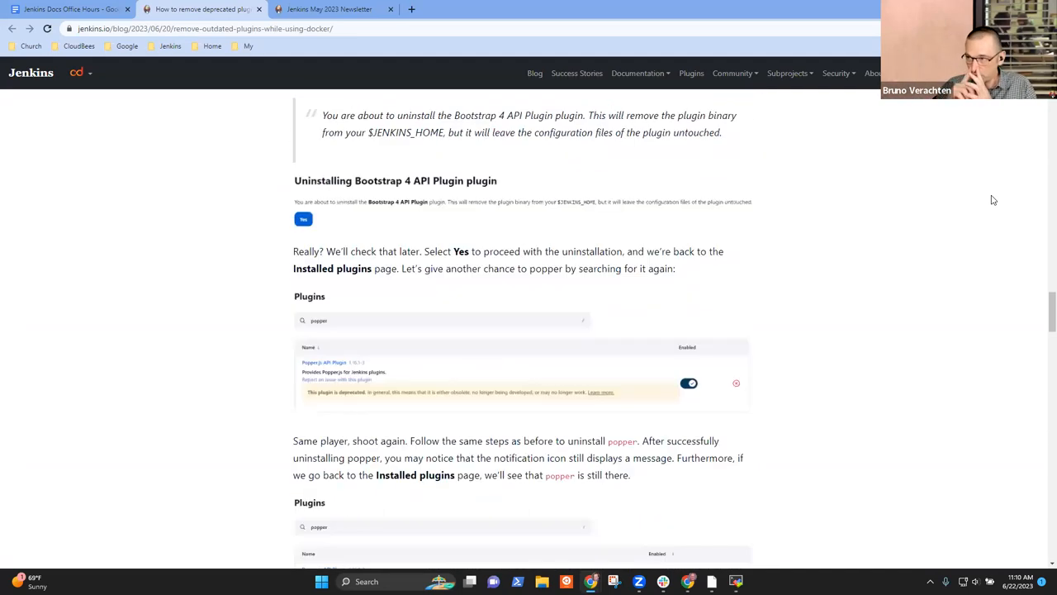
{"action": "scroll", "scroll_direction": "down", "scroll_amount": 3}
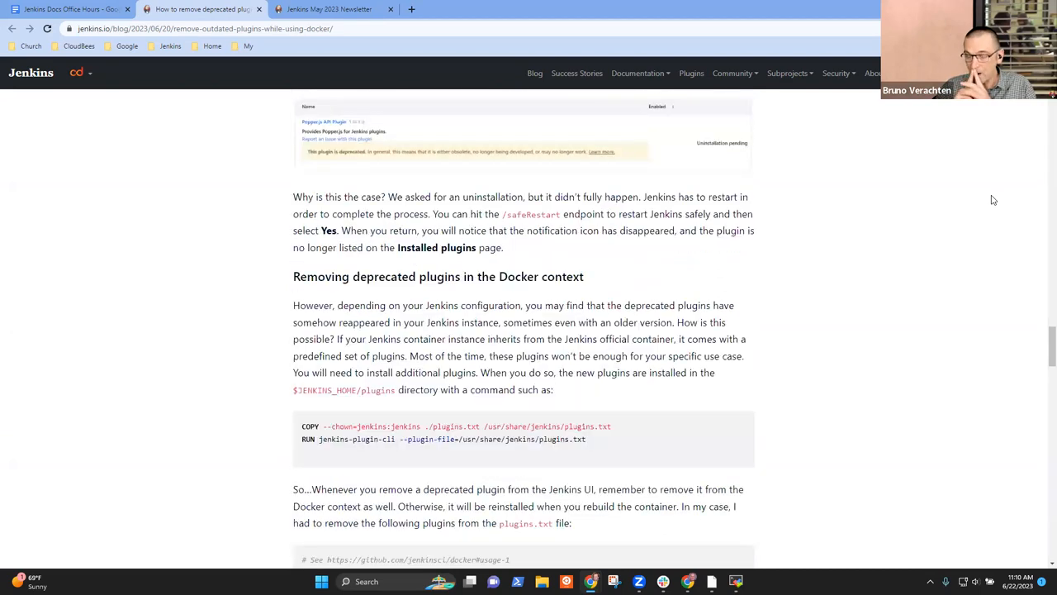
{"action": "scroll", "scroll_direction": "down", "scroll_amount": 3}
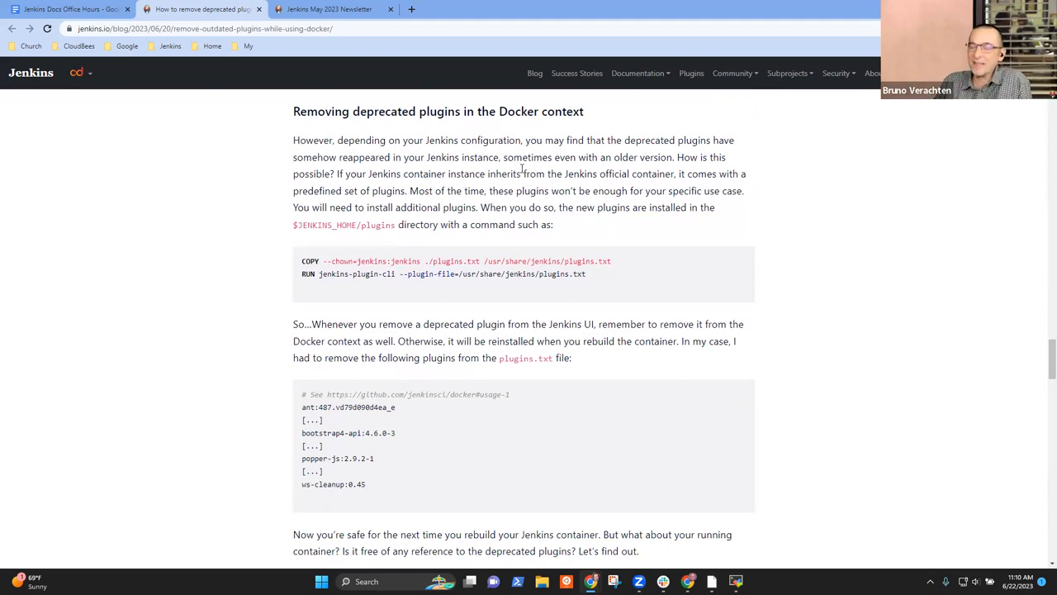
{"action": "mouse_move", "coordinate": [582, 274]}
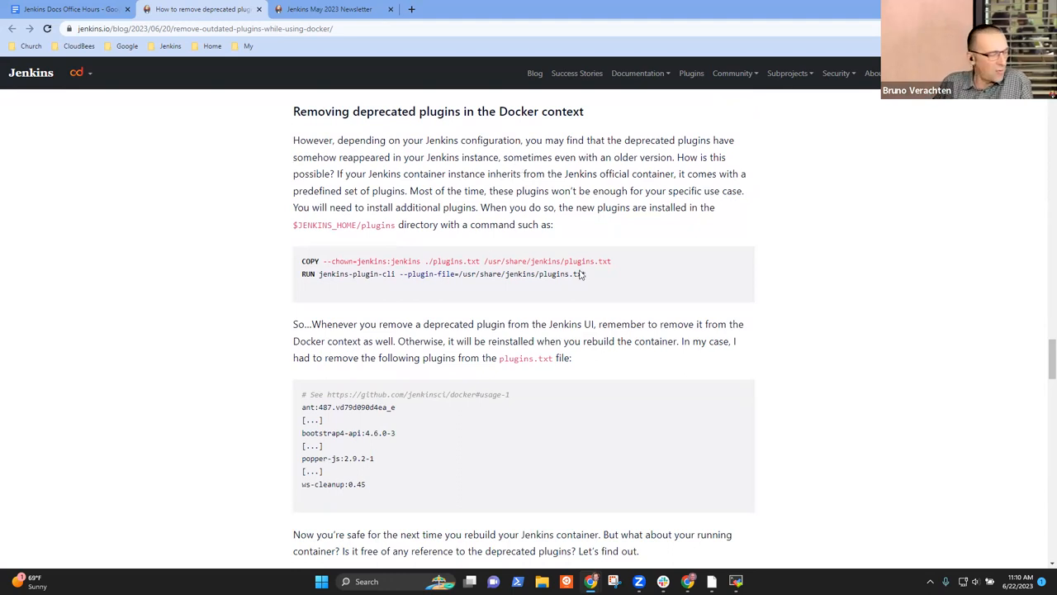
{"action": "mouse_move", "coordinate": [242, 238]}
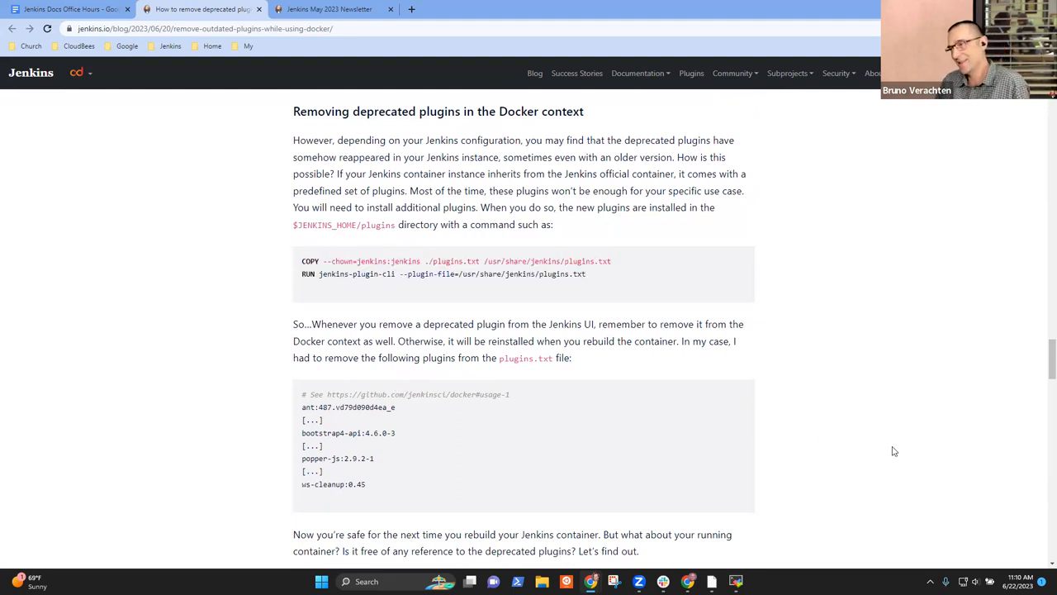
{"action": "scroll", "scroll_direction": "down", "scroll_amount": 3}
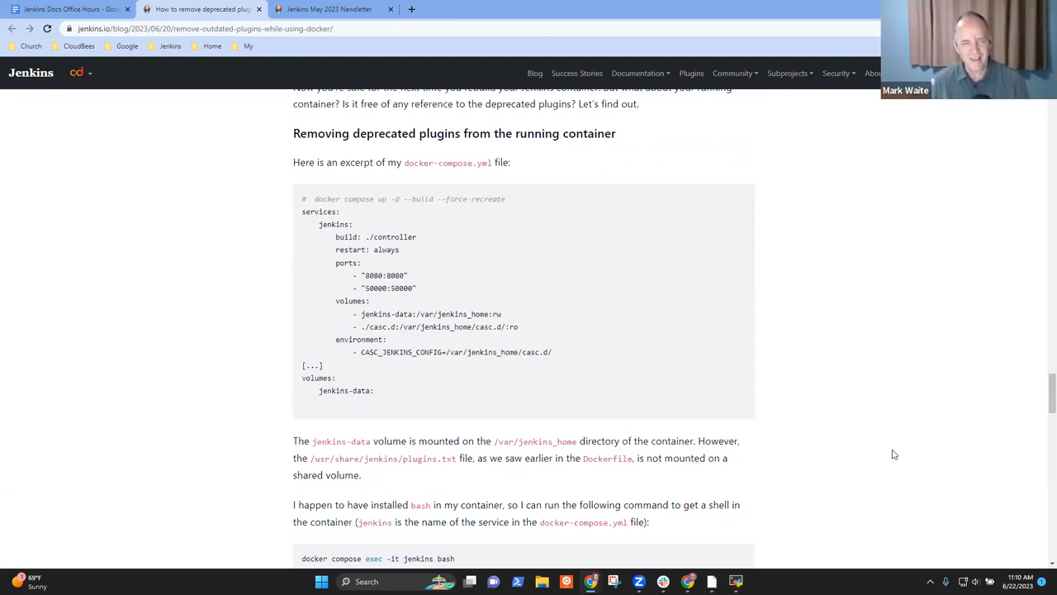
{"action": "mouse_move", "coordinate": [727, 314]}
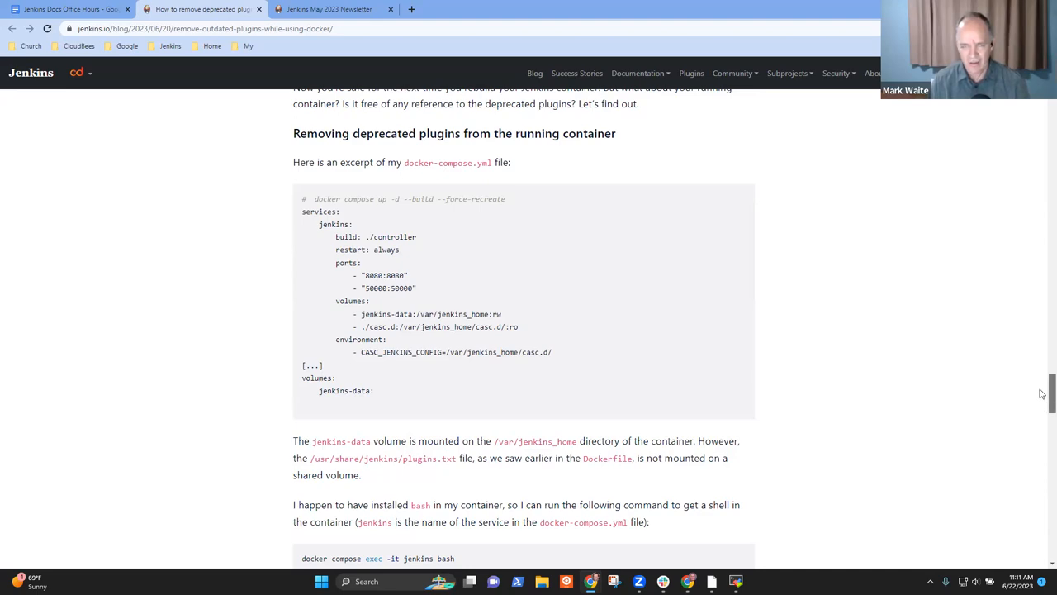
{"action": "scroll", "scroll_direction": "down", "scroll_amount": 3}
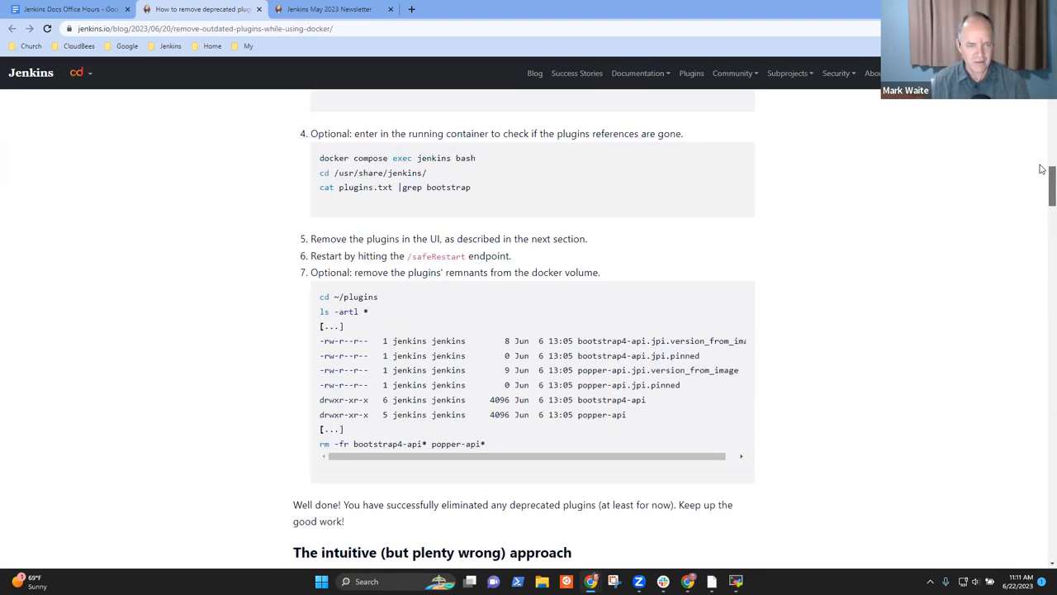
{"action": "scroll", "scroll_direction": "up", "scroll_amount": 3}
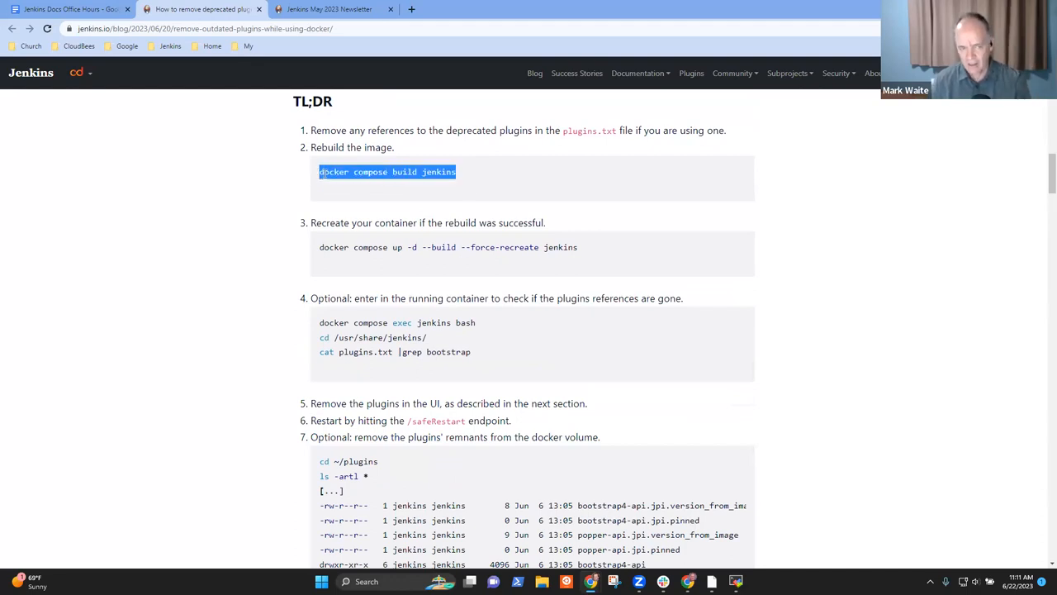
{"action": "mouse_move", "coordinate": [562, 267]}
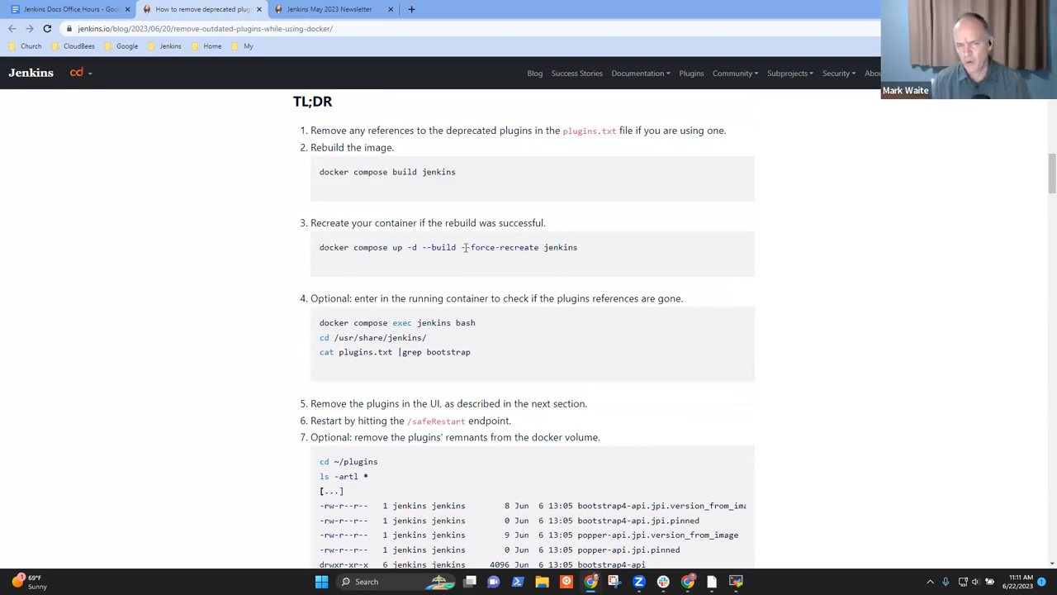
{"action": "double_click", "coordinate": [504, 248]}
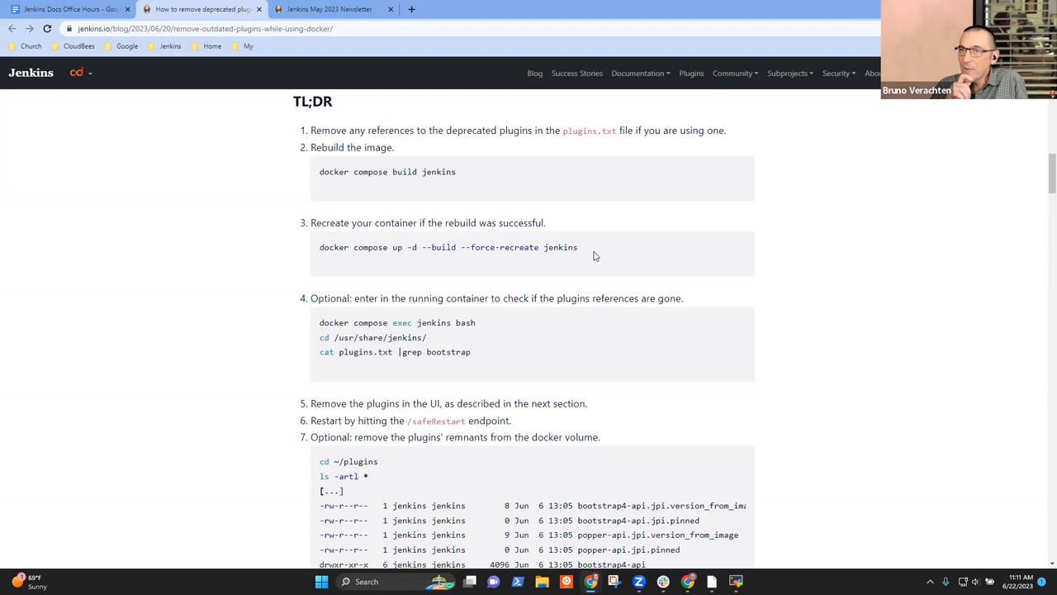
{"action": "mouse_move", "coordinate": [328, 264]}
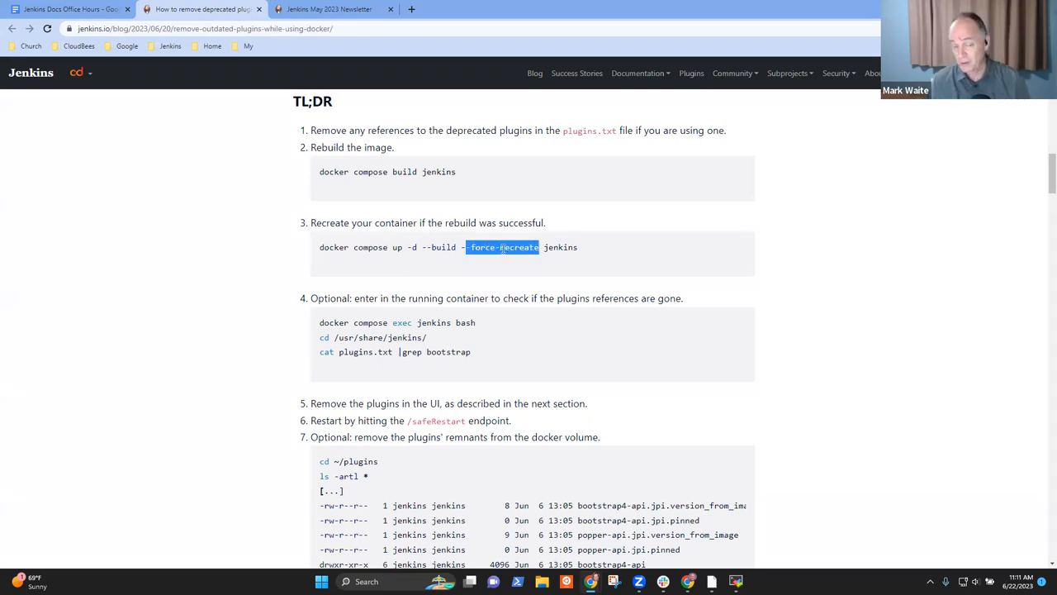
{"action": "mouse_move", "coordinate": [607, 284]}
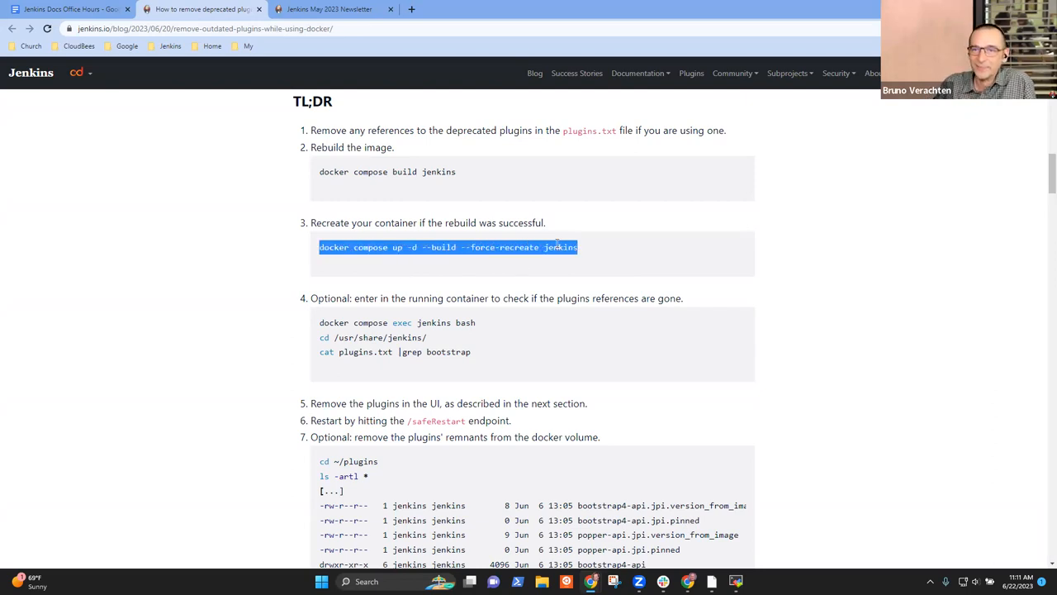
{"action": "left_click", "coordinate": [430, 263]}
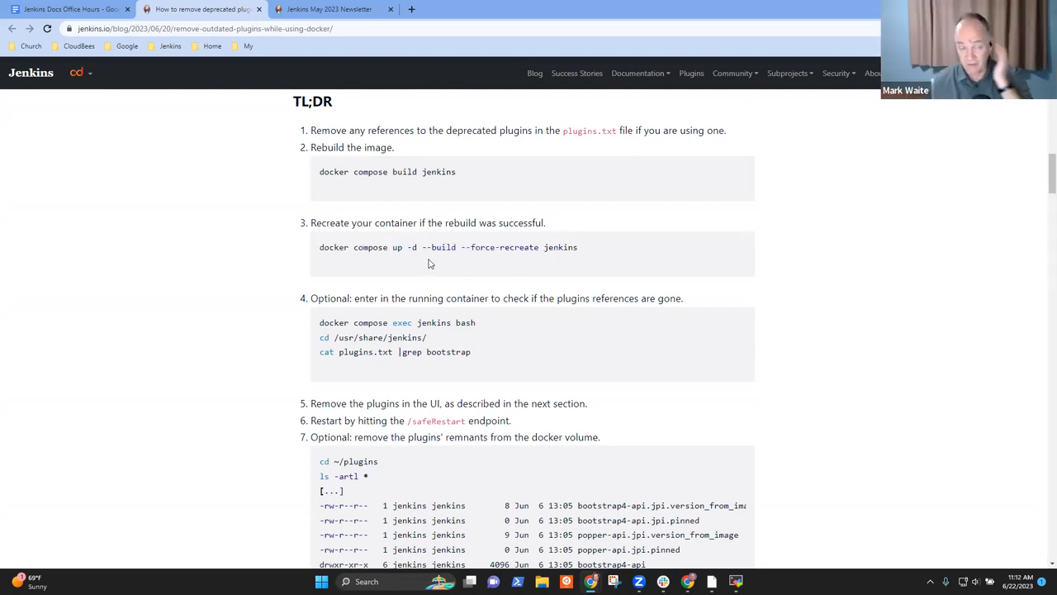
{"action": "mouse_move", "coordinate": [452, 294]}
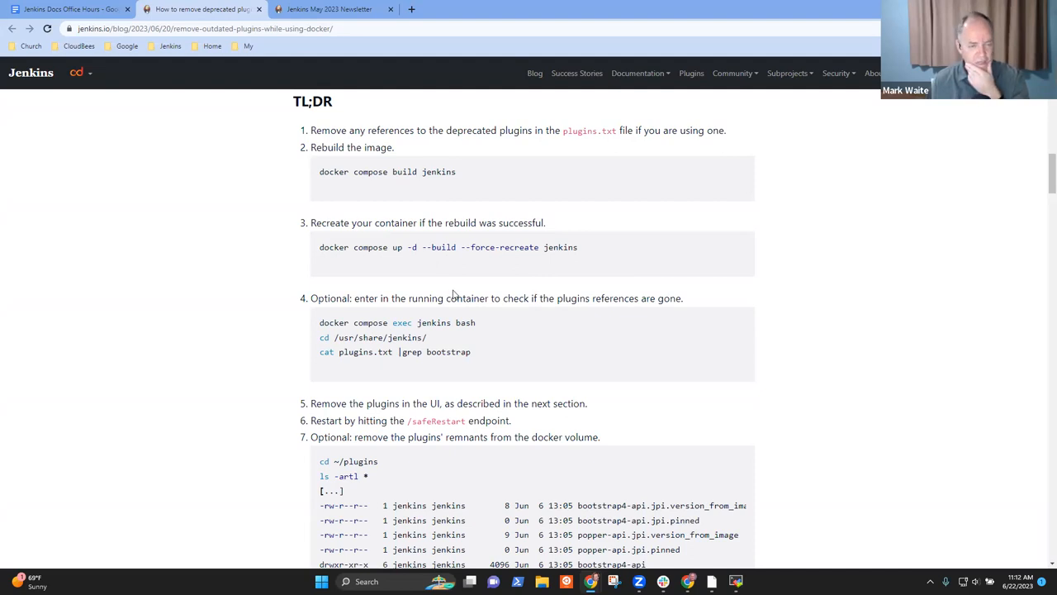
{"action": "mouse_move", "coordinate": [463, 292]}
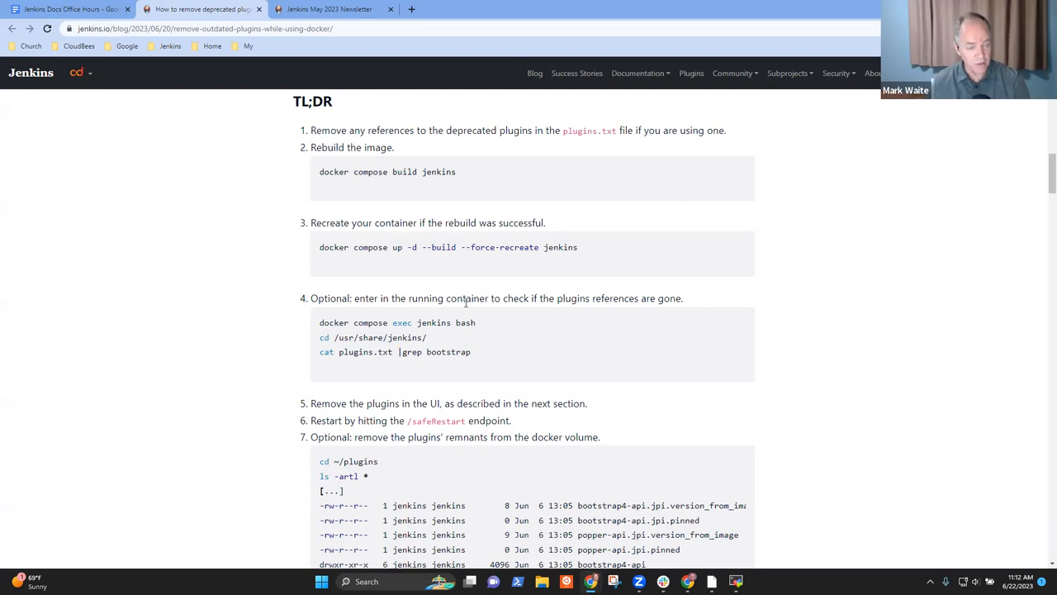
{"action": "mouse_move", "coordinate": [474, 324]}
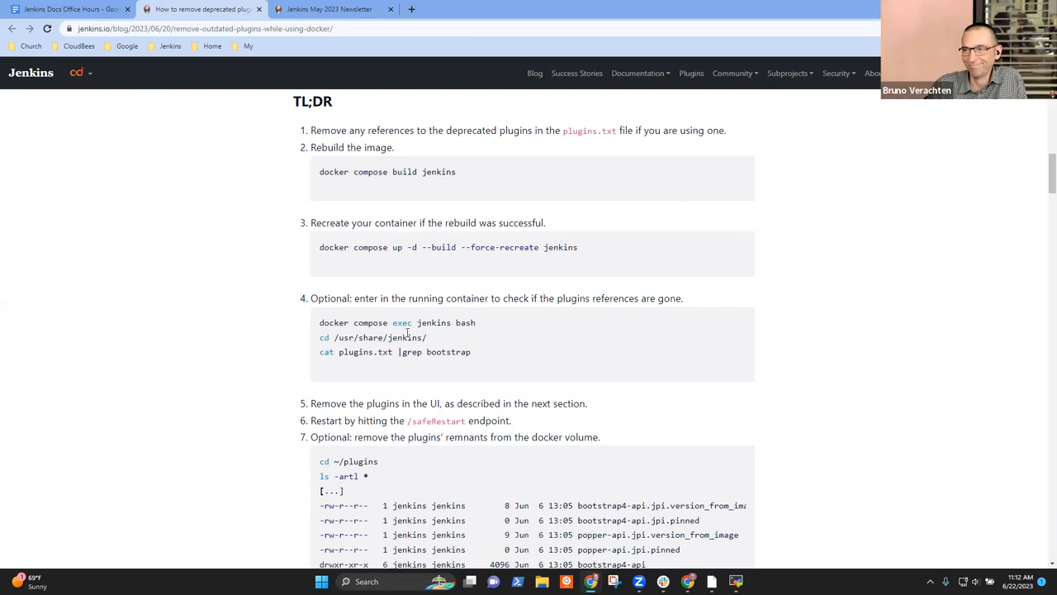
{"action": "scroll", "scroll_direction": "up", "scroll_amount": 3}
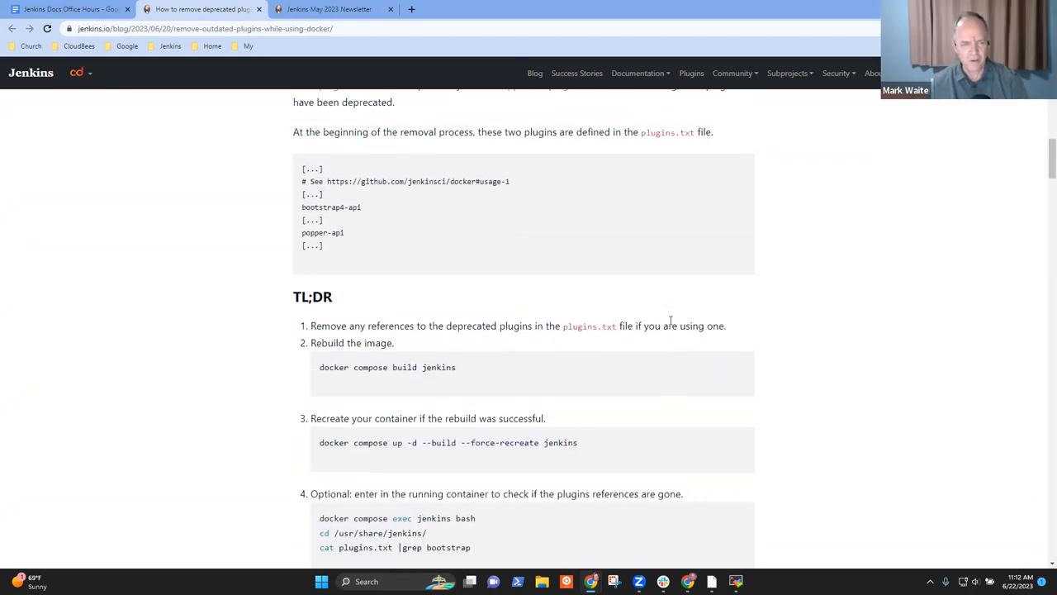
{"action": "scroll", "scroll_direction": "up", "scroll_amount": 3}
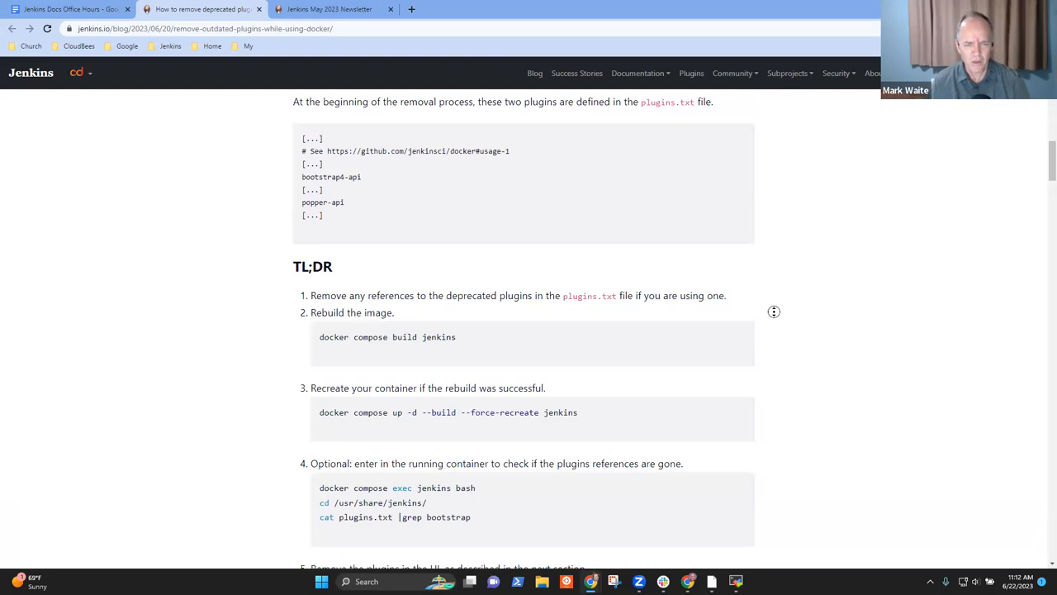
{"action": "scroll", "scroll_direction": "down", "scroll_amount": 3}
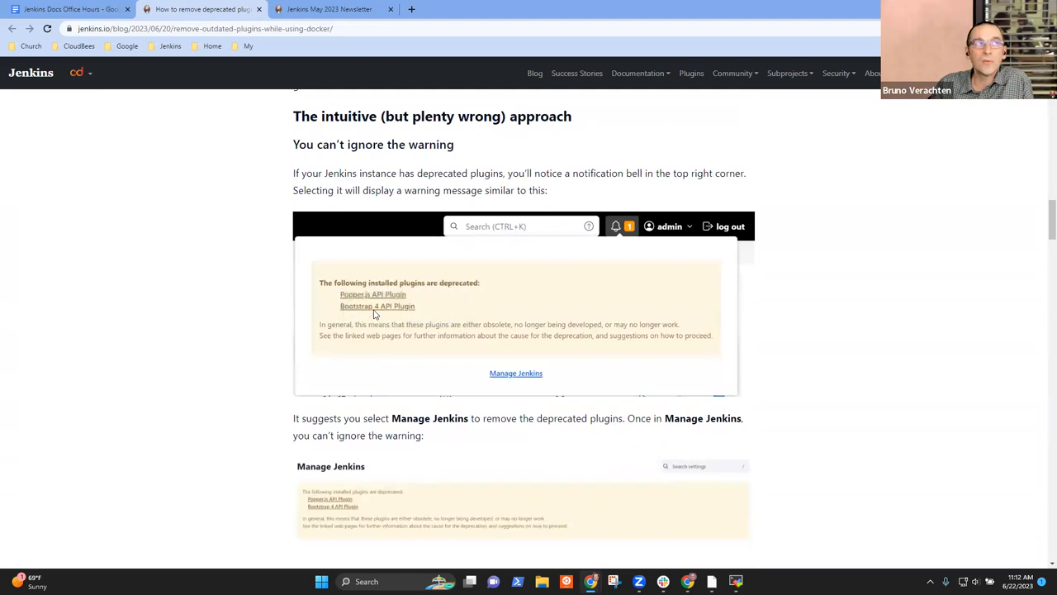
{"action": "mouse_move", "coordinate": [1041, 140]}
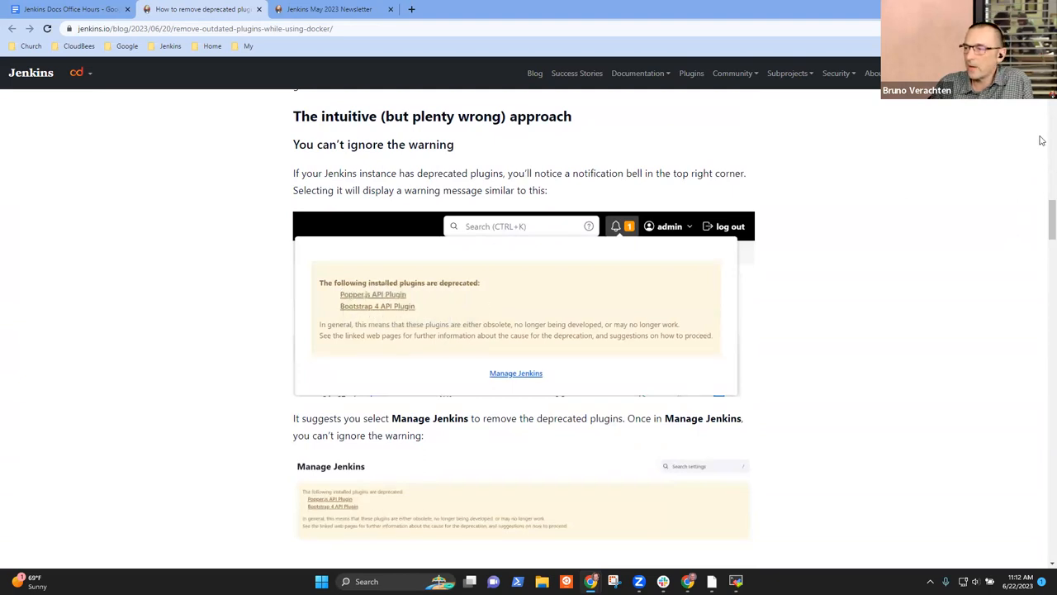
{"action": "scroll", "scroll_direction": "down", "scroll_amount": 3}
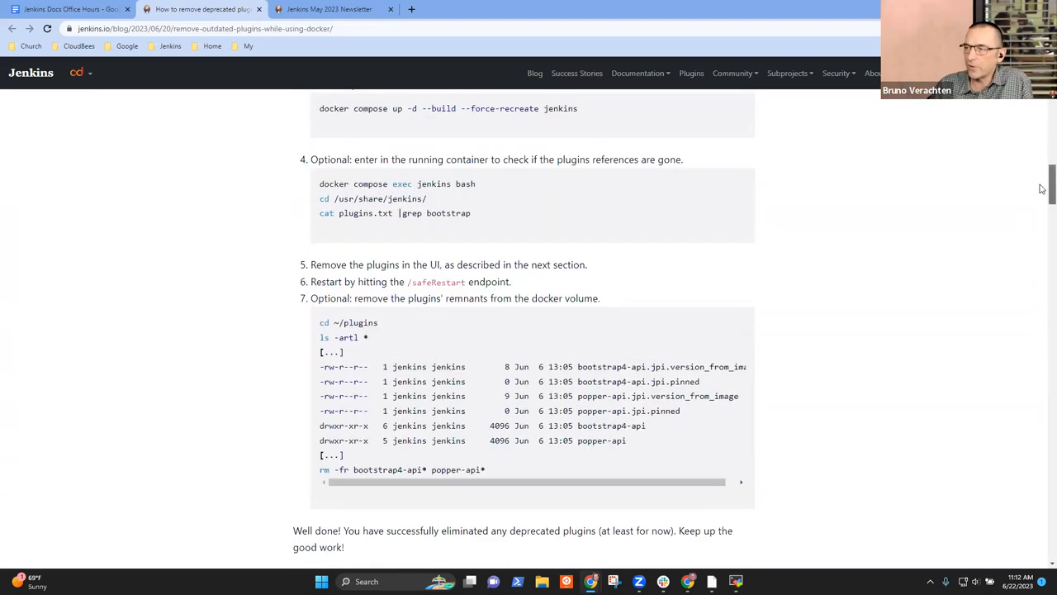
{"action": "scroll", "scroll_direction": "up", "scroll_amount": 3}
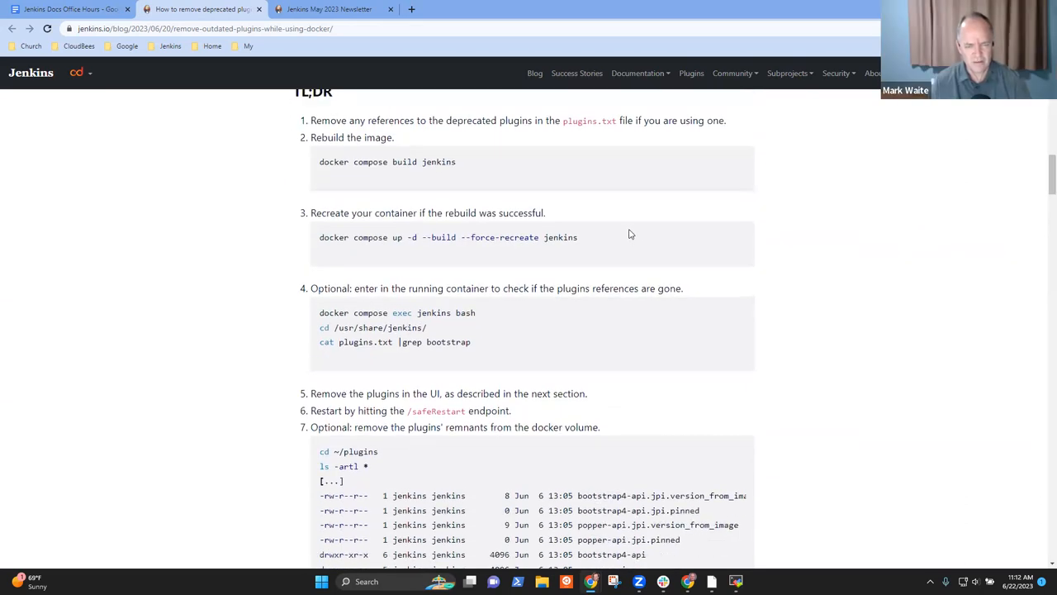
{"action": "scroll", "scroll_direction": "down", "scroll_amount": 3}
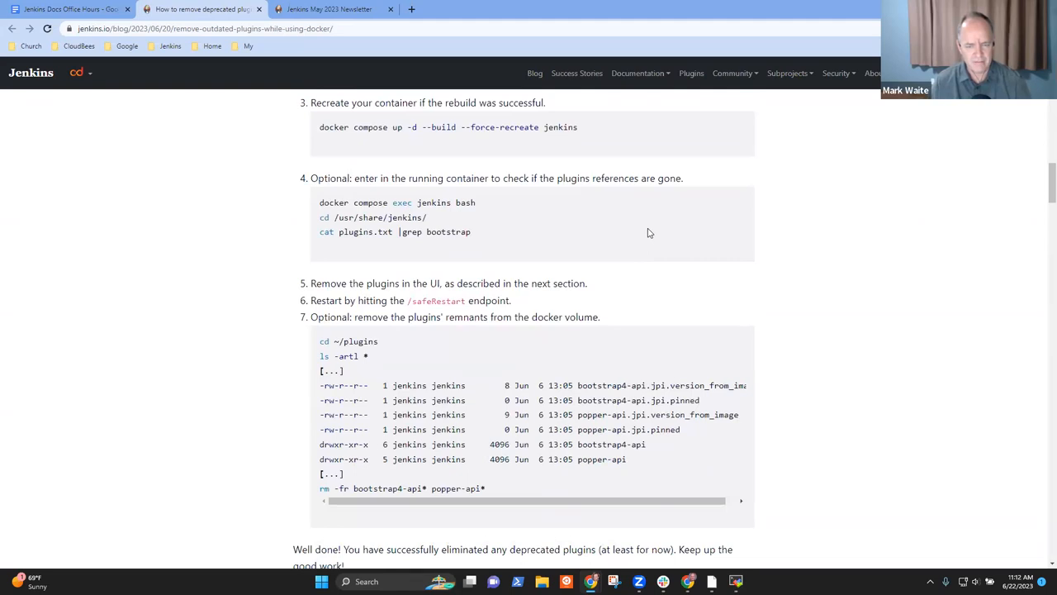
{"action": "scroll", "scroll_direction": "up", "scroll_amount": 3}
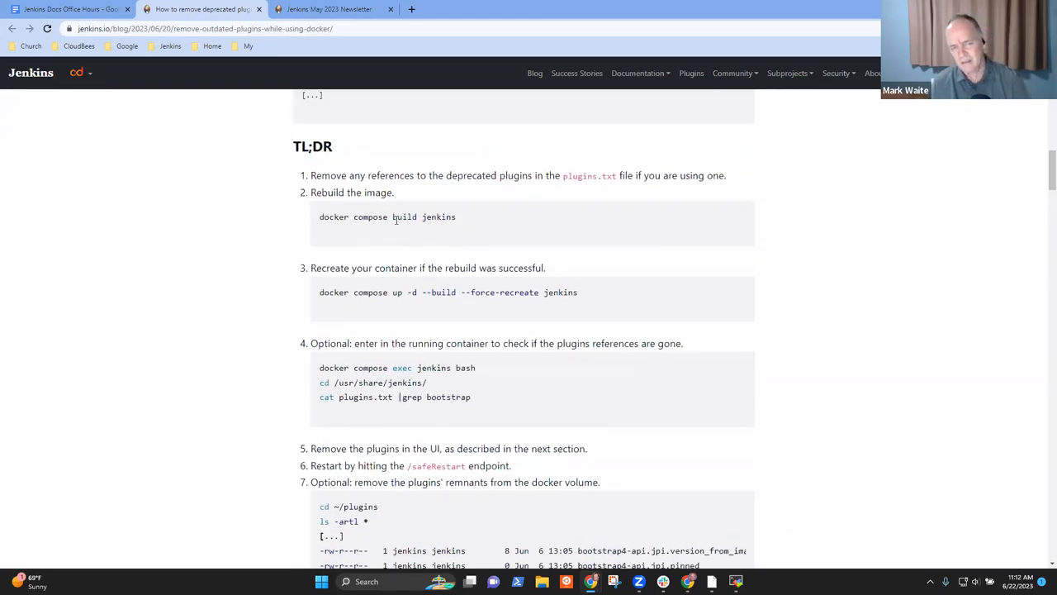
{"action": "mouse_move", "coordinate": [465, 291]}
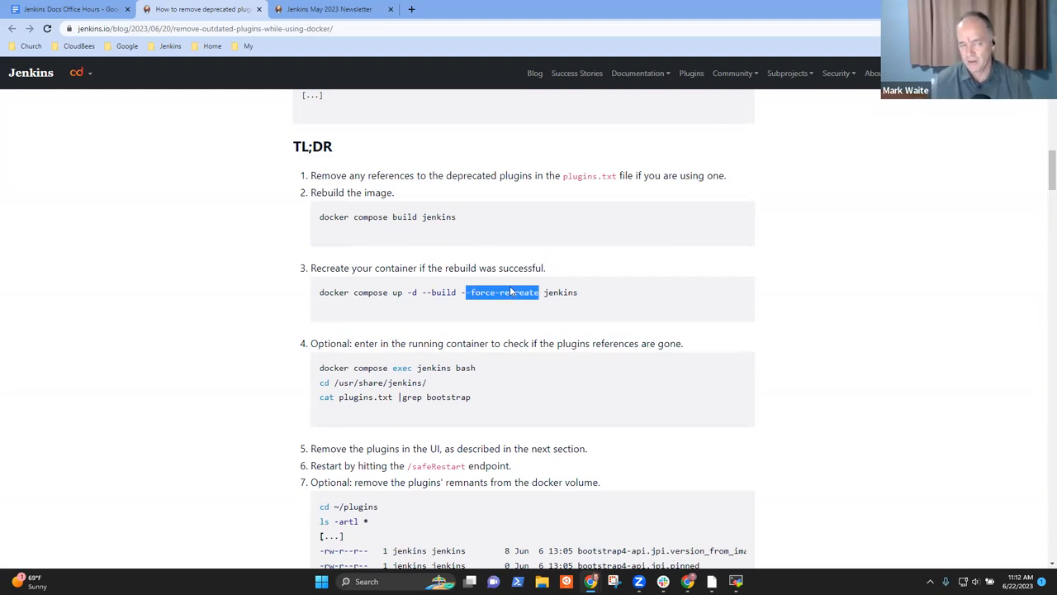
{"action": "mouse_move", "coordinate": [644, 284]}
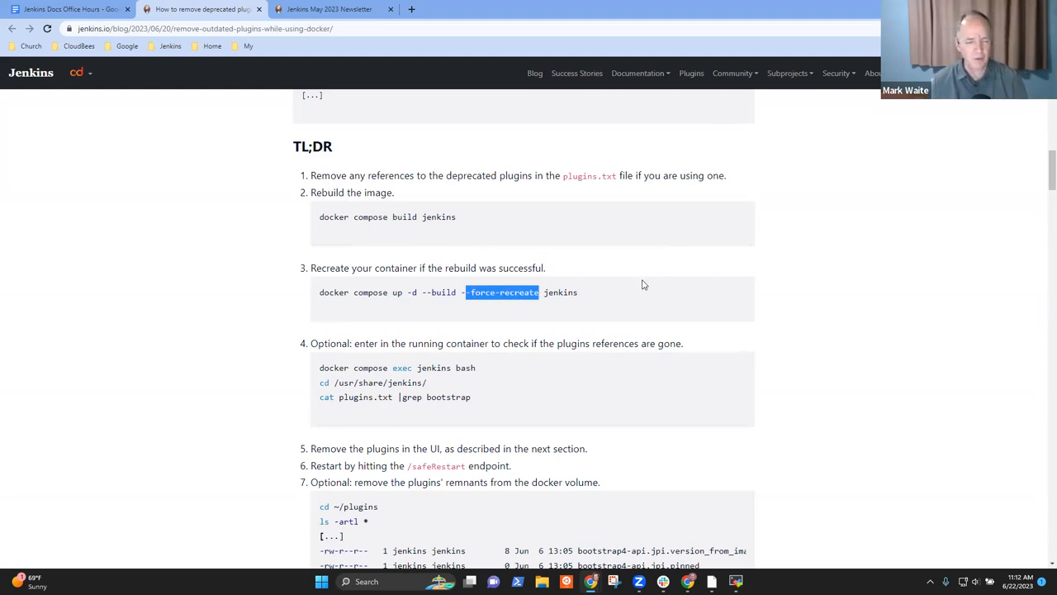
{"action": "mouse_move", "coordinate": [697, 304]}
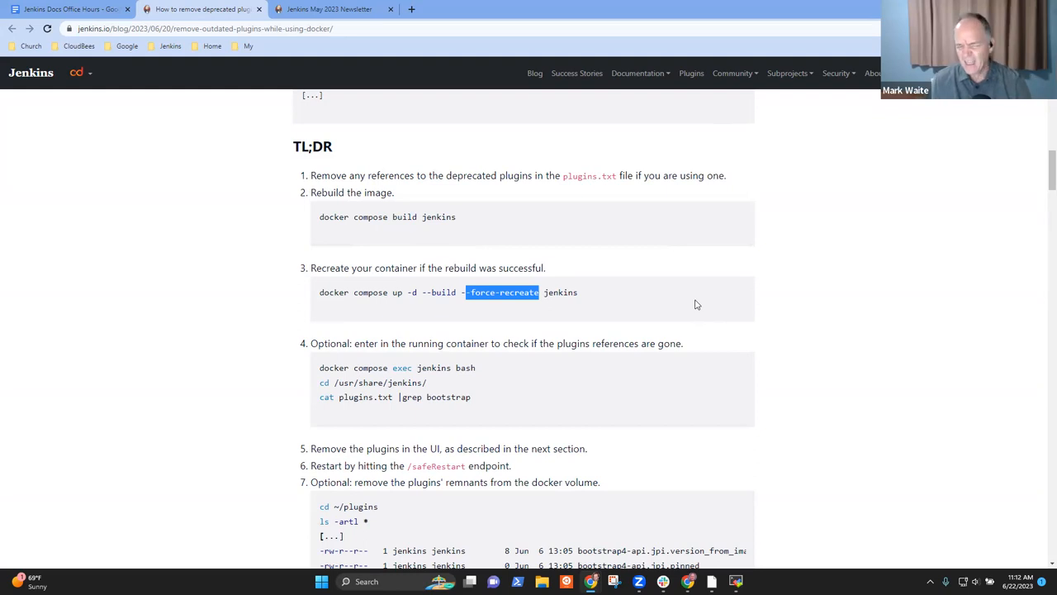
{"action": "mouse_move", "coordinate": [713, 288]}
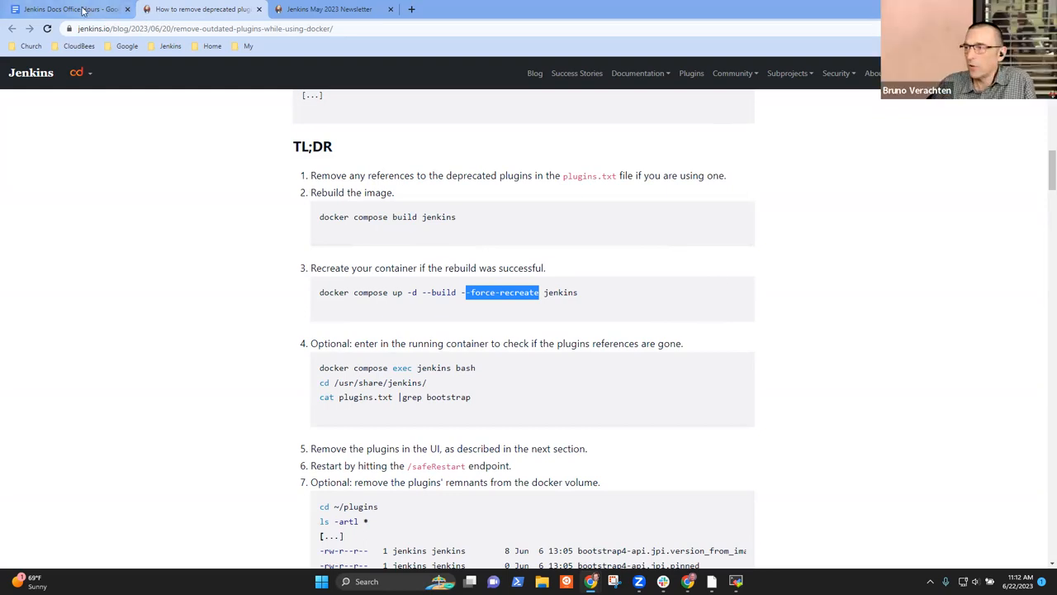
- From the meeting notes, open the Jenkins User Documentation preview site
{"action": "left_click", "coordinate": [66, 10]}
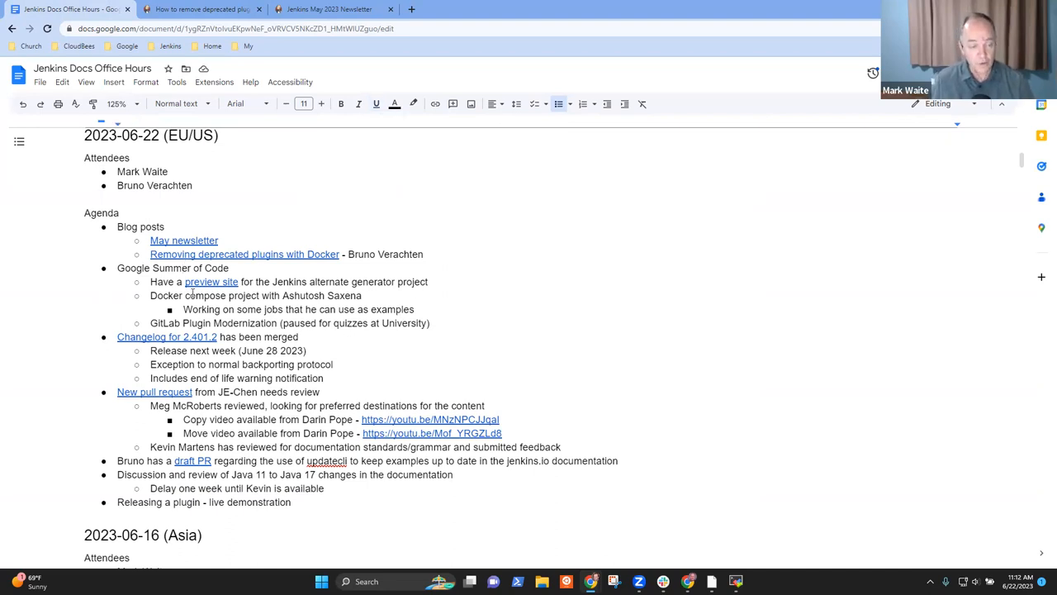
{"action": "double_click", "coordinate": [172, 268]}
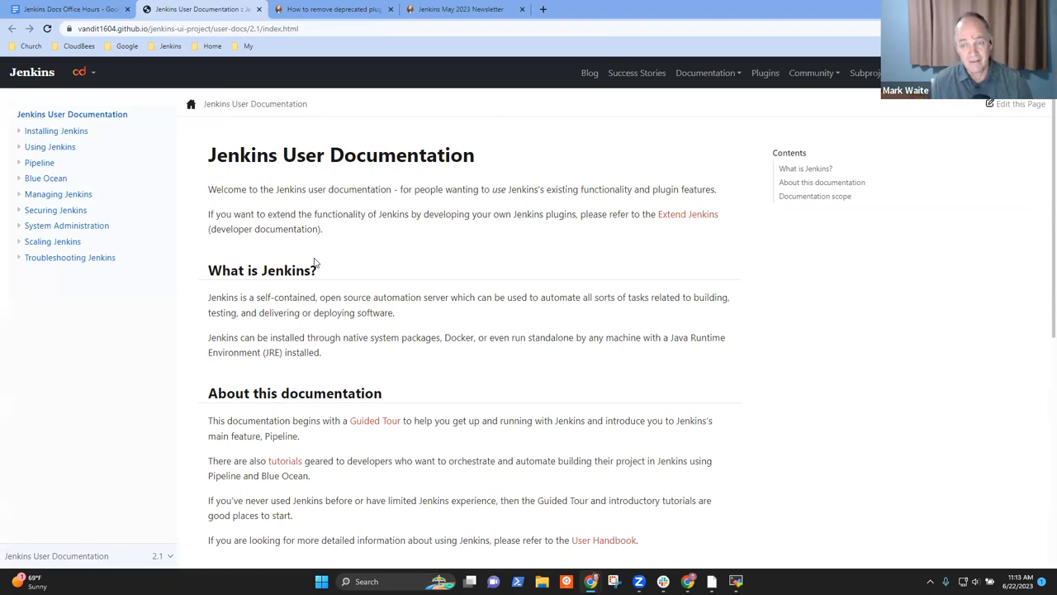
{"action": "mouse_move", "coordinate": [350, 274]}
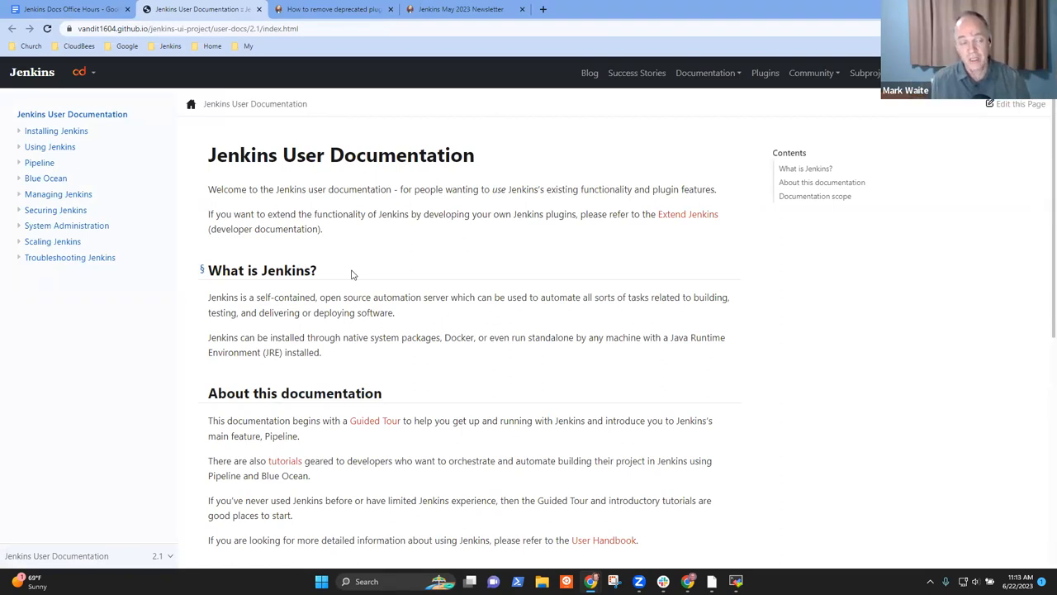
{"action": "mouse_move", "coordinate": [176, 263]}
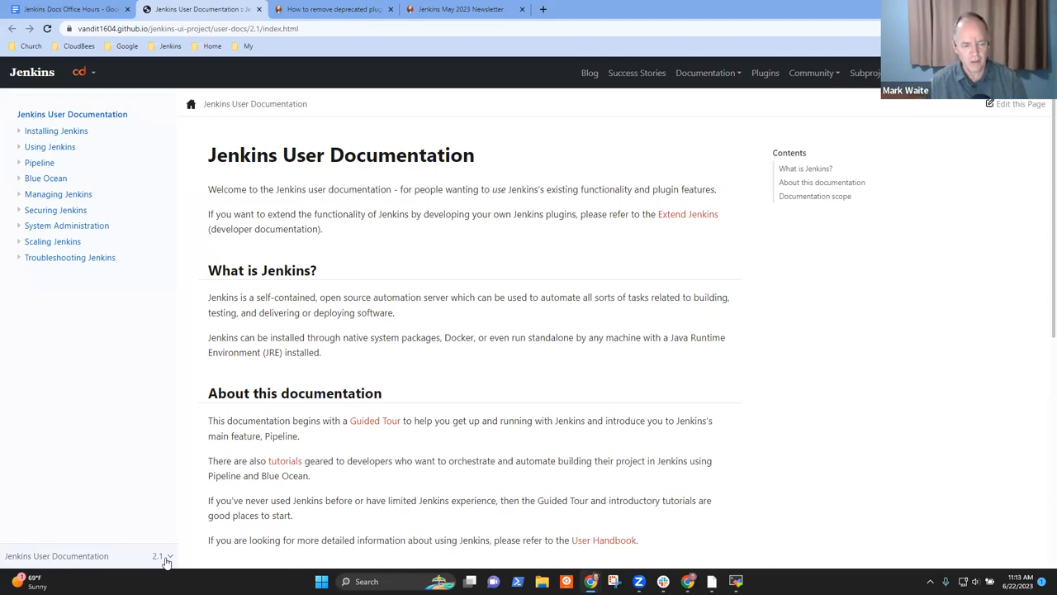
- Browse the preview's Developer Documentation and Tutorials sets, land on User Documentation, then return to the notes
{"action": "left_click", "coordinate": [162, 555]}
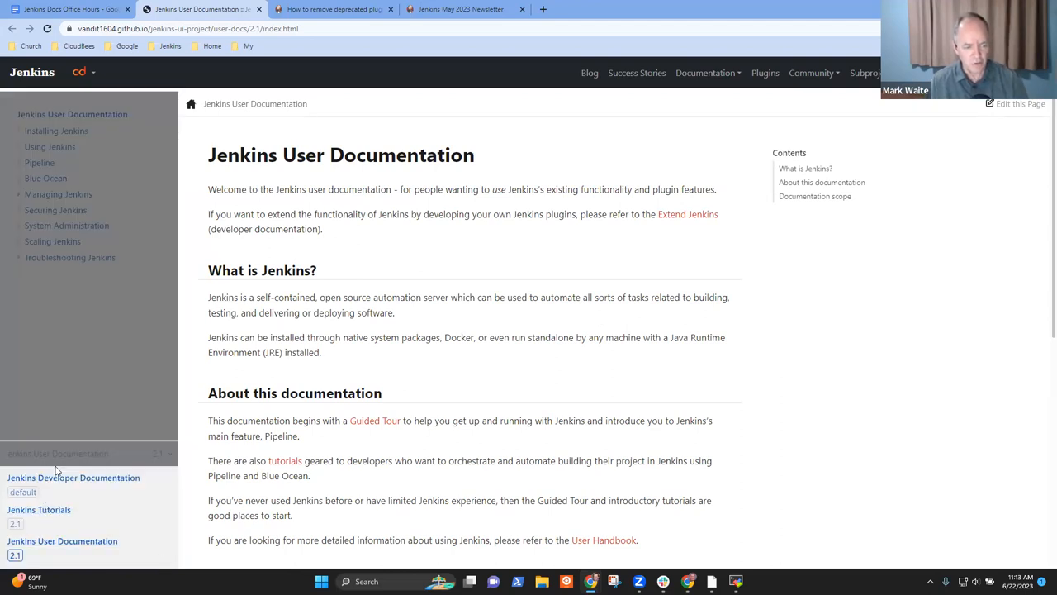
{"action": "mouse_move", "coordinate": [66, 489]}
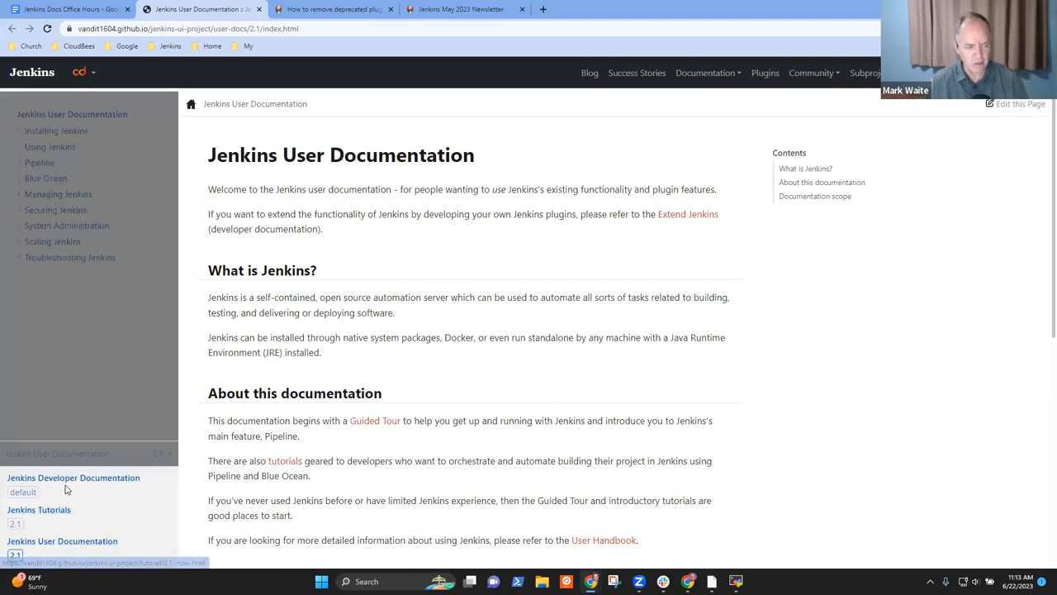
{"action": "left_click", "coordinate": [73, 477]}
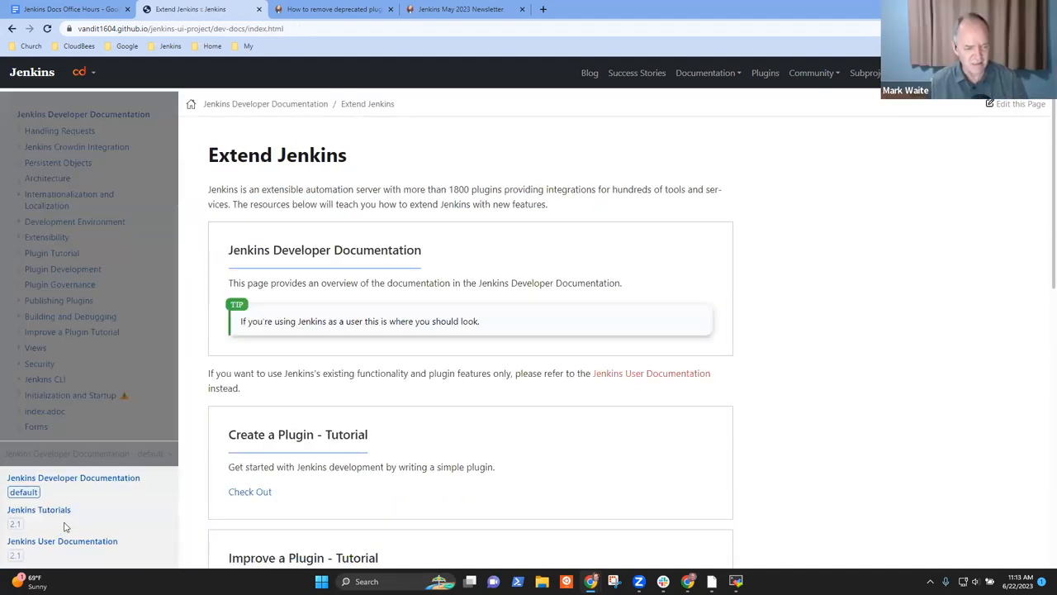
{"action": "left_click", "coordinate": [40, 509]}
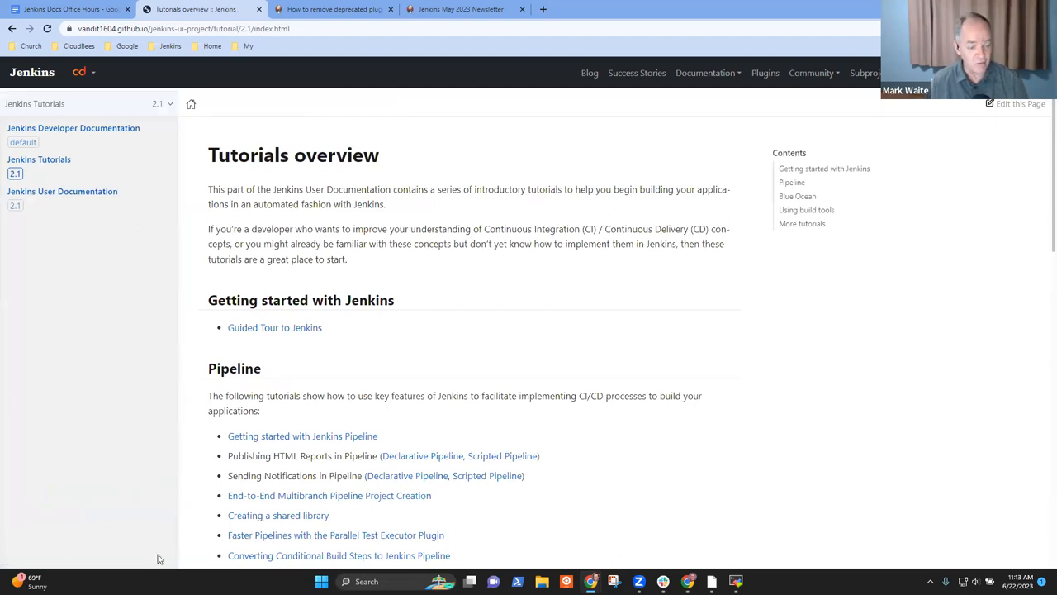
{"action": "mouse_move", "coordinate": [167, 103]}
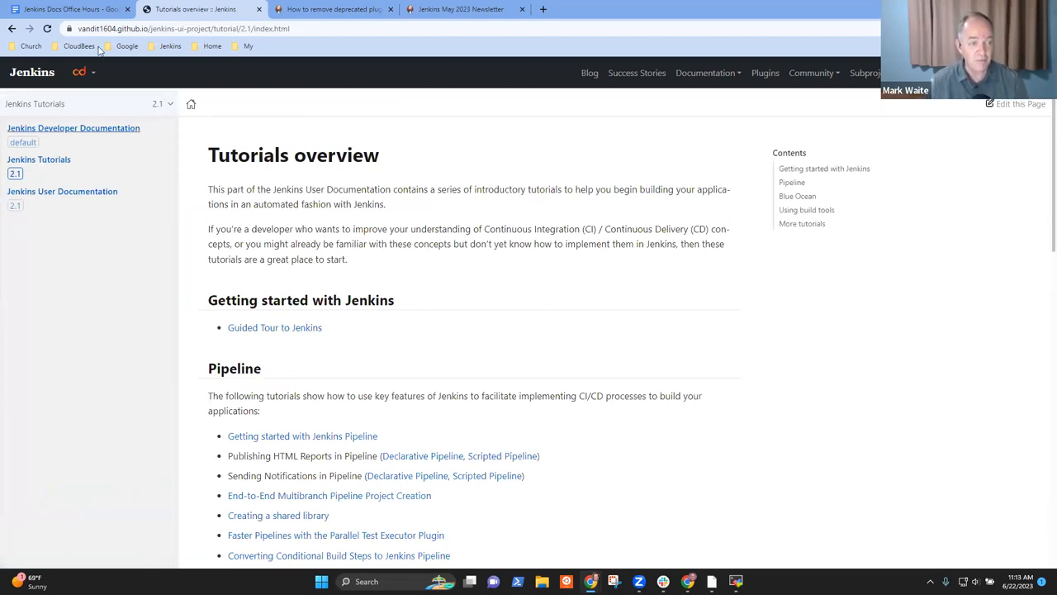
{"action": "left_click", "coordinate": [182, 28]}
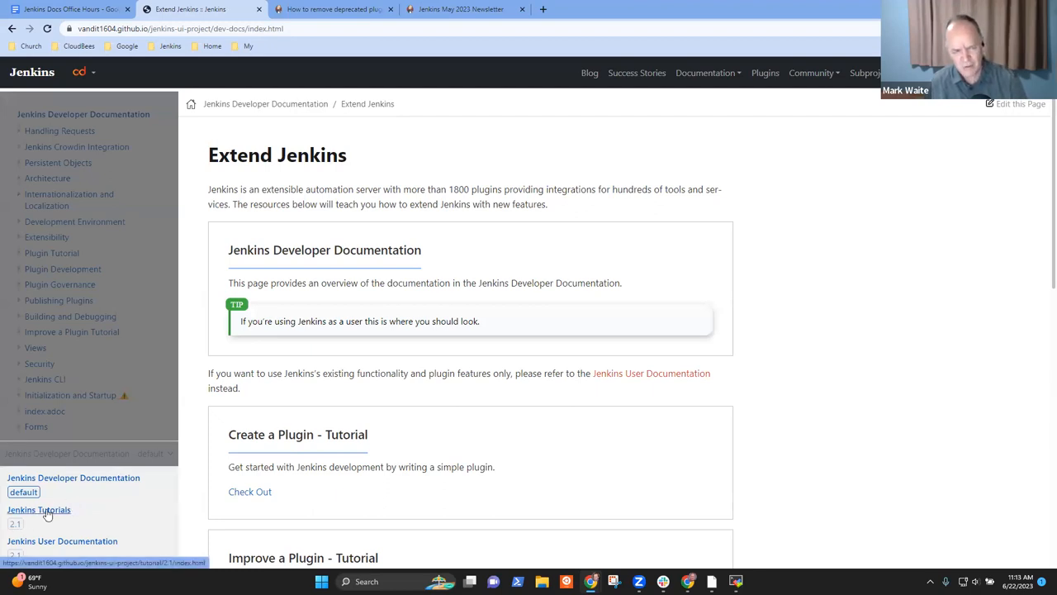
{"action": "left_click", "coordinate": [38, 509]}
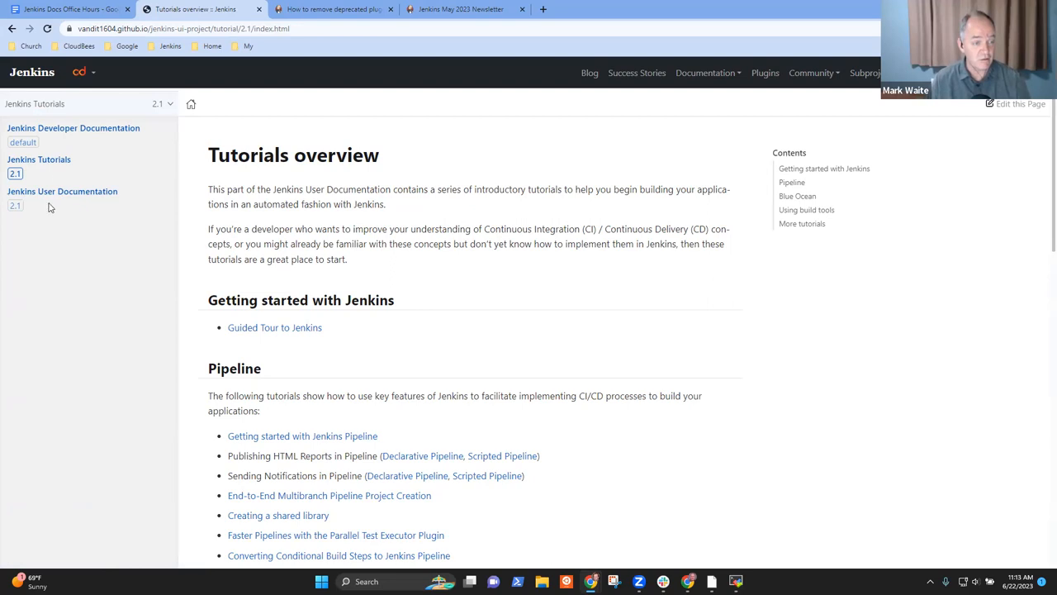
{"action": "left_click", "coordinate": [63, 191]}
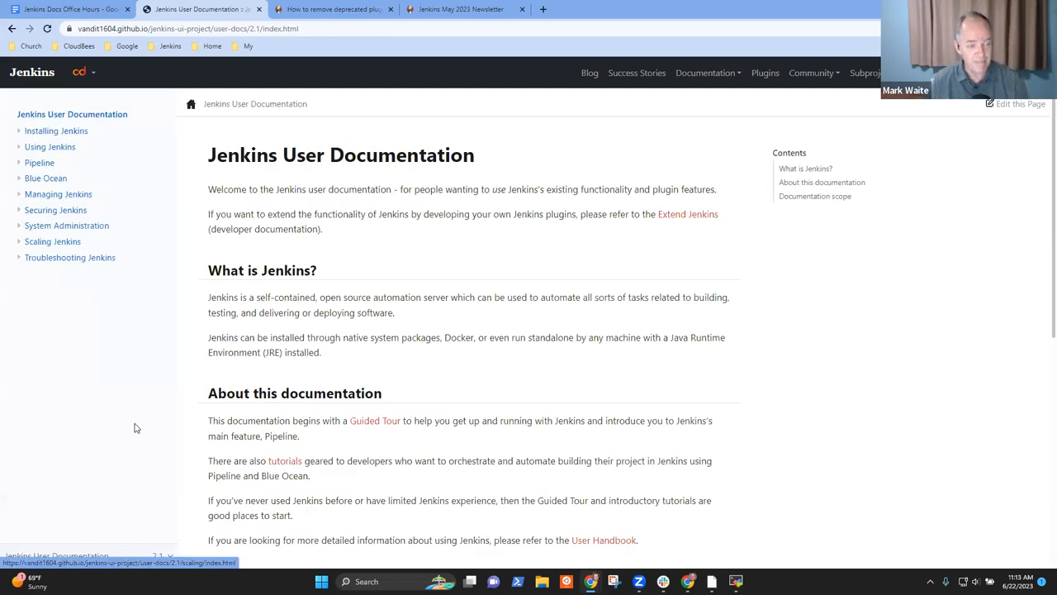
{"action": "left_click", "coordinate": [66, 10]}
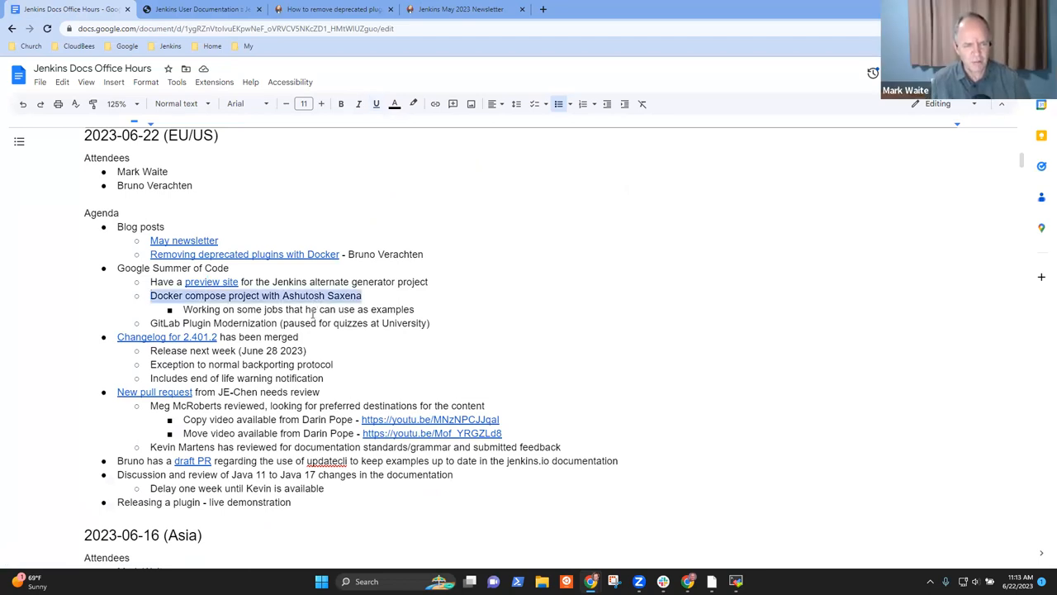
- Note the Docker compose project's direct documentation impact and mark GitLab Plugin Modernization '(no documentation impact)'
{"action": "key", "text": "enter"}
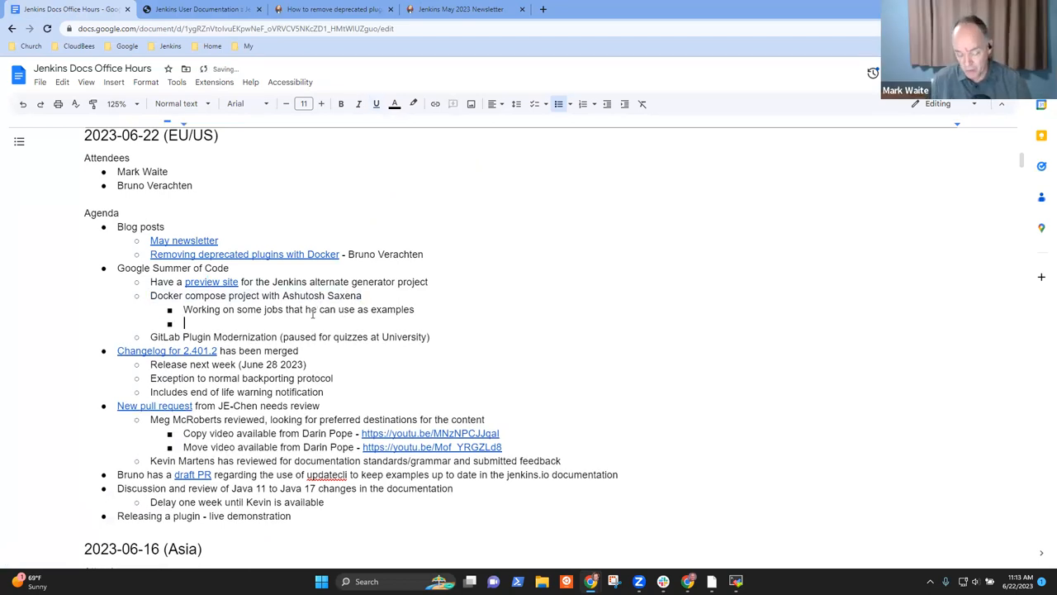
{"action": "type", "text": "Direct impact on docu"}
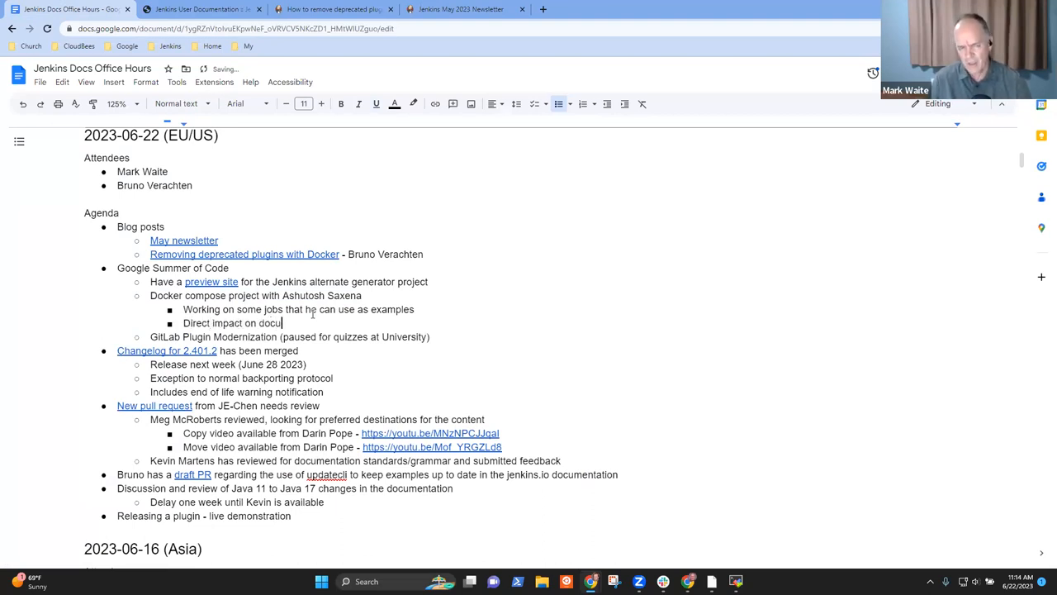
{"action": "type", "text": "mentation"}
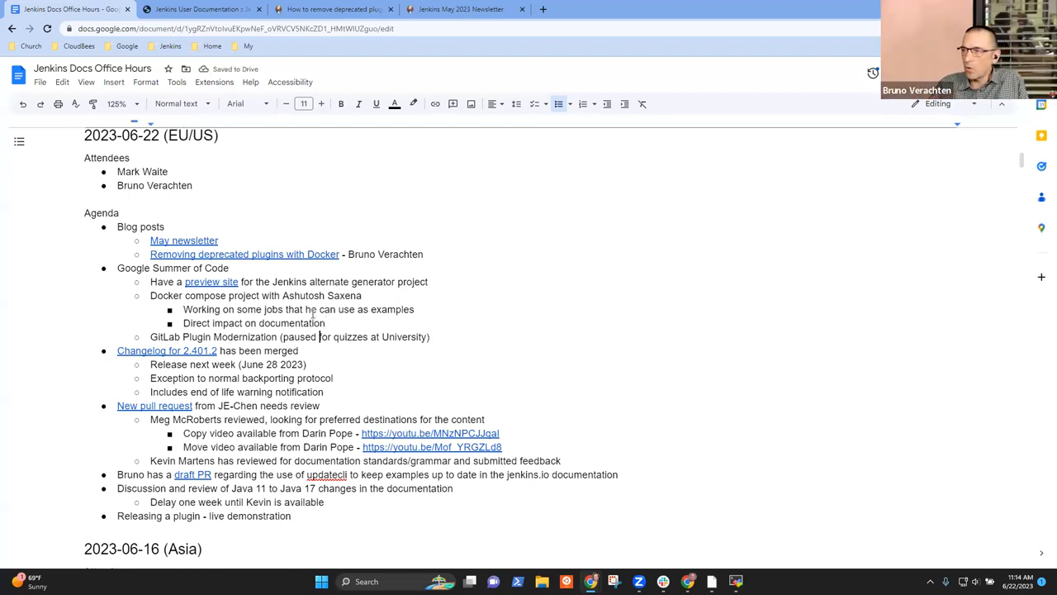
{"action": "key", "text": "Backspace"}
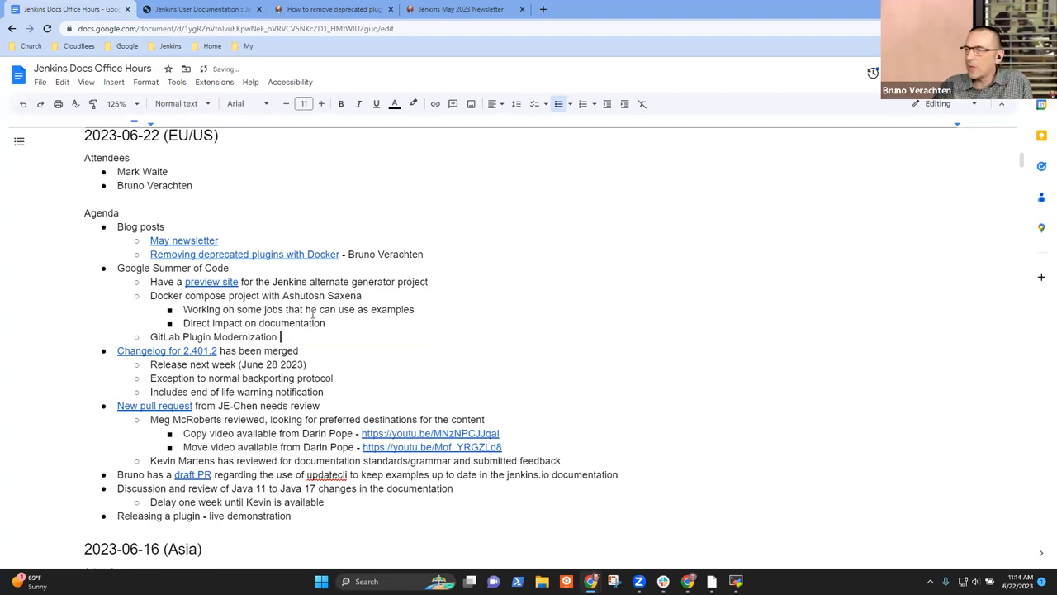
{"action": "type", "text": "(no"}
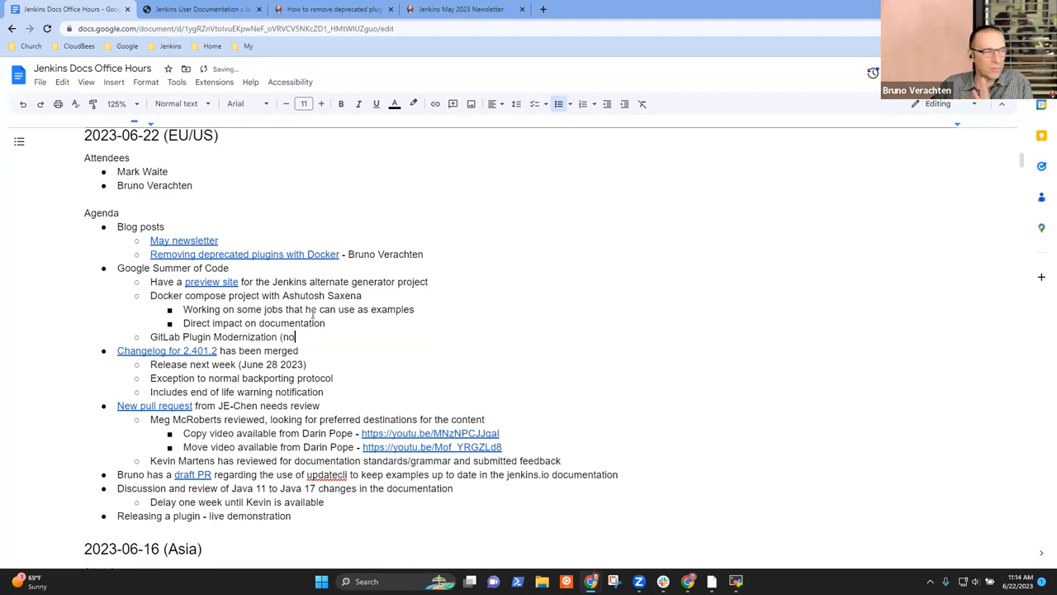
{"action": "type", "text": "documentation impact"}
{"action": "left_click", "coordinate": [255, 324]}
{"action": "type", "text": " to"}
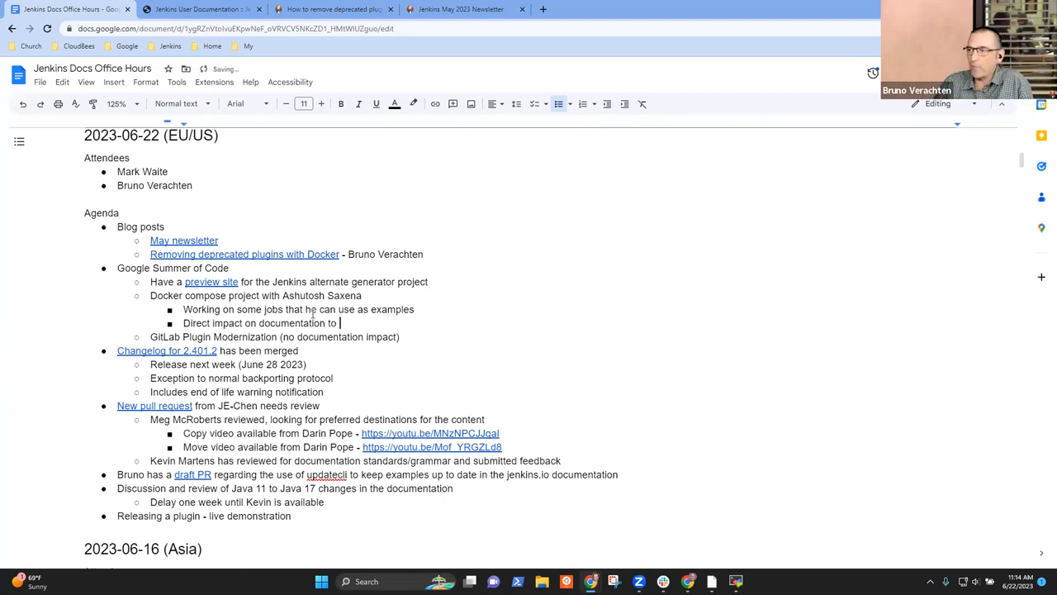
- Describe the goal: simplify with a better, working example
{"action": "type", "text": "simplify"}
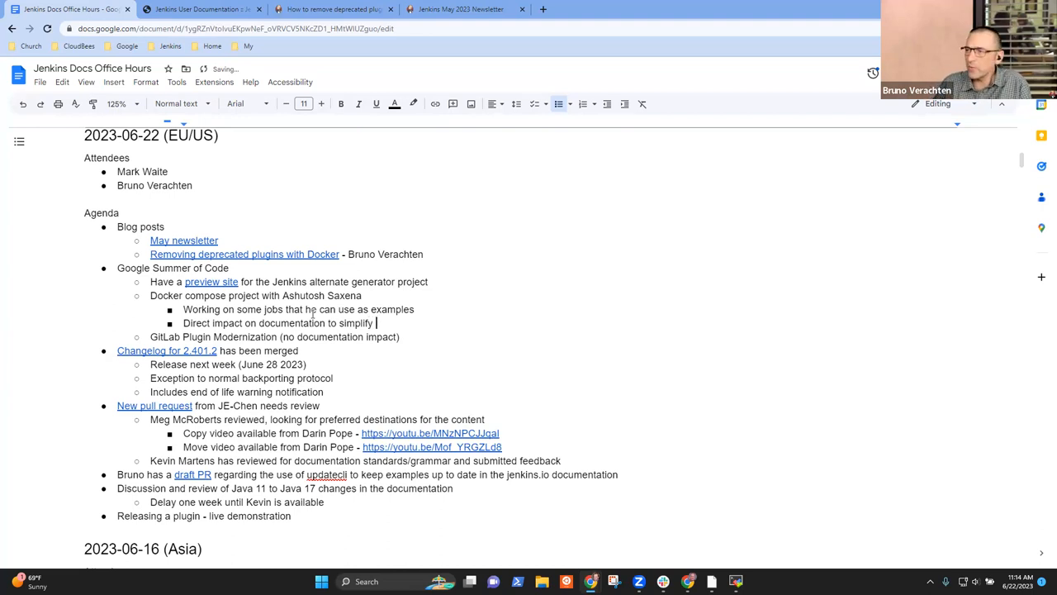
{"action": "type", "text": "better s"}
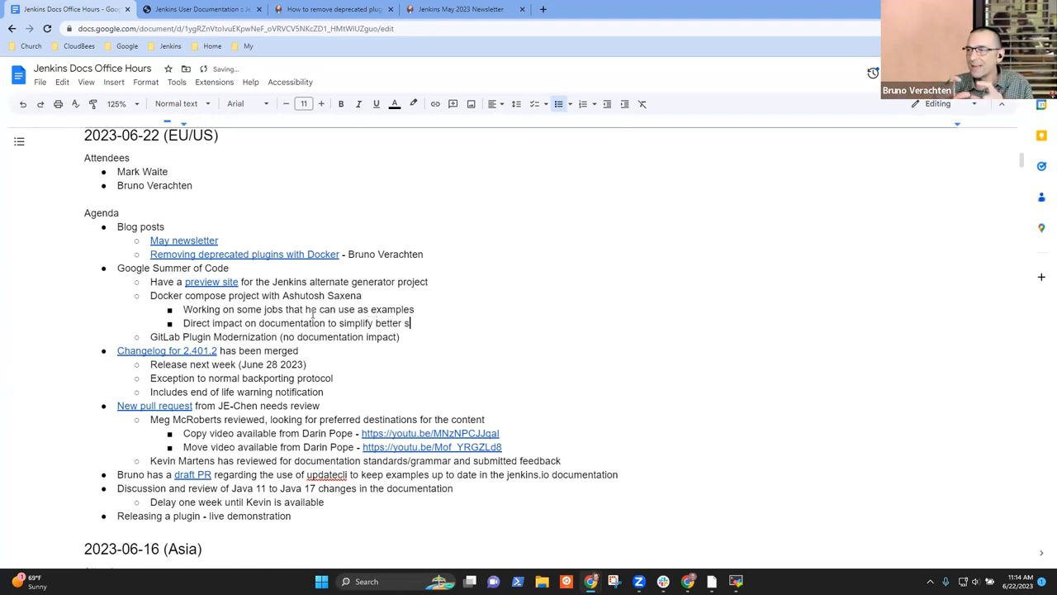
{"action": "type", "text": "H"}
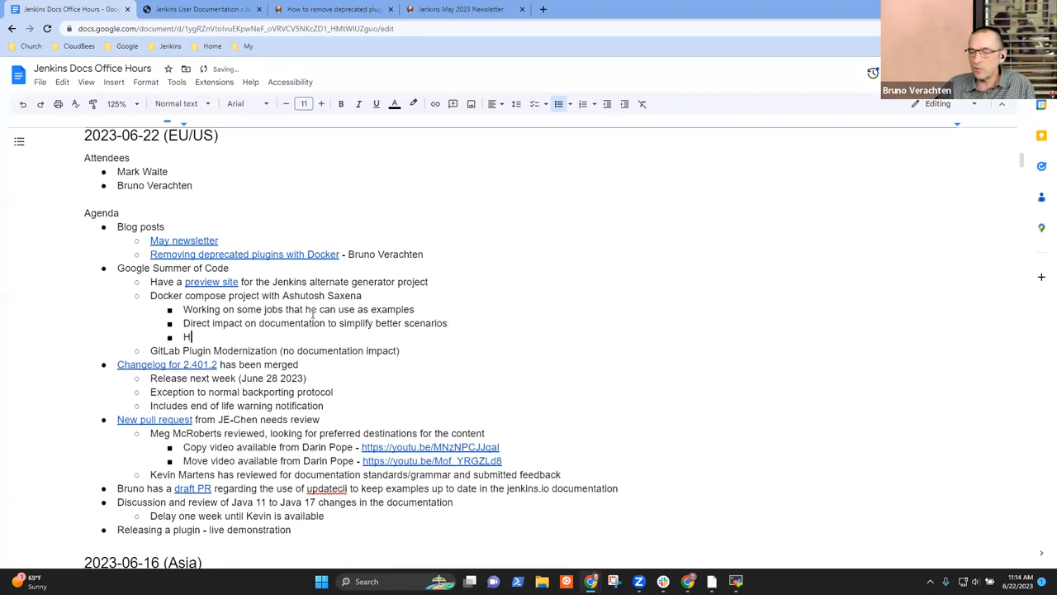
{"action": "type", "text": "aving a working"}
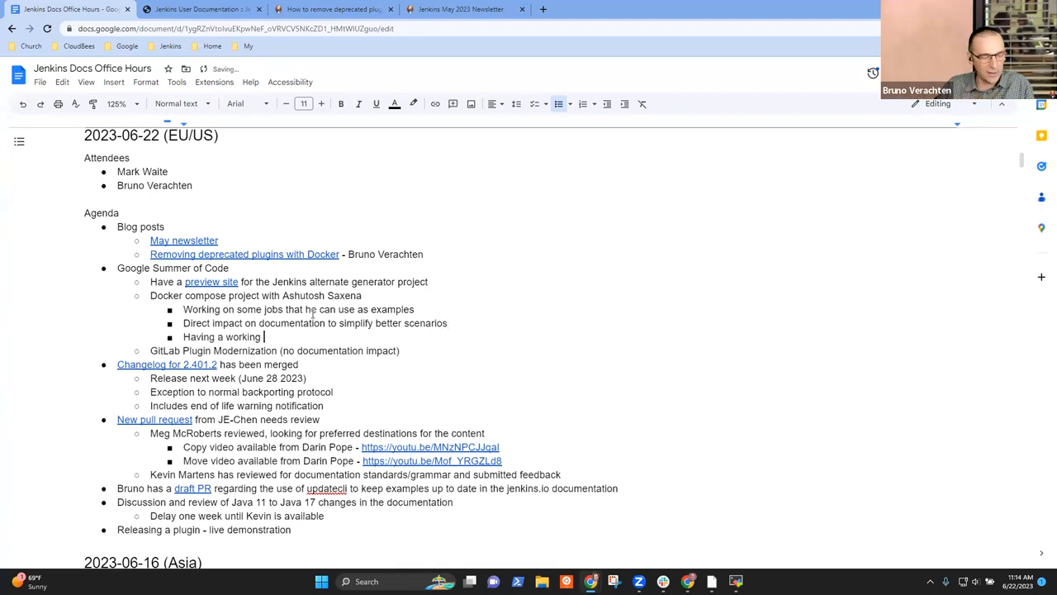
{"action": "type", "text": "example that is ready to run"}
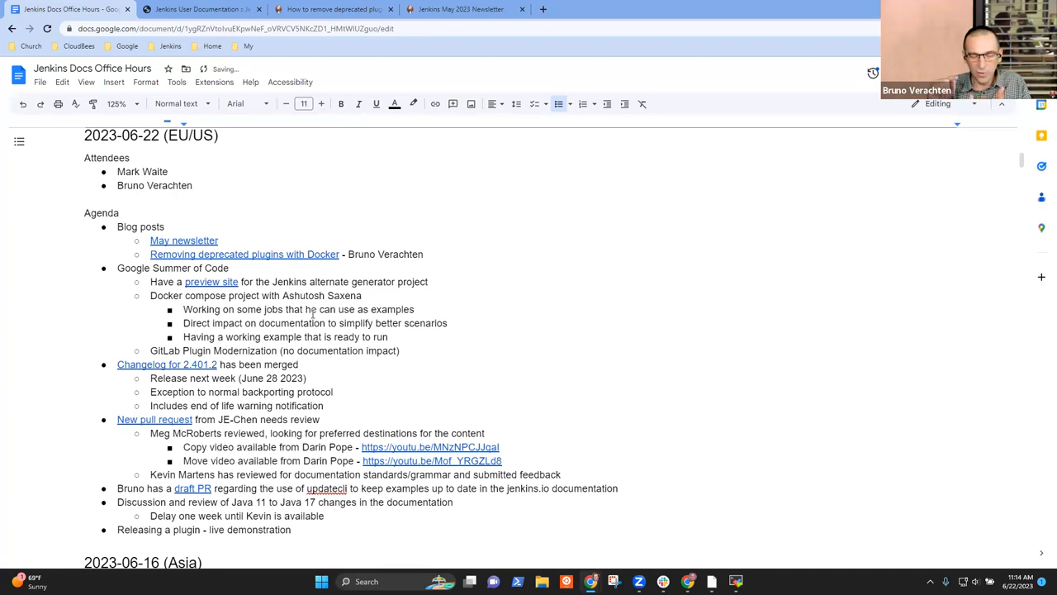
- List platform support — Linux, WSL, Gitpod, macOS — and note work in progress on Ashutosh's repository
{"action": "type", "text": "Works on"}
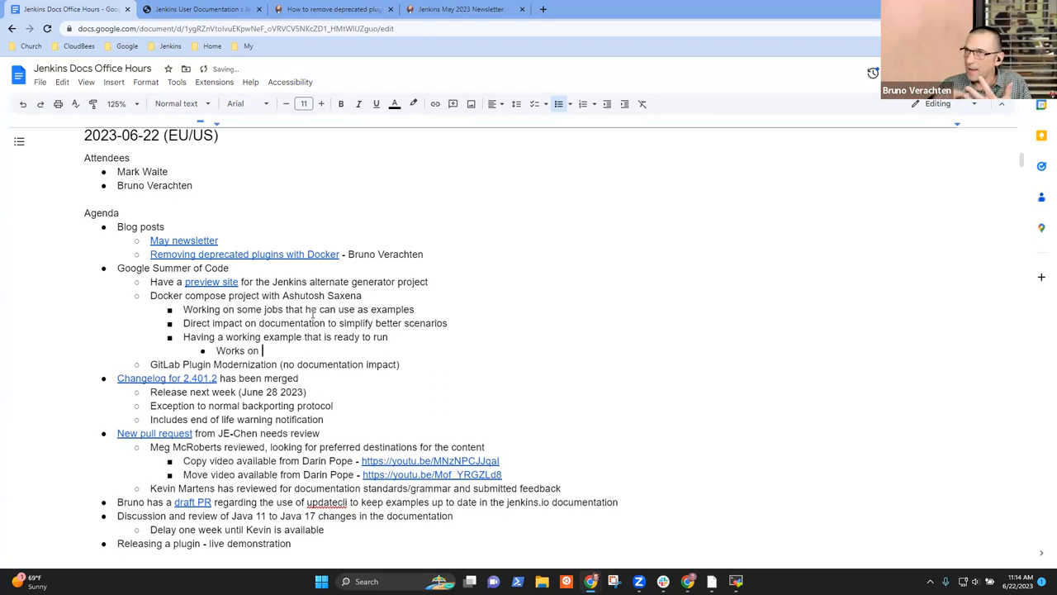
{"action": "type", "text": "Linux,"}
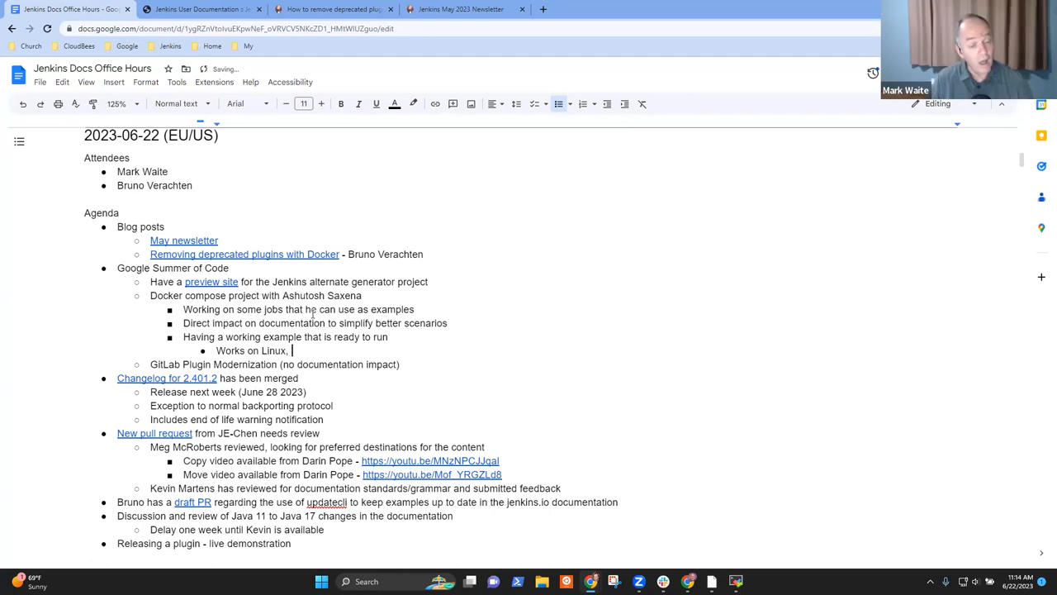
{"action": "type", "text": "WSL, L"}
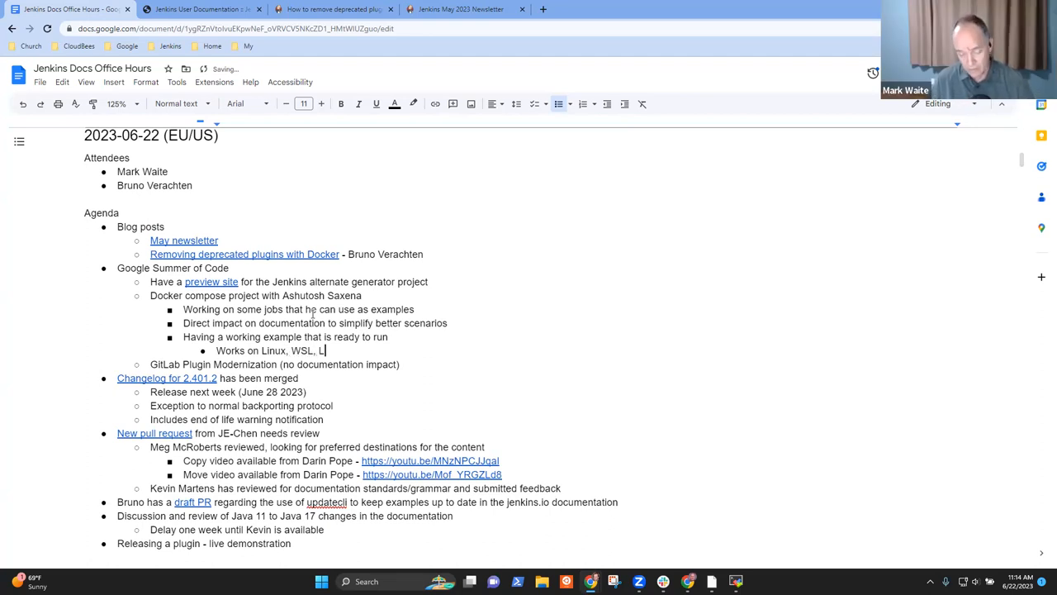
{"action": "key", "text": "Backspace"}
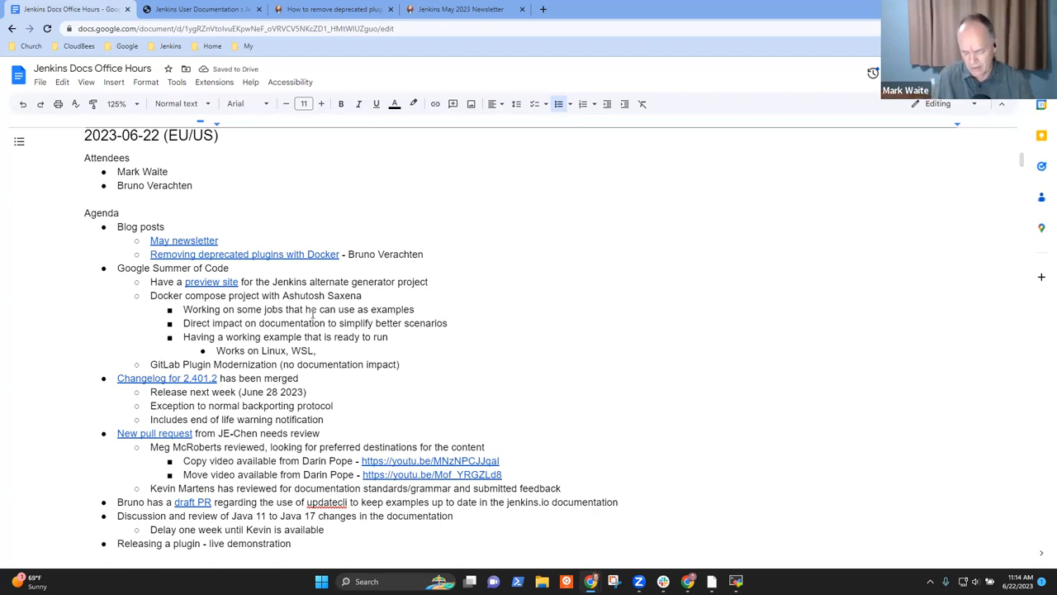
{"action": "type", "text": "Gitpod, and macO"}
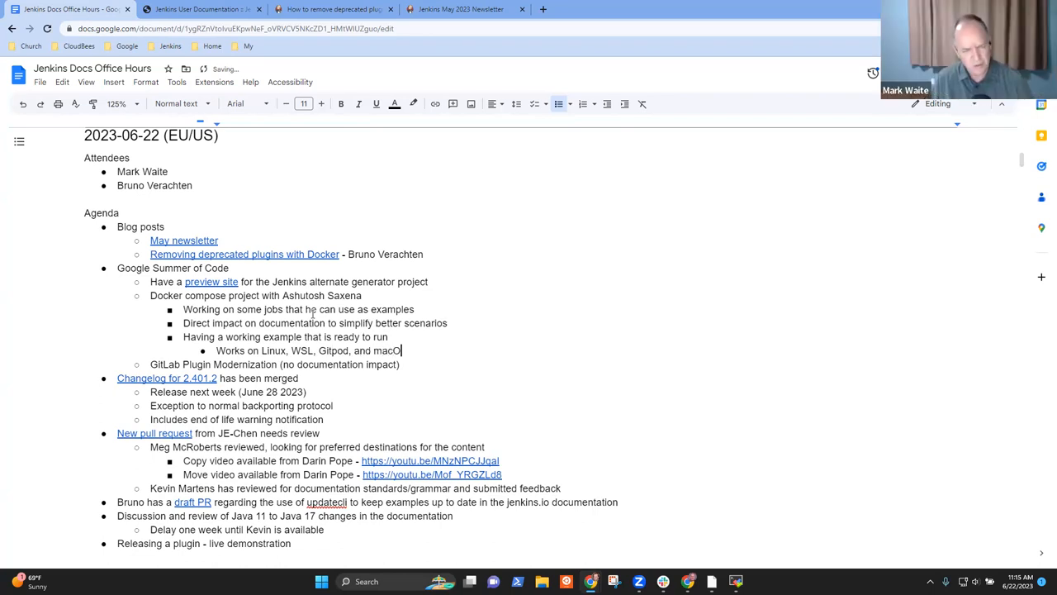
{"action": "type", "text": "S"}
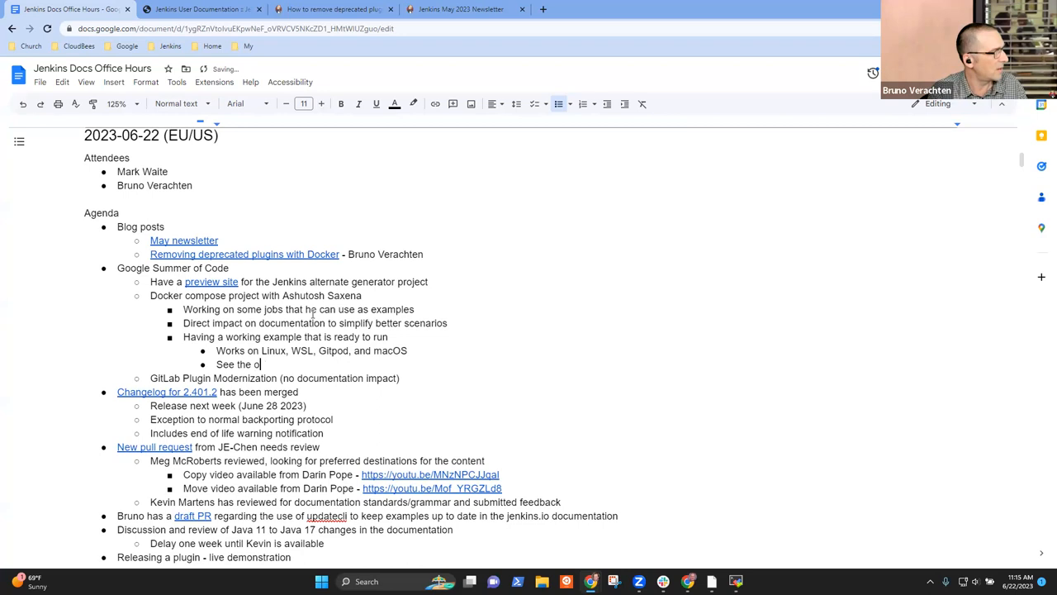
{"action": "type", "text": "work in"}
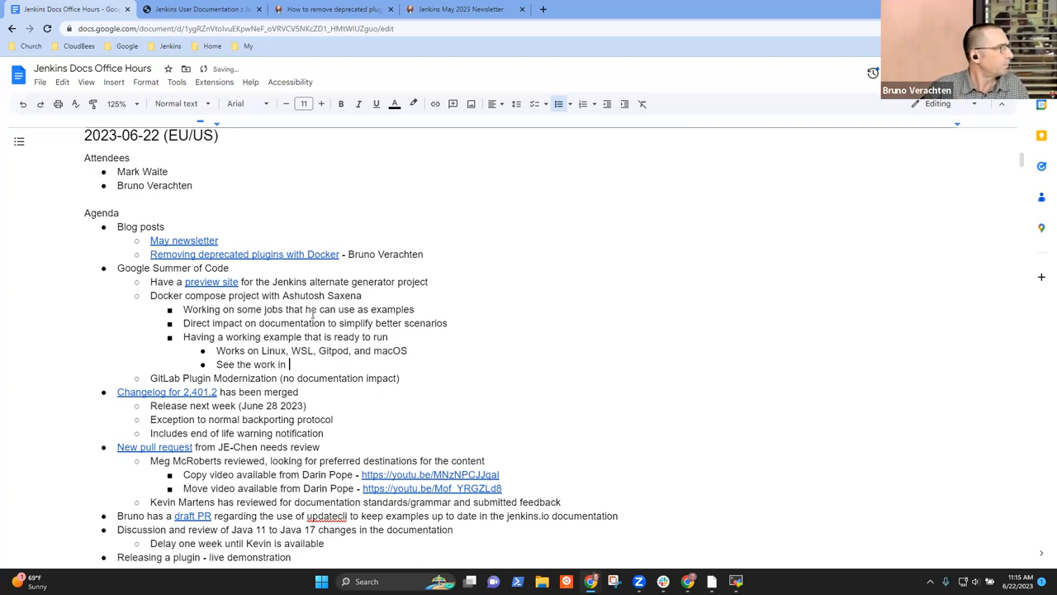
{"action": "type", "text": "progress on"}
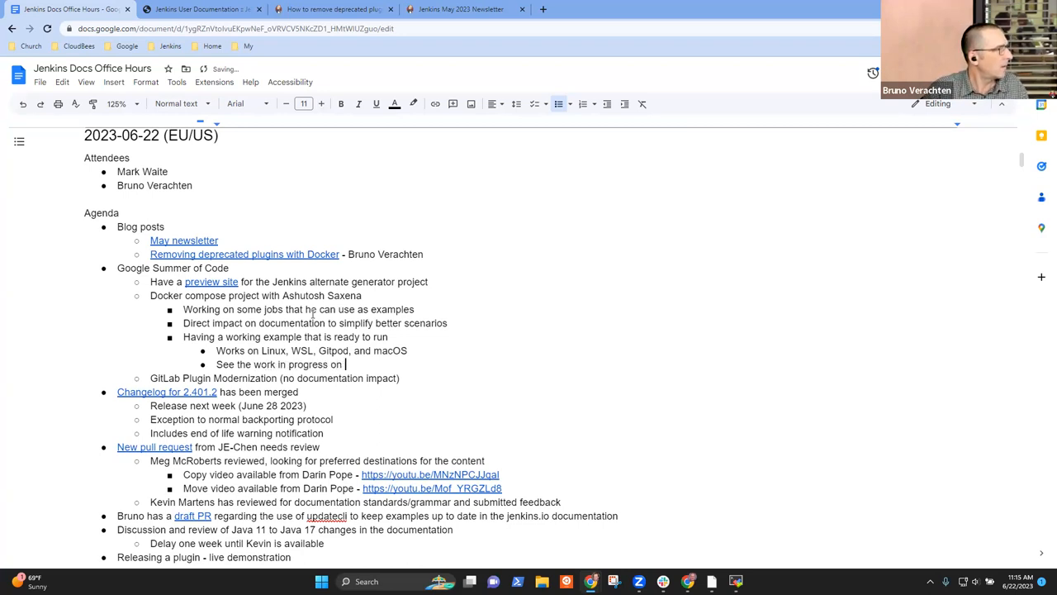
{"action": "type", "text": "Ashuu"}
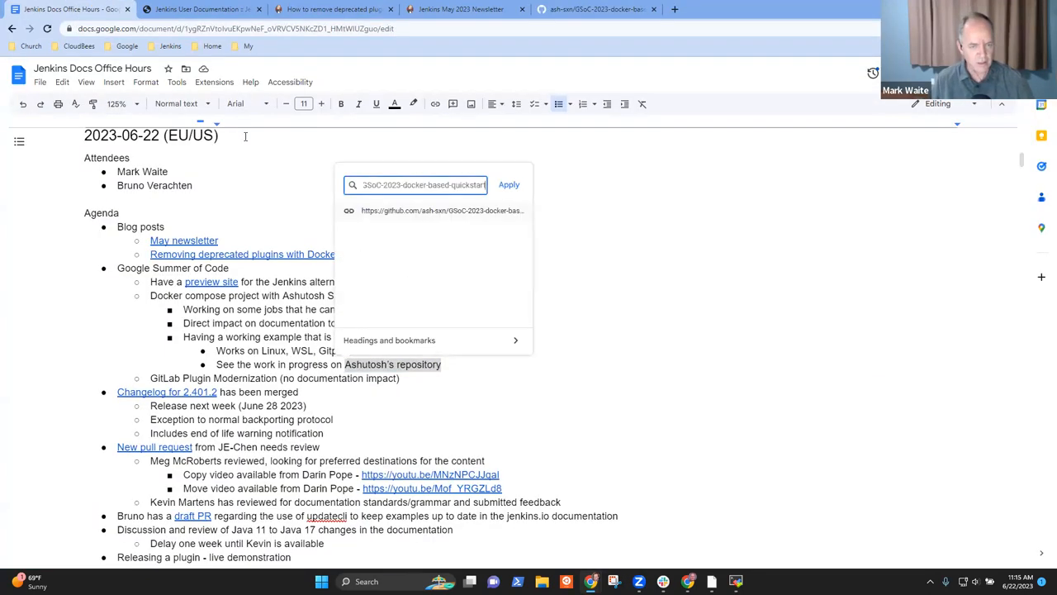
- Link the repository mention to the GSoC-2023-docker-based-quickstart project and skim its README
{"action": "left_click", "coordinate": [595, 10]}
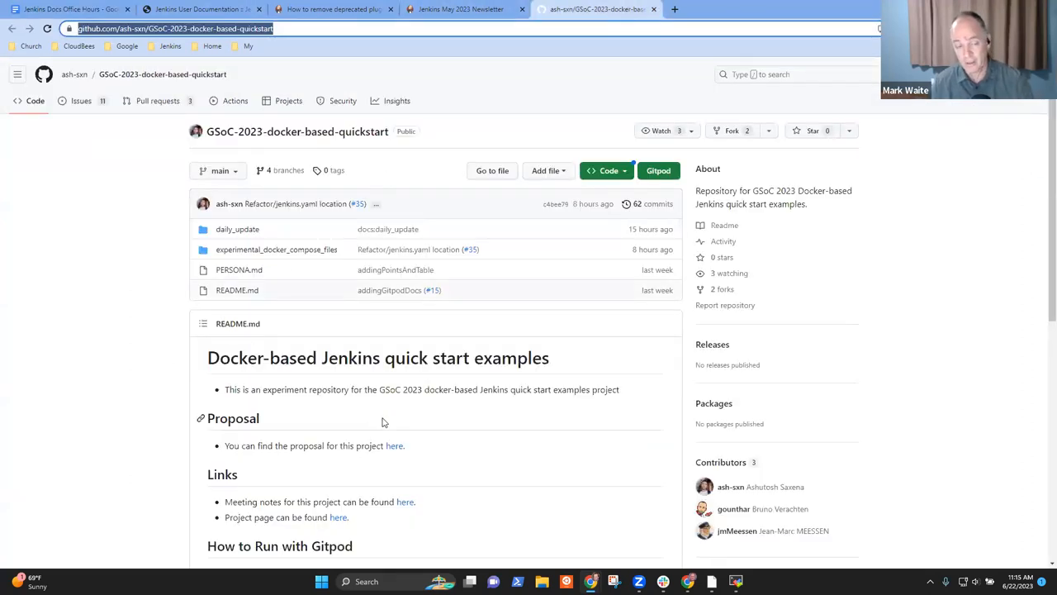
{"action": "scroll", "scroll_direction": "down", "scroll_amount": 3}
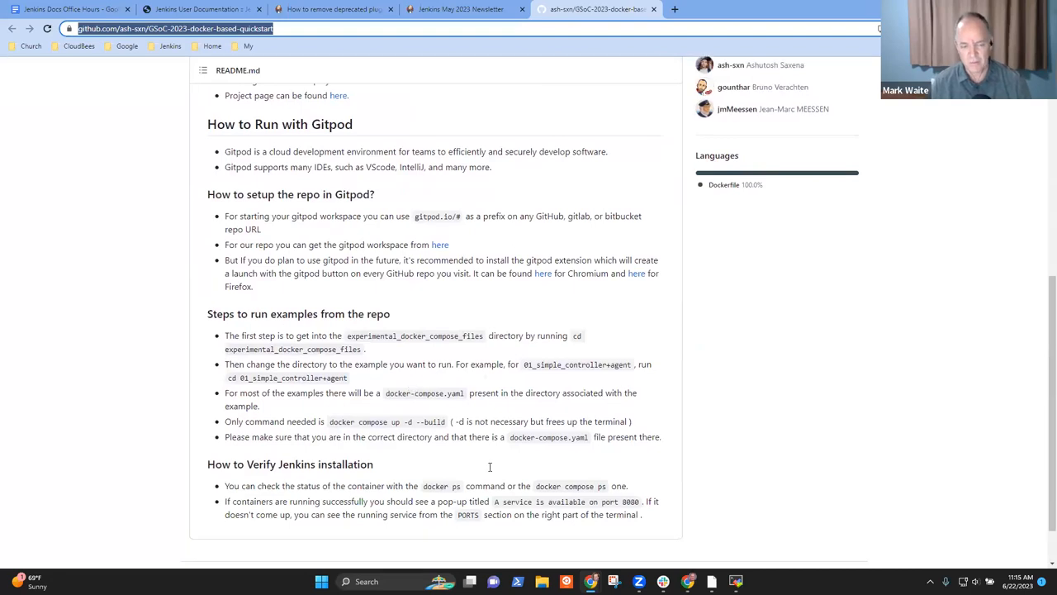
{"action": "scroll", "scroll_direction": "down", "scroll_amount": 3}
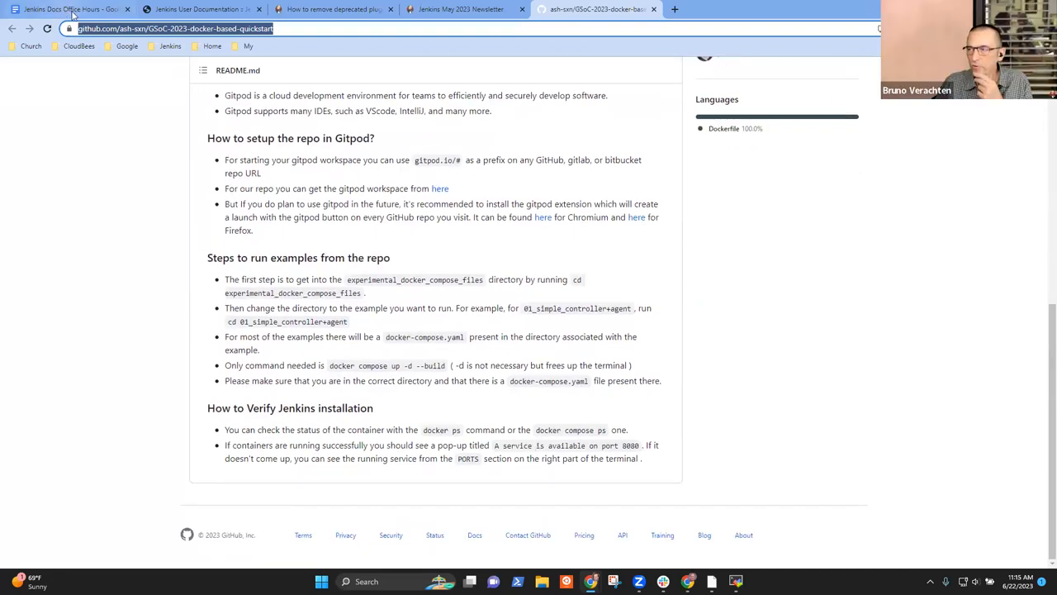
{"action": "left_click", "coordinate": [69, 10]}
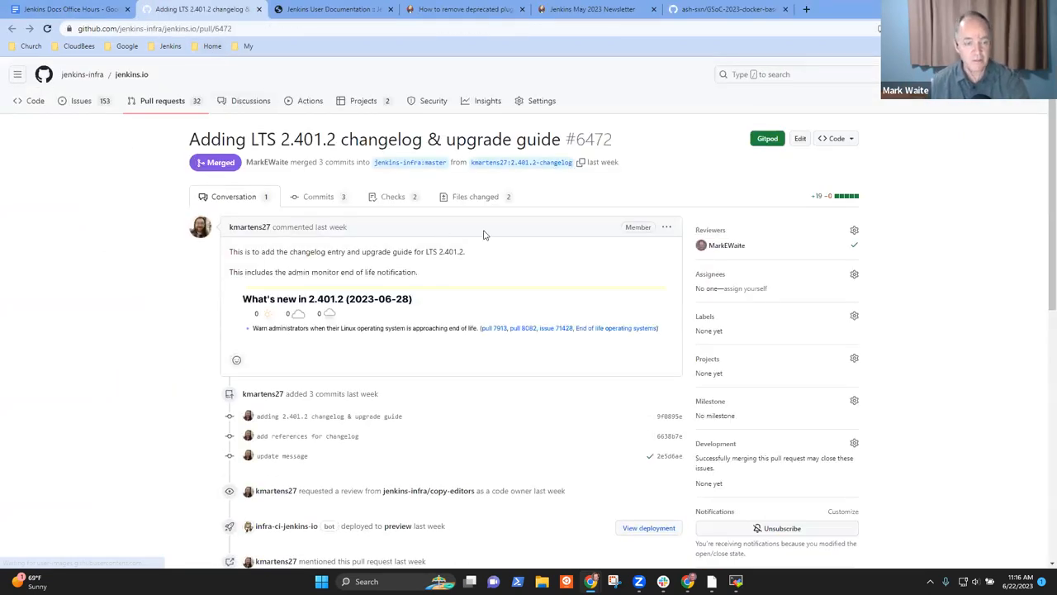
- Read through the merged LTS 2.401.2 changelog and upgrade guide pull request
{"action": "scroll", "scroll_direction": "down", "scroll_amount": 3}
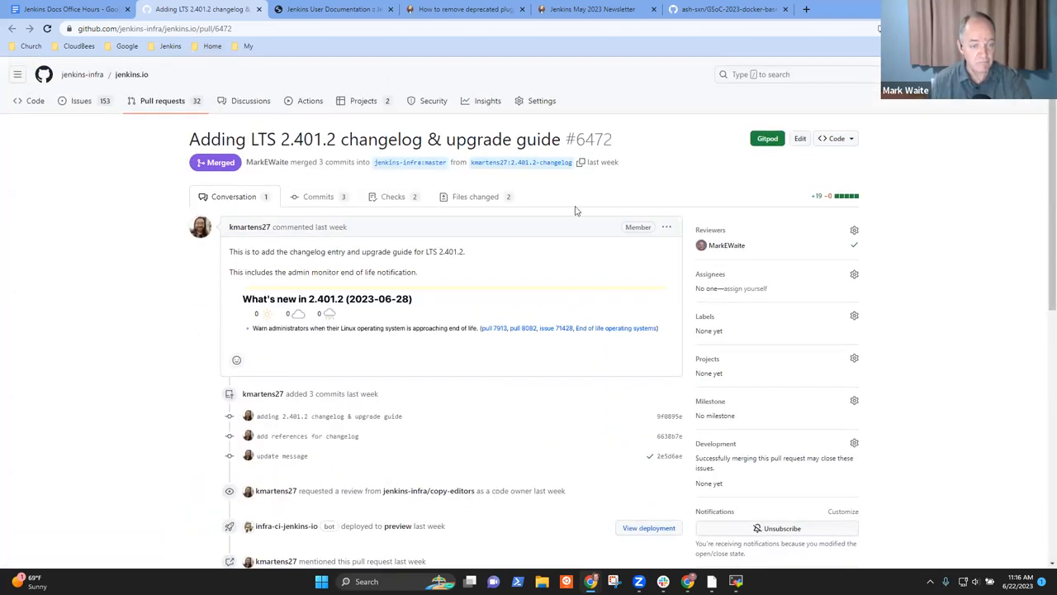
{"action": "mouse_move", "coordinate": [411, 342]}
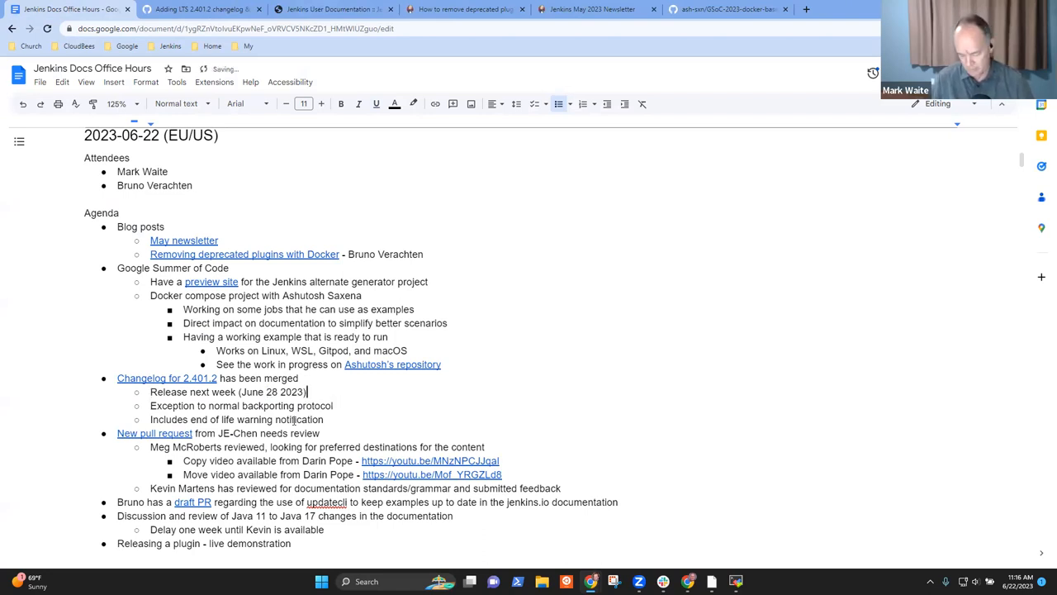
{"action": "type", "text": ", Kris SZt"}
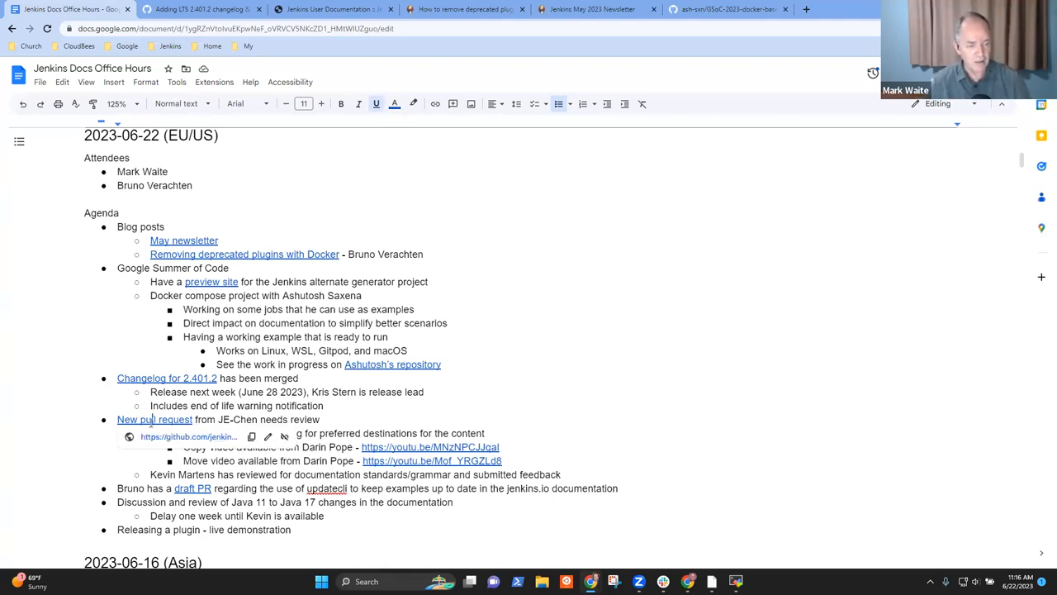
{"action": "left_click", "coordinate": [155, 420]}
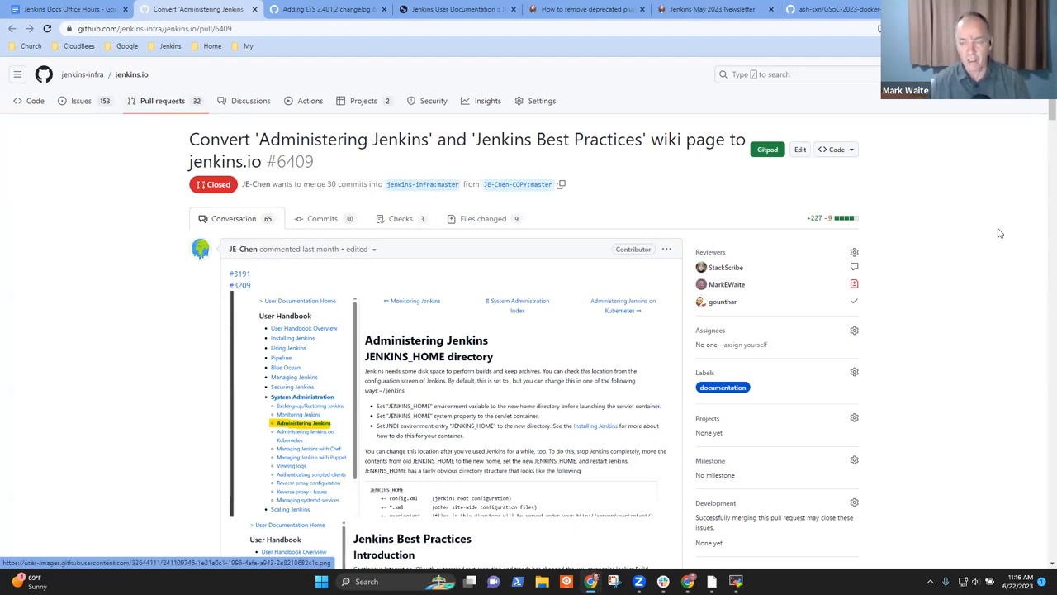
- From the closed wiki-conversion pull request, open its replacement pull request #6477
{"action": "scroll", "scroll_direction": "down", "scroll_amount": 3}
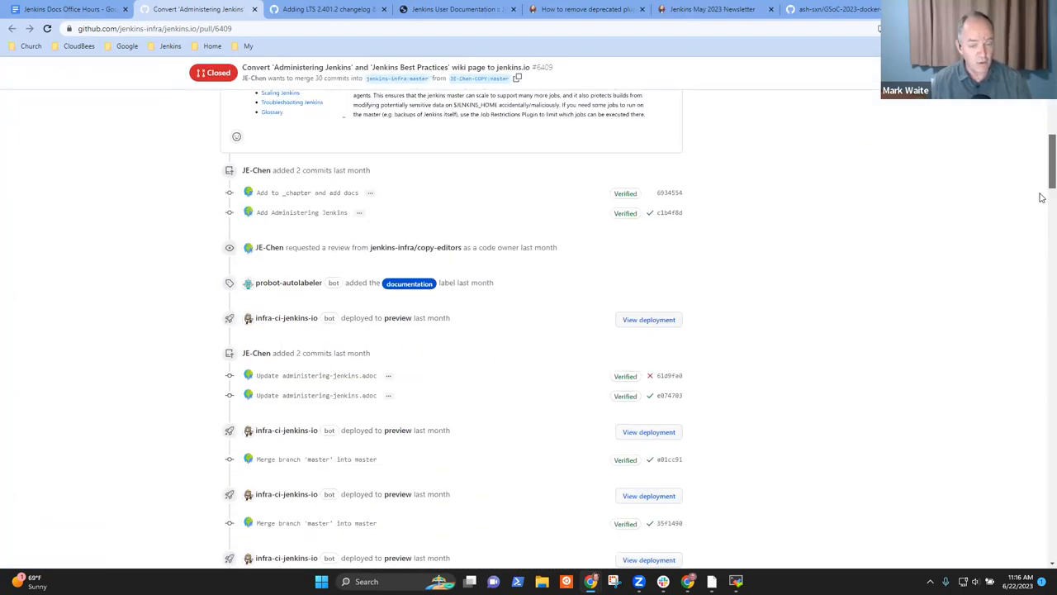
{"action": "scroll", "scroll_direction": "down", "scroll_amount": 3}
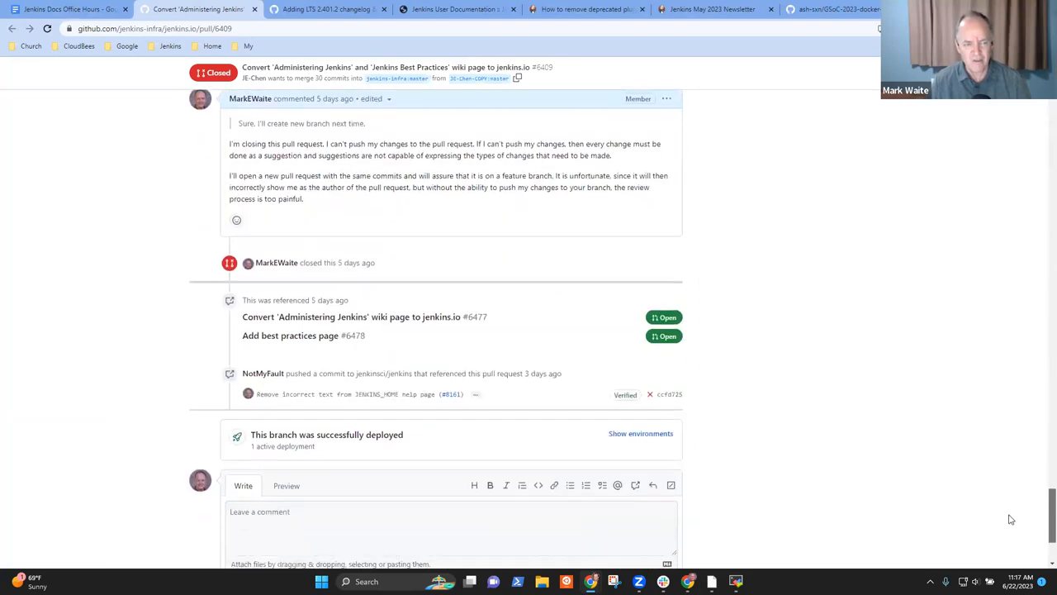
{"action": "scroll", "scroll_direction": "up", "scroll_amount": 3}
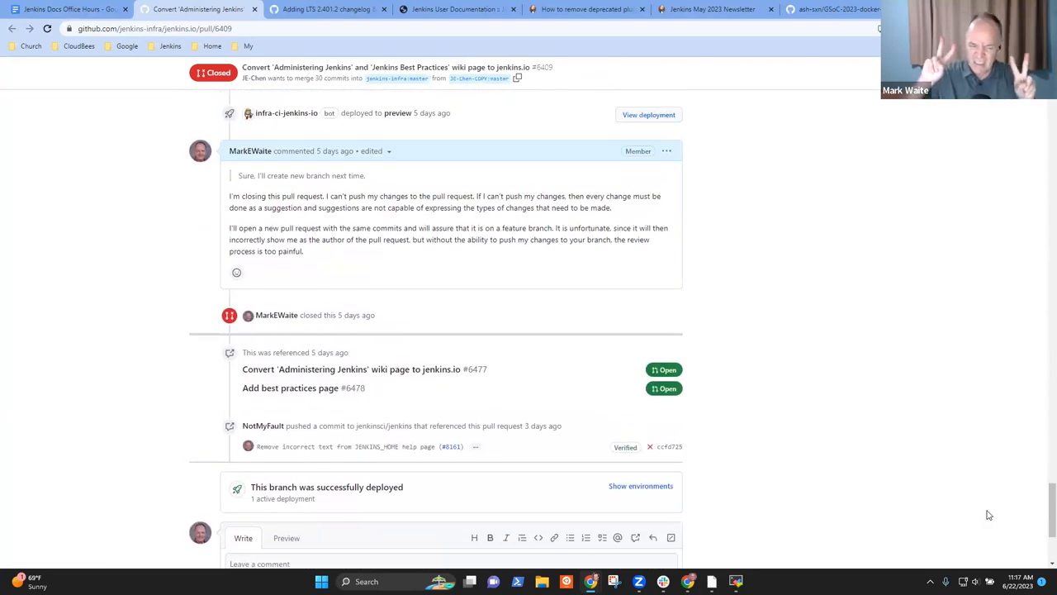
{"action": "mouse_move", "coordinate": [393, 395]}
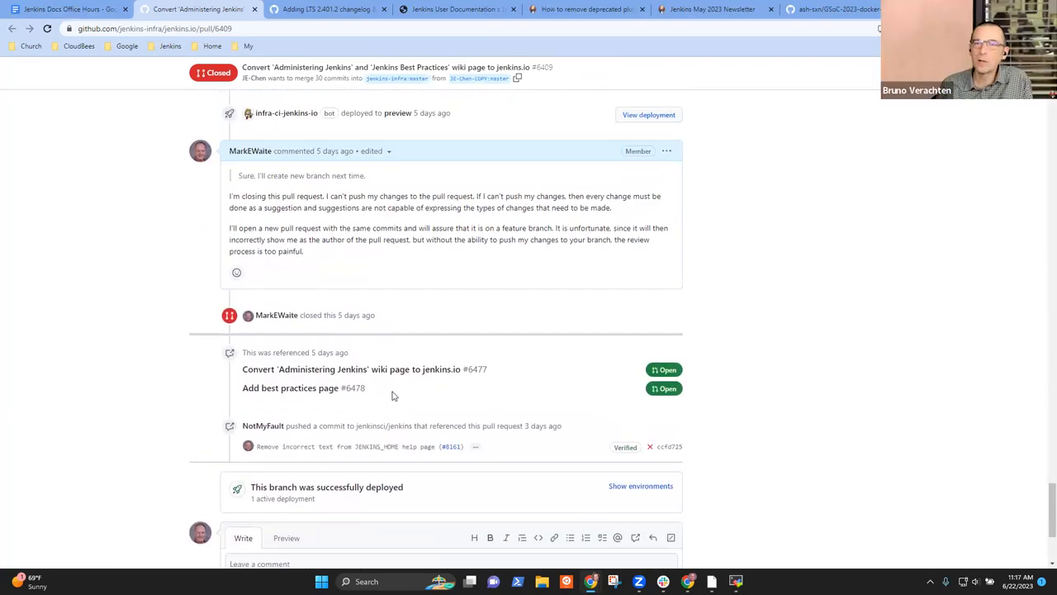
{"action": "mouse_move", "coordinate": [355, 337]}
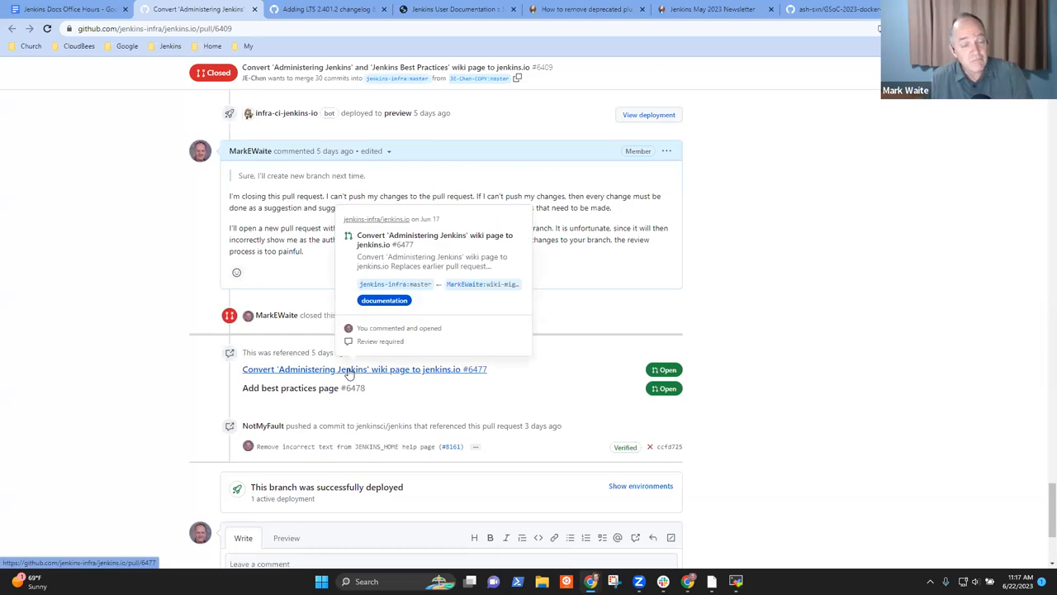
{"action": "mouse_move", "coordinate": [168, 321]}
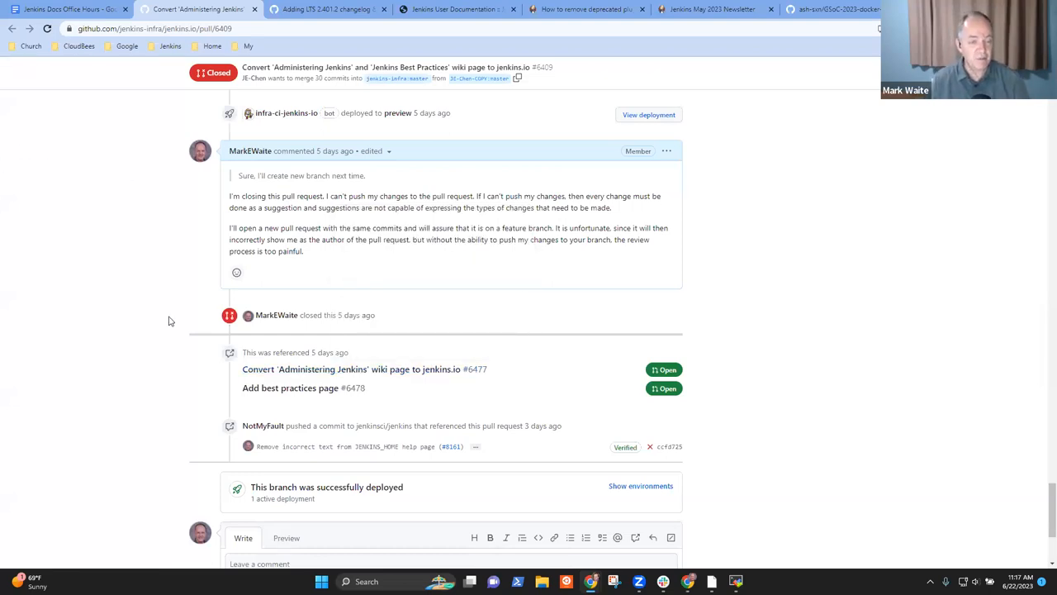
{"action": "left_click", "coordinate": [363, 369]}
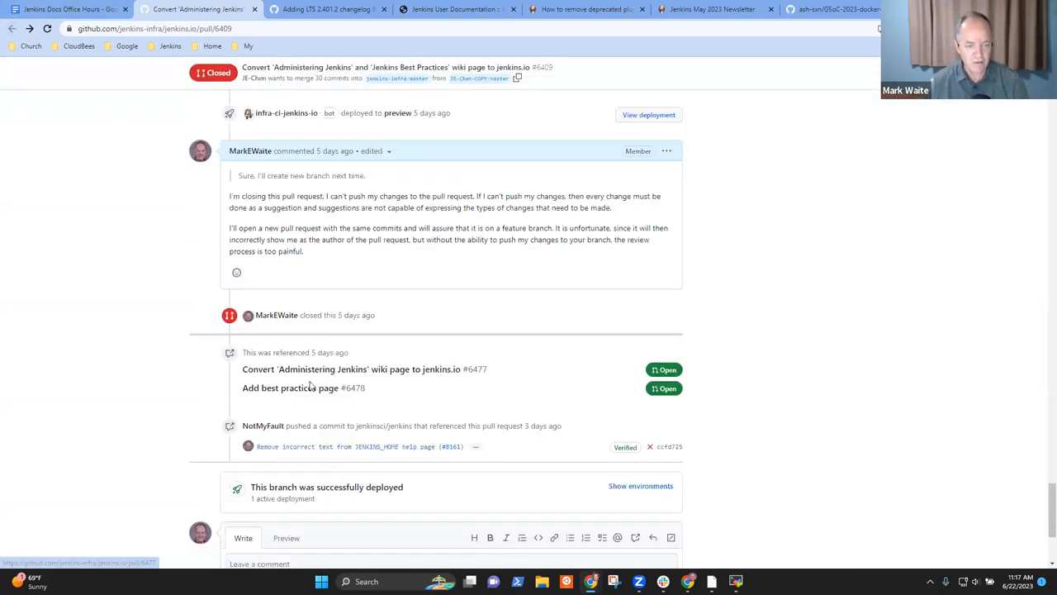
{"action": "mouse_move", "coordinate": [303, 387]}
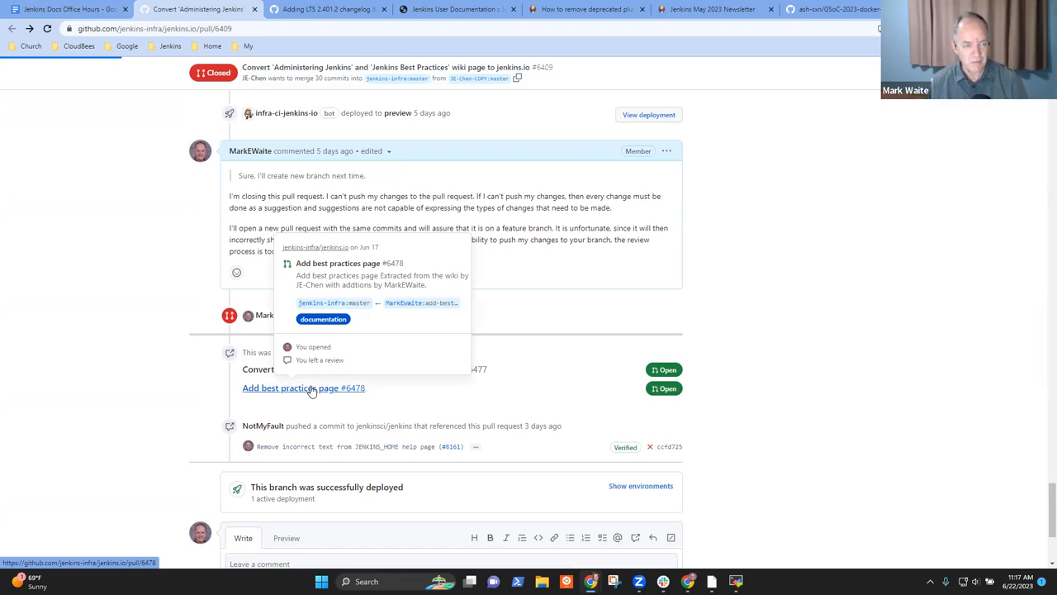
{"action": "left_click", "coordinate": [304, 387]}
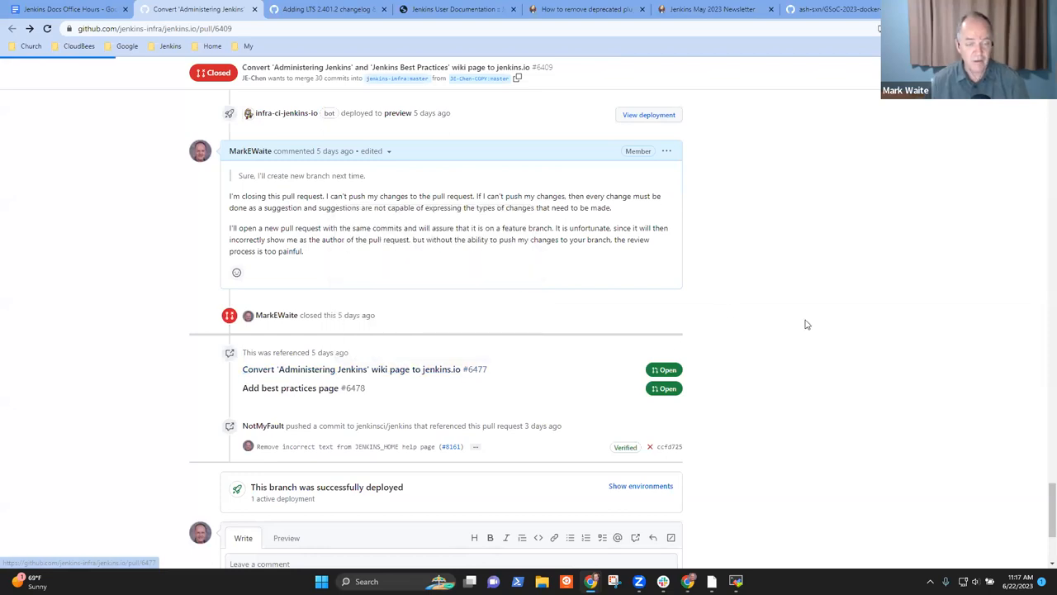
{"action": "left_click", "coordinate": [350, 370]}
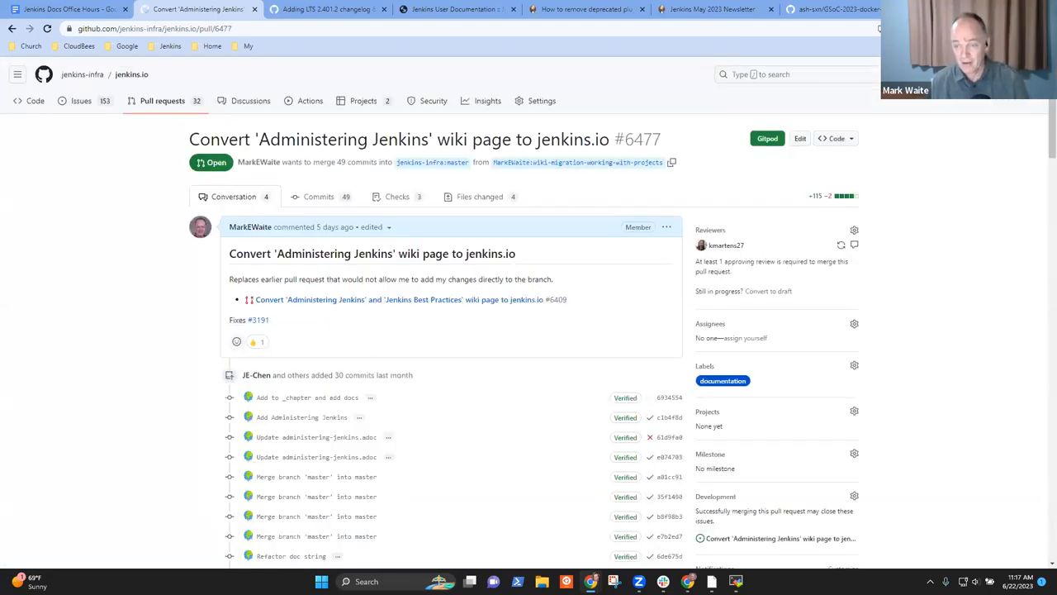
{"action": "mouse_move", "coordinate": [1040, 128]}
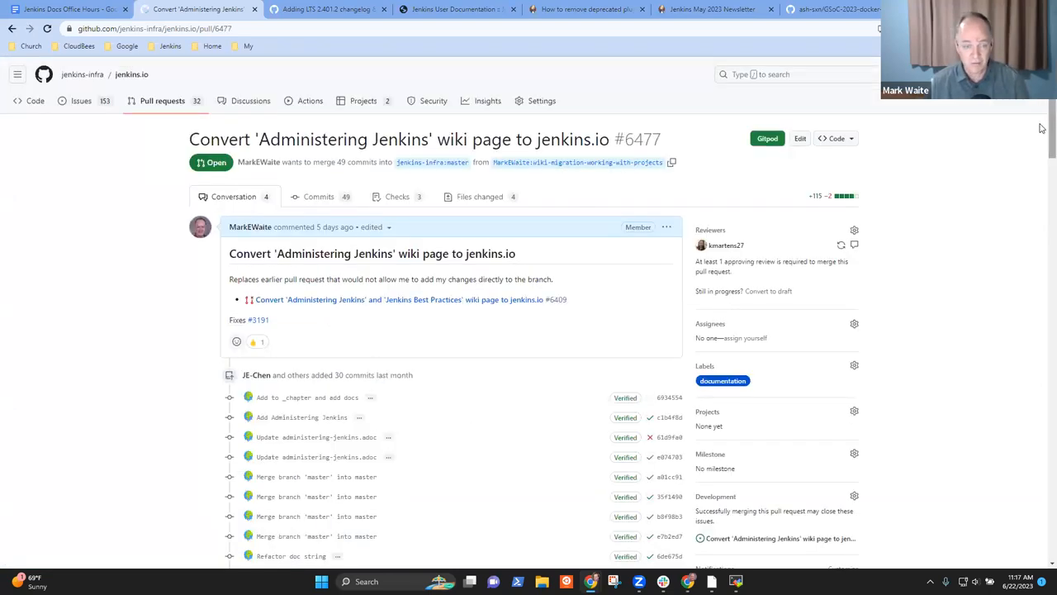
- Update the #6477 branch with the latest base branch changes from the merge box
{"action": "scroll", "scroll_direction": "down", "scroll_amount": 3}
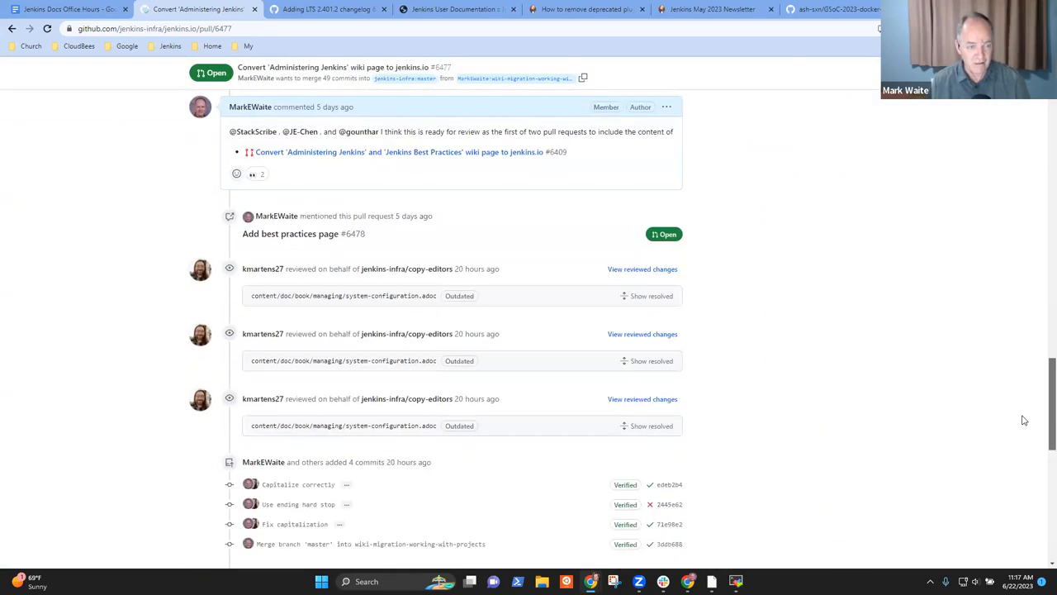
{"action": "scroll", "scroll_direction": "down", "scroll_amount": 3}
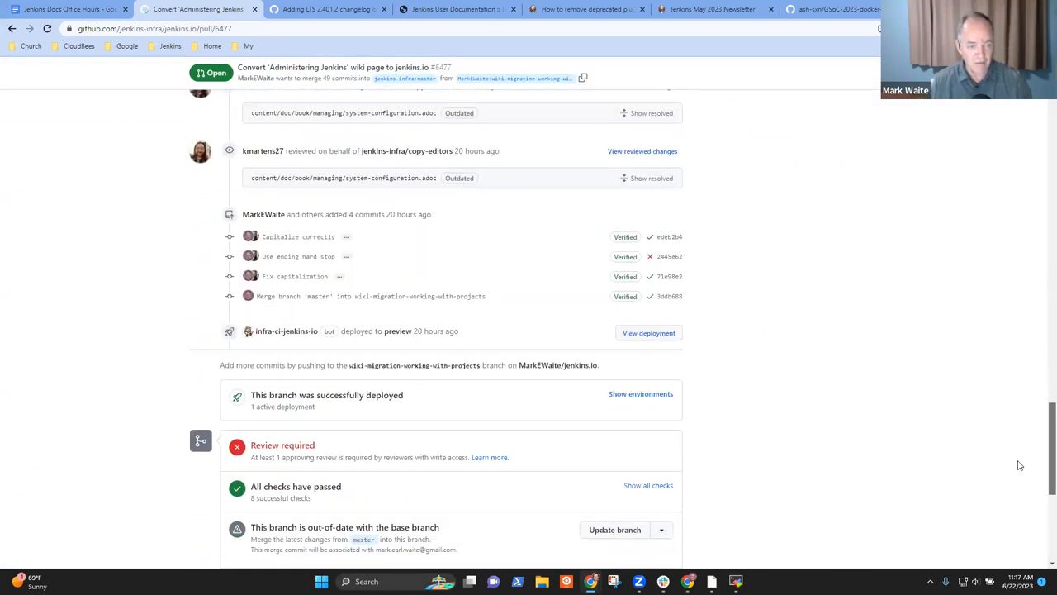
{"action": "scroll", "scroll_direction": "down", "scroll_amount": 3}
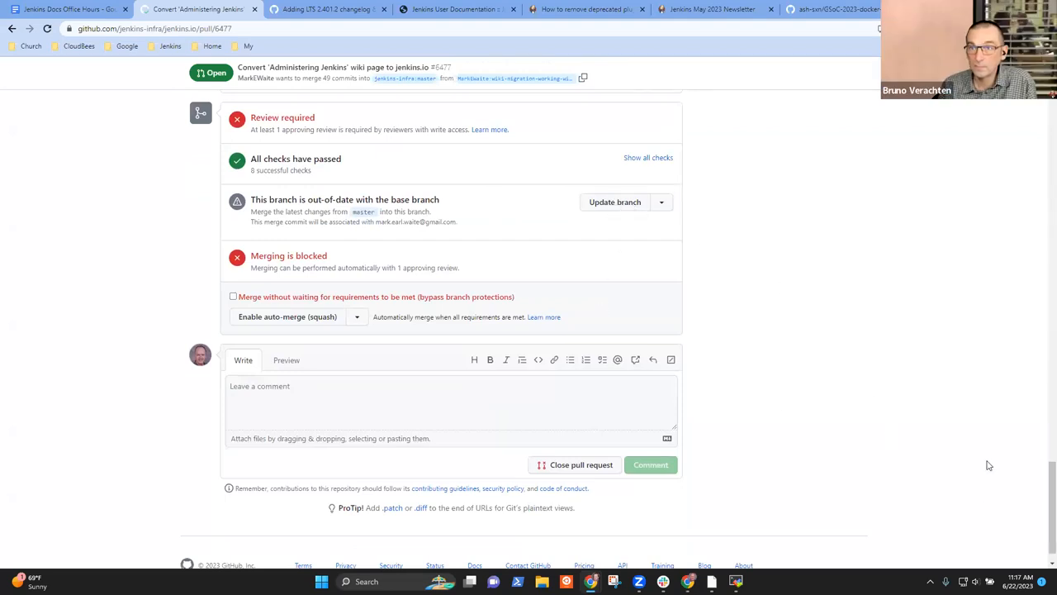
{"action": "scroll", "scroll_direction": "up", "scroll_amount": 3}
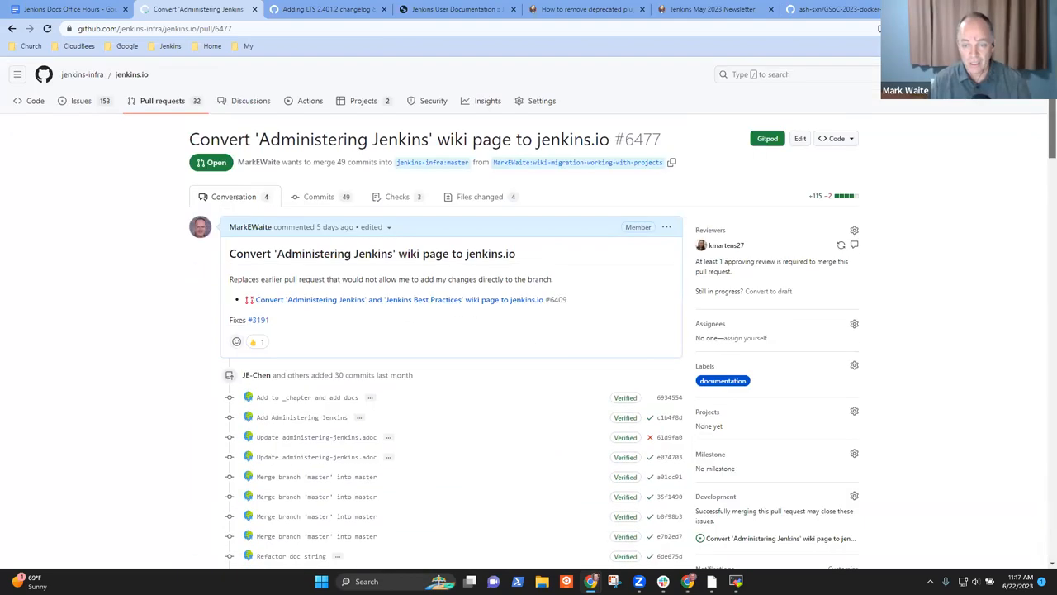
{"action": "scroll", "scroll_direction": "down", "scroll_amount": 3}
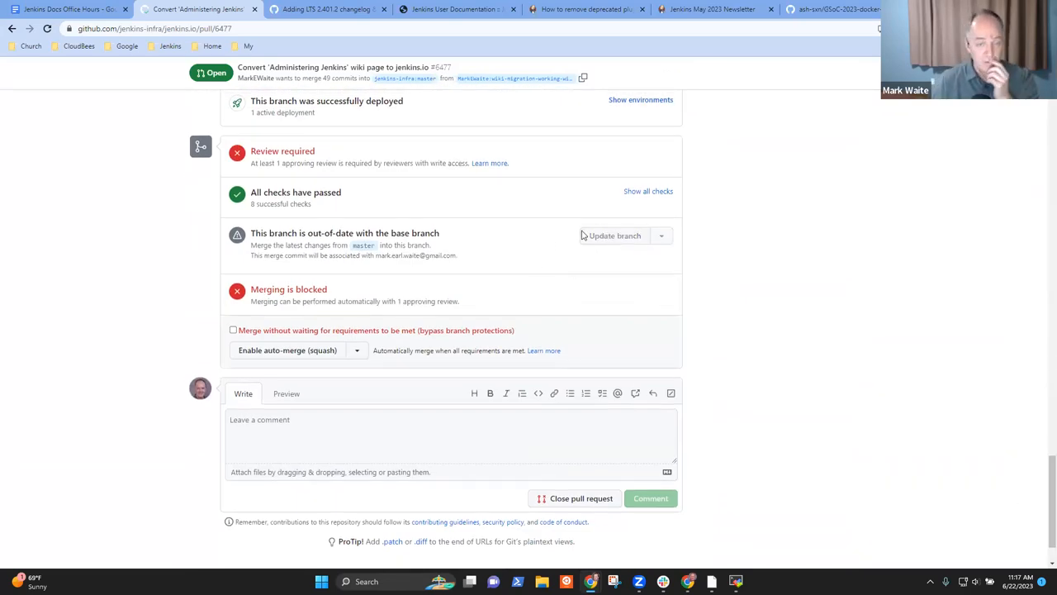
{"action": "left_click", "coordinate": [615, 235]}
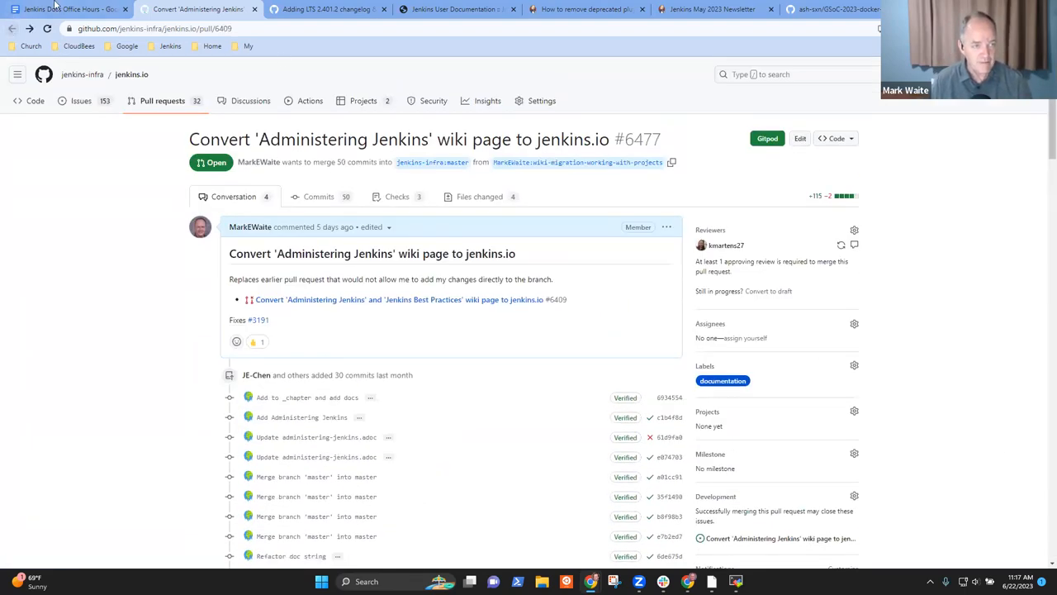
- Add a 'Replacement pull requests' note with PR-6477 linked to its GitHub pull request
{"action": "left_click", "coordinate": [66, 10]}
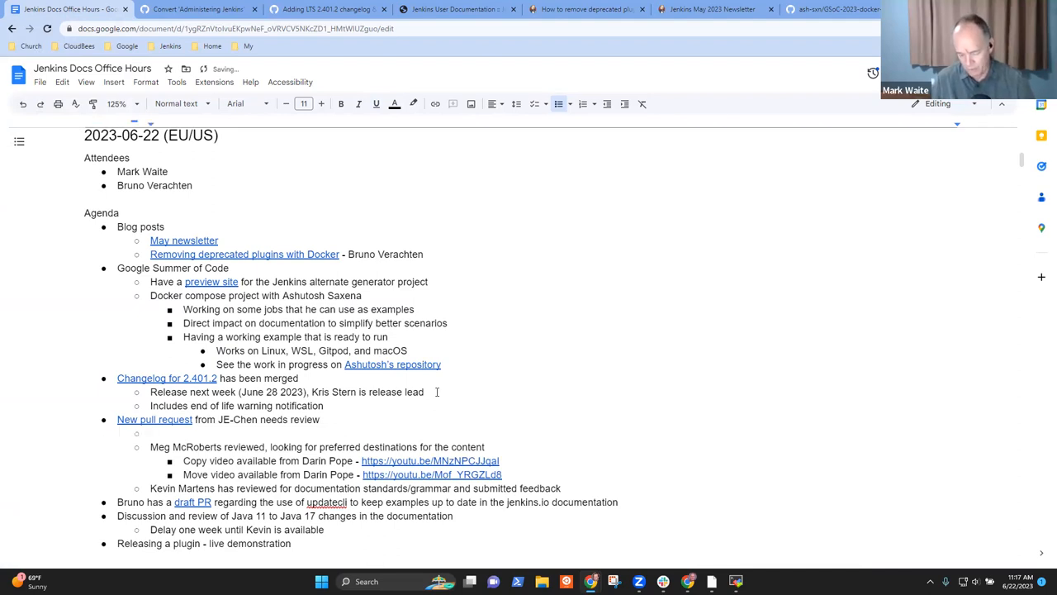
{"action": "type", "text": "Replacement pull requests"}
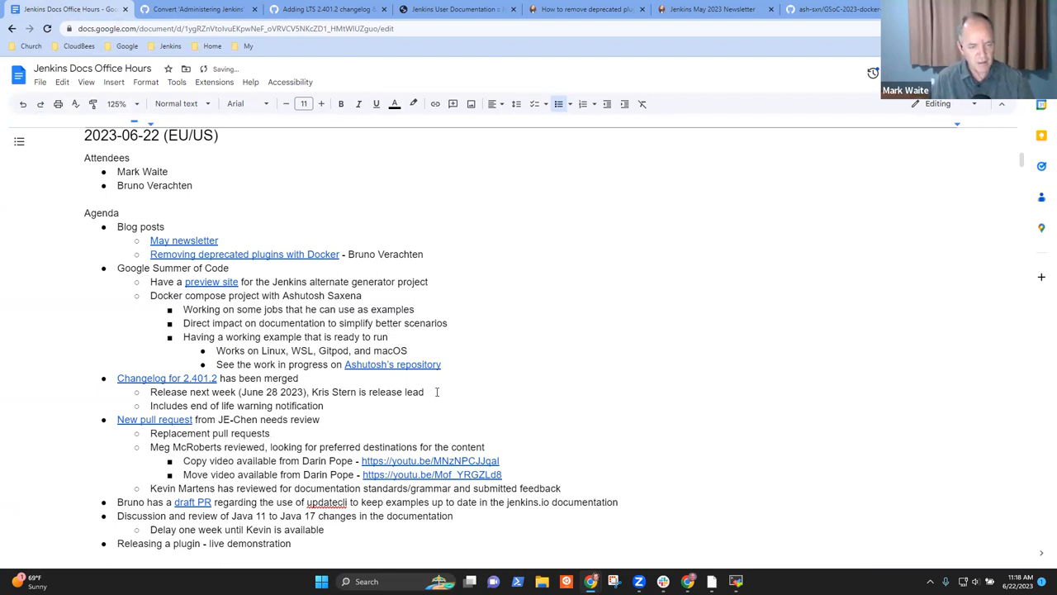
{"action": "type", "text": "PR-"}
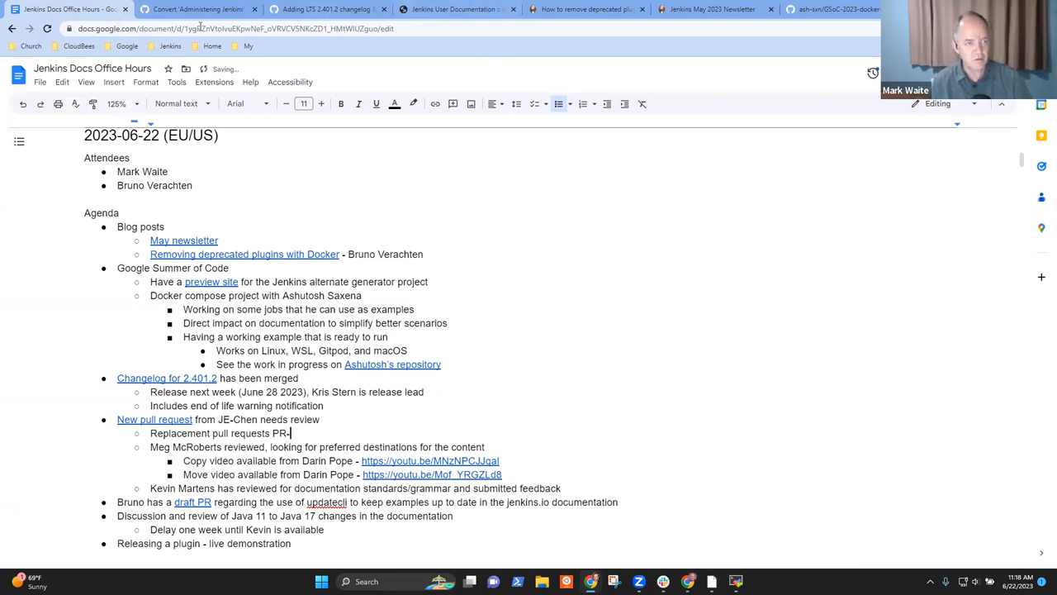
{"action": "left_click", "coordinate": [198, 10]}
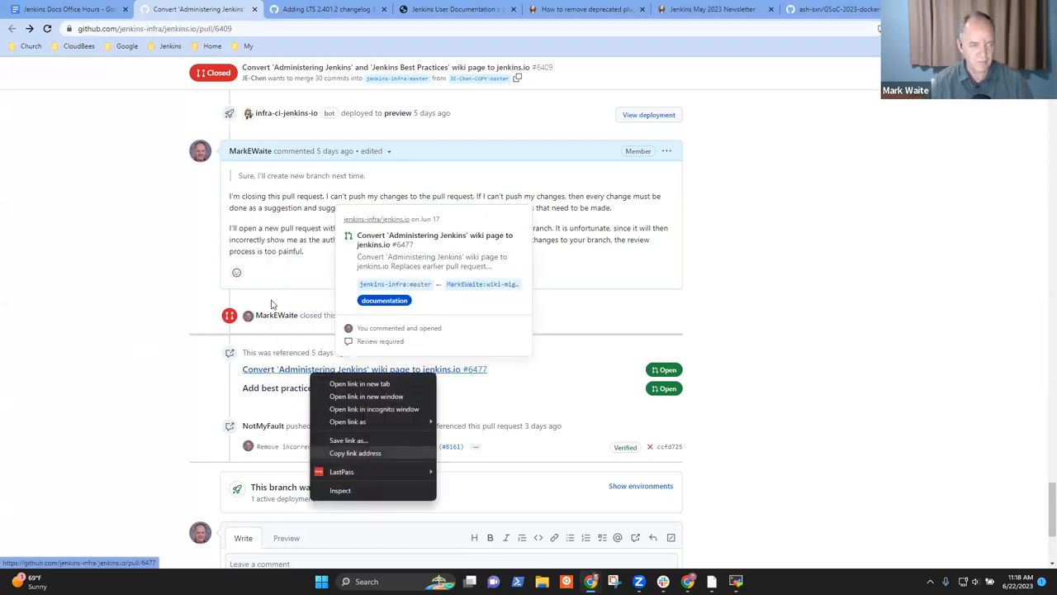
{"action": "left_click", "coordinate": [66, 10]}
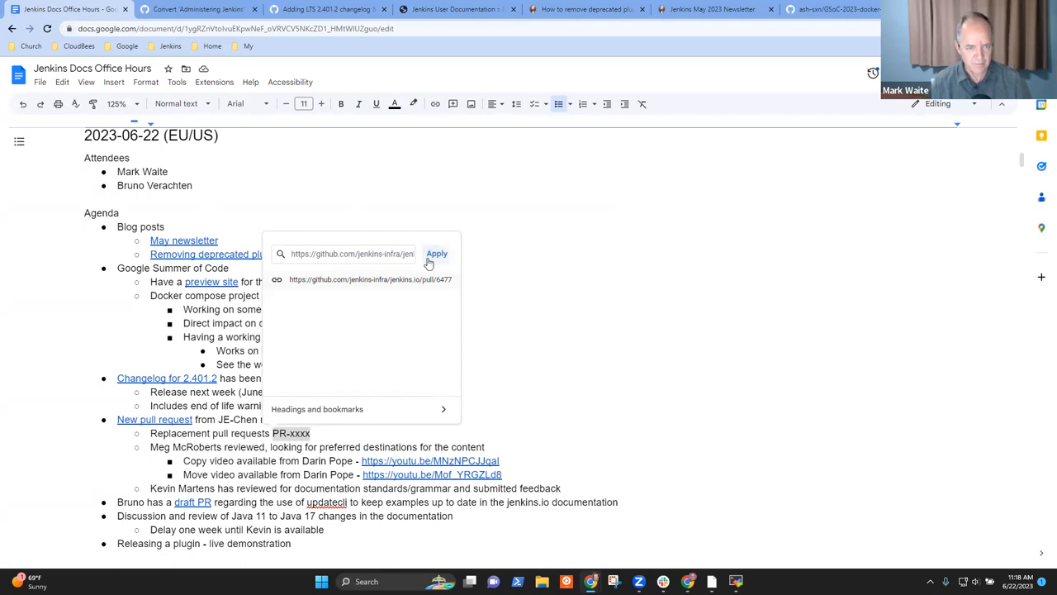
{"action": "left_click", "coordinate": [436, 254]}
{"action": "type", "text": "6477"}
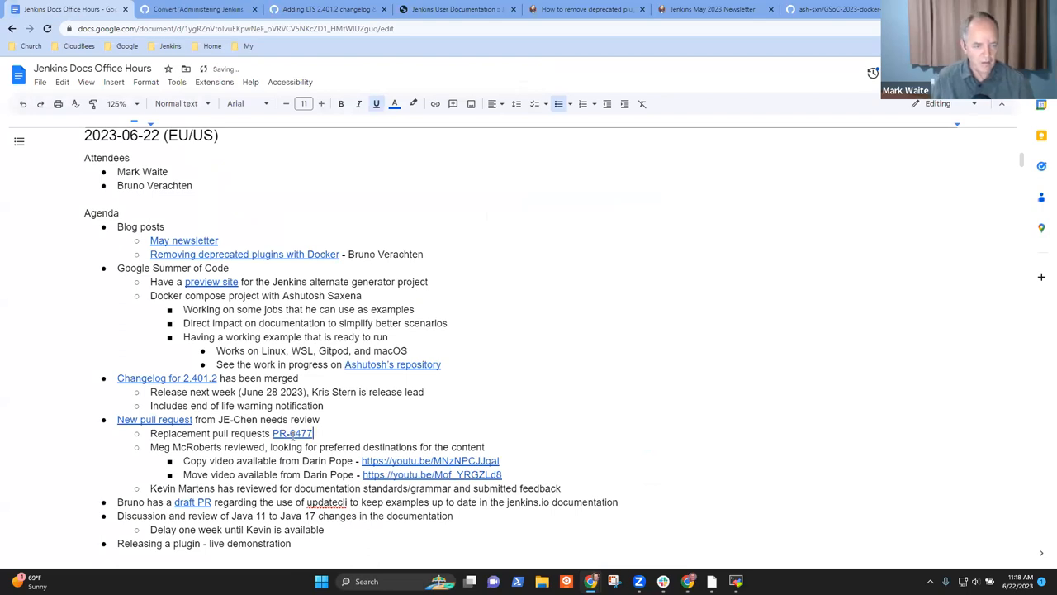
{"action": "type", "text": "and"}
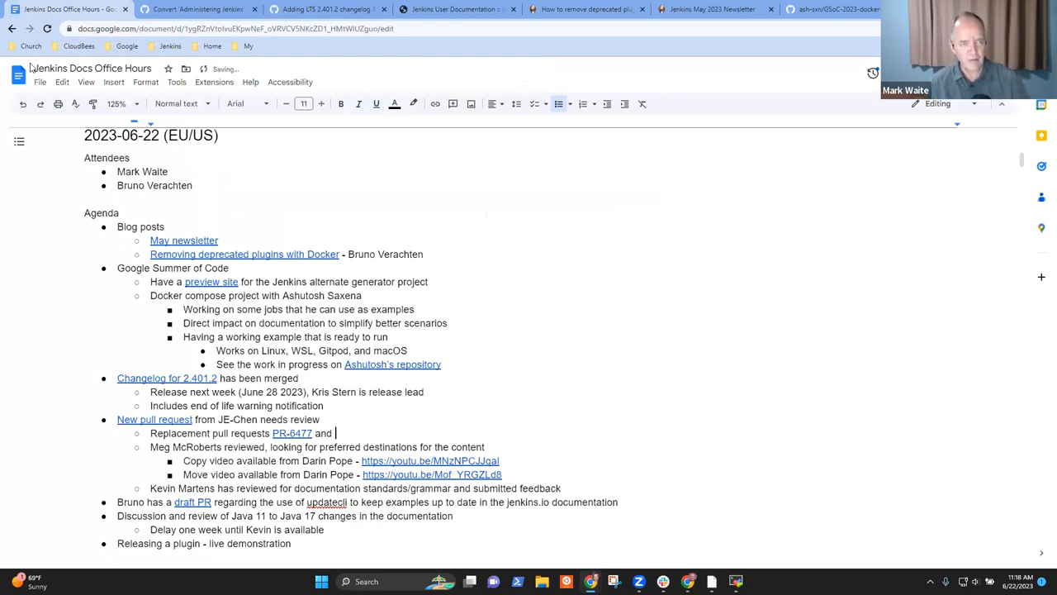
- Add PR-6478 linked to jenkins.io pull 6478, describing 6477 as Administering Jenkins and 6478 as Pipeline best practices
{"action": "left_click", "coordinate": [198, 10]}
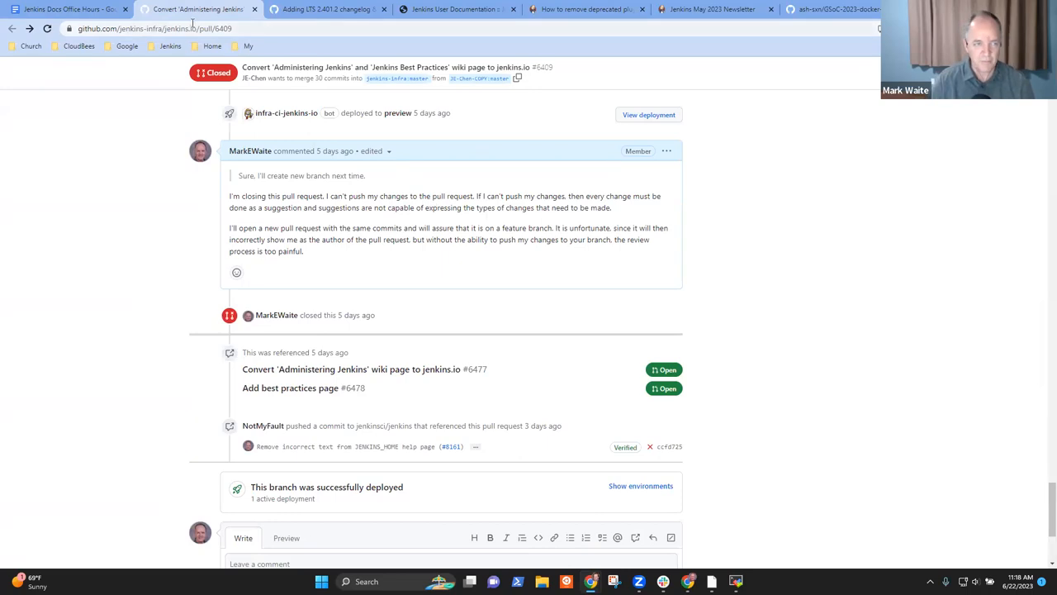
{"action": "mouse_move", "coordinate": [311, 387]}
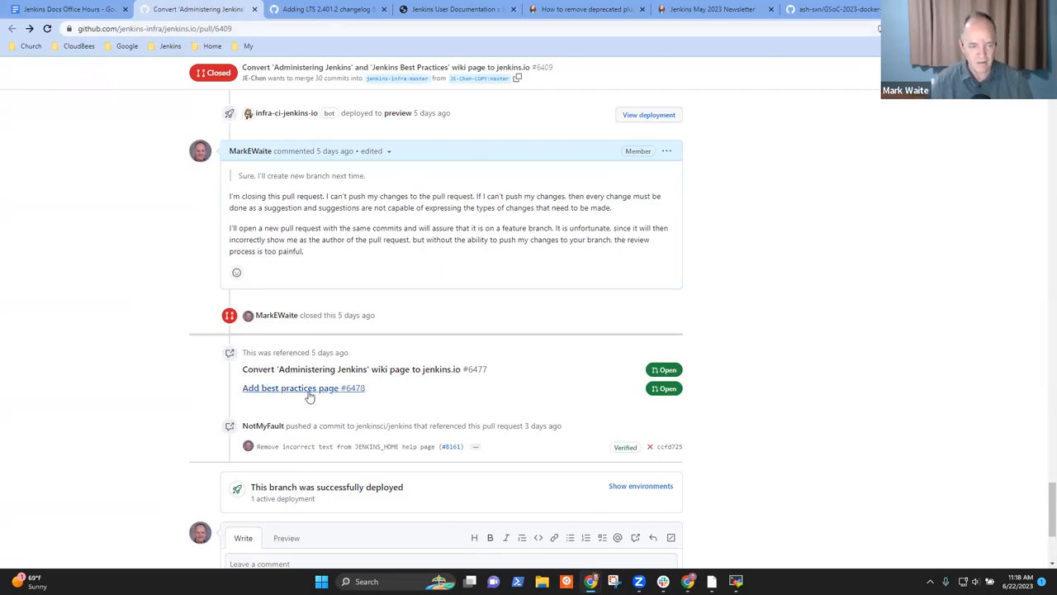
{"action": "left_click", "coordinate": [63, 10]}
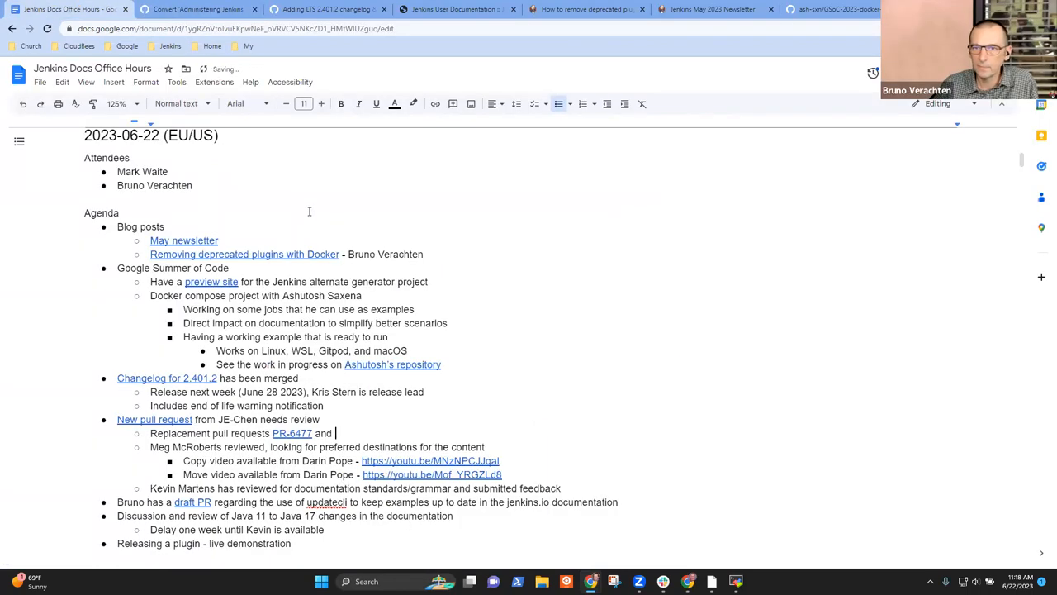
{"action": "type", "text": "PR-64"}
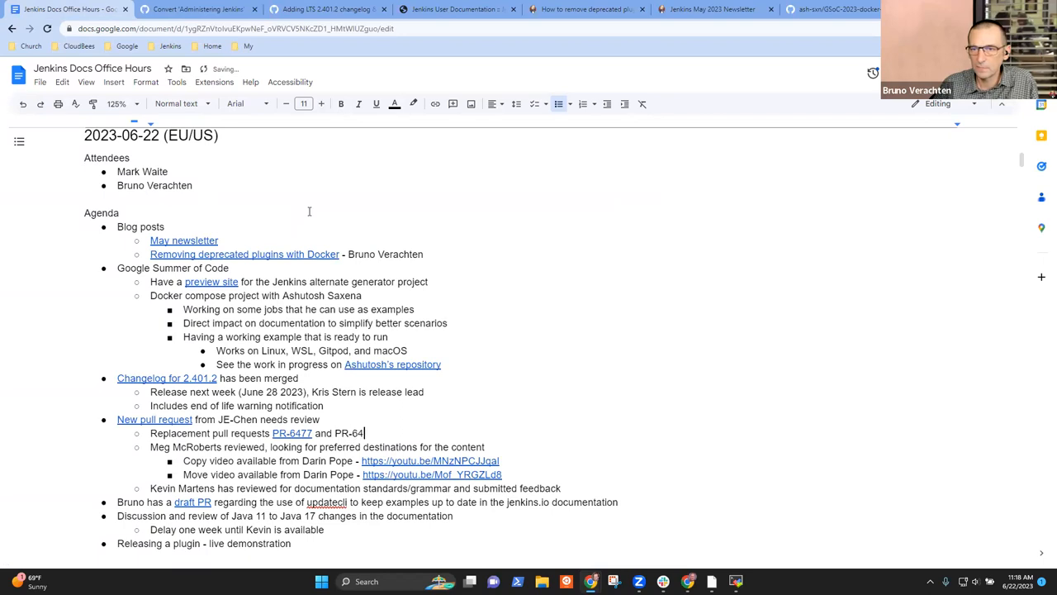
{"action": "type", "text": "78"}
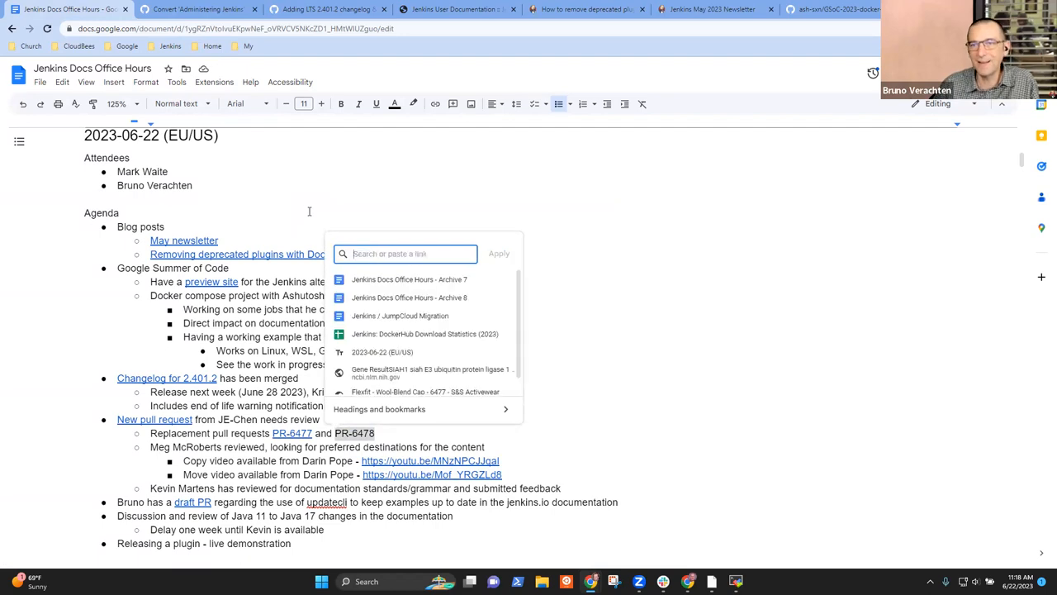
{"action": "left_click", "coordinate": [198, 10]}
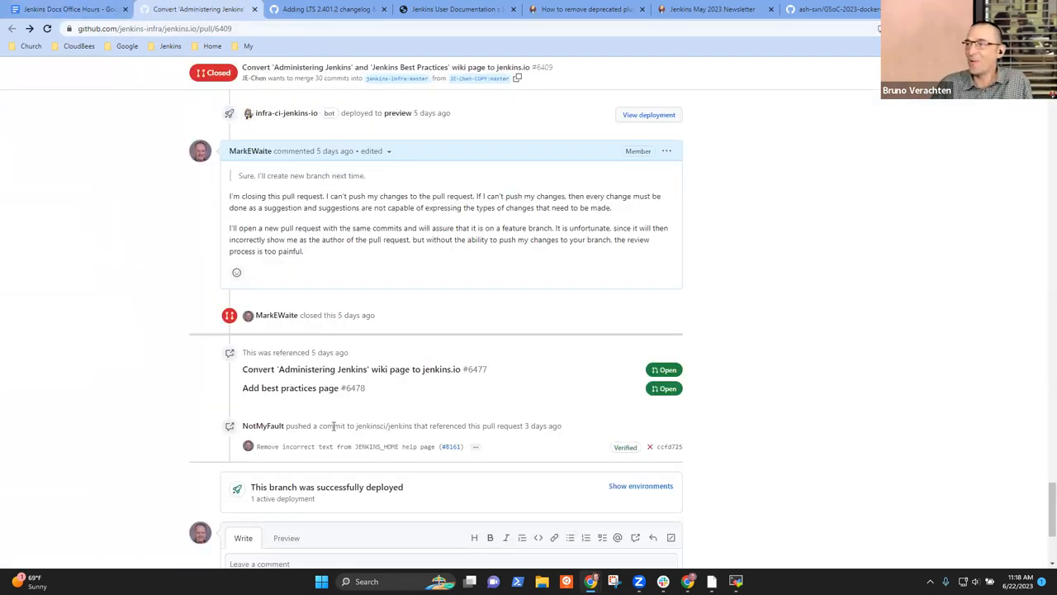
{"action": "right_click", "coordinate": [289, 387]}
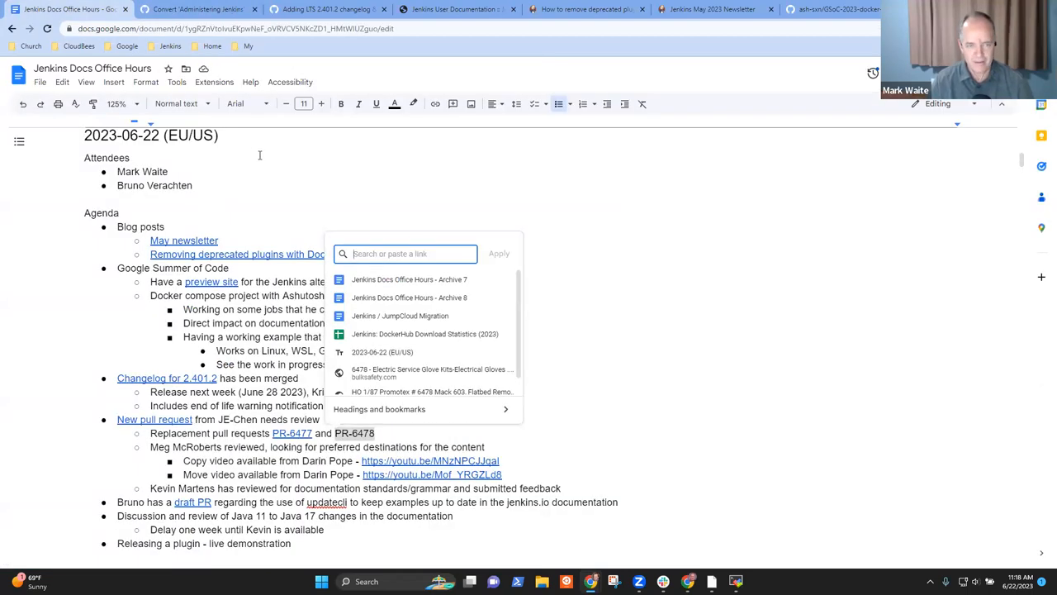
{"action": "type", "text": "https://github.com/jenkins-infra/jenkins.io/pull/6478"}
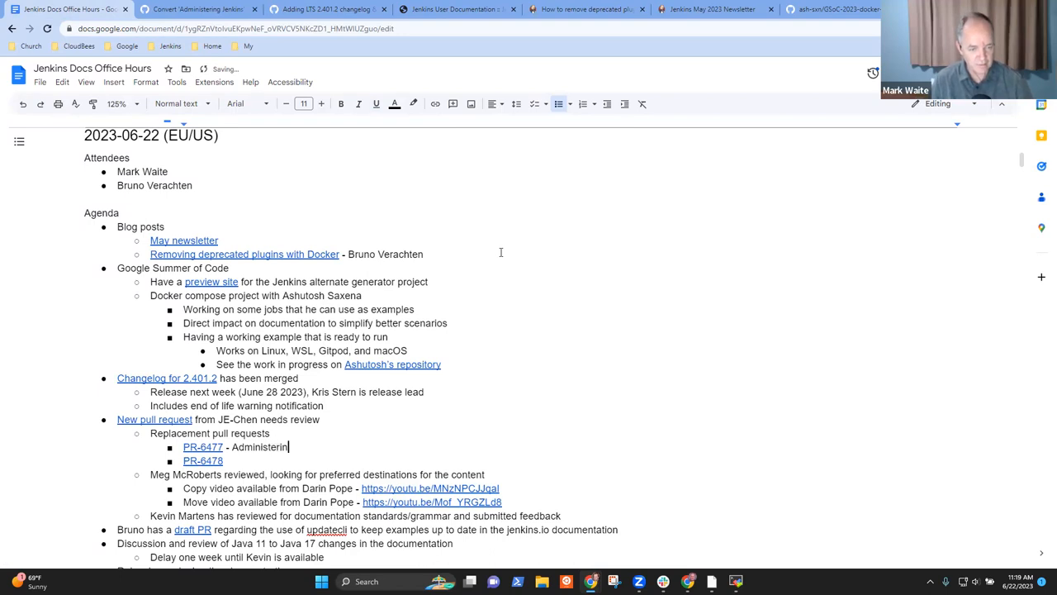
{"action": "type", "text": "Jenkun"}
{"action": "left_click", "coordinate": [205, 461]}
{"action": "type", "text": " - Pipeline"}
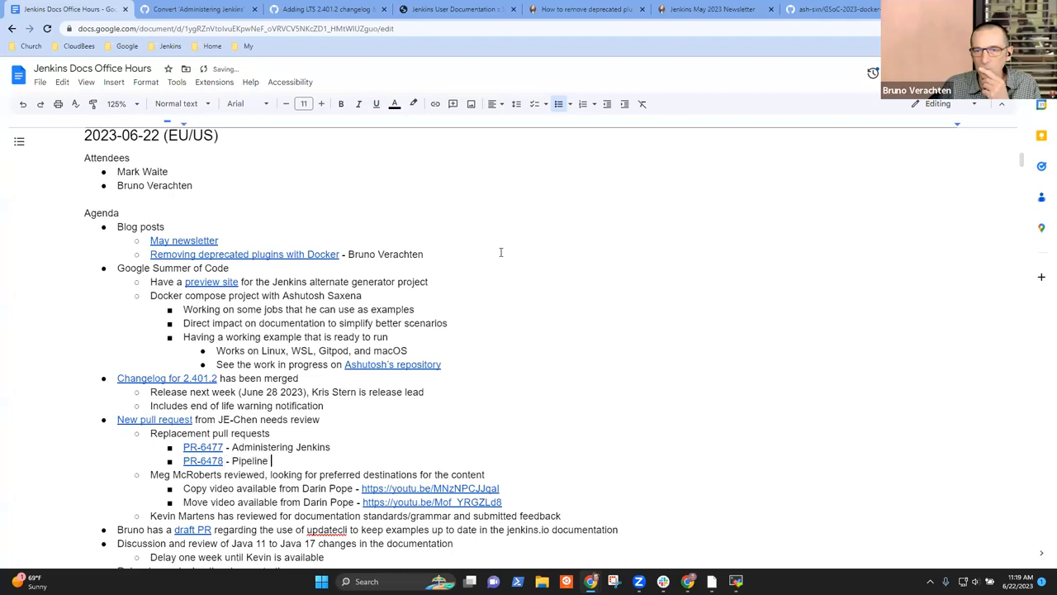
{"action": "type", "text": "best pract"}
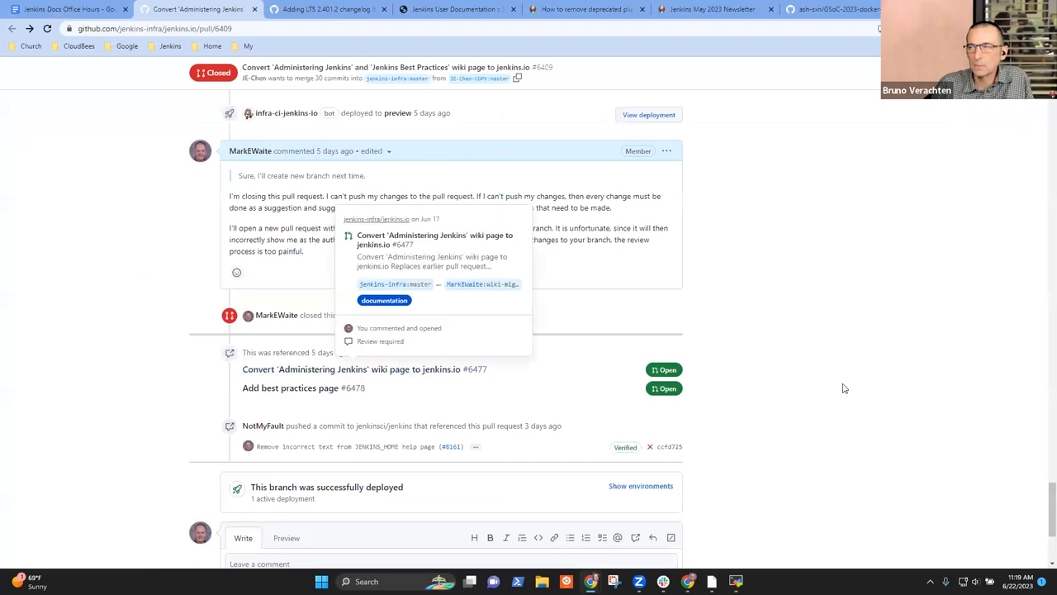
{"action": "mouse_move", "coordinate": [370, 374]}
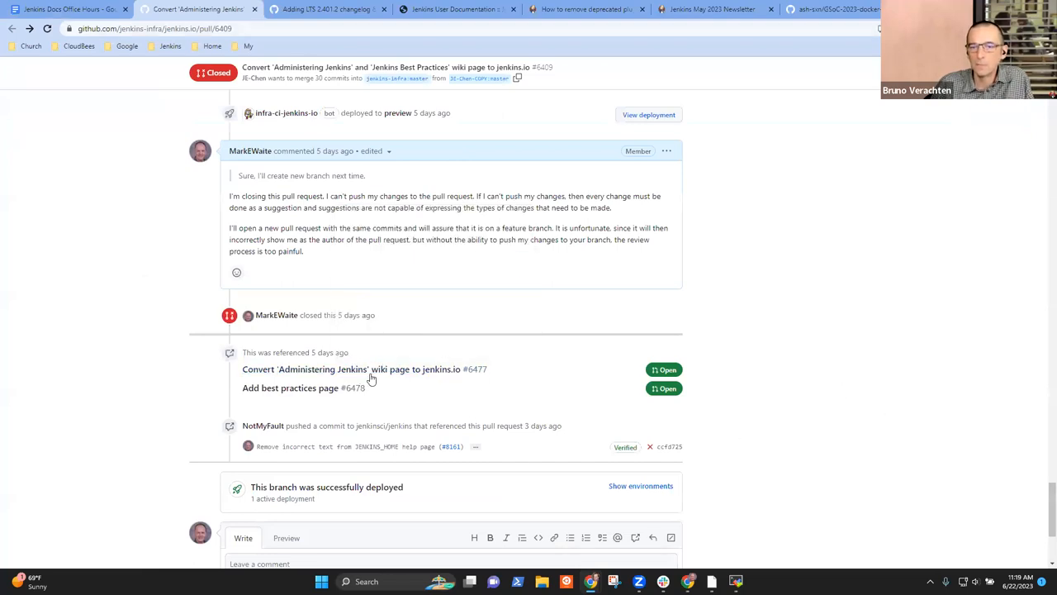
- Review PR #6477's changed files covering system configuration and working-with-projects pages
{"action": "left_click", "coordinate": [350, 370]}
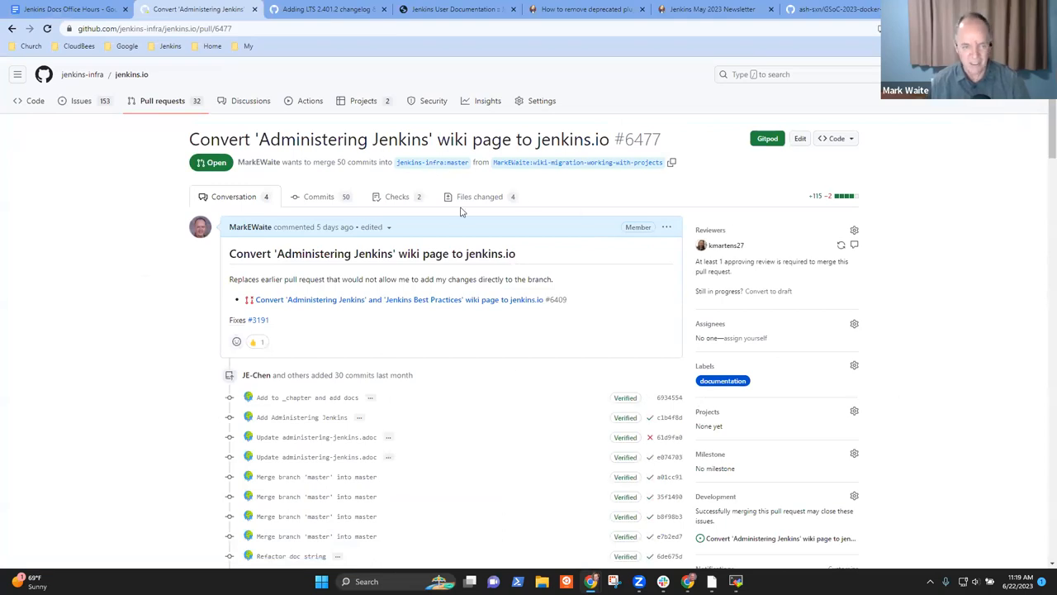
{"action": "left_click", "coordinate": [479, 197]}
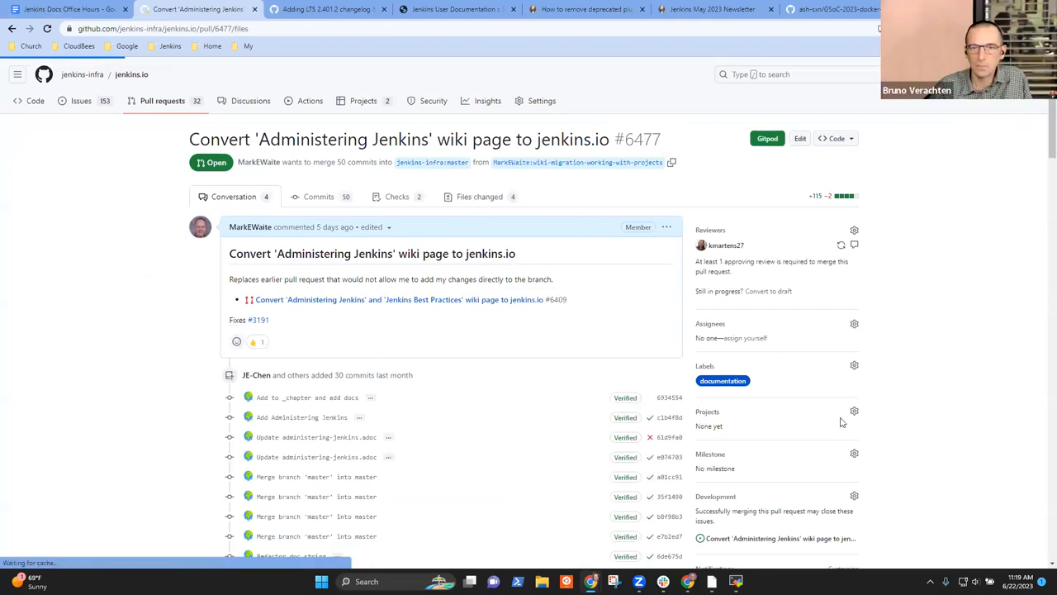
{"action": "left_click", "coordinate": [473, 195]}
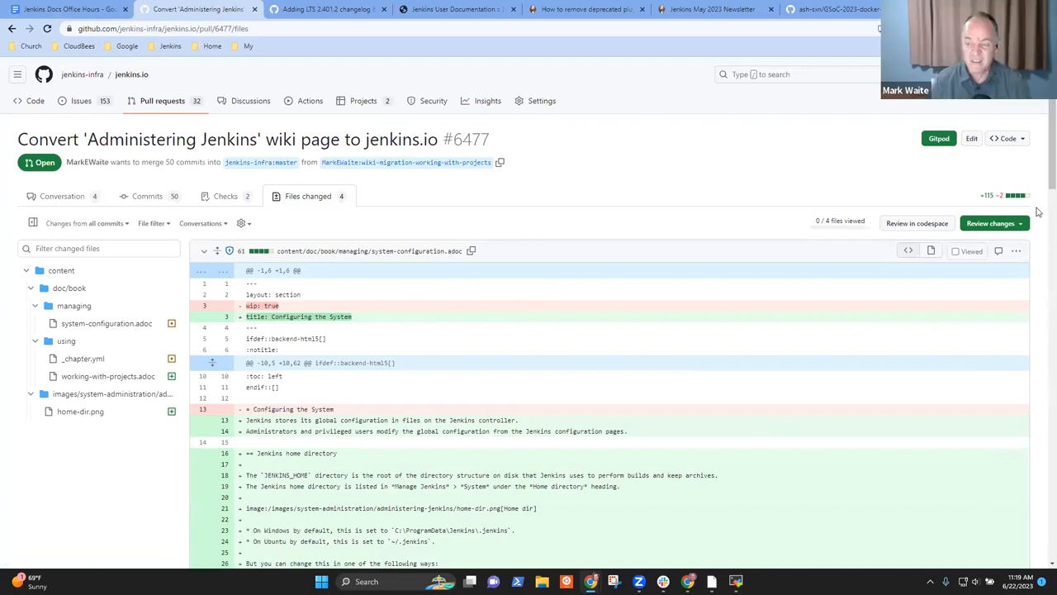
{"action": "scroll", "scroll_direction": "down", "scroll_amount": 3}
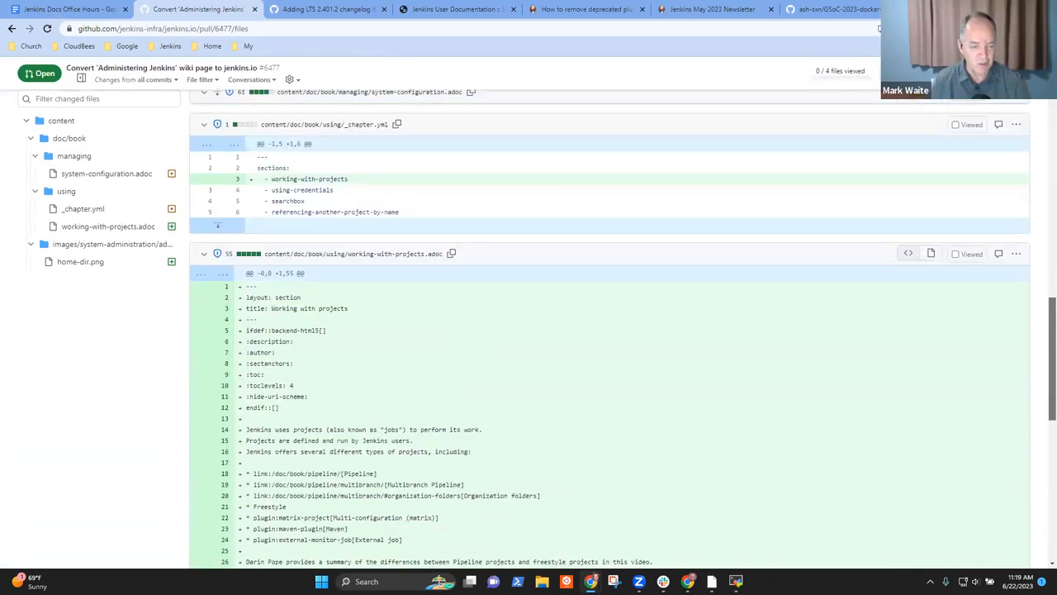
{"action": "scroll", "scroll_direction": "down", "scroll_amount": 3}
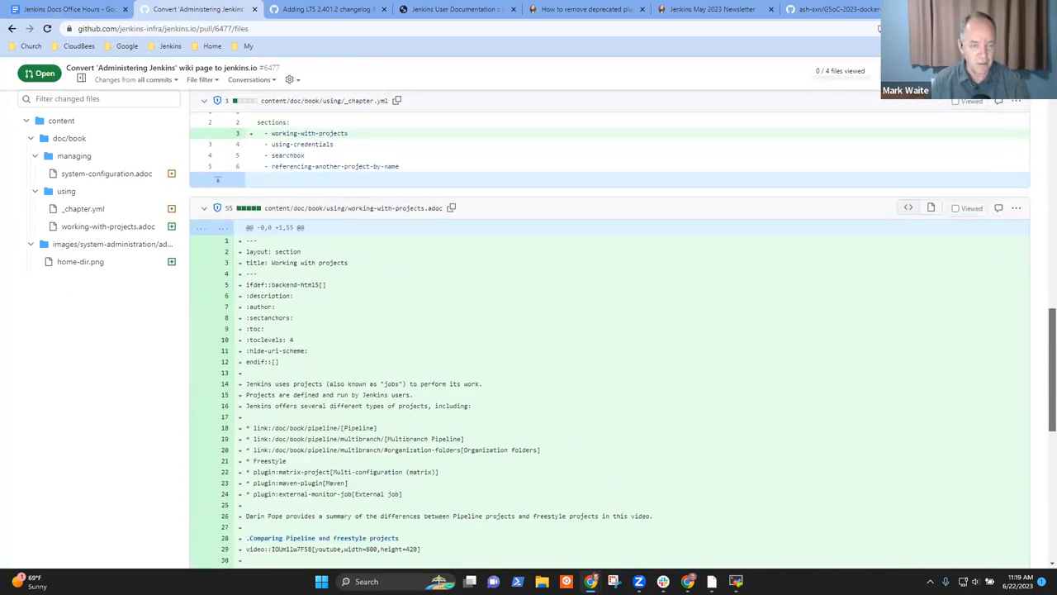
{"action": "scroll", "scroll_direction": "down", "scroll_amount": 3}
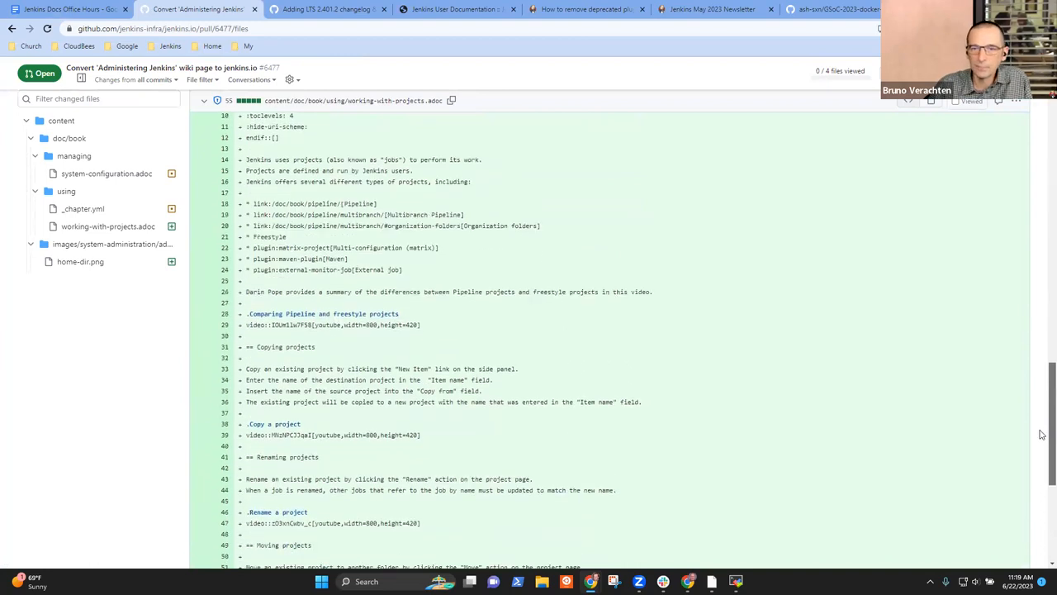
{"action": "scroll", "scroll_direction": "down", "scroll_amount": 3}
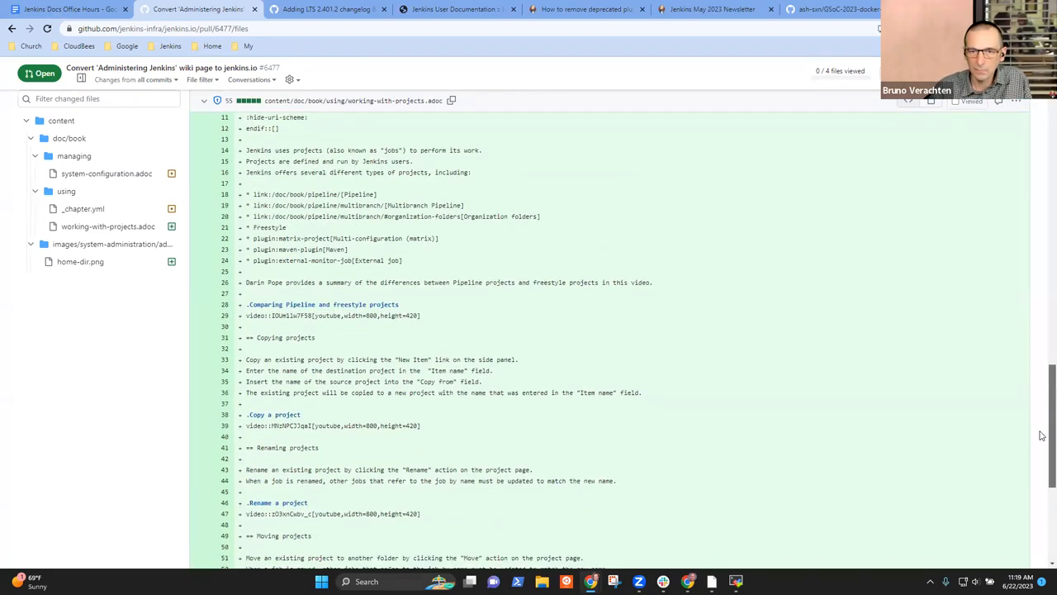
{"action": "scroll", "scroll_direction": "down", "scroll_amount": 3}
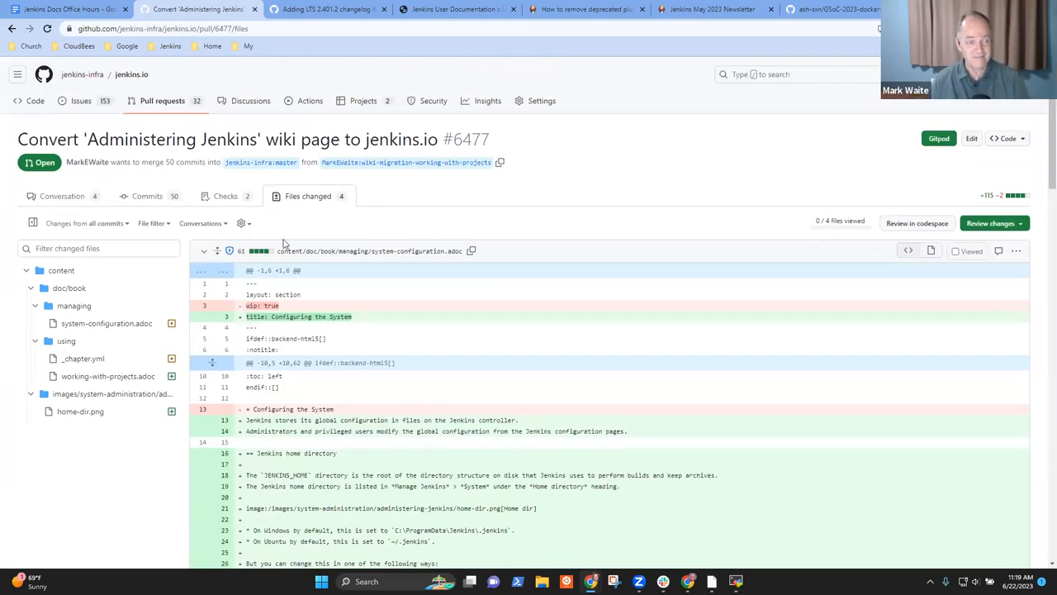
{"action": "scroll", "scroll_direction": "down", "scroll_amount": 3}
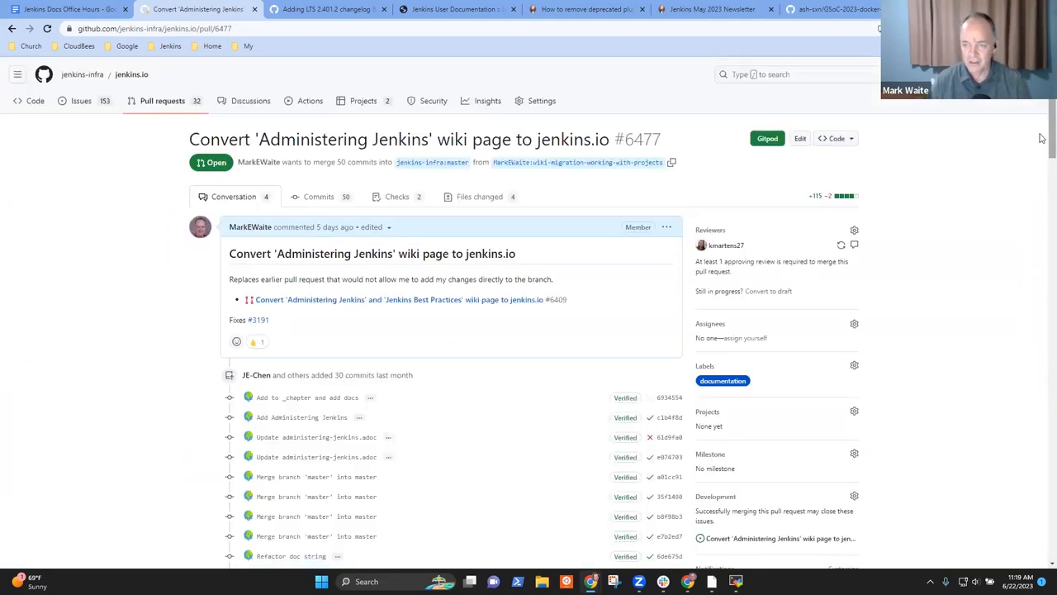
- Enable squash auto-merge on PR #6477 without bypassing branch protections, then return to the notes
{"action": "scroll", "scroll_direction": "down", "scroll_amount": 3}
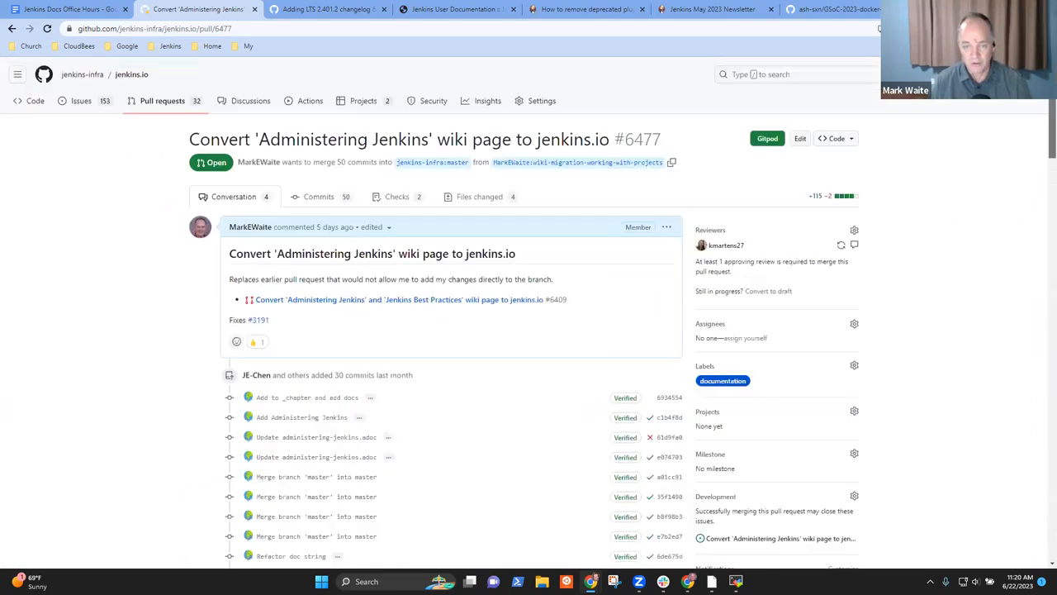
{"action": "scroll", "scroll_direction": "down", "scroll_amount": 3}
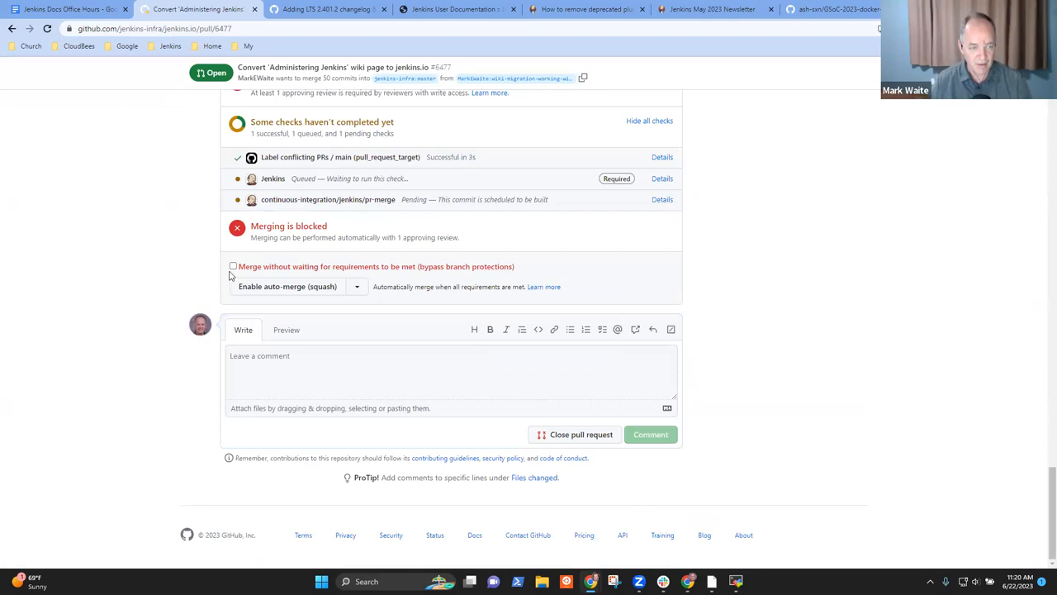
{"action": "left_click", "coordinate": [233, 265]}
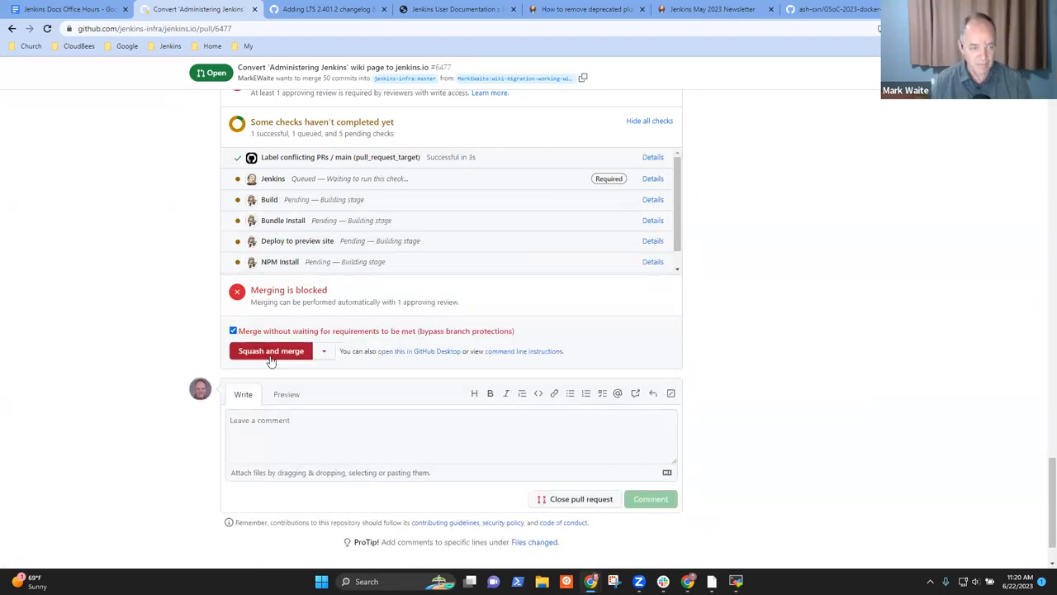
{"action": "left_click", "coordinate": [233, 330]}
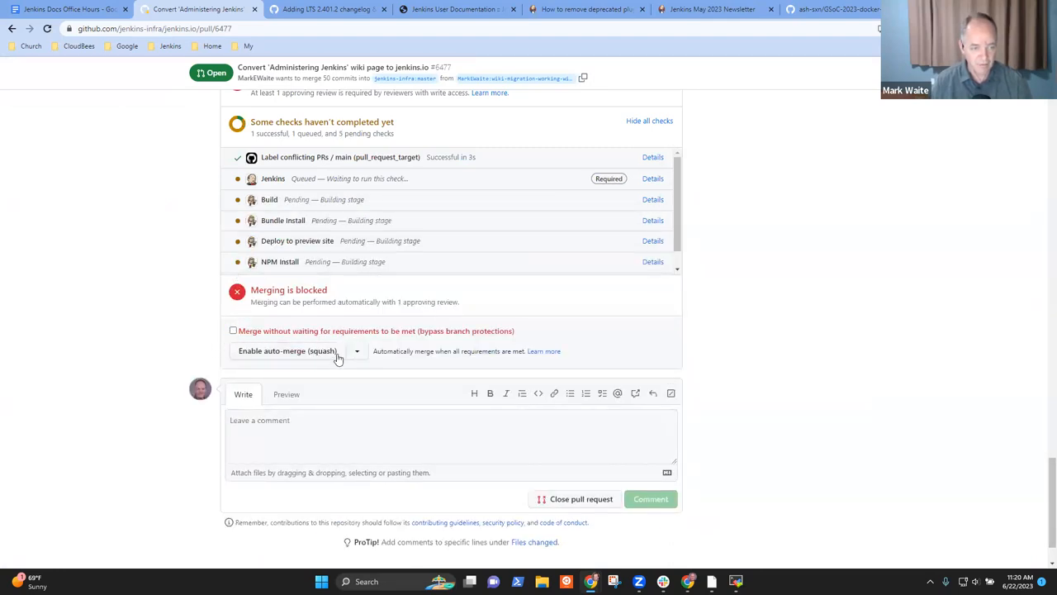
{"action": "left_click", "coordinate": [287, 350]}
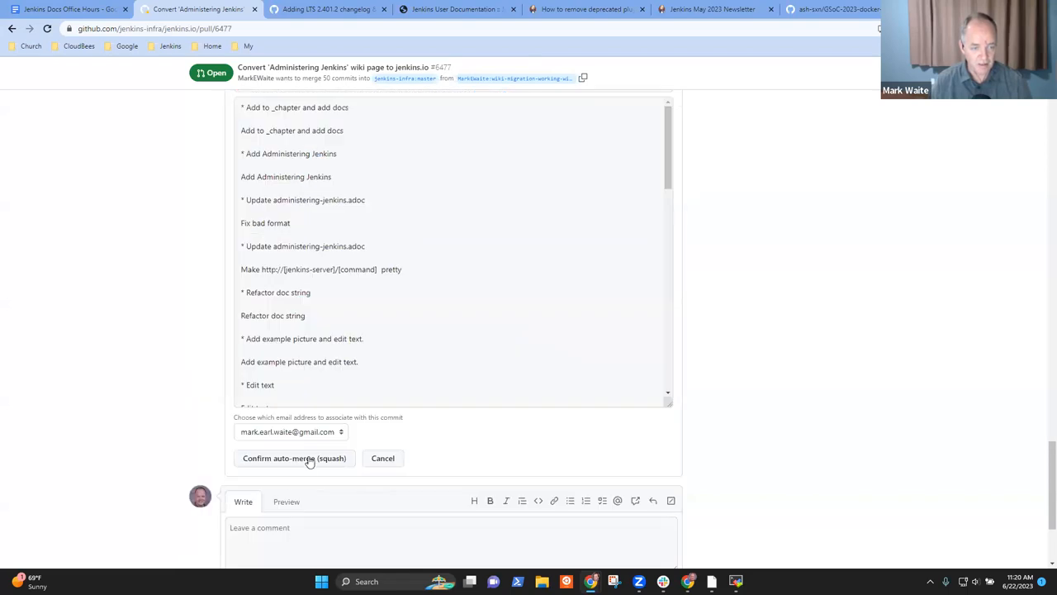
{"action": "left_click", "coordinate": [294, 458]}
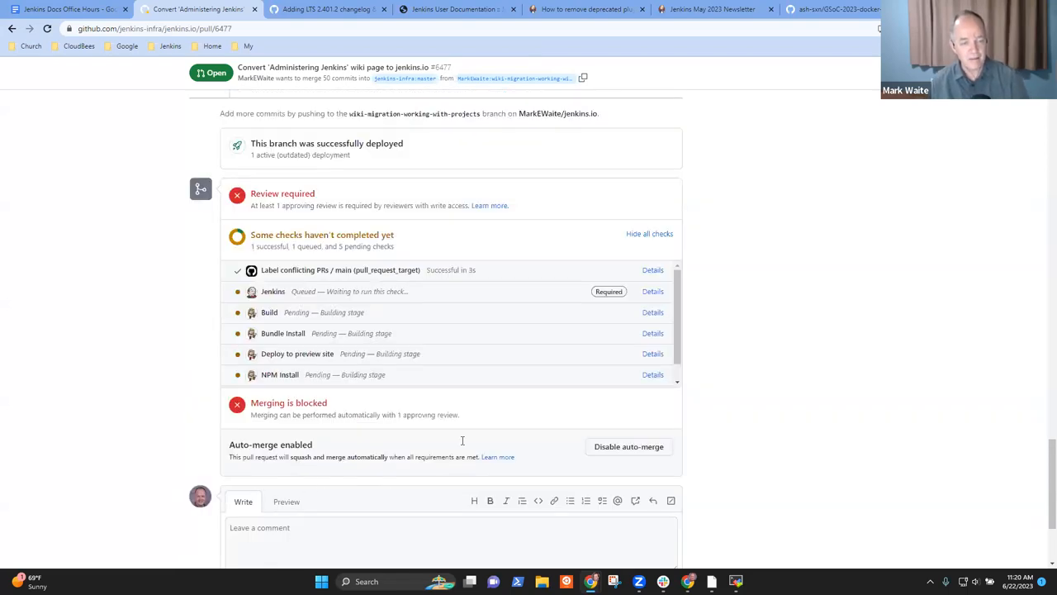
{"action": "left_click", "coordinate": [66, 10]}
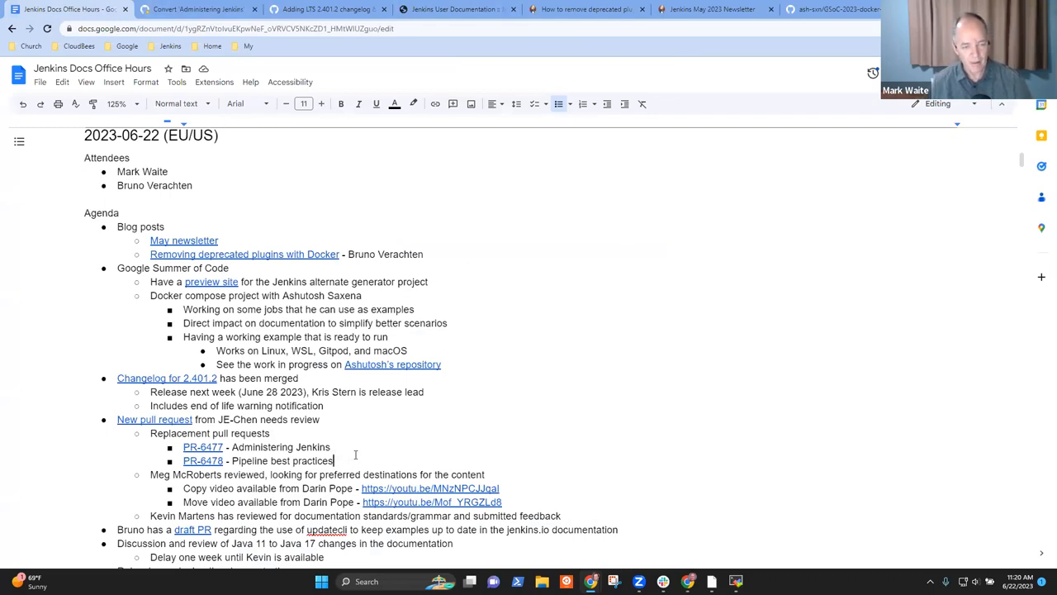
- Mark PR-6477 '(ready to merge)' and PR-6478 '(needs more text)' in the notes
{"action": "type", "text": "(ready to e"}
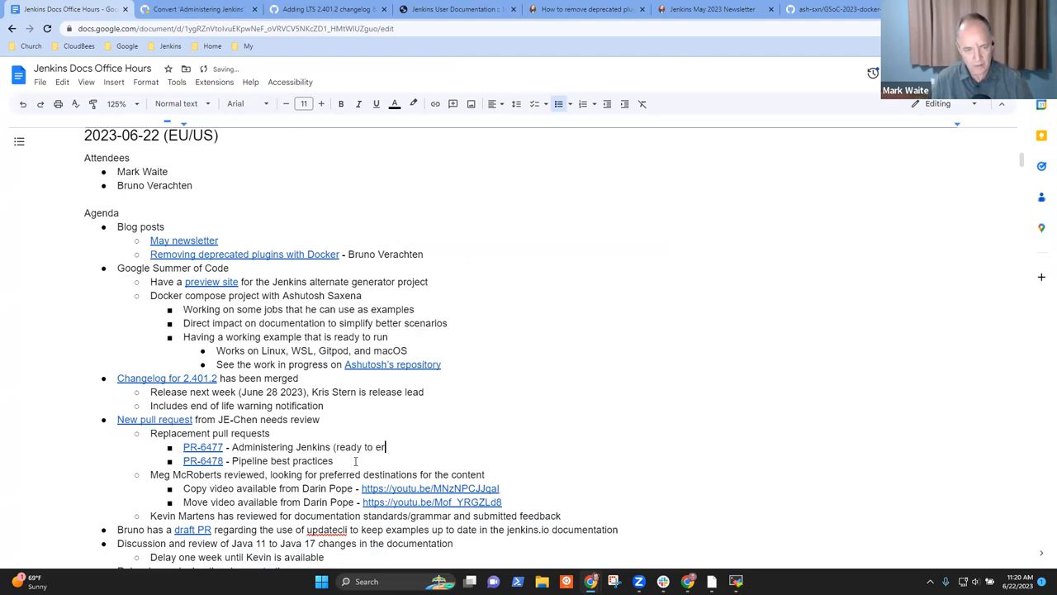
{"action": "type", "text": "rge)"}
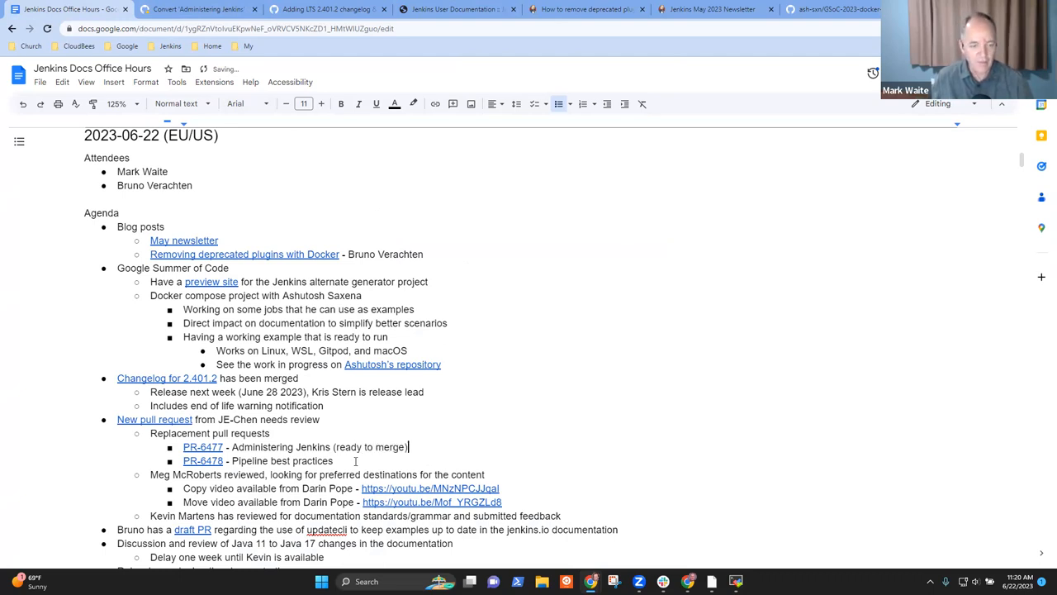
{"action": "type", "text": "(needs more text"}
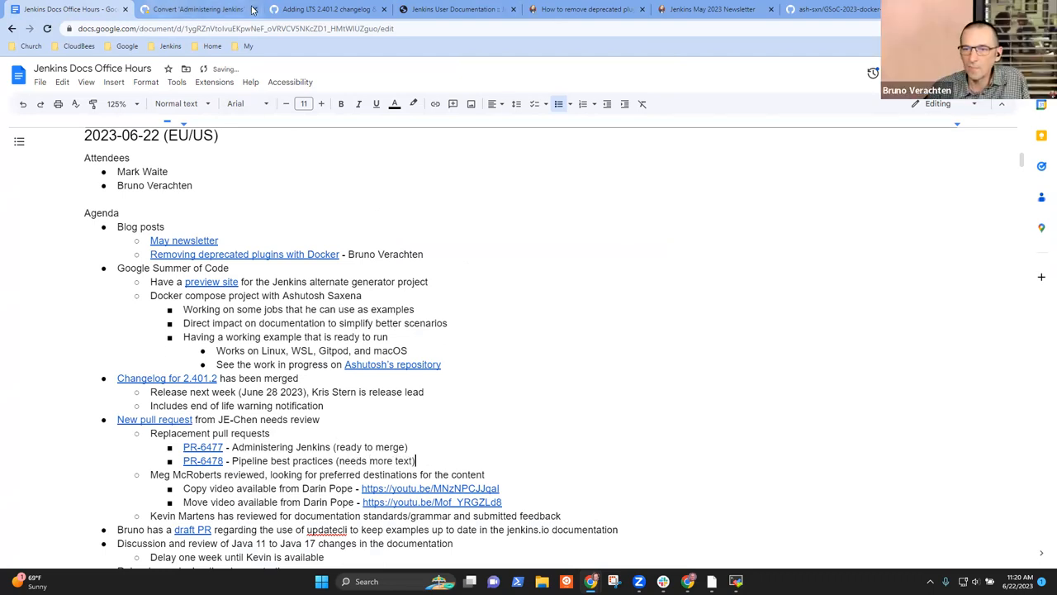
{"action": "left_click", "coordinate": [198, 10]}
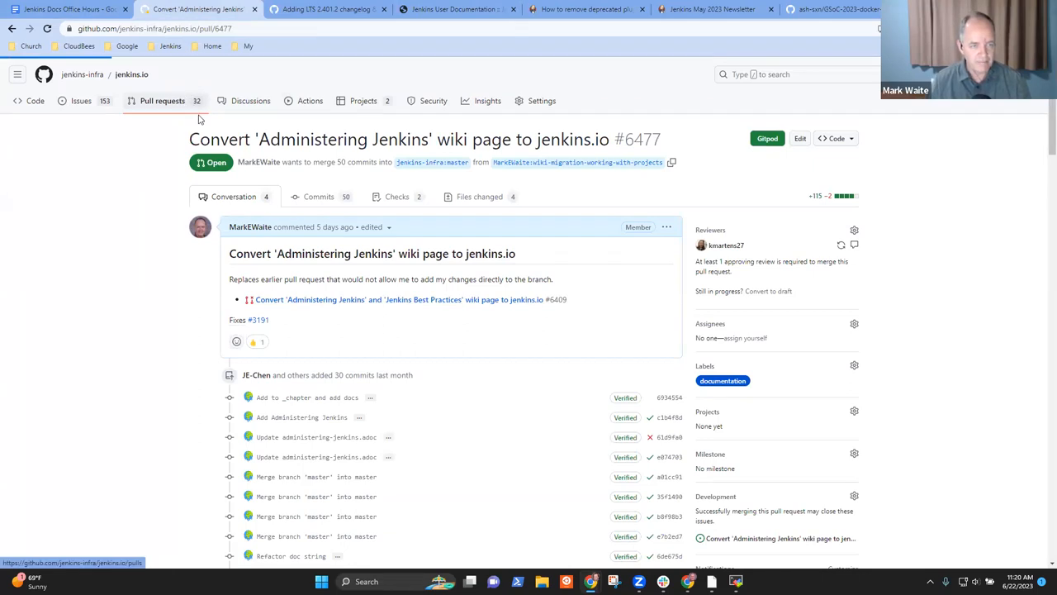
- Review draft PR #6455's checks, noting one failing check and an out-of-date branch
{"action": "left_click", "coordinate": [161, 101]}
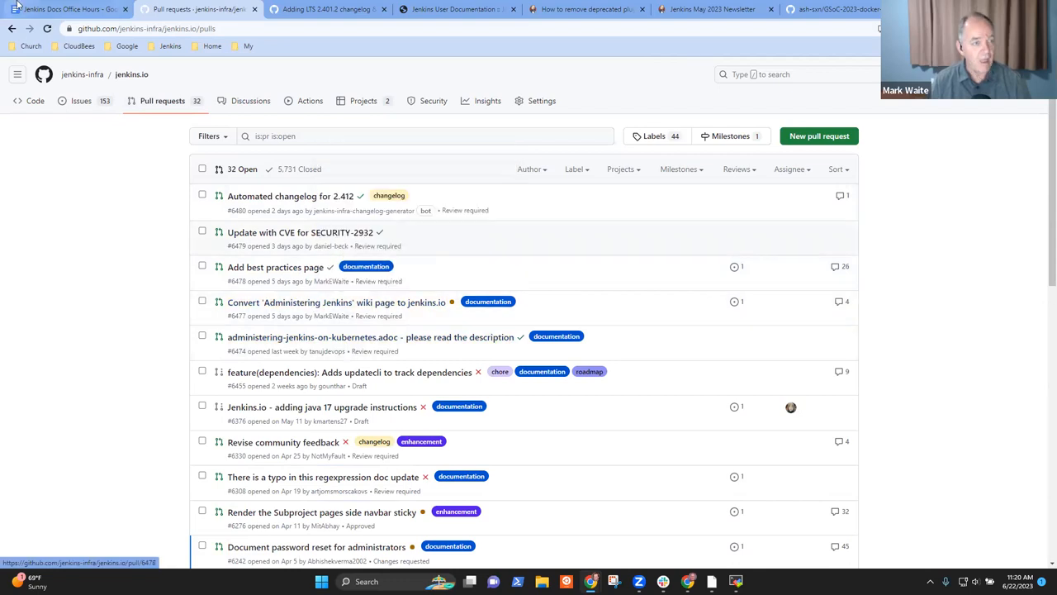
{"action": "left_click", "coordinate": [68, 10]}
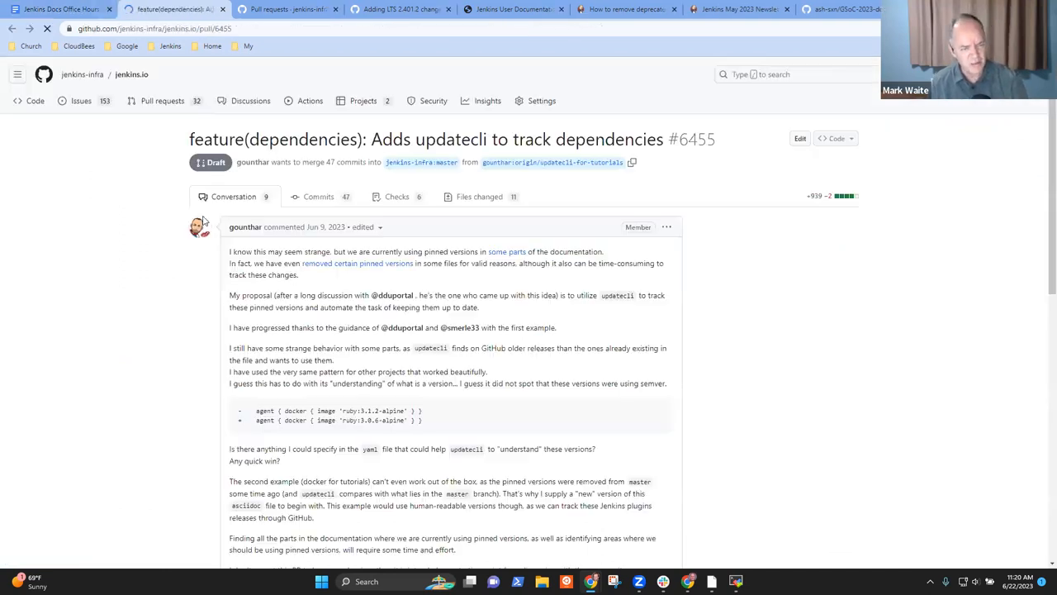
{"action": "scroll", "scroll_direction": "down", "scroll_amount": 3}
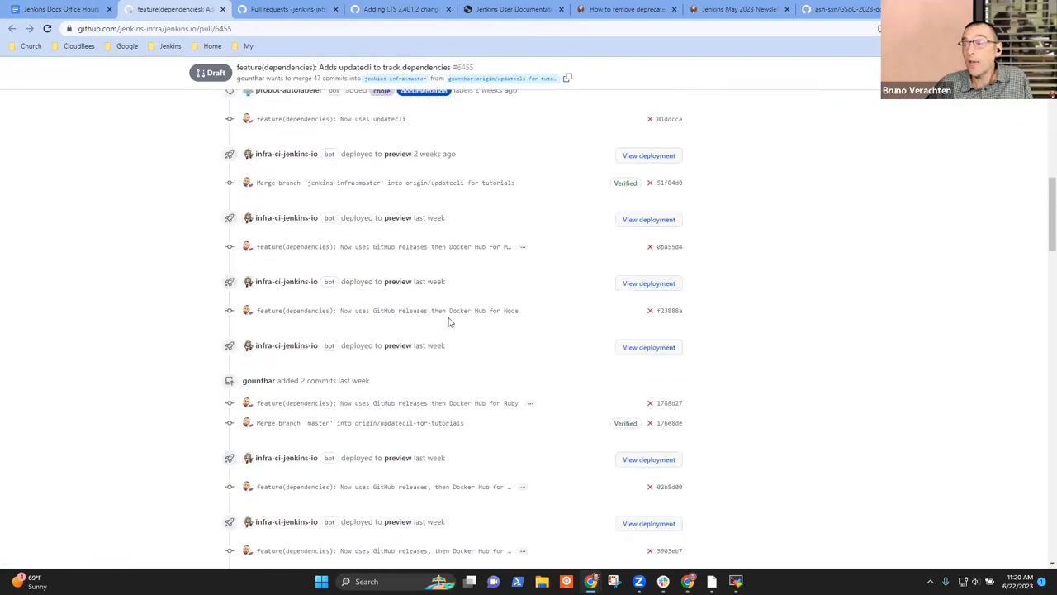
{"action": "scroll", "scroll_direction": "down", "scroll_amount": 3}
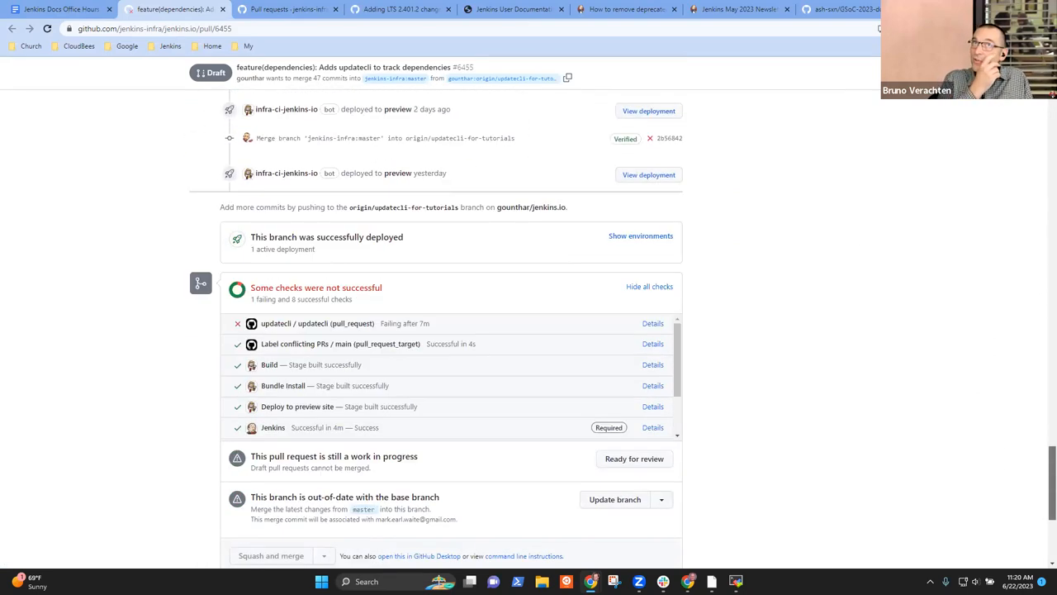
{"action": "scroll", "scroll_direction": "up", "scroll_amount": 3}
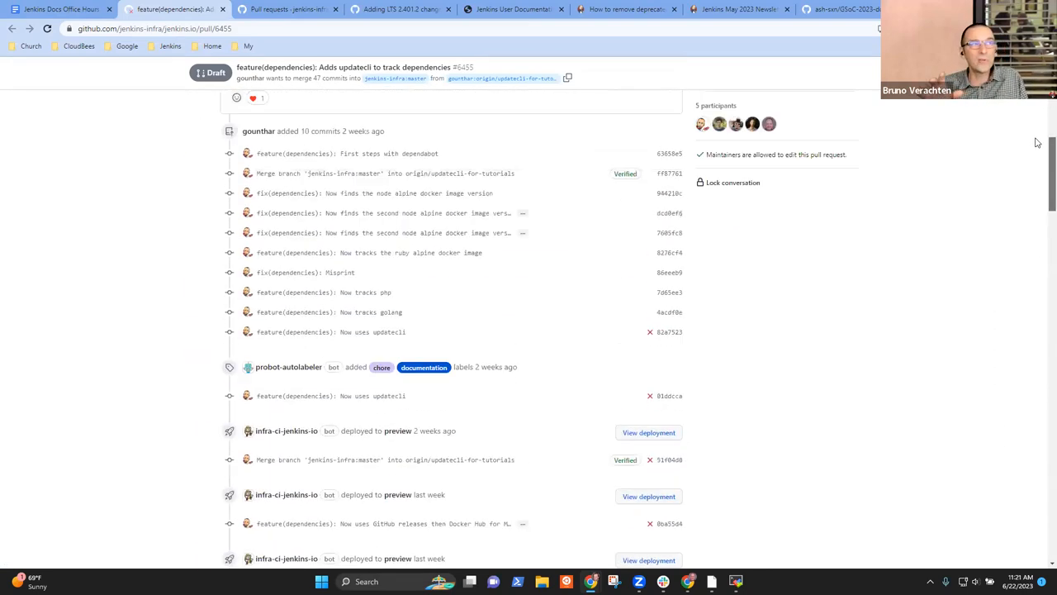
{"action": "left_click", "coordinate": [58, 10]}
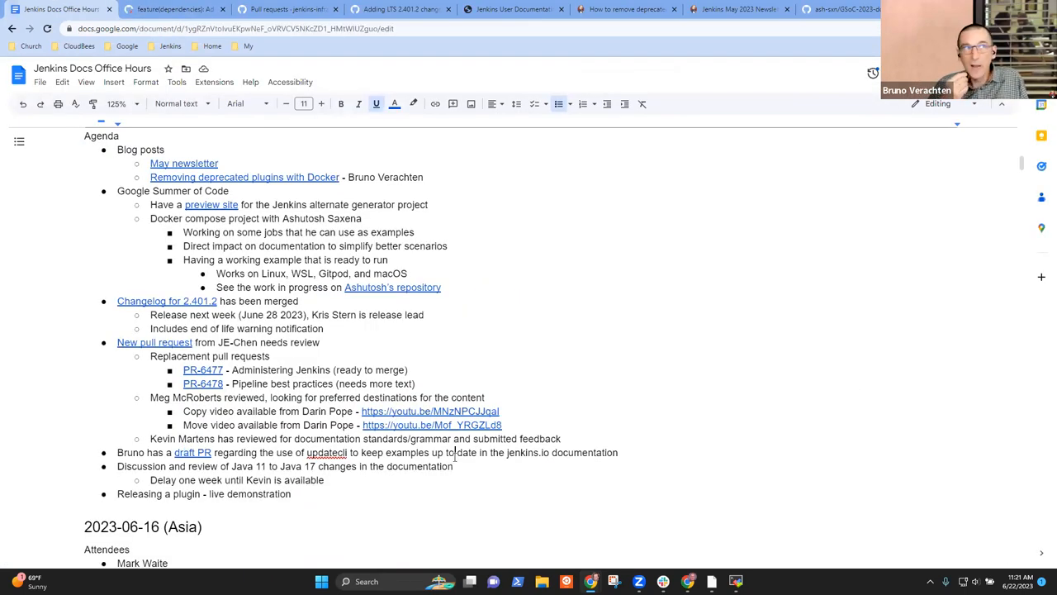
- Write the sub-bullet 'Container image updates from updatecli into the documentation' and begin a 'Replaces' point
{"action": "key", "text": "enter"}
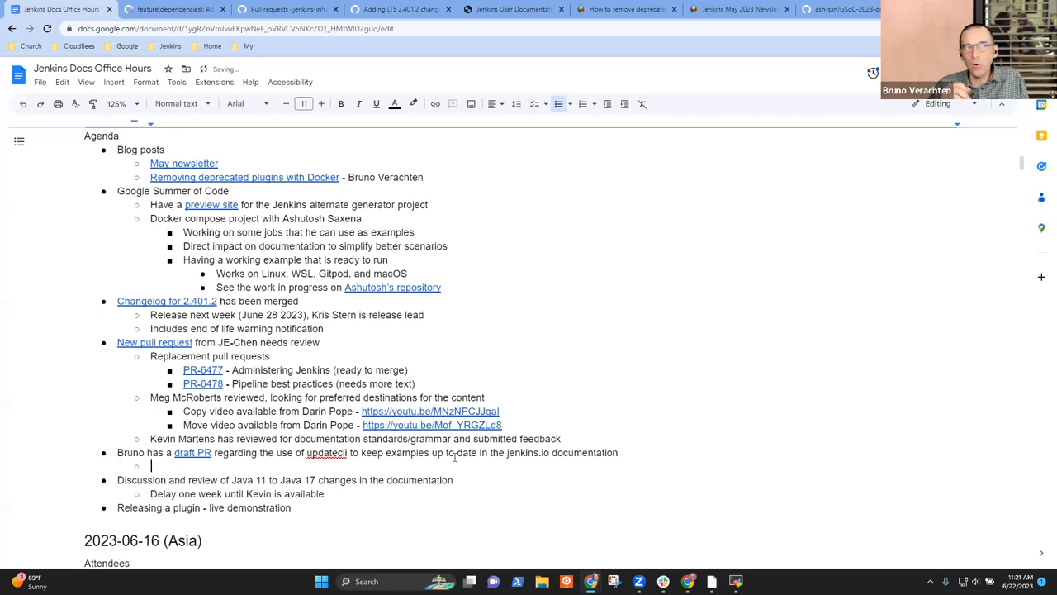
{"action": "type", "text": "Container"}
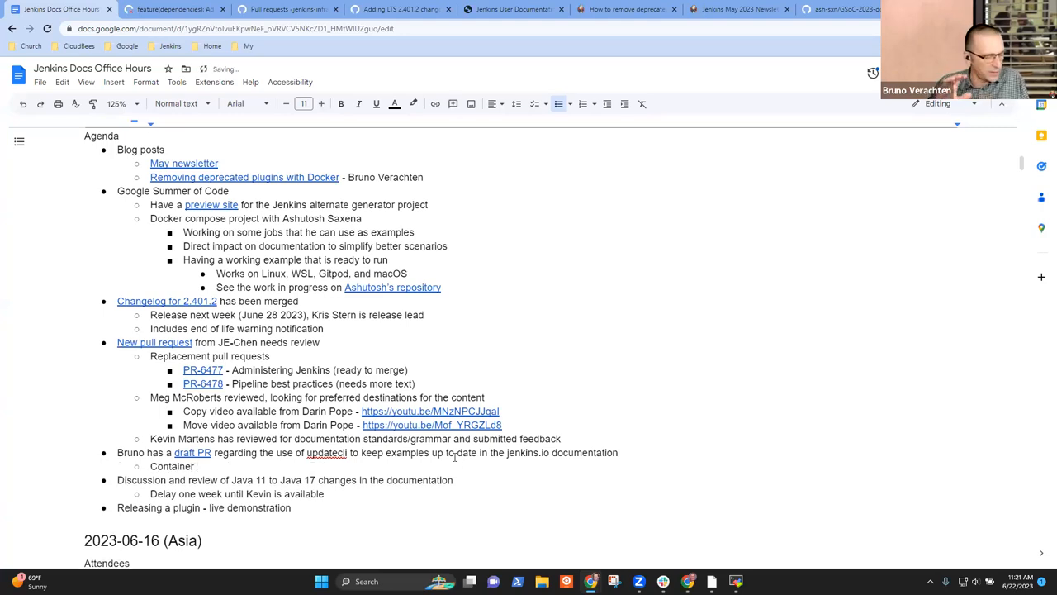
{"action": "type", "text": "iamges"}
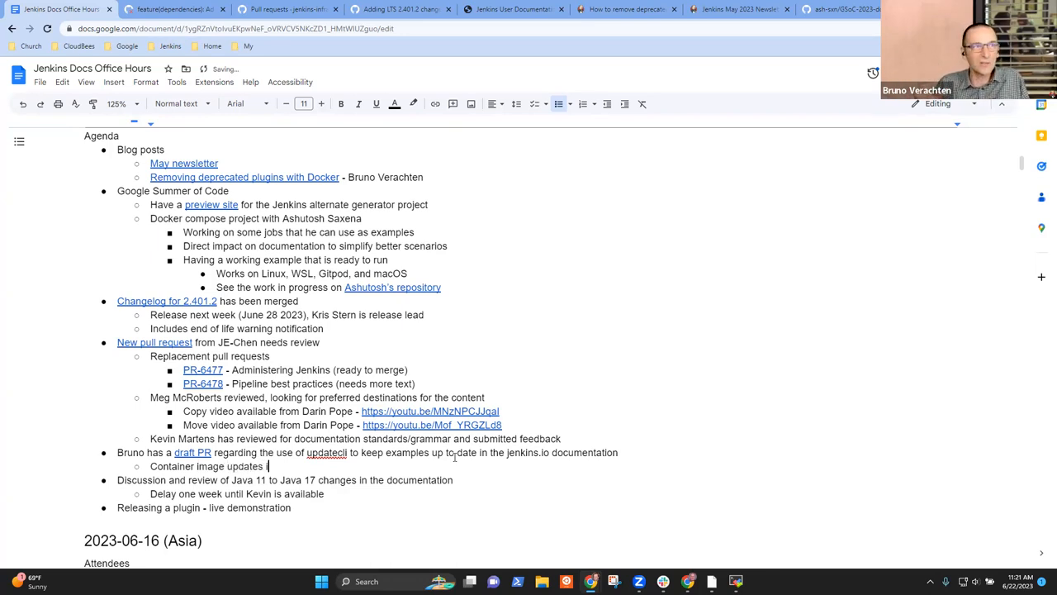
{"action": "type", "text": "from updatec"}
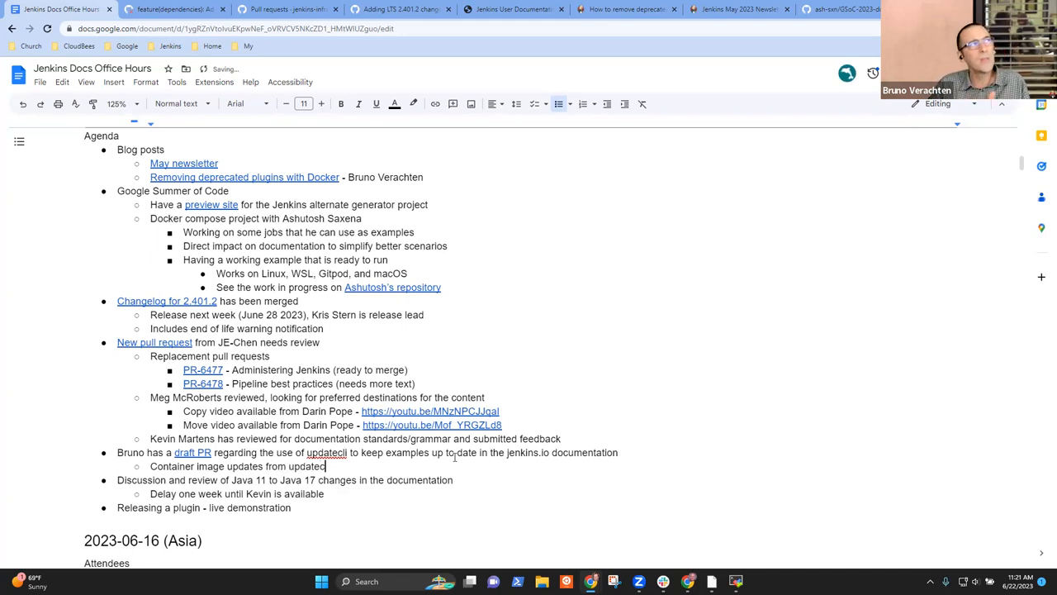
{"action": "type", "text": "int"}
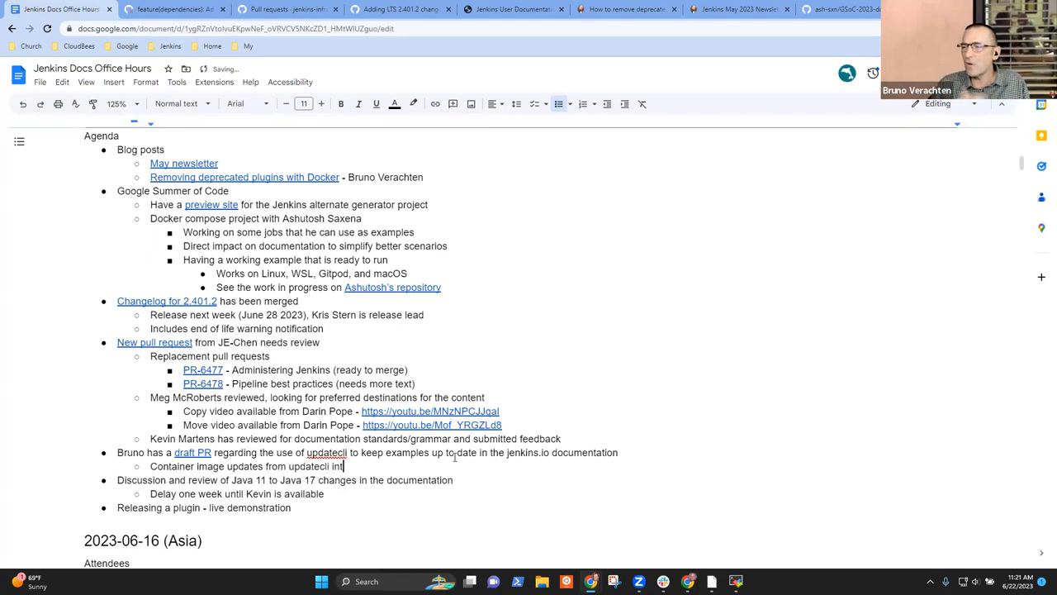
{"action": "type", "text": "nto the documentation\\"}
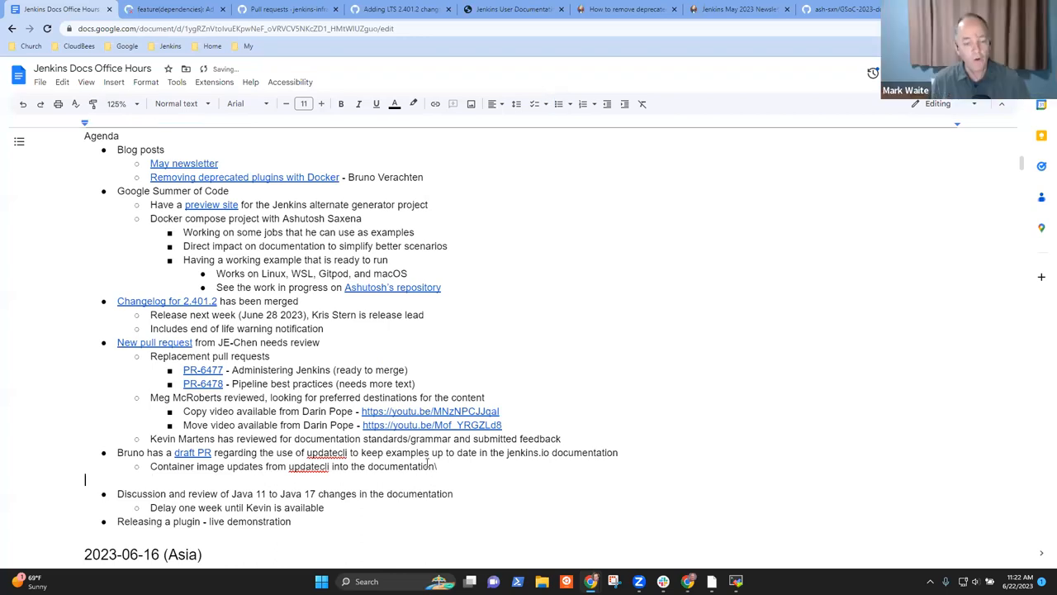
{"action": "type", "text": "Repalces"}
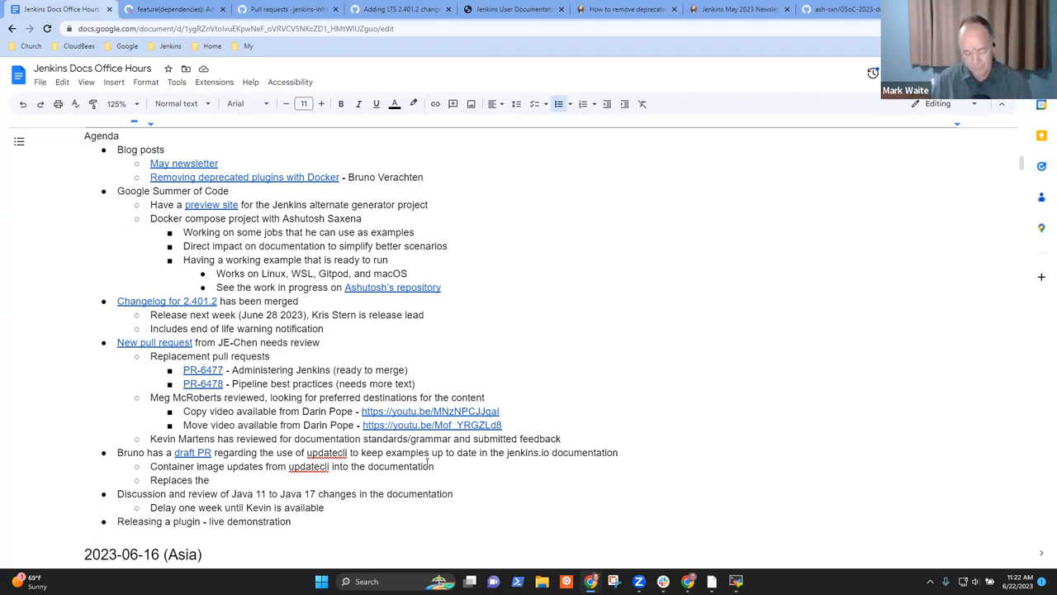
- Write the pinned-versions sub-point, then select the Java 11 to 17 line and go to the jenkins.io repo
{"action": "type", "text": "non-pi"}
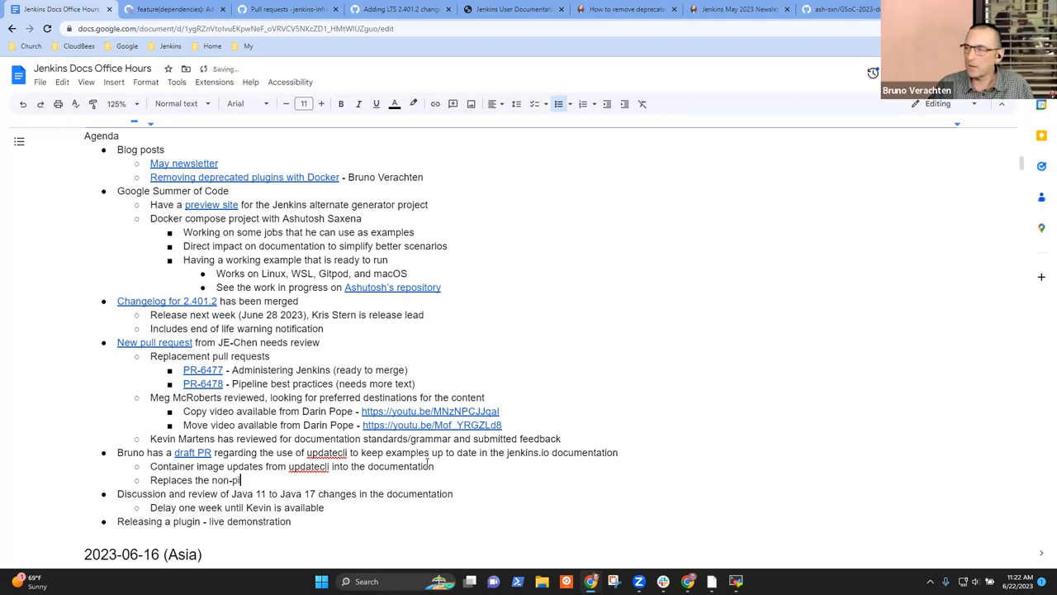
{"action": "type", "text": "nned versions"}
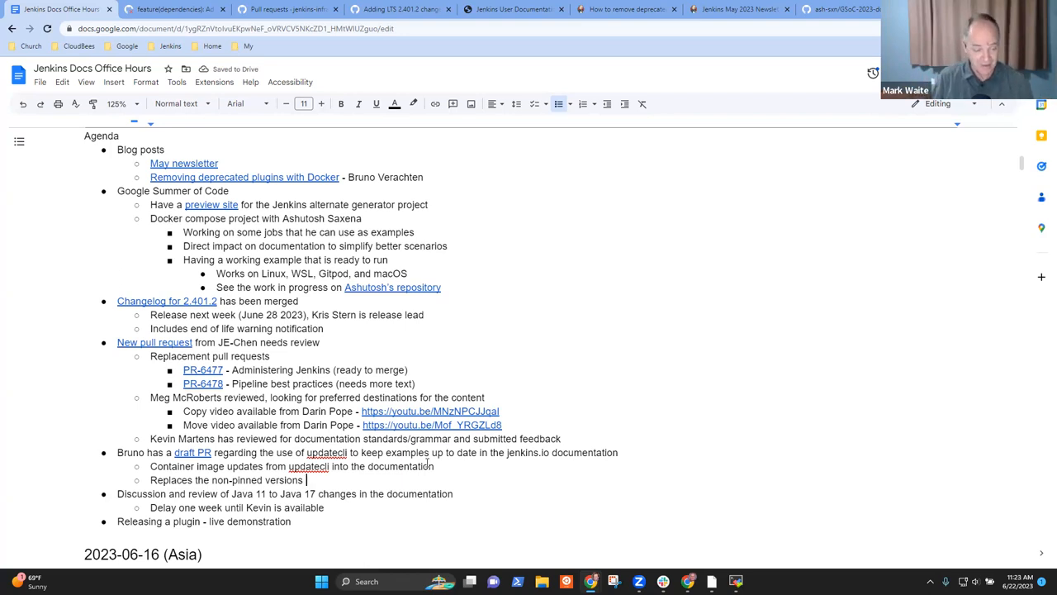
{"action": "type", "text": "with"}
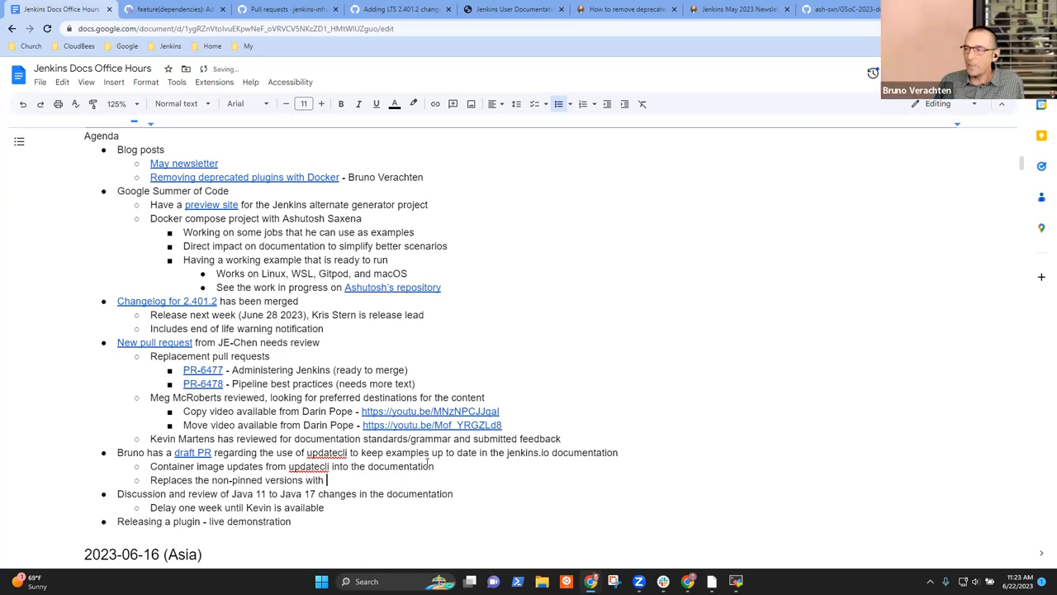
{"action": "type", "text": "pinned versions"}
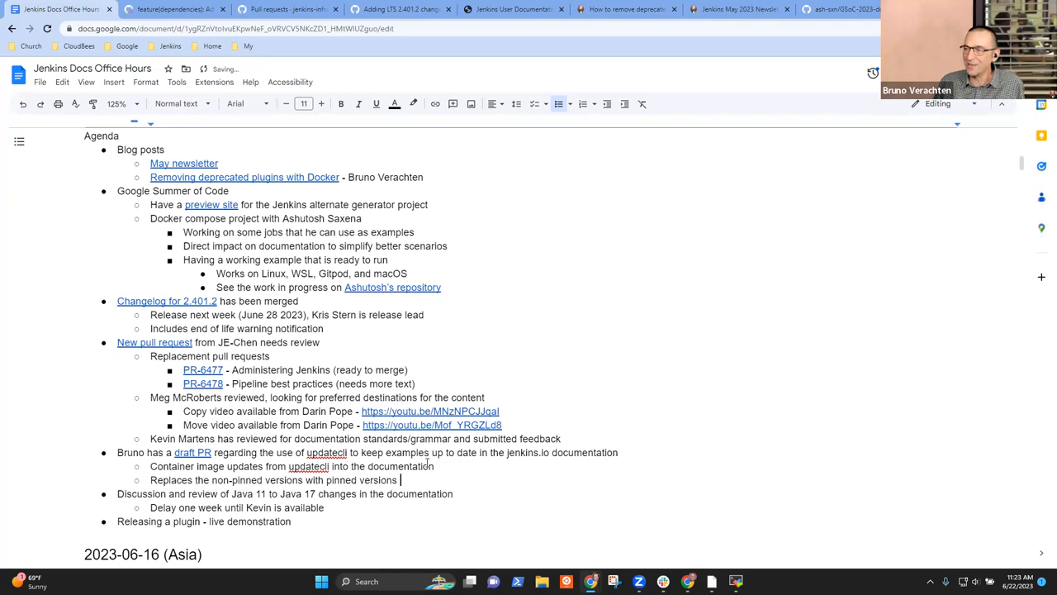
{"action": "type", "text": "of the pull request"}
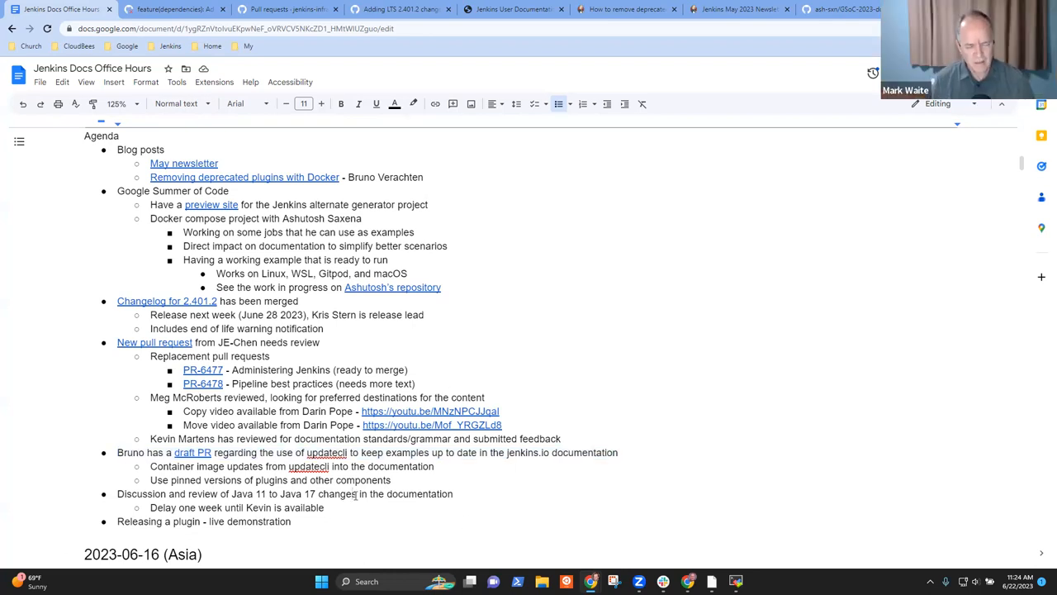
{"action": "triple_click", "coordinate": [284, 492]}
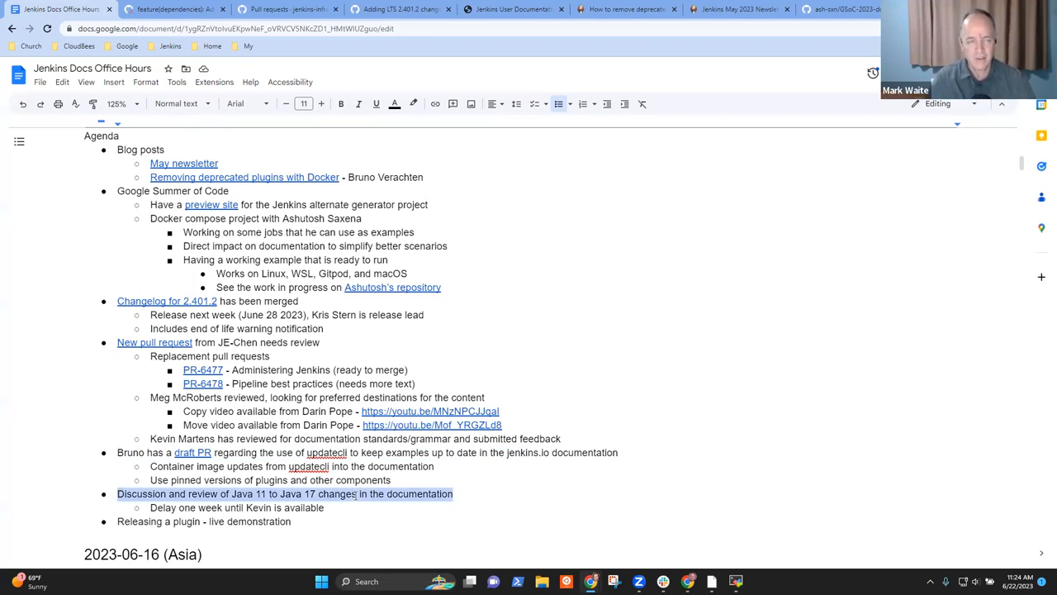
{"action": "left_click", "coordinate": [325, 507]}
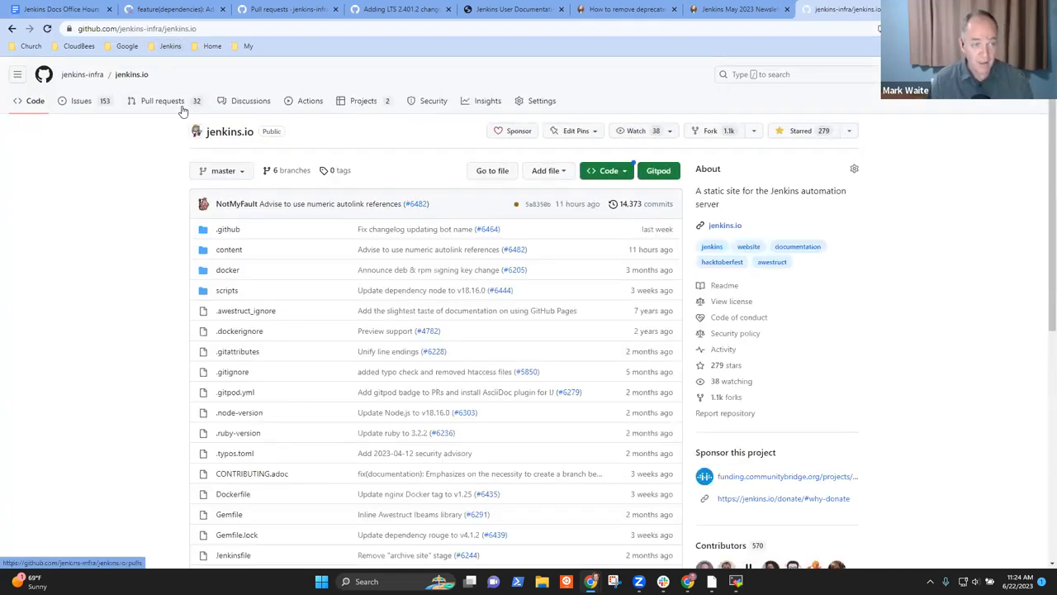
- Read draft PR #6376 adding Java 17 upgrade instructions, then return to the notes
{"action": "left_click", "coordinate": [162, 101]}
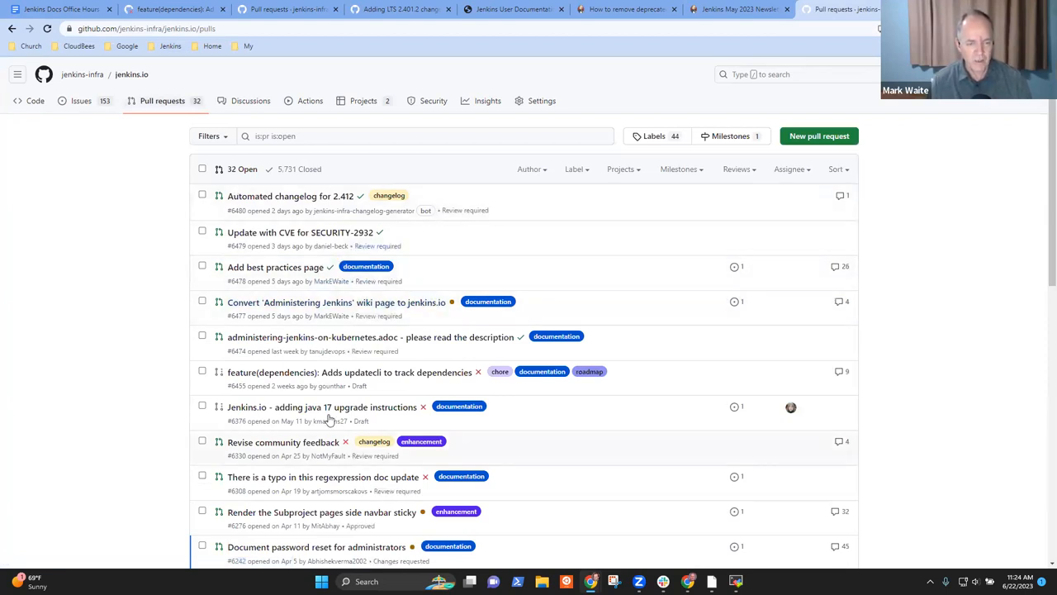
{"action": "mouse_move", "coordinate": [323, 406]}
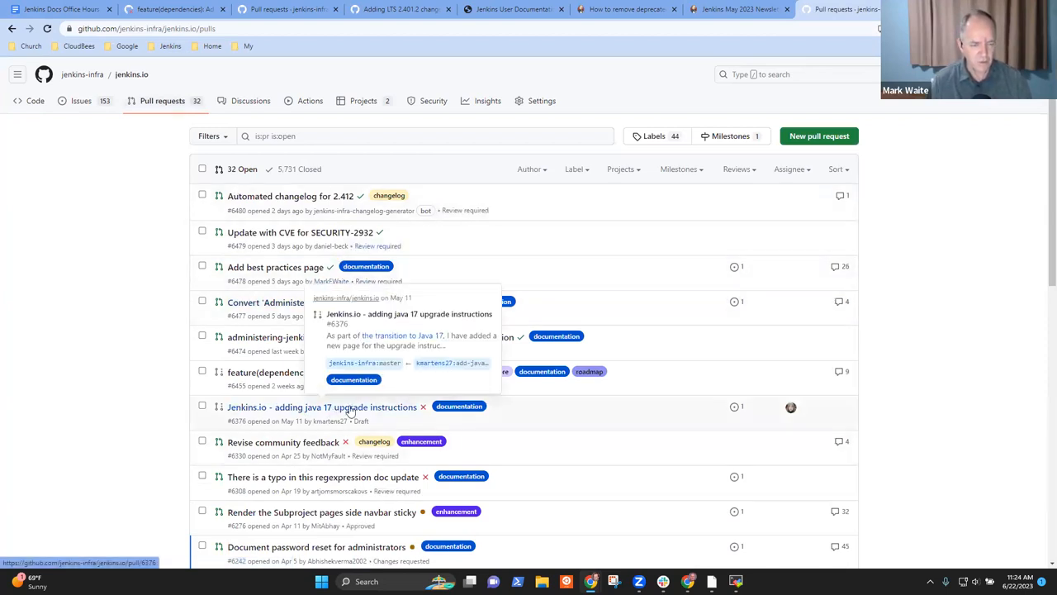
{"action": "left_click", "coordinate": [321, 406]}
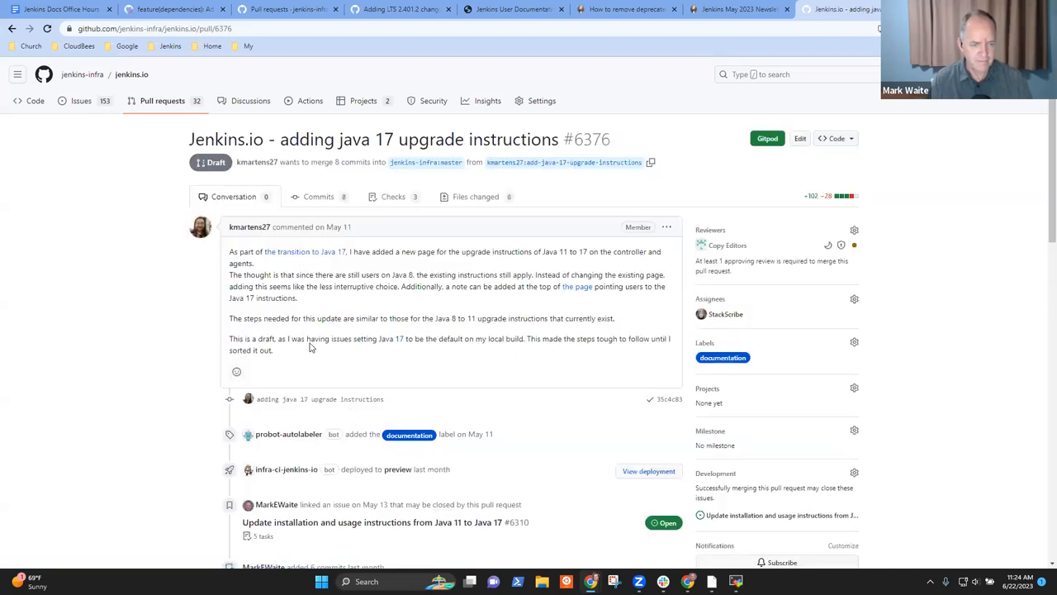
{"action": "scroll", "scroll_direction": "down", "scroll_amount": 3}
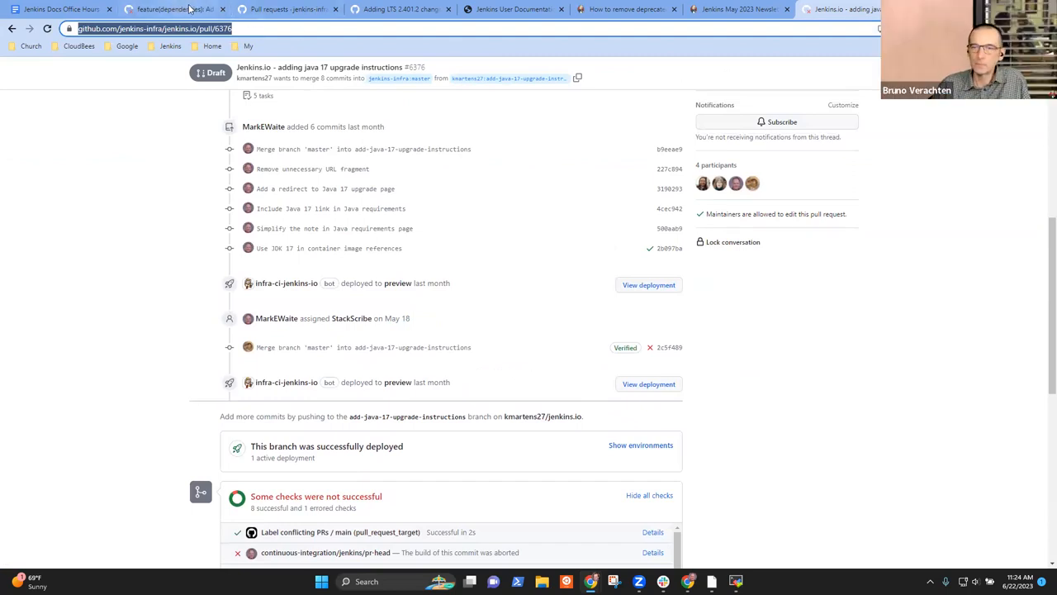
{"action": "left_click", "coordinate": [58, 9]}
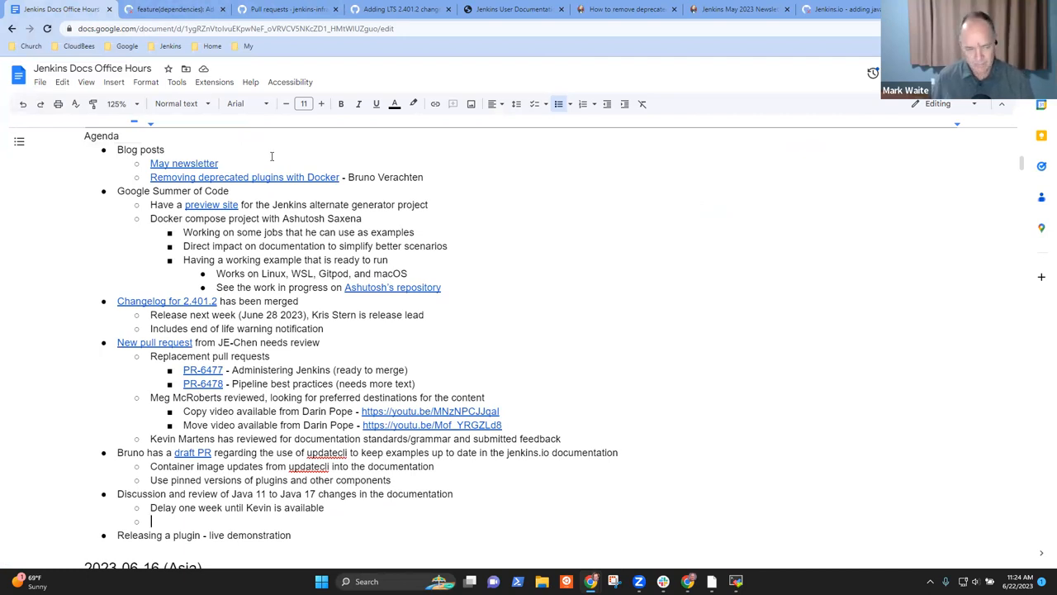
- Add 'to discuss the draft pull request' to the Java 17 delay note and return to the PR
{"action": "type", "text": "to discu"}
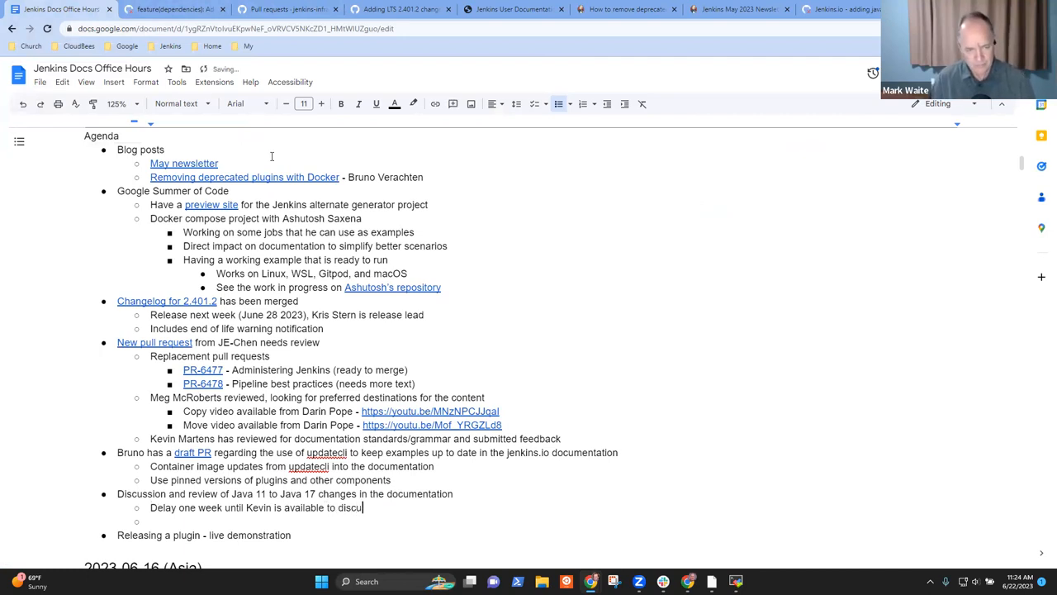
{"action": "type", "text": "ss the draft pull request"}
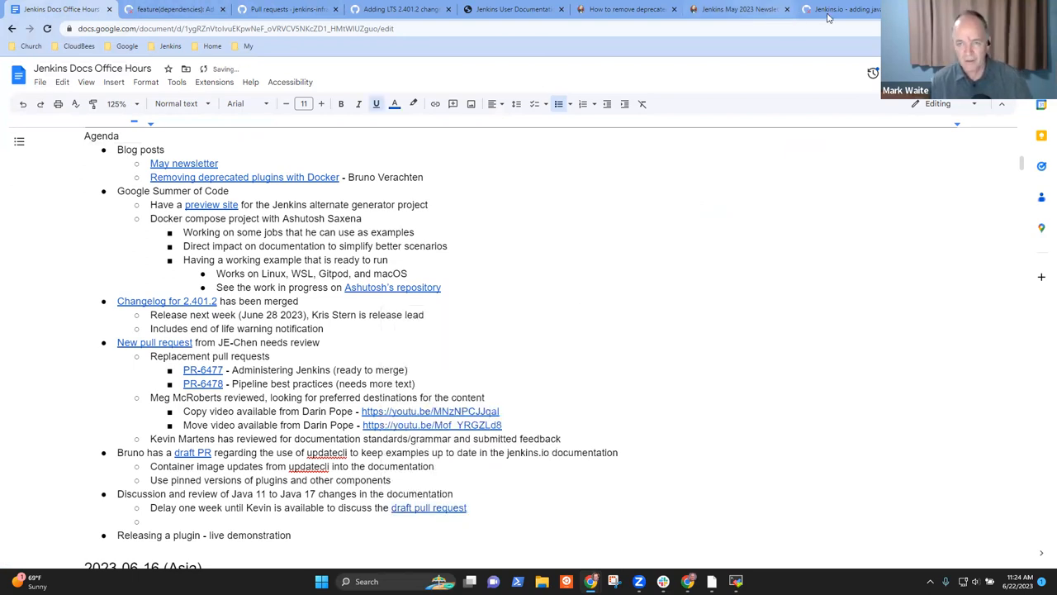
{"action": "left_click", "coordinate": [846, 10]}
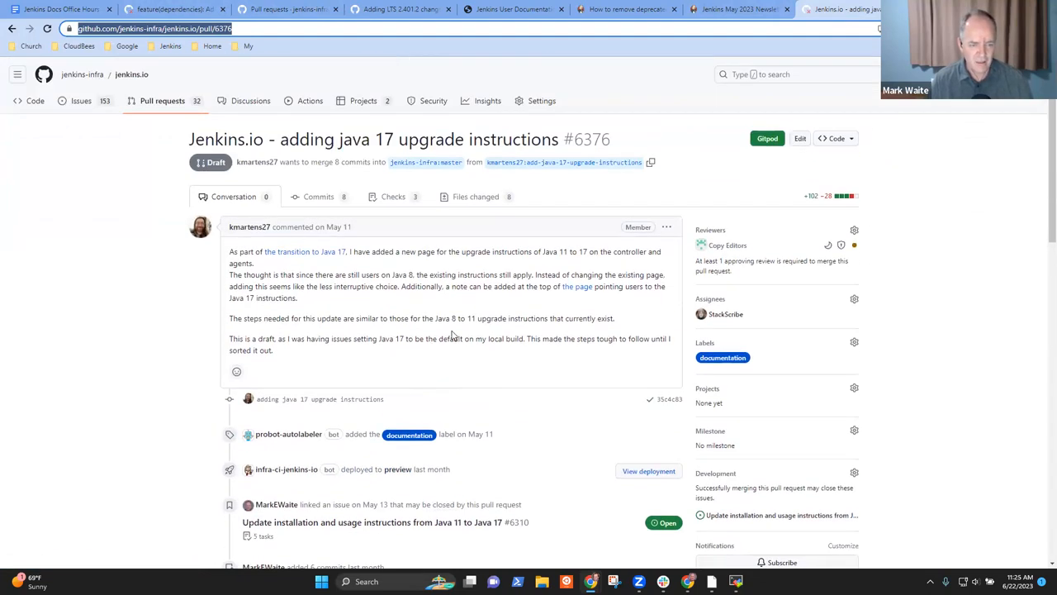
- Open linked issue #6310 on Java 11-to-17 update instructions from the PR, then return to the notes
{"action": "scroll", "scroll_direction": "down", "scroll_amount": 3}
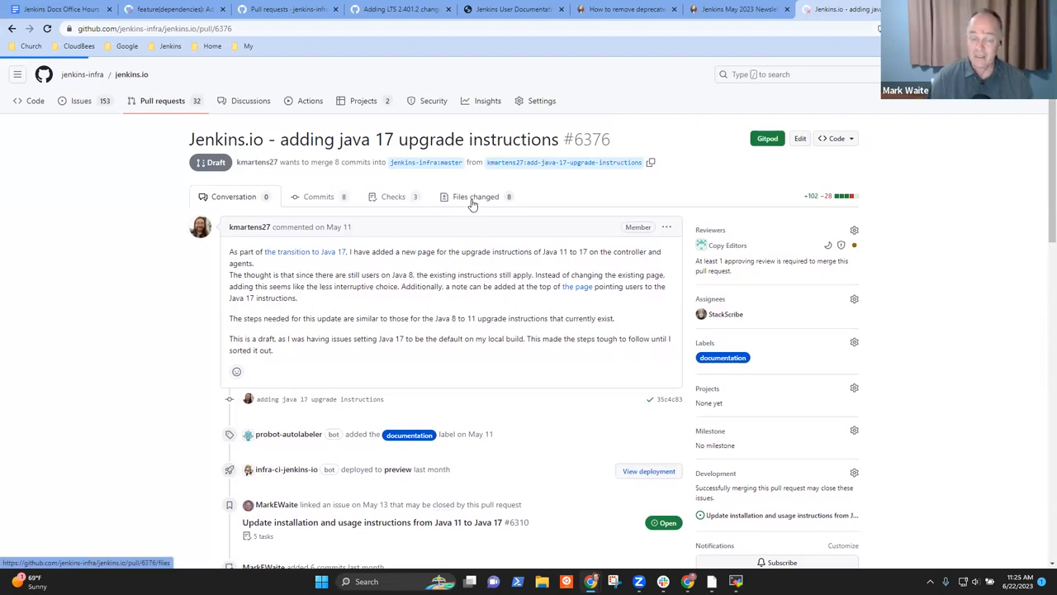
{"action": "left_click", "coordinate": [471, 197]}
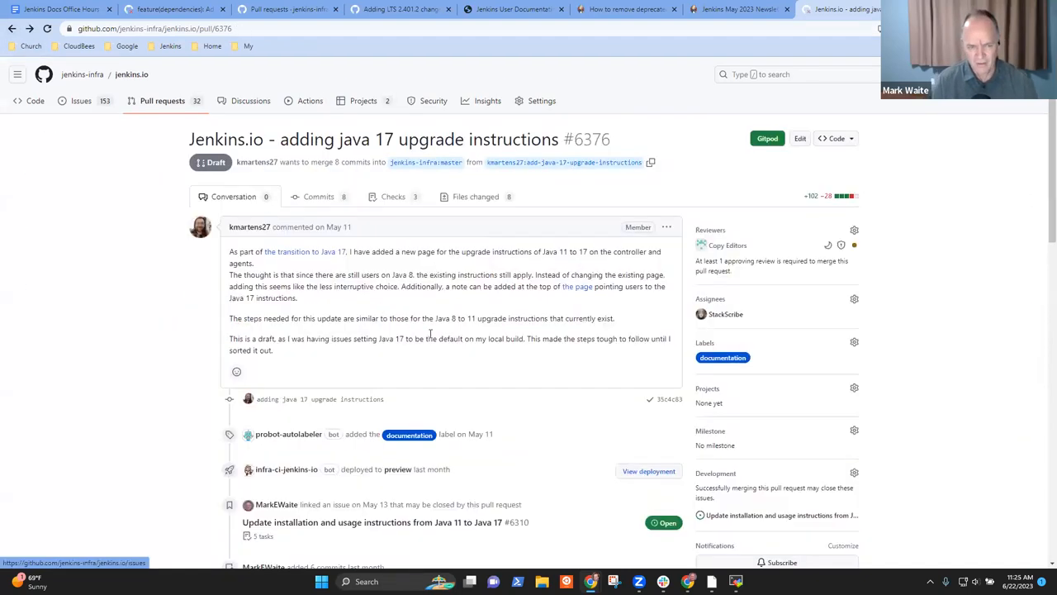
{"action": "scroll", "scroll_direction": "down", "scroll_amount": 3}
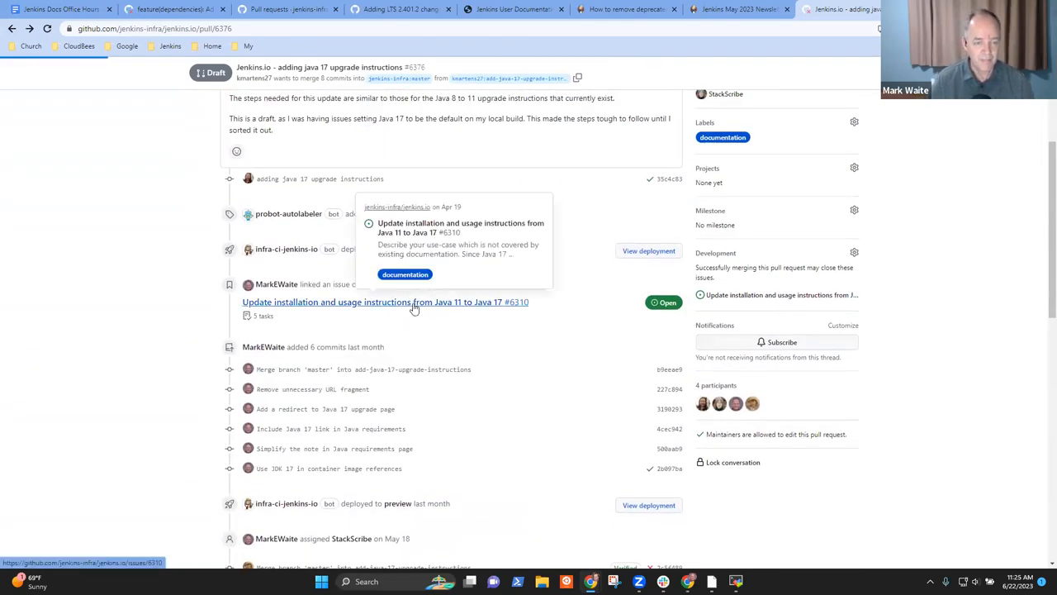
{"action": "left_click", "coordinate": [384, 301]}
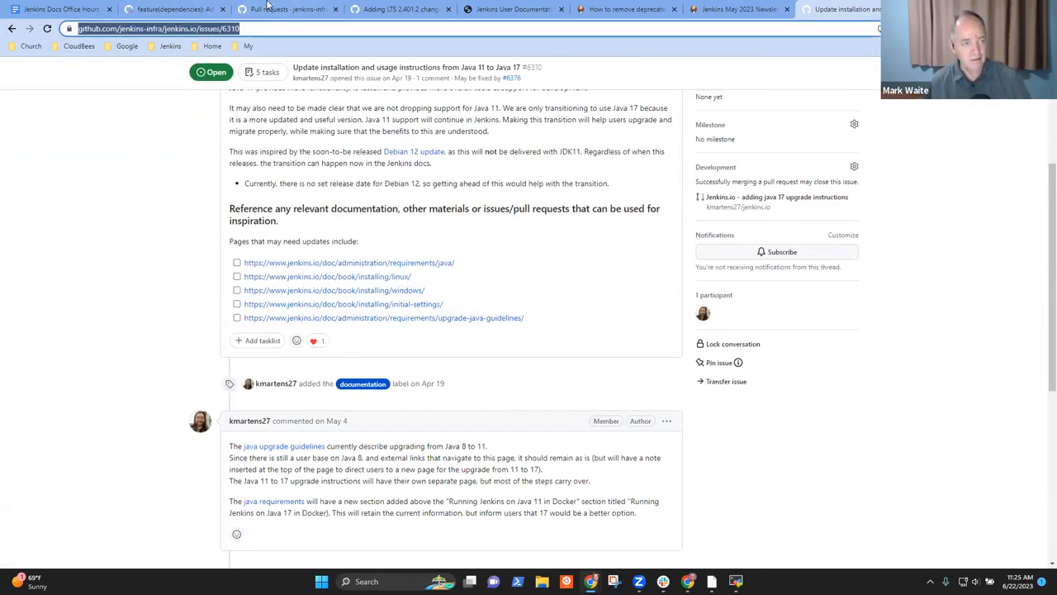
{"action": "left_click", "coordinate": [58, 10]}
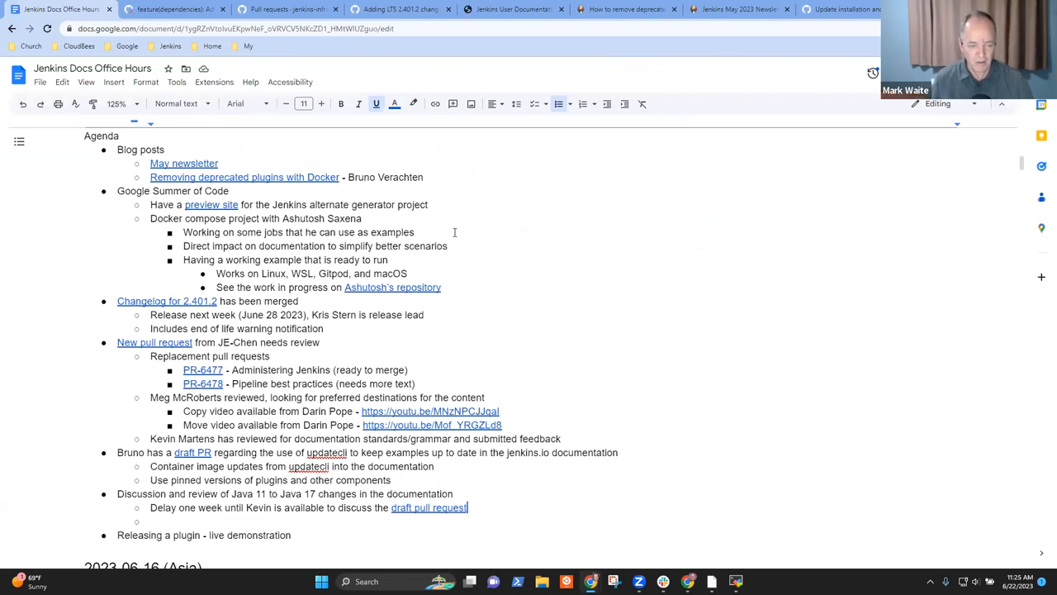
- Add 'and the related issue' to the Java 17 delay note and return to issue #6310
{"action": "type", "text": "and the i"}
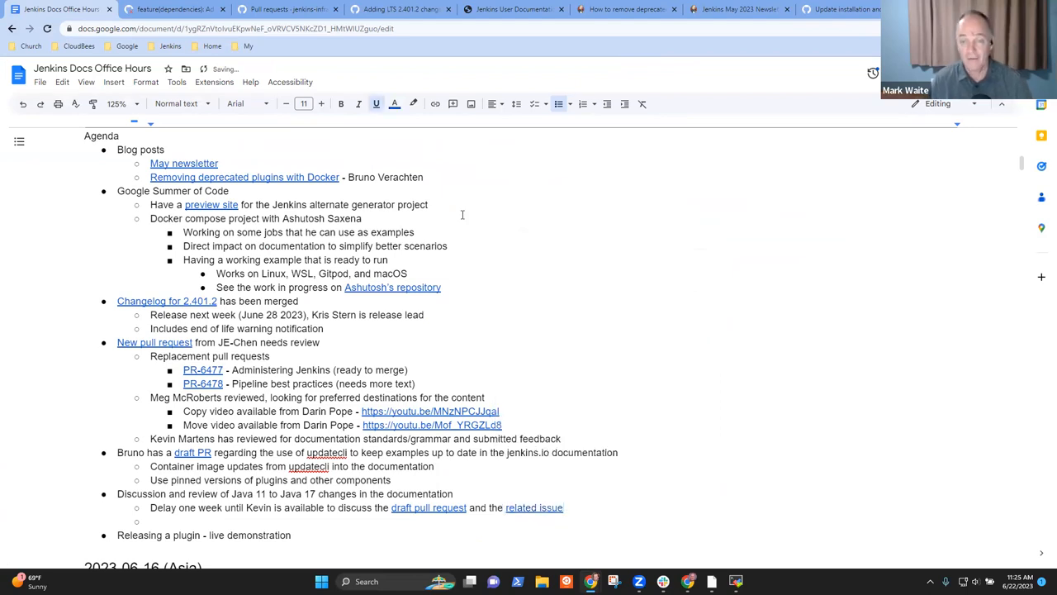
{"action": "left_click", "coordinate": [842, 10]}
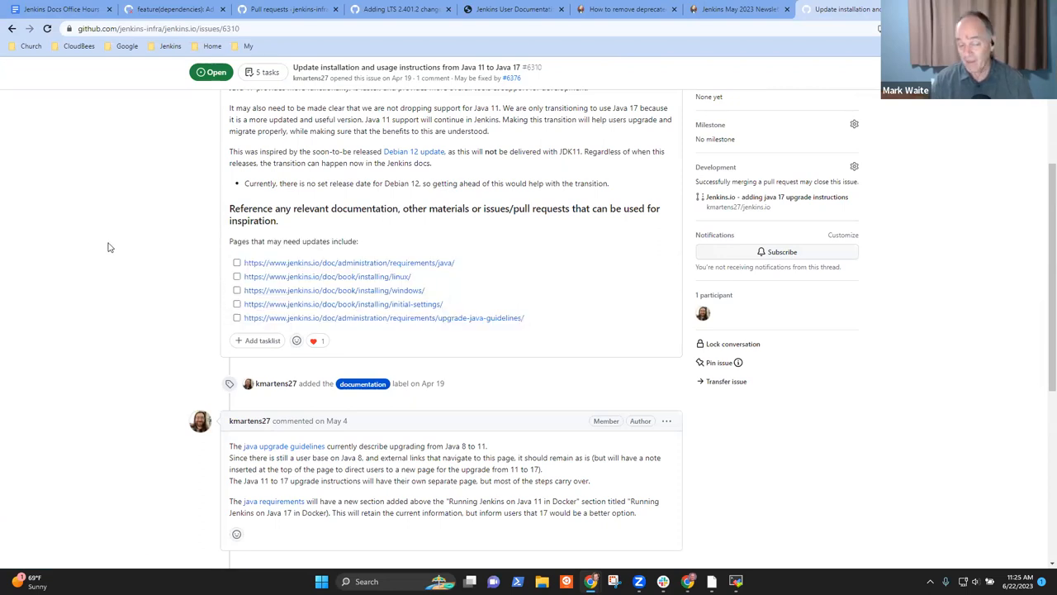
{"action": "mouse_move", "coordinate": [231, 249]}
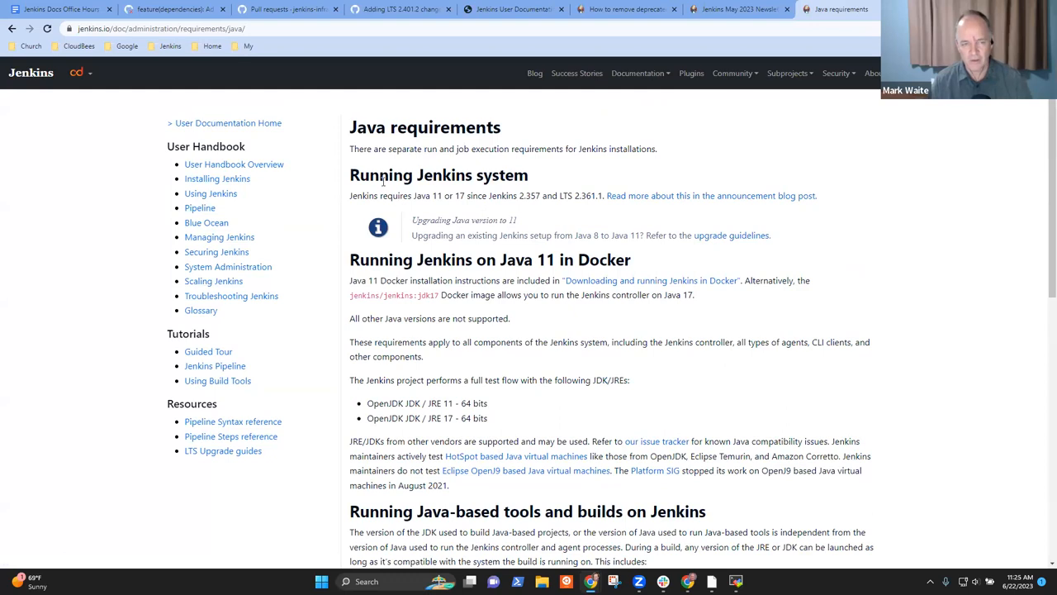
{"action": "mouse_move", "coordinate": [648, 262]}
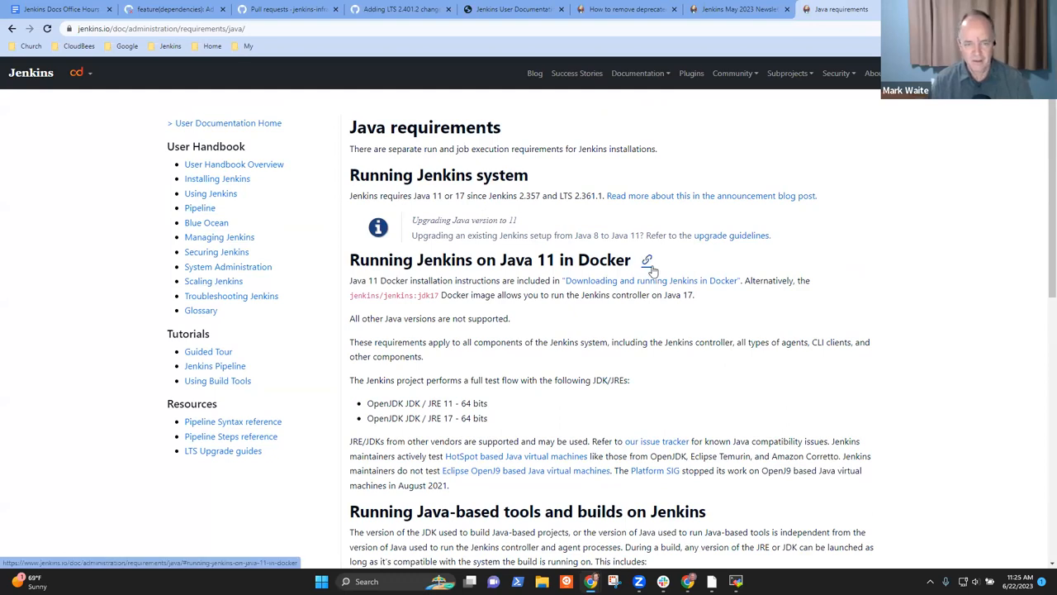
- Read the 'Running Jenkins on Java 11 in Docker' section of the Java requirements page
{"action": "double_click", "coordinate": [489, 260]}
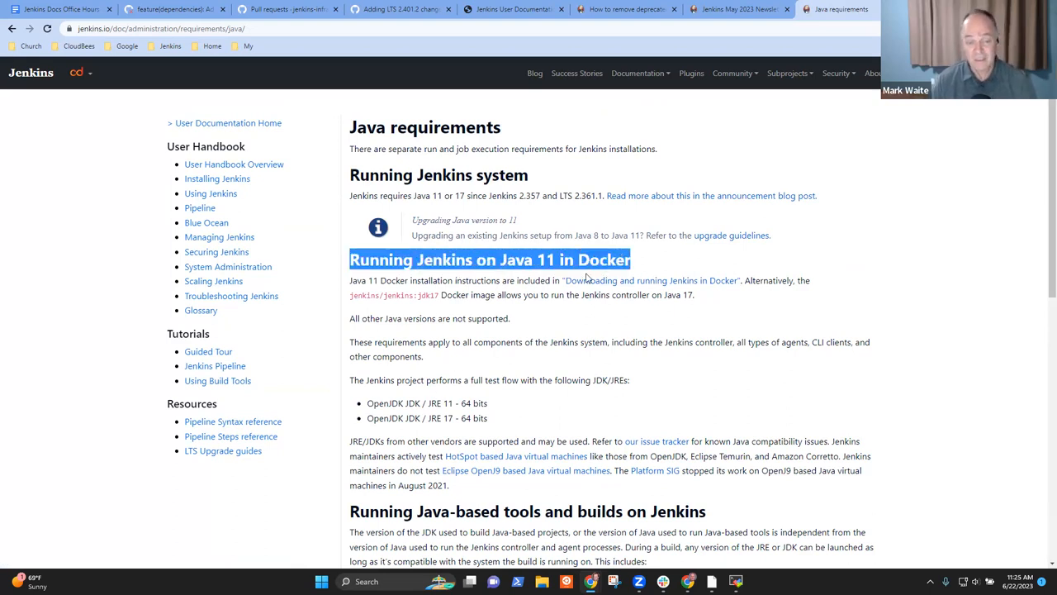
{"action": "scroll", "scroll_direction": "down", "scroll_amount": 3}
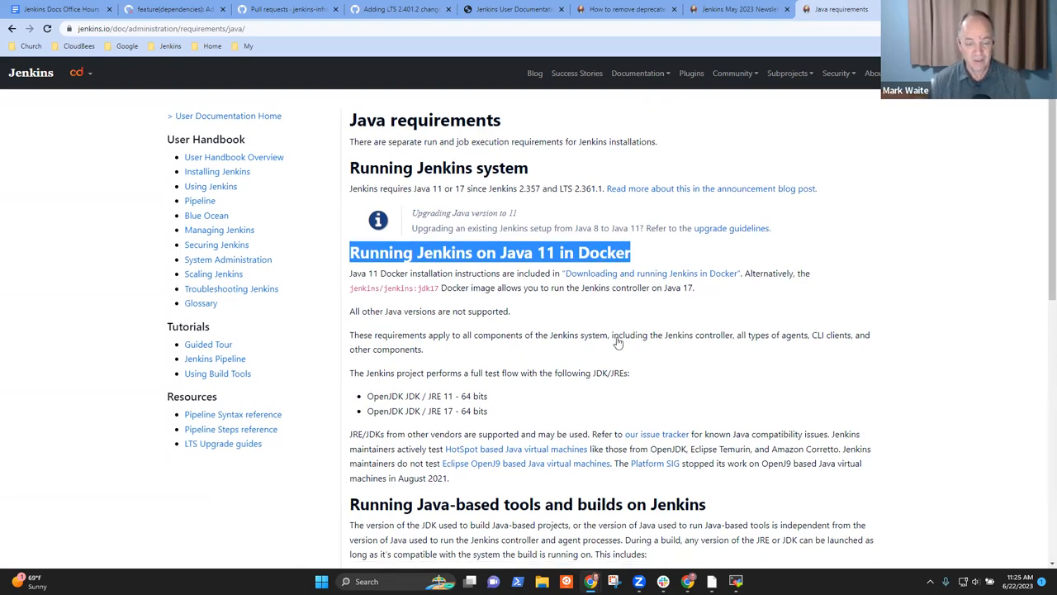
{"action": "scroll", "scroll_direction": "down", "scroll_amount": 3}
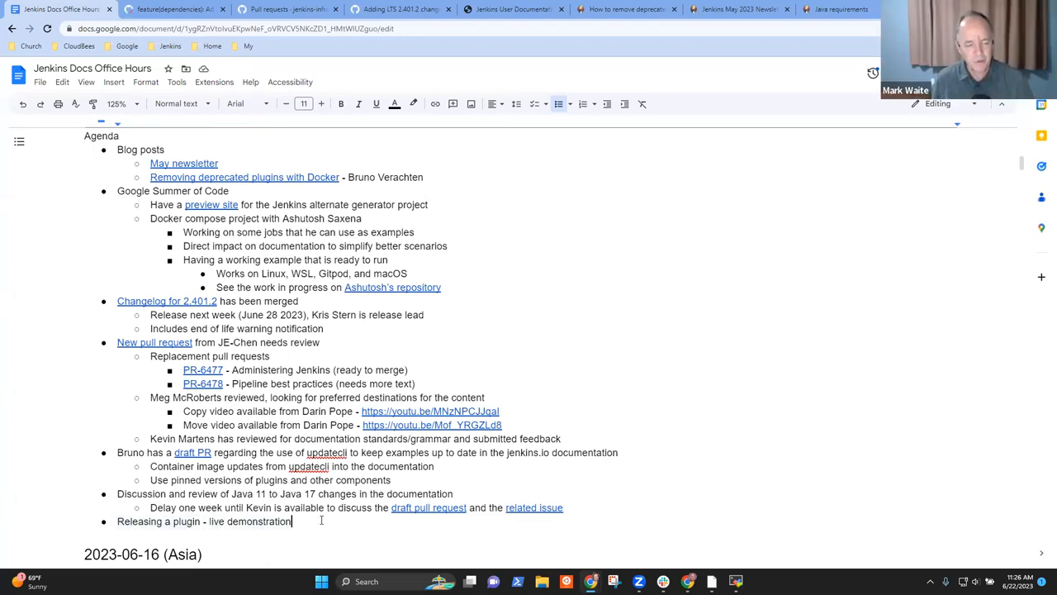
- Add an empty sub-item under the live demonstration entry and start a new Chrome tab
{"action": "key", "text": "enter"}
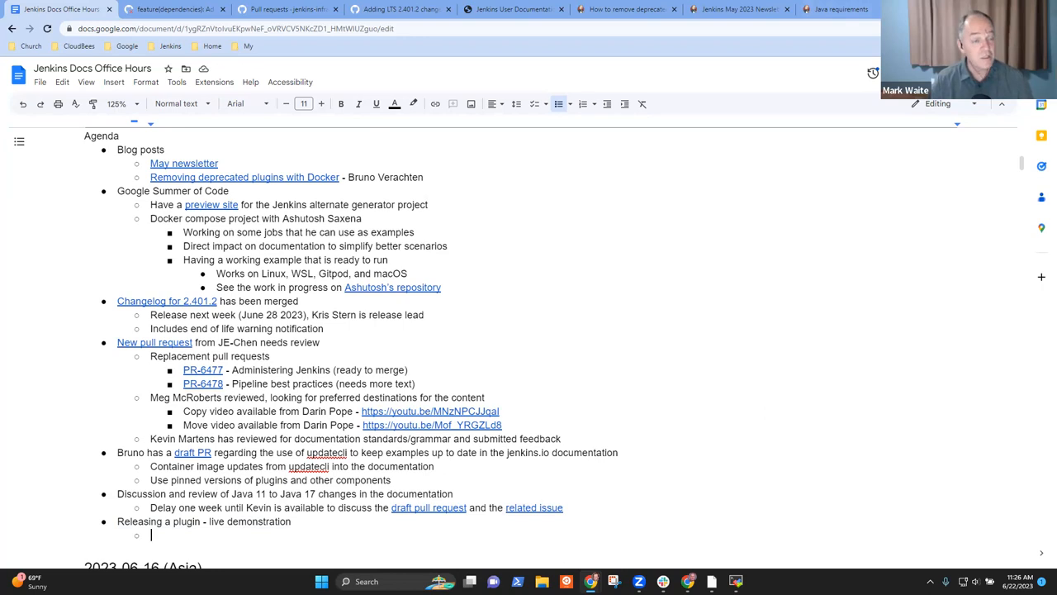
{"action": "left_click", "coordinate": [836, 10]}
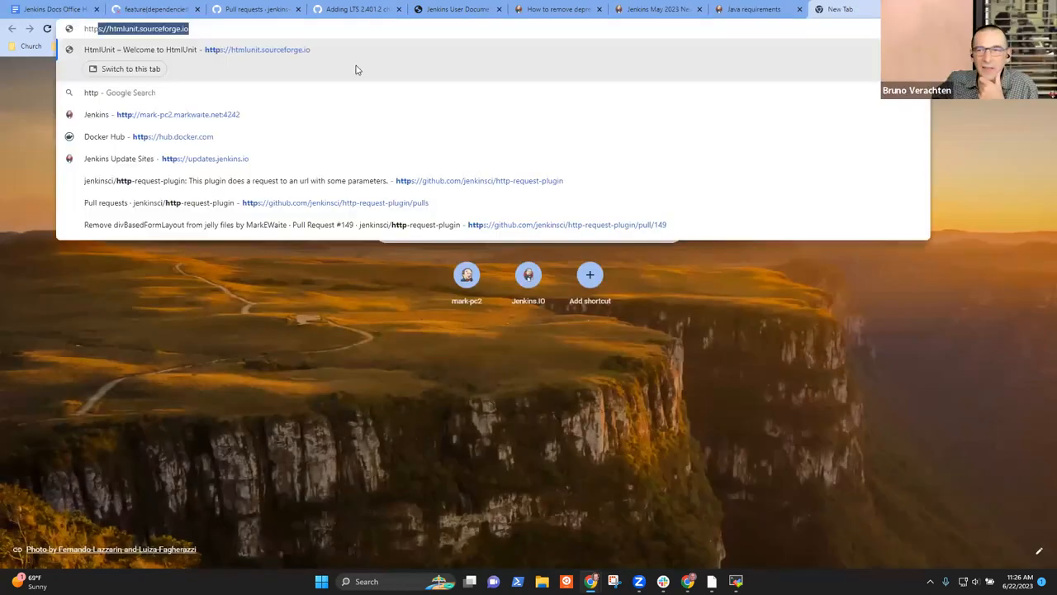
- Find http-request on GitHub and review the merged 'Add WebDAV MKCOL method' pull request #150
{"action": "type", "text": "http-request-plugin/pull/150"}
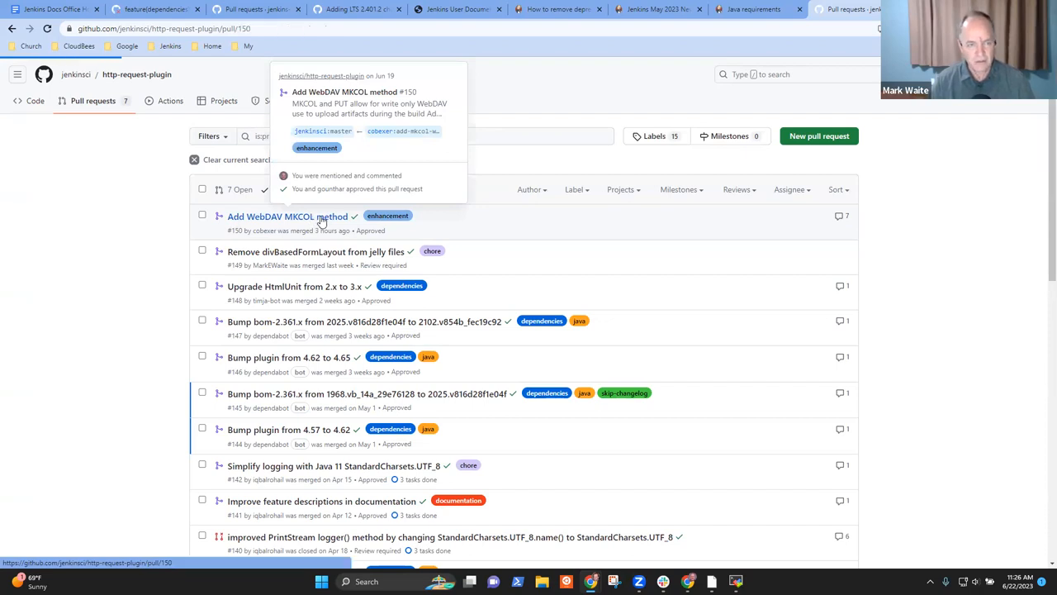
{"action": "left_click", "coordinate": [287, 215]}
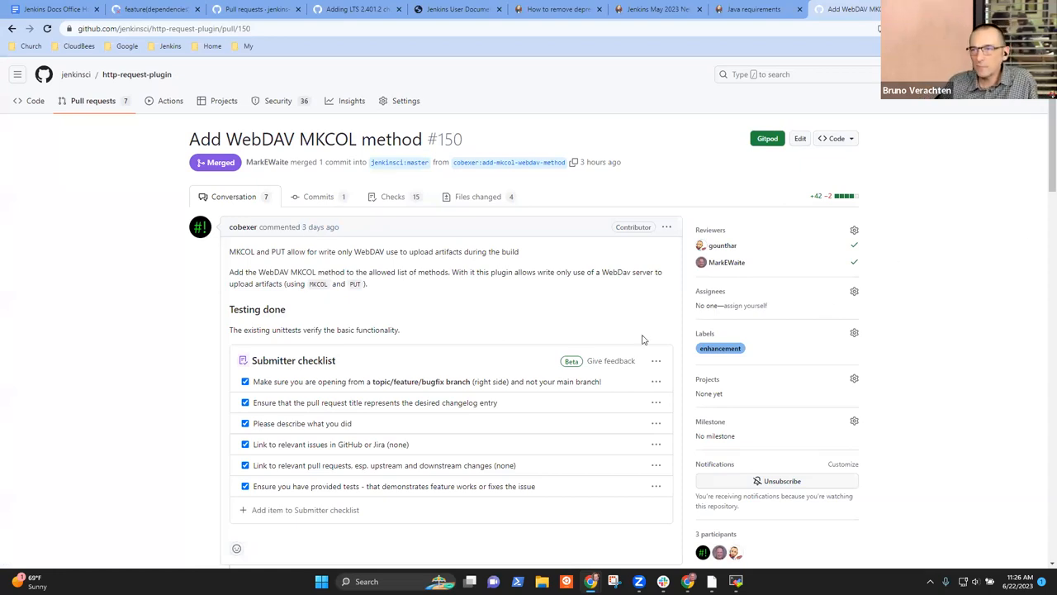
{"action": "mouse_move", "coordinate": [900, 323]}
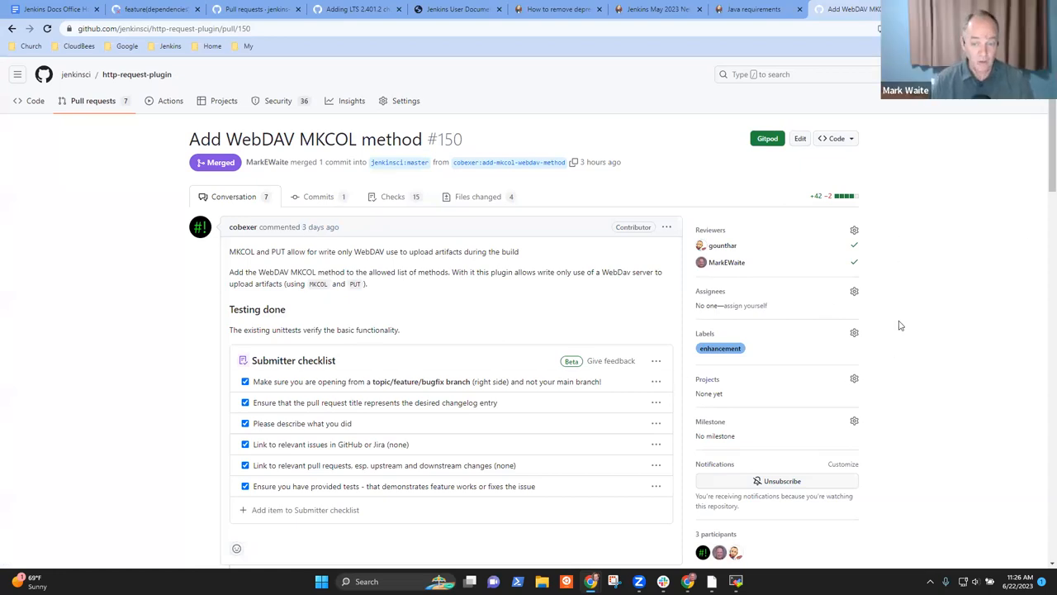
{"action": "scroll", "scroll_direction": "down", "scroll_amount": 3}
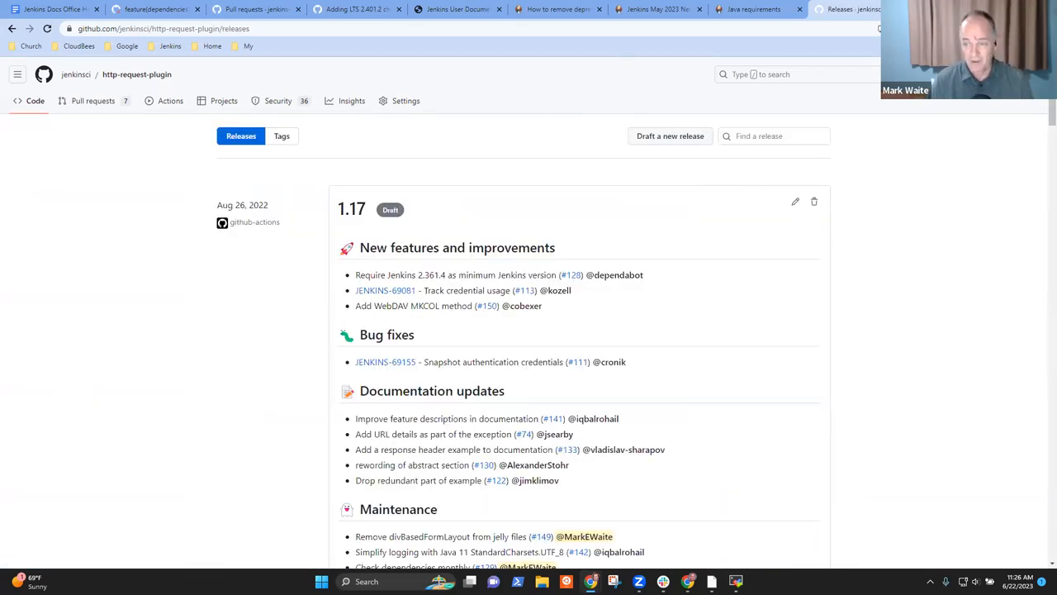
{"action": "scroll", "scroll_direction": "down", "scroll_amount": 3}
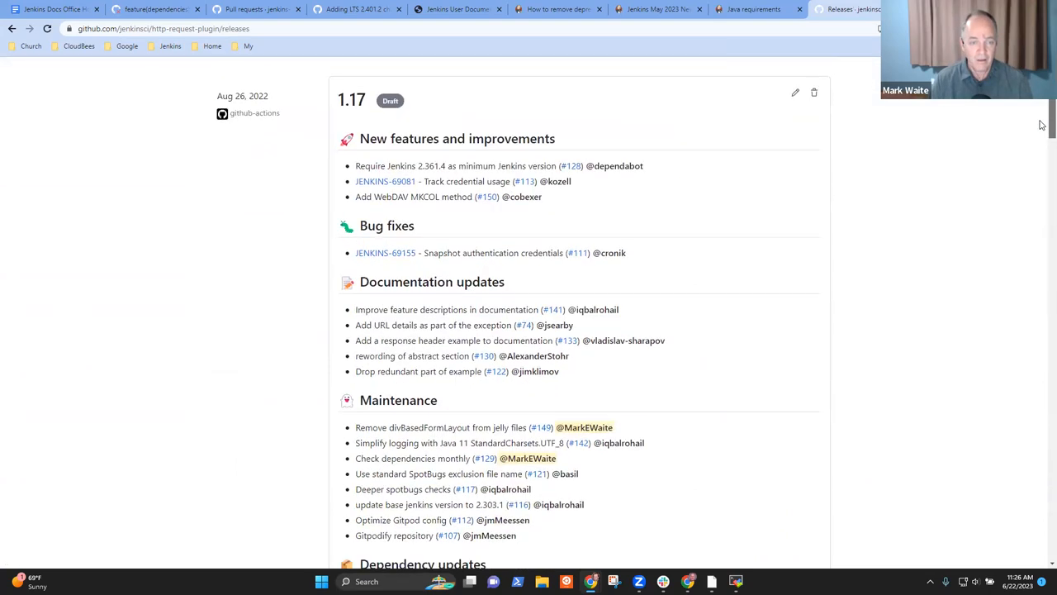
{"action": "scroll", "scroll_direction": "down", "scroll_amount": 3}
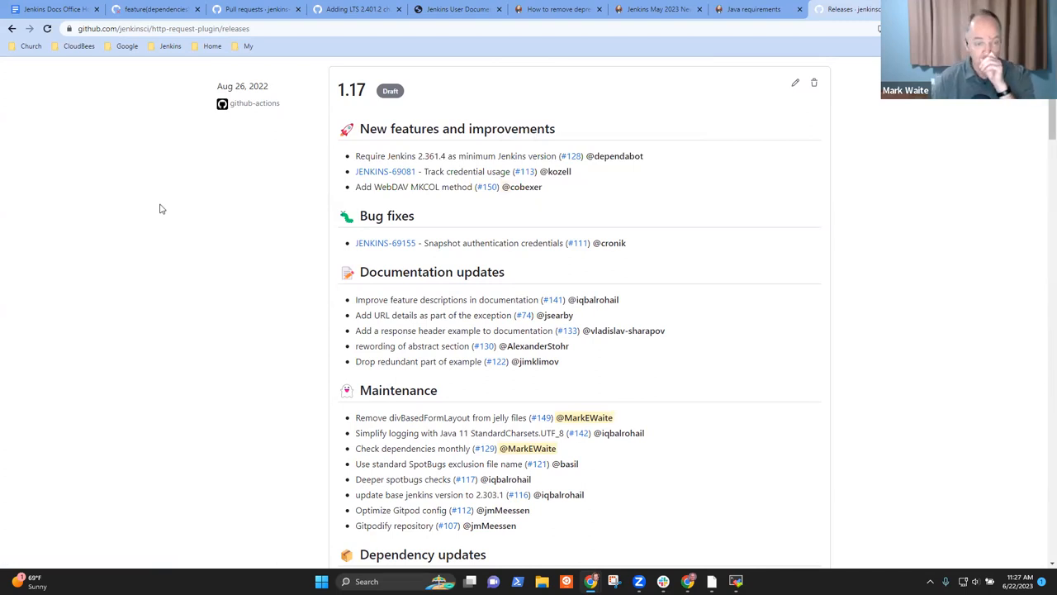
{"action": "mouse_move", "coordinate": [277, 369]}
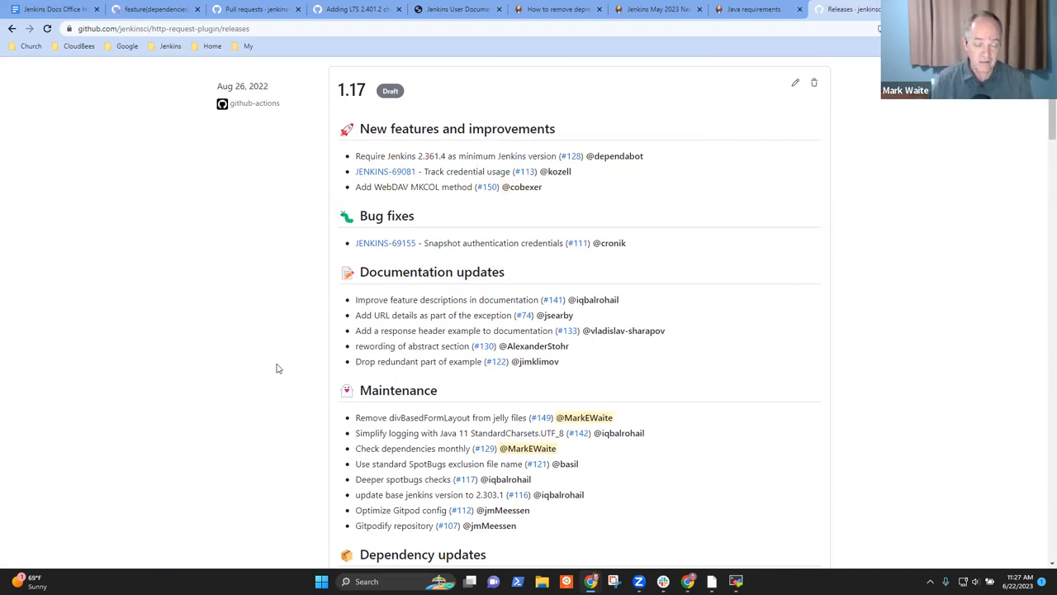
{"action": "scroll", "scroll_direction": "down", "scroll_amount": 3}
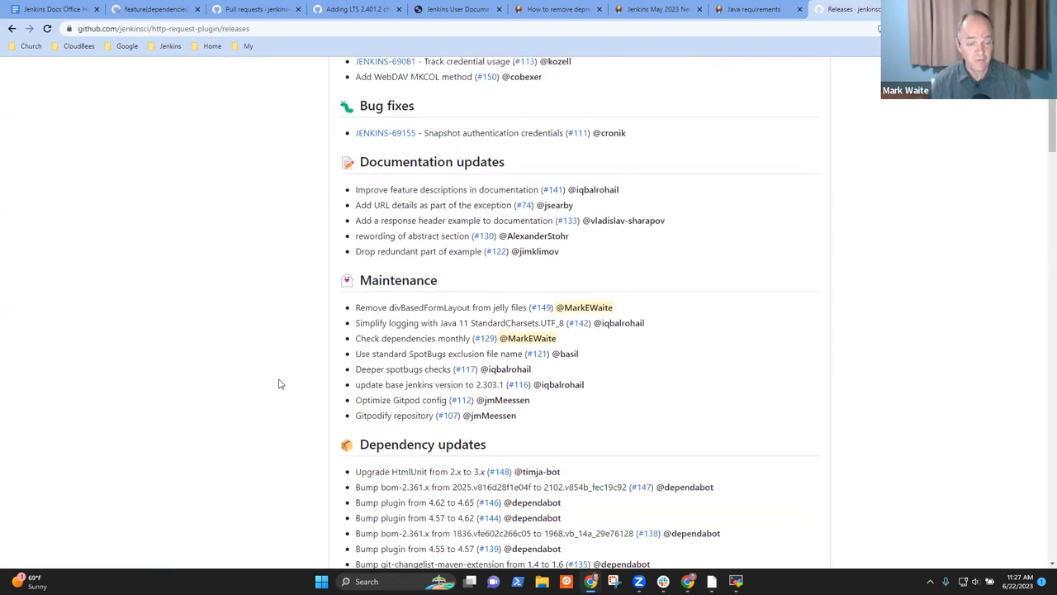
{"action": "scroll", "scroll_direction": "down", "scroll_amount": 3}
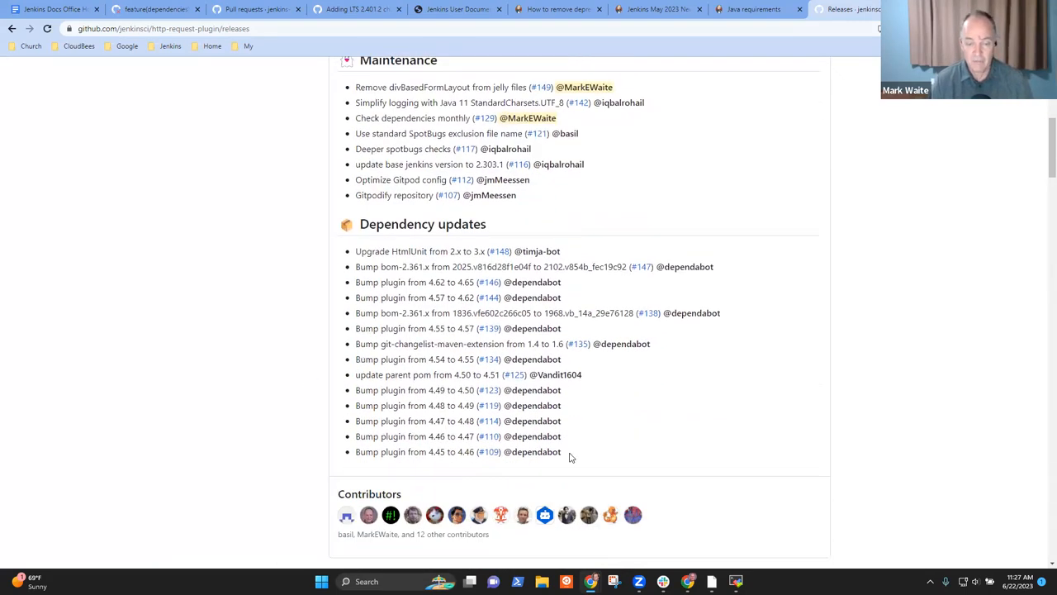
{"action": "left_click_drag", "start_coordinate": [355, 251], "coordinate": [569, 452]}
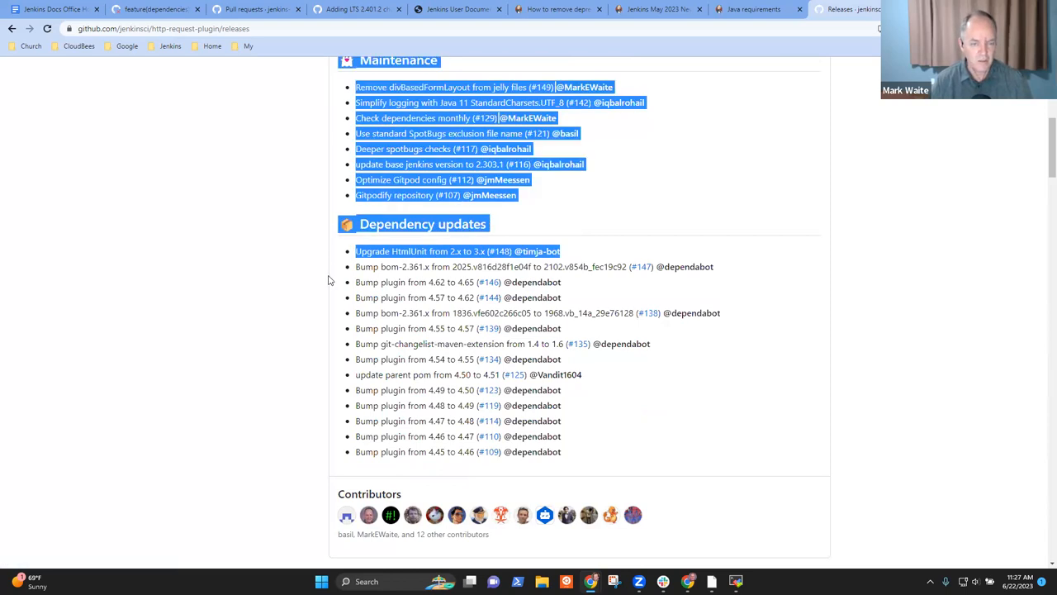
{"action": "scroll", "scroll_direction": "up", "scroll_amount": 3}
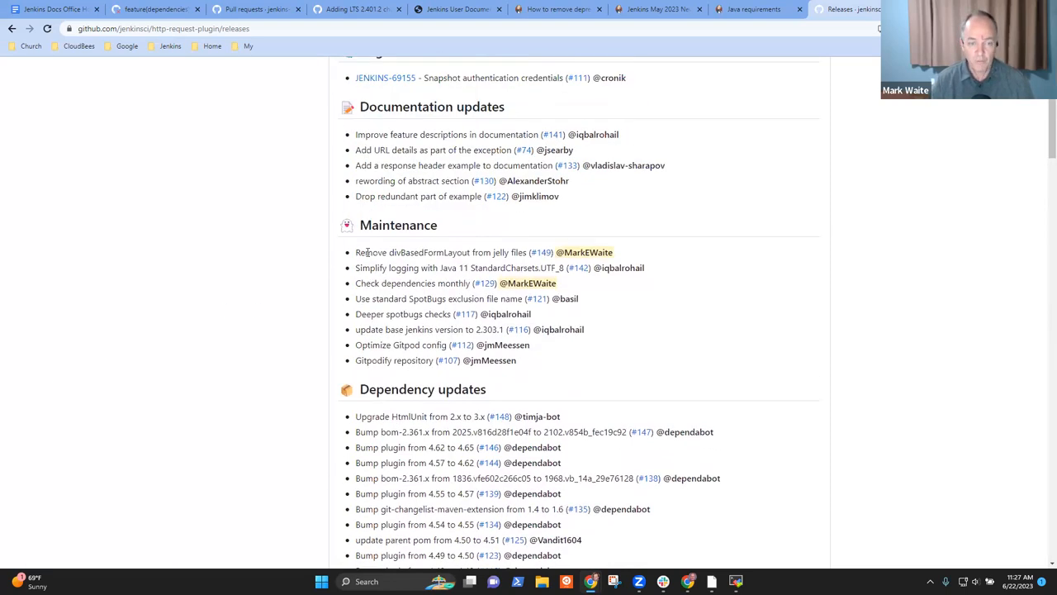
{"action": "double_click", "coordinate": [439, 252]}
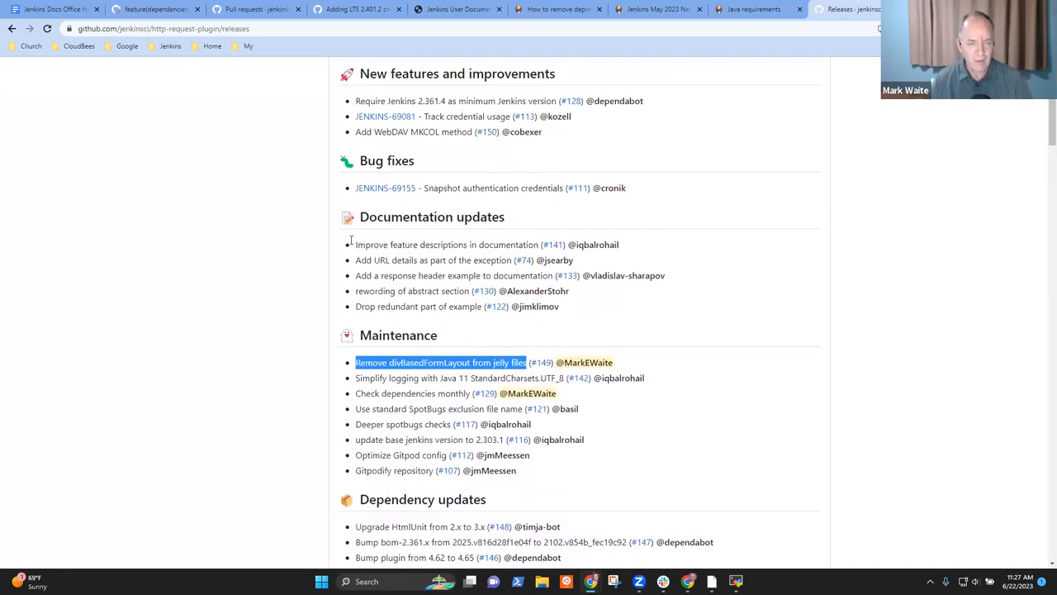
{"action": "left_click_drag", "start_coordinate": [355, 244], "coordinate": [558, 305]}
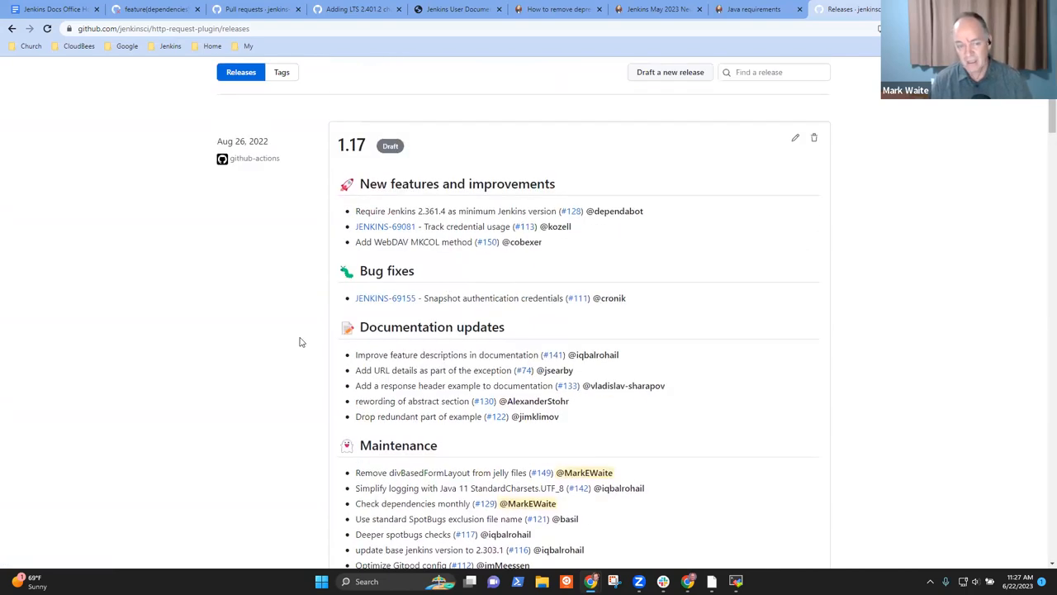
{"action": "right_click", "coordinate": [384, 297]}
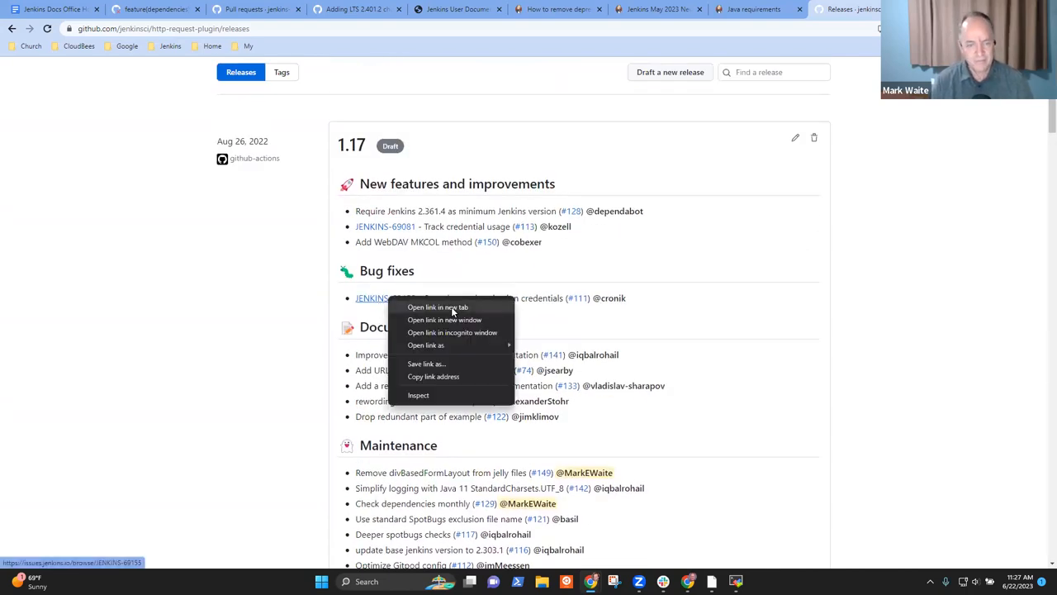
- Read Jira issue JENKINS-69155 on HashiCorp vault credential serialization, then return to the 1.17 draft notes
{"action": "left_click", "coordinate": [443, 305]}
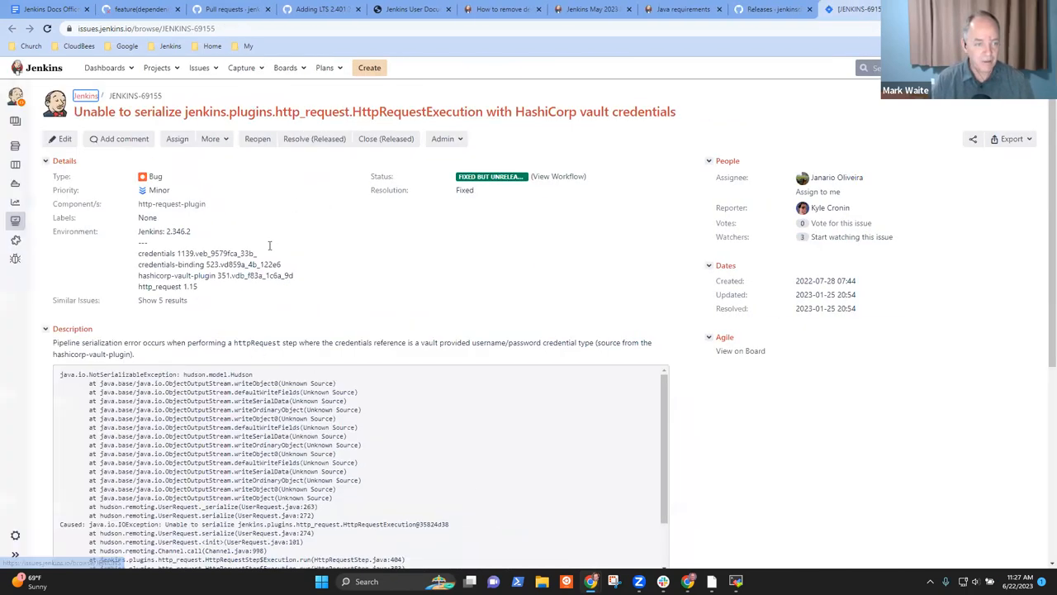
{"action": "scroll", "scroll_direction": "down", "scroll_amount": 3}
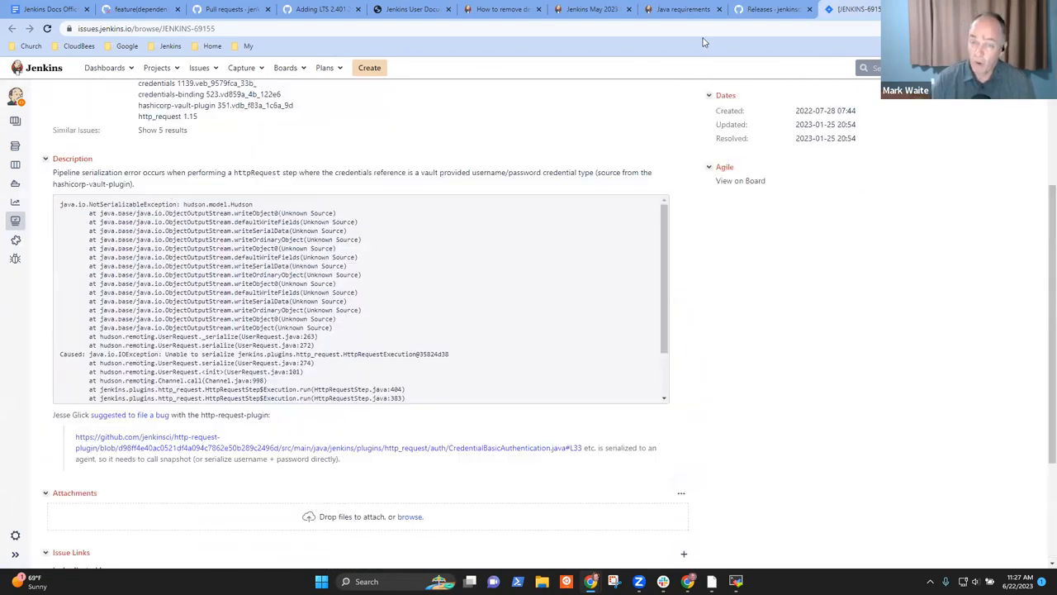
{"action": "left_click", "coordinate": [768, 10]}
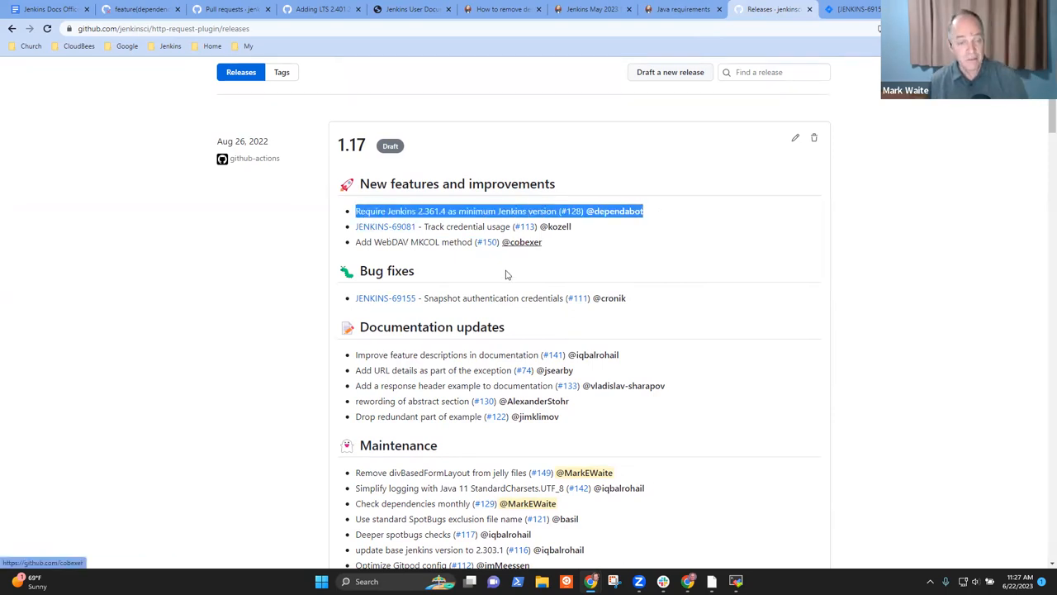
- Clear the highlighted Jenkins 2.361.4 requirement text in the 1.17 draft release notes
{"action": "left_click", "coordinate": [255, 254]}
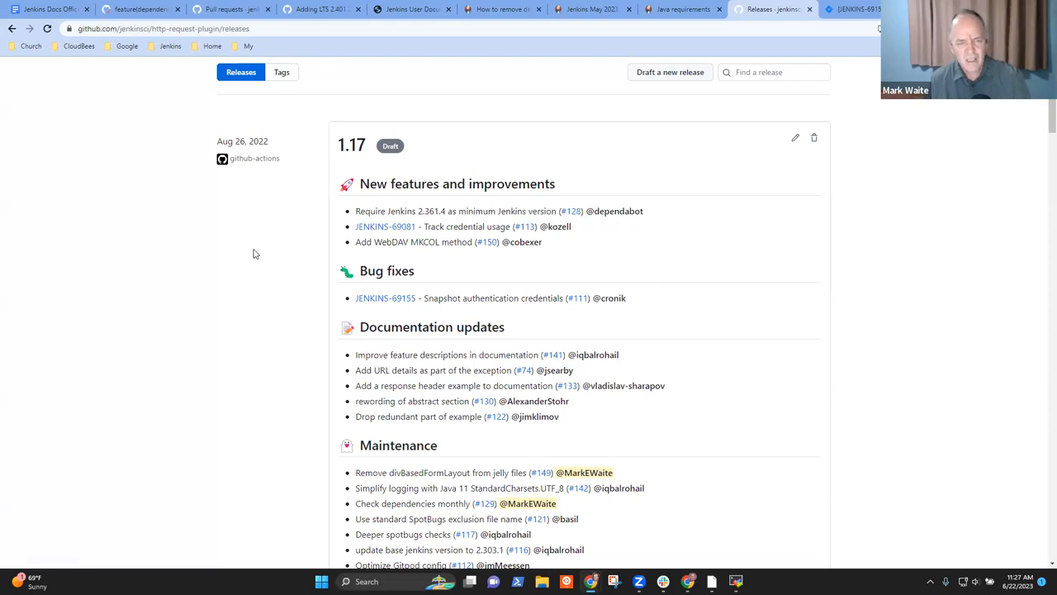
{"action": "mouse_move", "coordinate": [525, 350]}
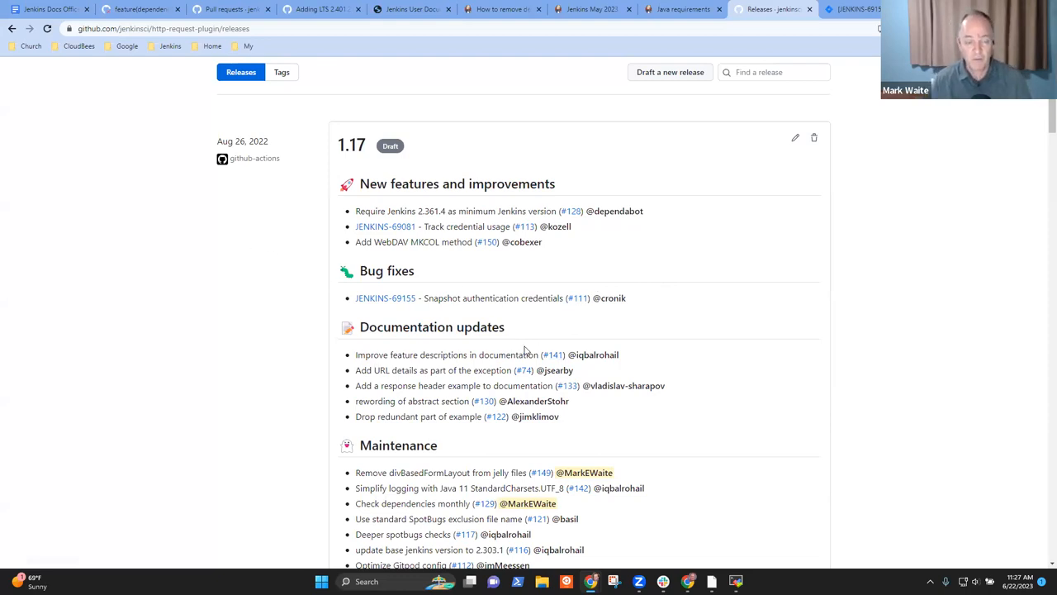
{"action": "mouse_move", "coordinate": [583, 365]}
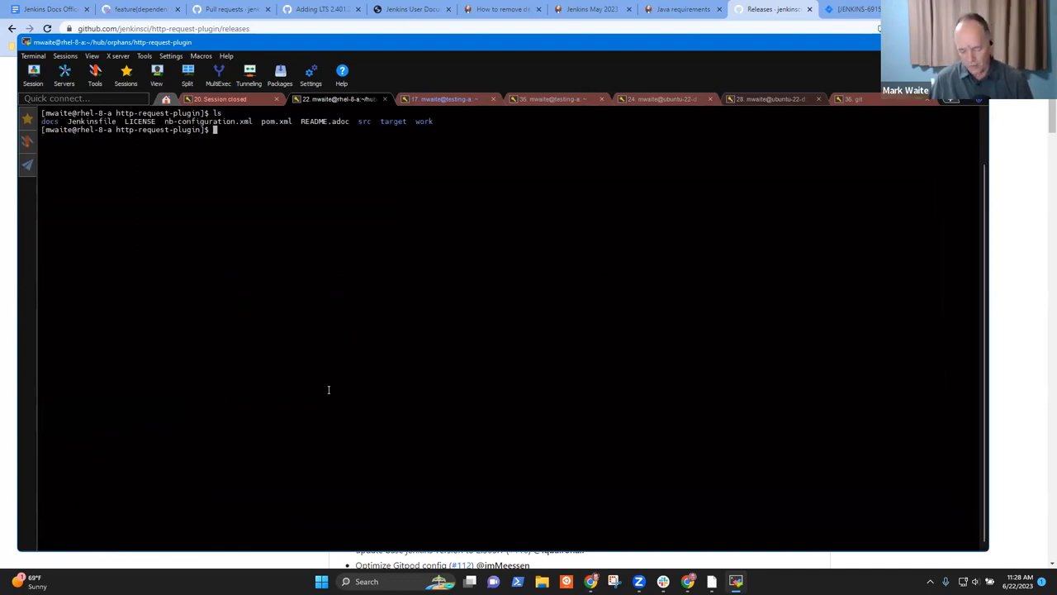
- Run java -version in the http-request-plugin repository terminal
{"action": "type", "text": "java -version"}
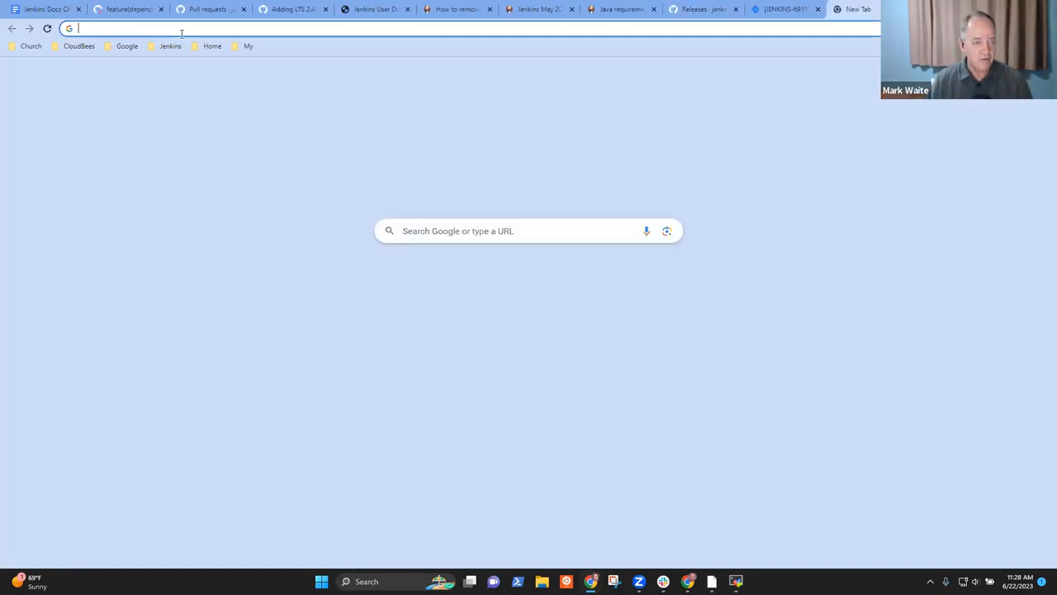
- Search jenkins.io docs for 'plugin release' and open 'Performing a Plugin Release manually'
{"action": "left_click", "coordinate": [170, 46]}
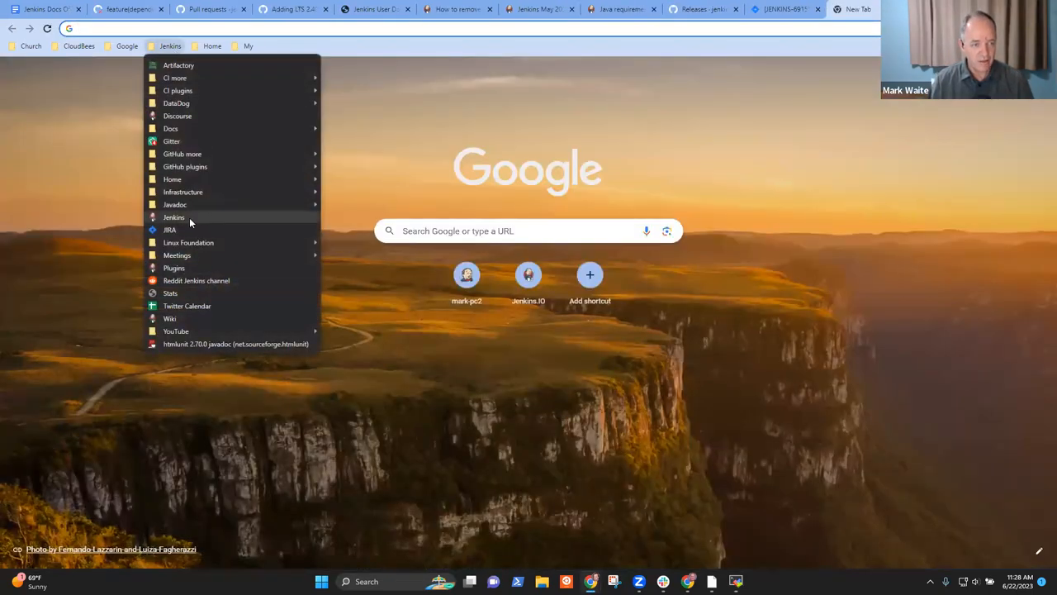
{"action": "left_click", "coordinate": [174, 216]}
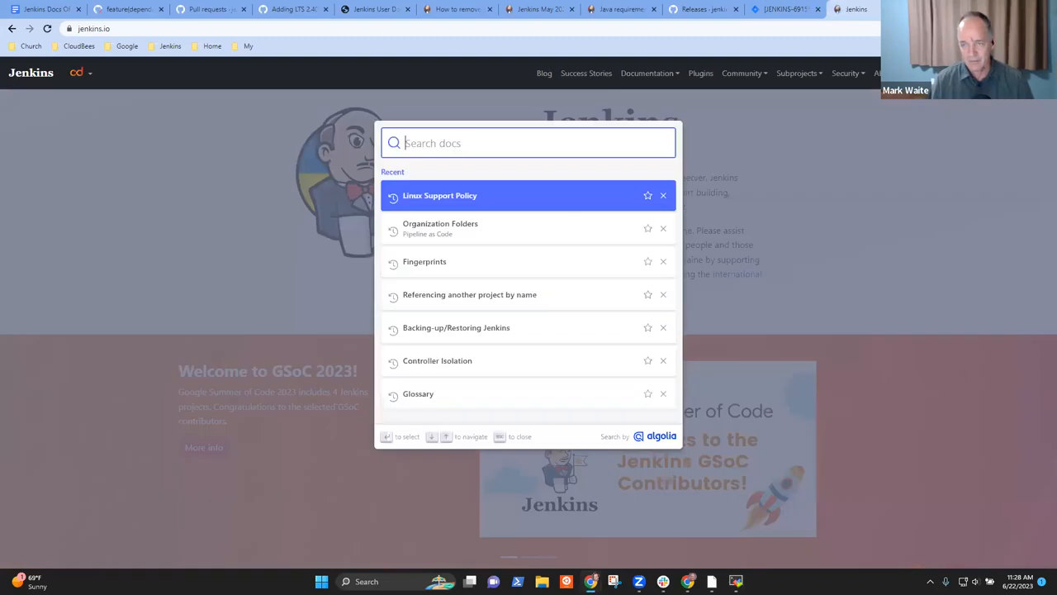
{"action": "type", "text": "release"}
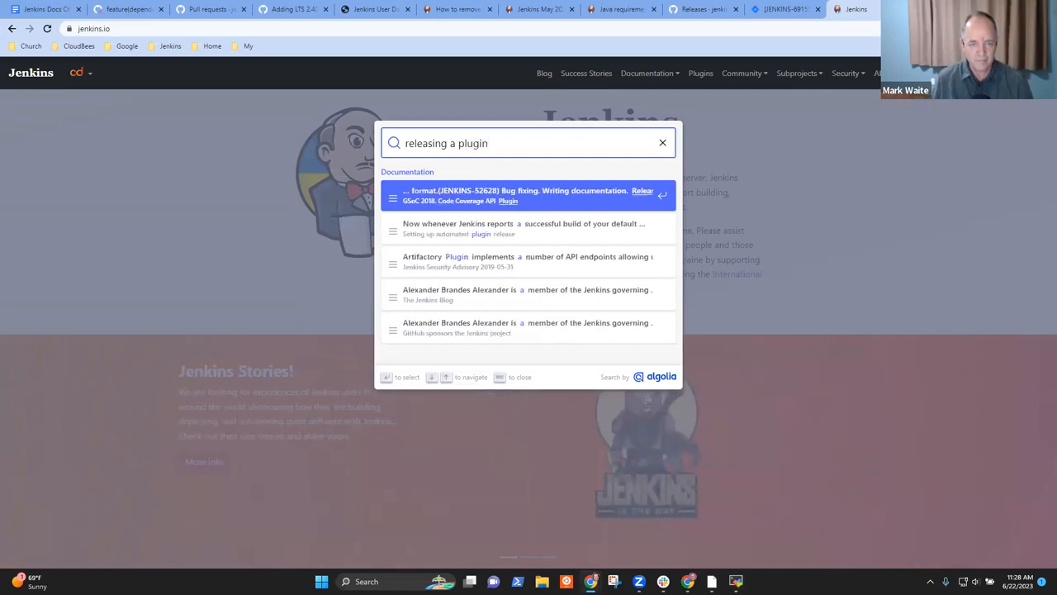
{"action": "type", "text": "plugin release"}
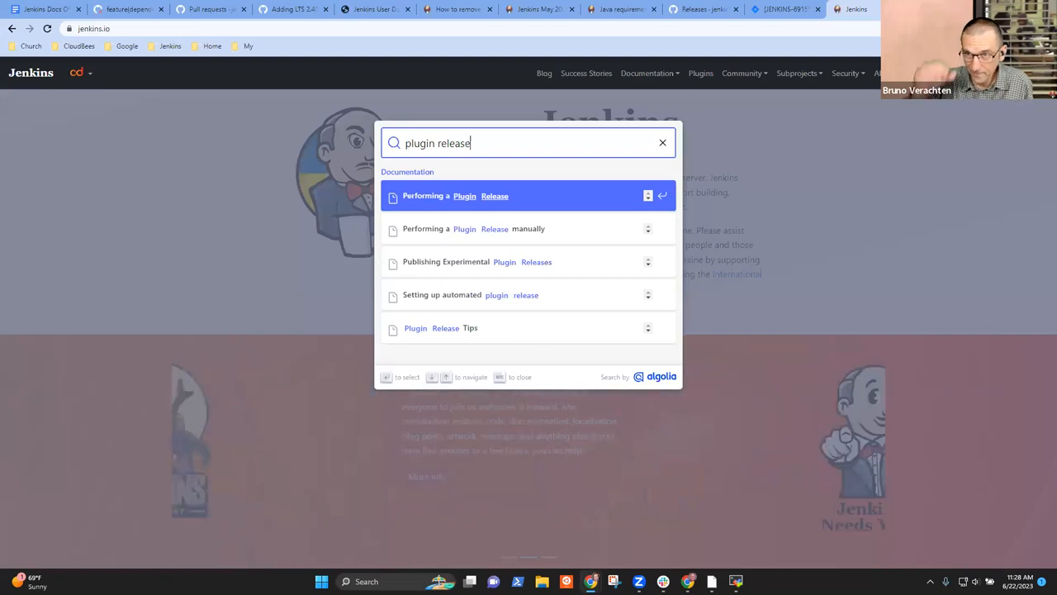
{"action": "mouse_move", "coordinate": [459, 261]}
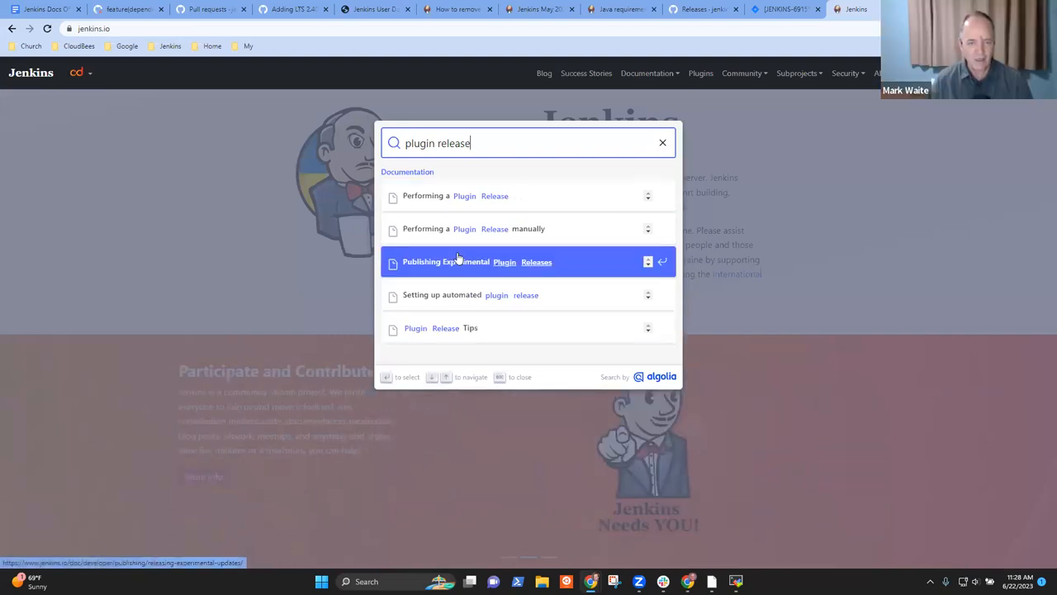
{"action": "left_click", "coordinate": [466, 228]}
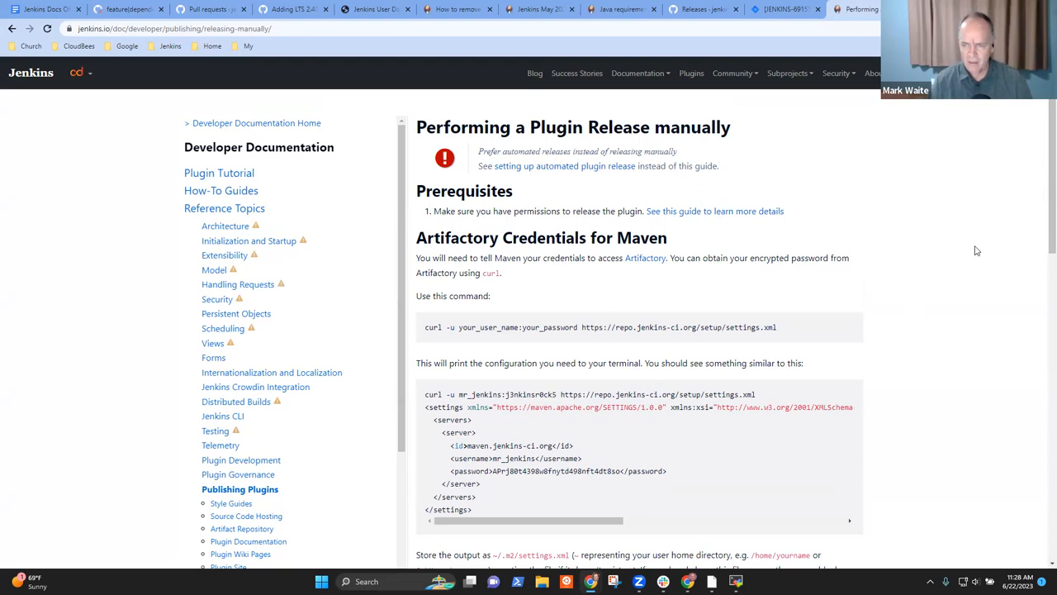
- Copy the mvn release:prepare release:perform command from 'Performing the release' and return to the terminal
{"action": "scroll", "scroll_direction": "down", "scroll_amount": 3}
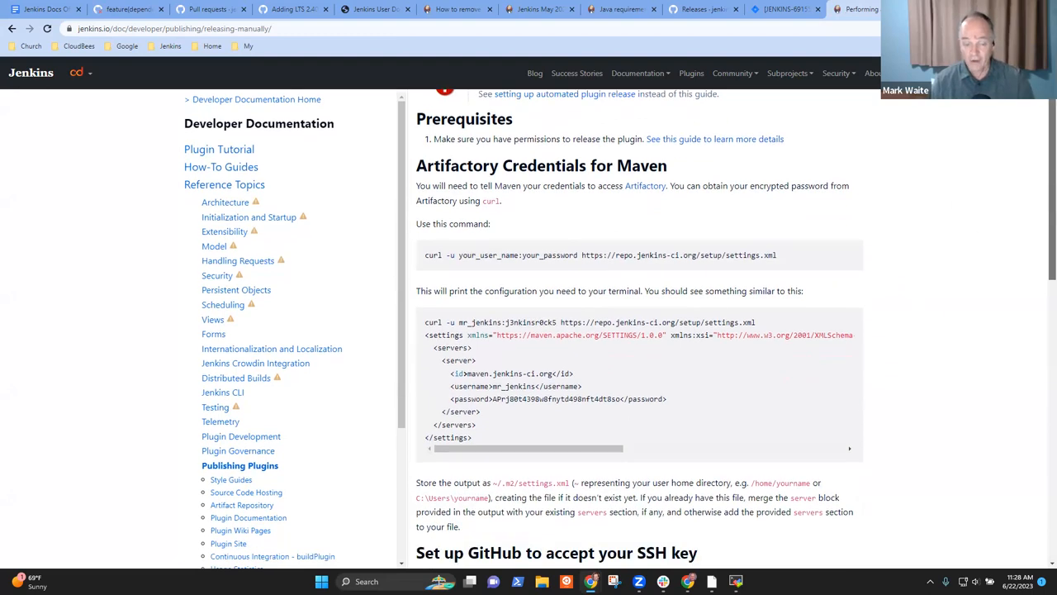
{"action": "scroll", "scroll_direction": "down", "scroll_amount": 3}
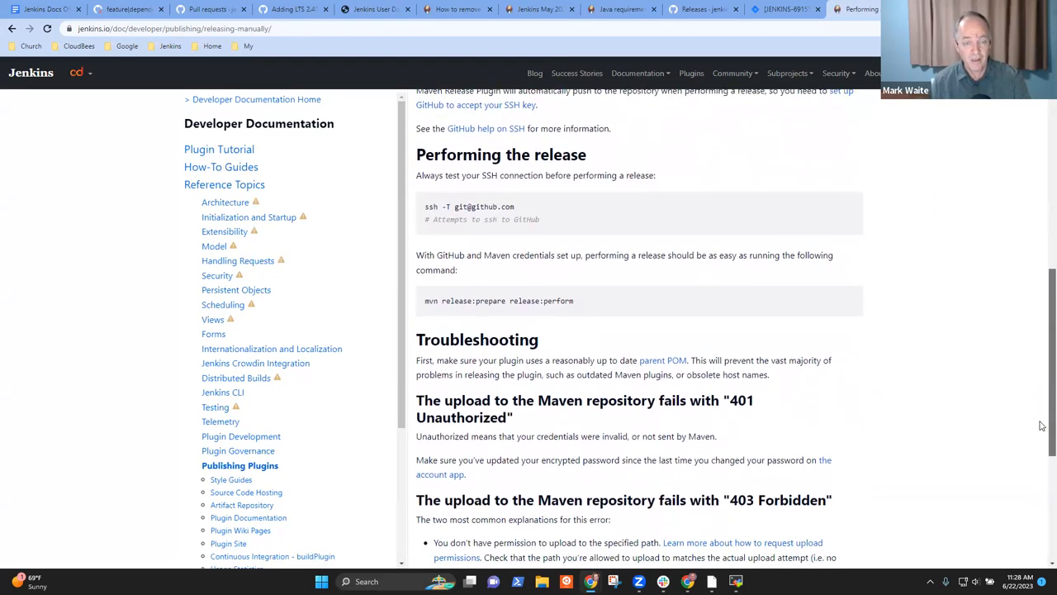
{"action": "scroll", "scroll_direction": "down", "scroll_amount": 3}
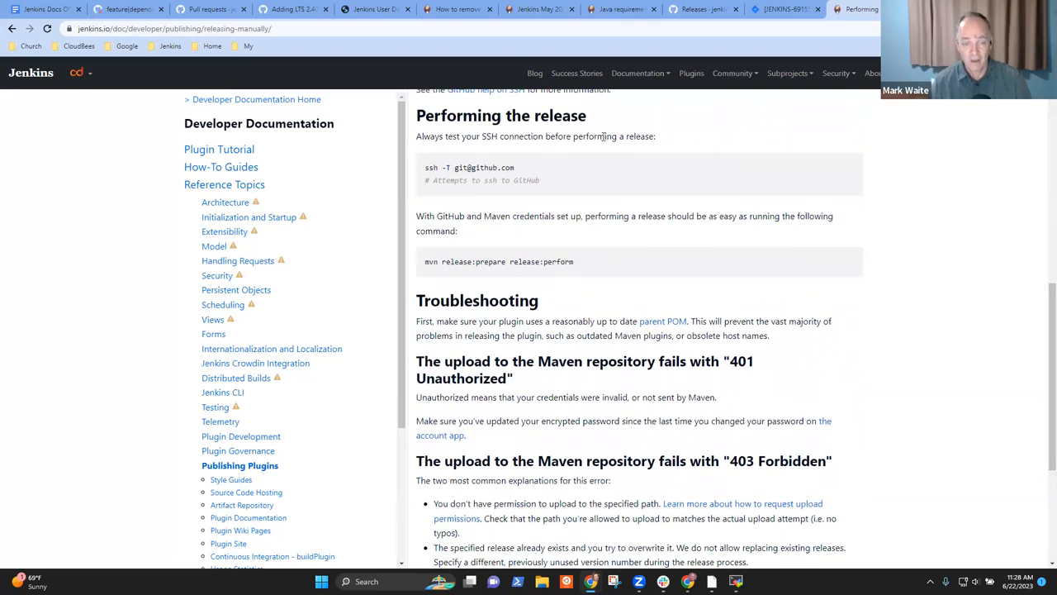
{"action": "scroll", "scroll_direction": "down", "scroll_amount": 3}
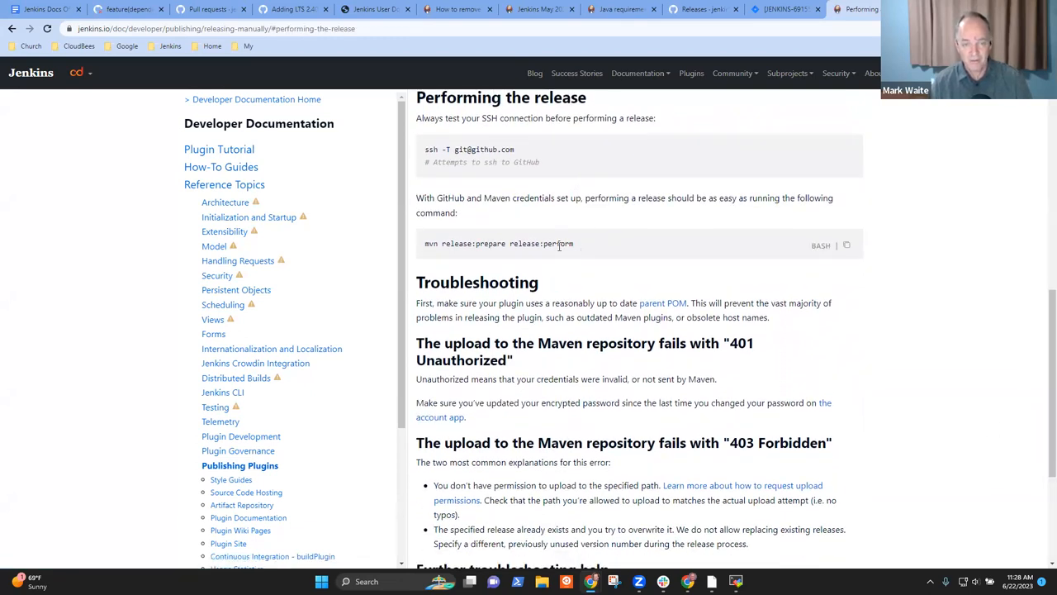
{"action": "mouse_move", "coordinate": [552, 139]}
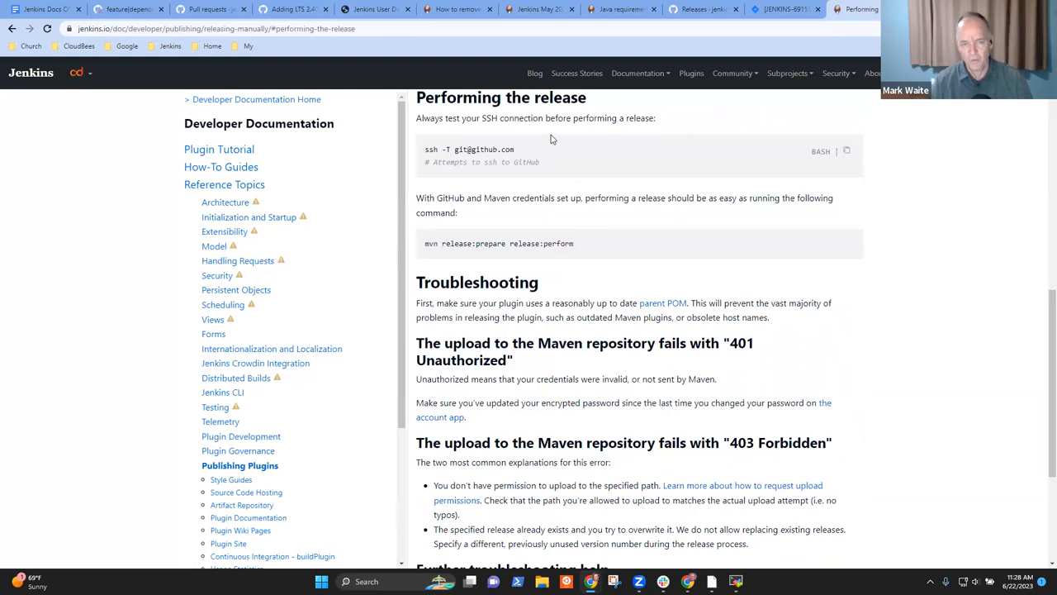
{"action": "left_click_drag", "start_coordinate": [425, 148], "coordinate": [513, 148]}
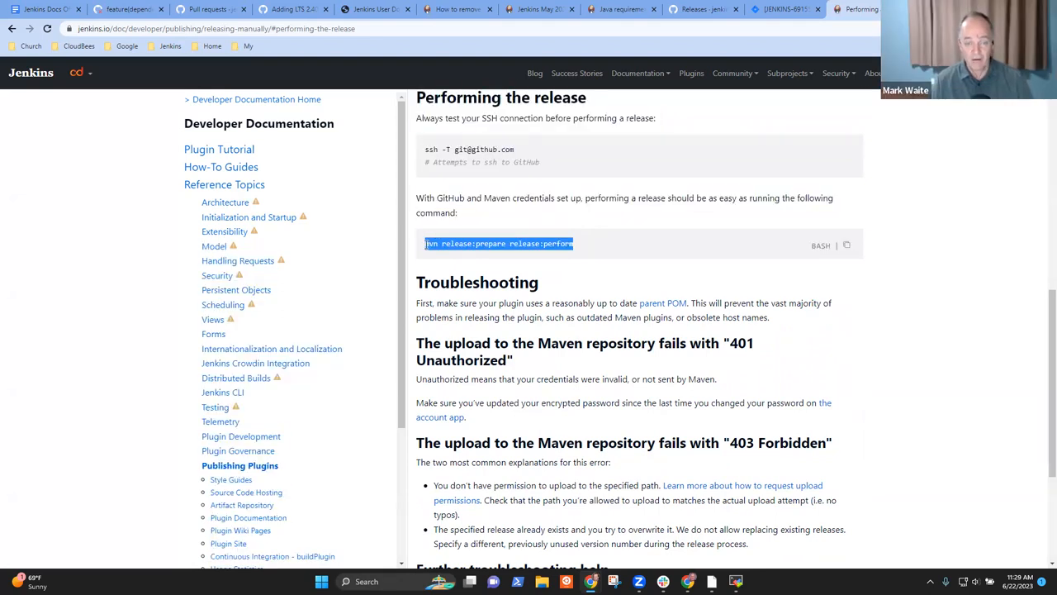
{"action": "left_click", "coordinate": [846, 244]}
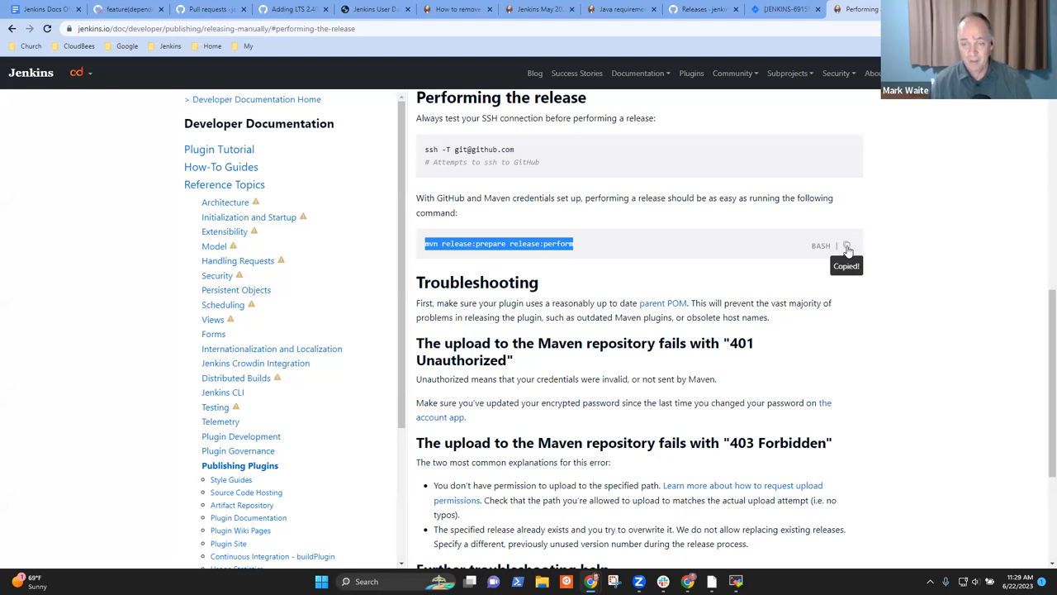
{"action": "left_click", "coordinate": [846, 246]}
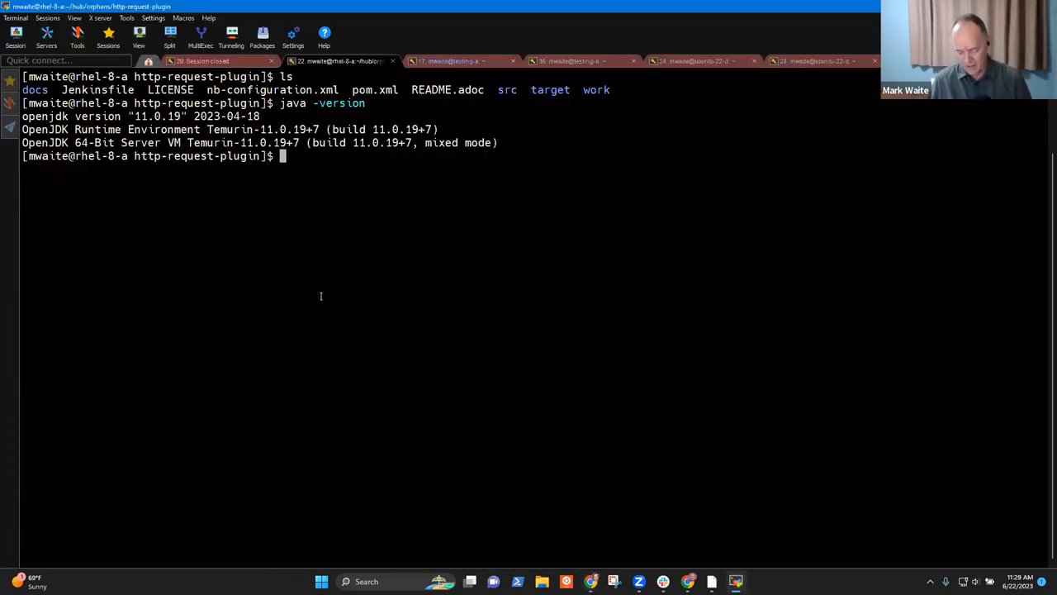
- Check Maven 3.9.2 with mvn -version, wipe build output with git clean -xffd, and check git status
{"action": "type", "text": "mvn -version"}
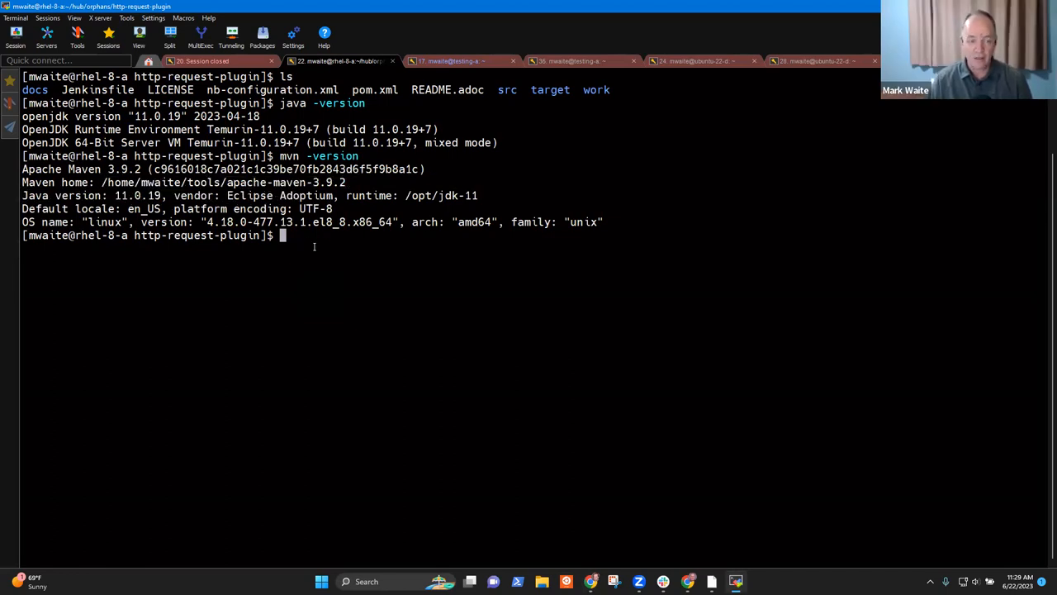
{"action": "type", "text": "git clena"}
{"action": "type", "text": "ls"}
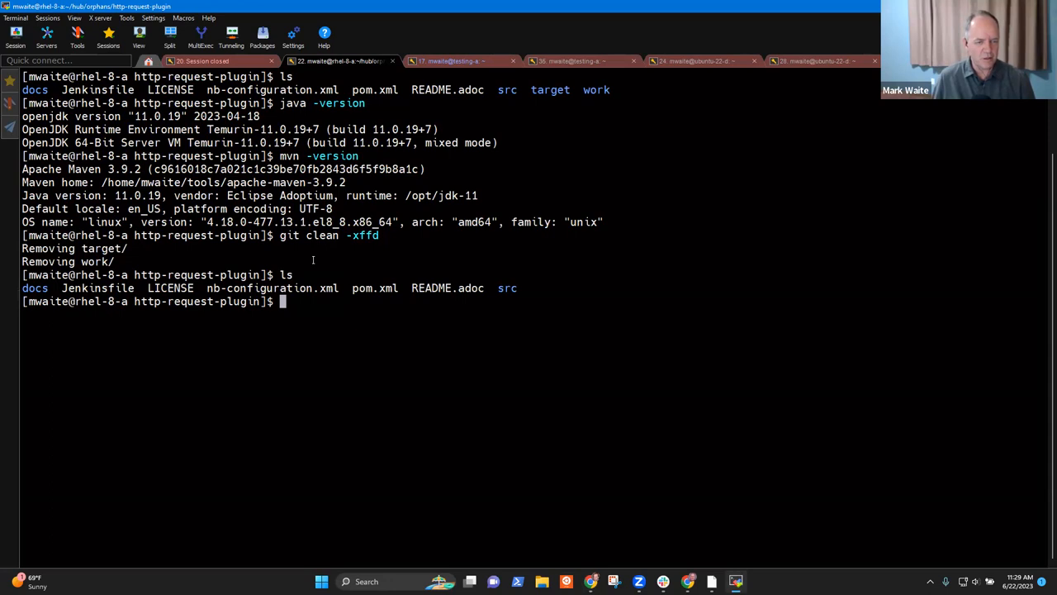
{"action": "type", "text": "git status"}
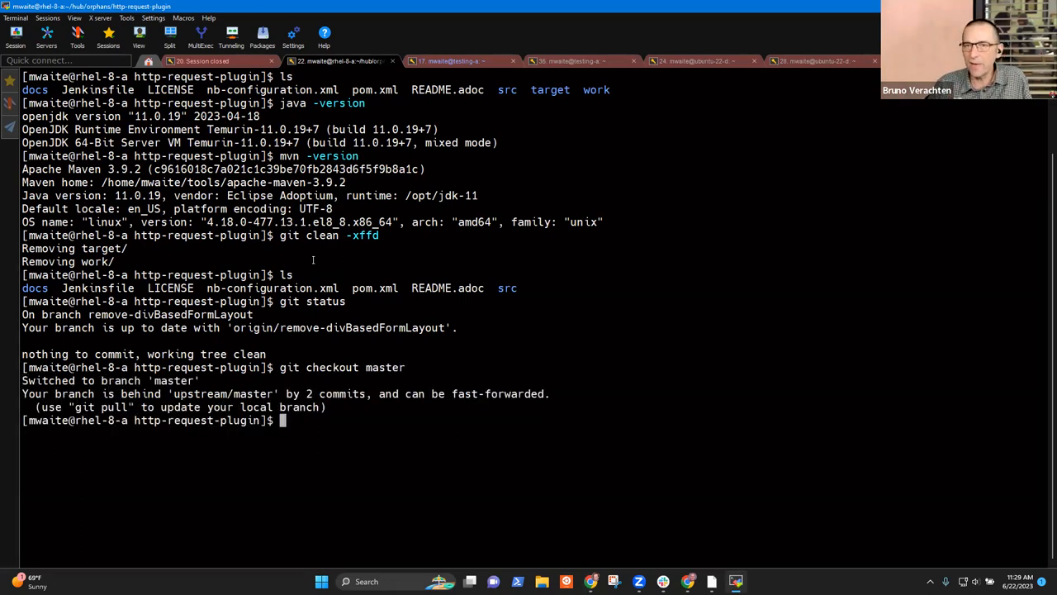
- Pull master up to date with git pull -a, then review git status and the commit log
{"action": "type", "text": "git pull-a"}
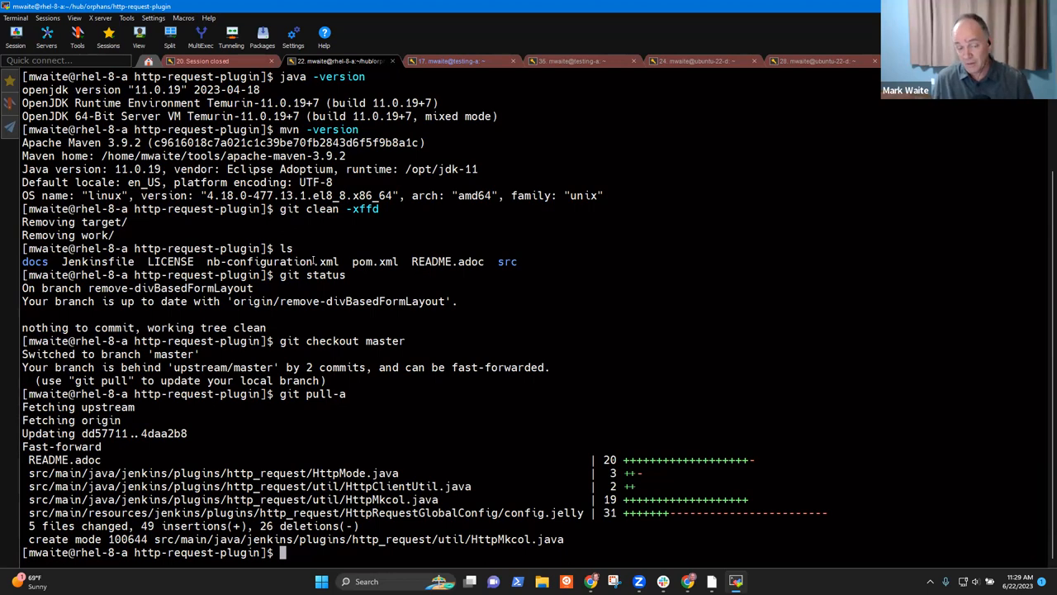
{"action": "type", "text": "cl"}
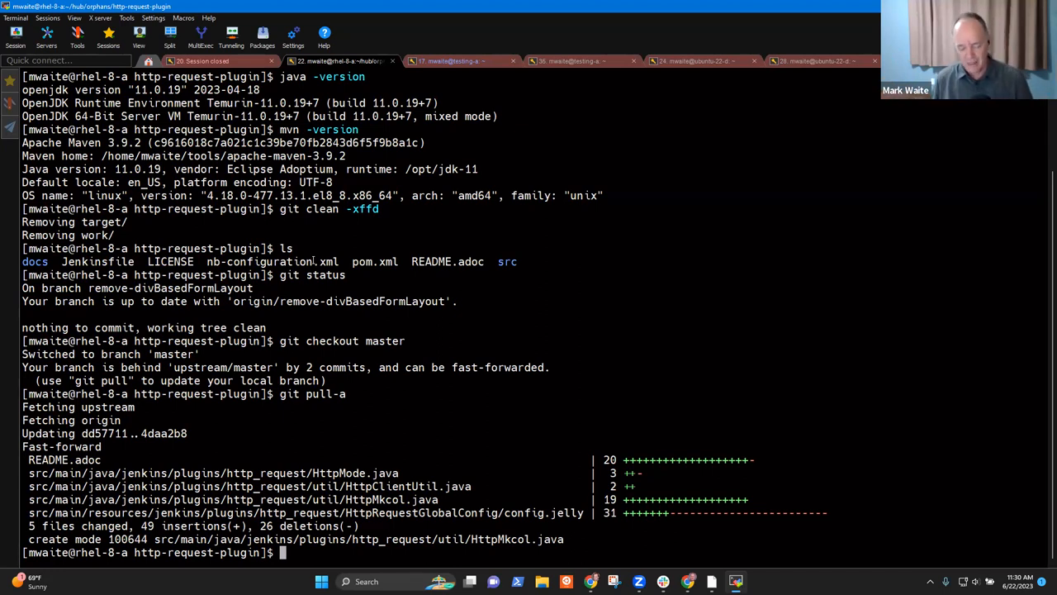
{"action": "type", "text": "git log"}
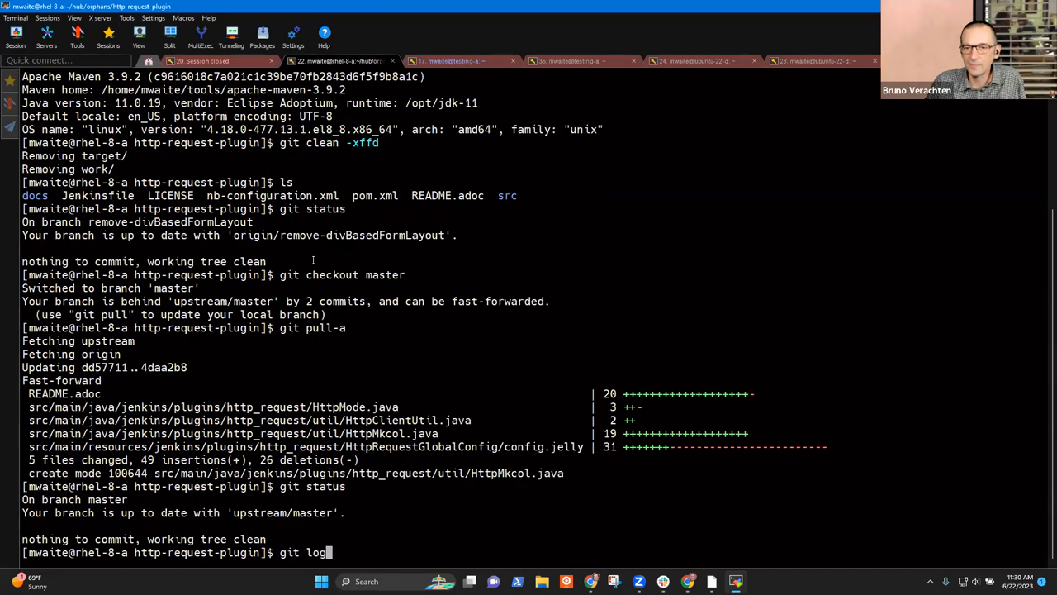
{"action": "key", "text": "Return"}
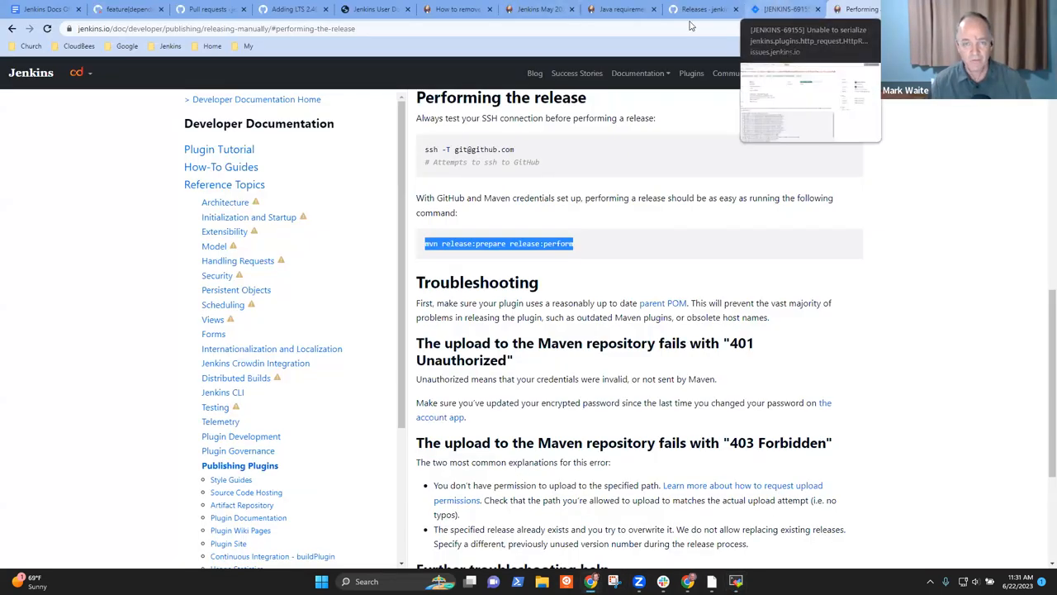
- Review the 1.17 draft notes and confirm the newest tag is http_request-1.16 on the Tags list
{"action": "left_click", "coordinate": [702, 10]}
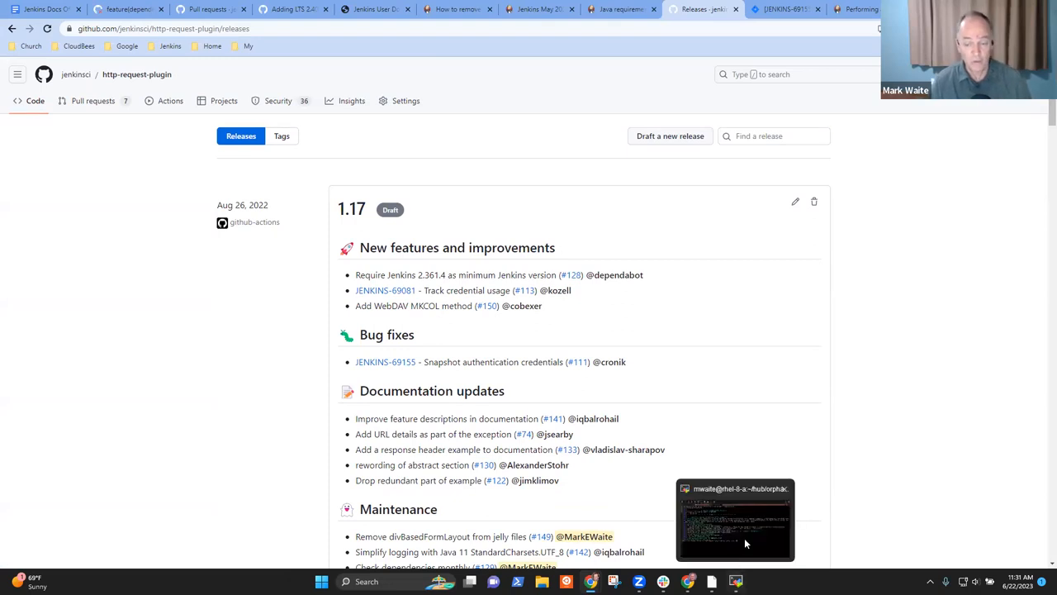
{"action": "left_click", "coordinate": [733, 519]}
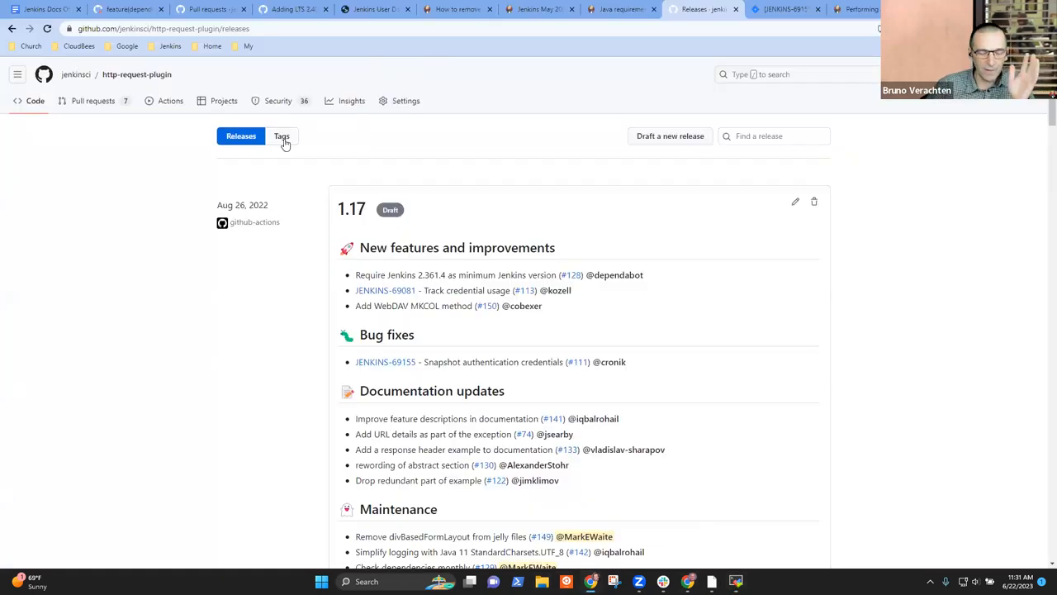
{"action": "left_click", "coordinate": [281, 135]}
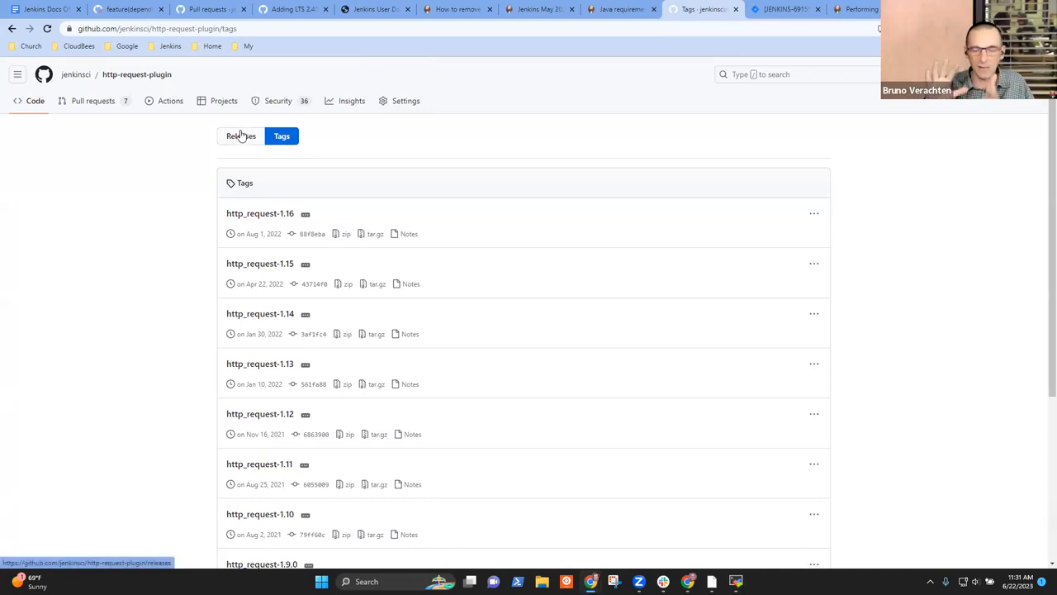
{"action": "mouse_move", "coordinate": [241, 135]}
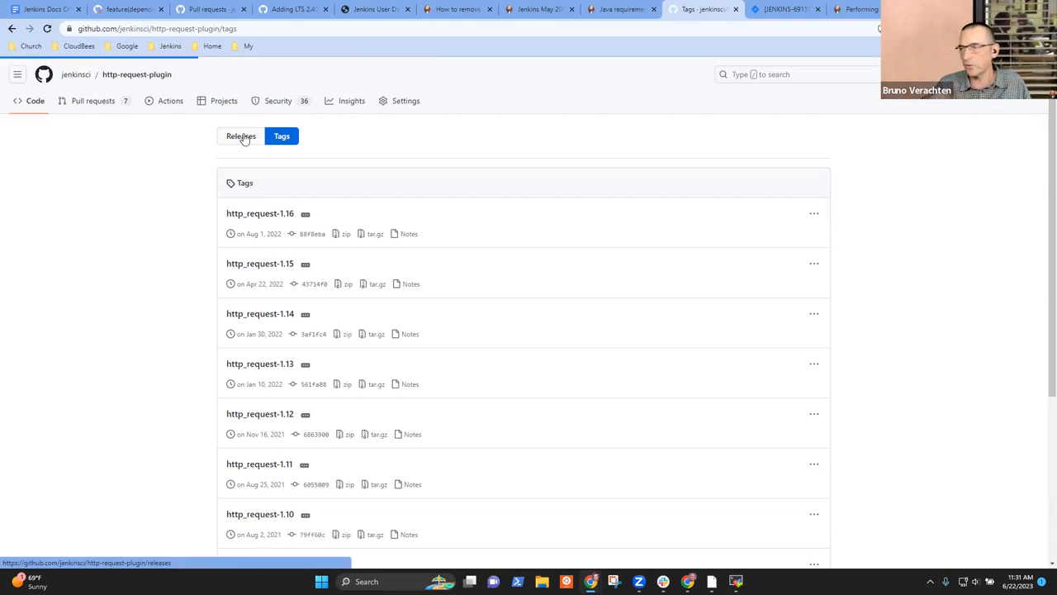
{"action": "left_click", "coordinate": [241, 136]}
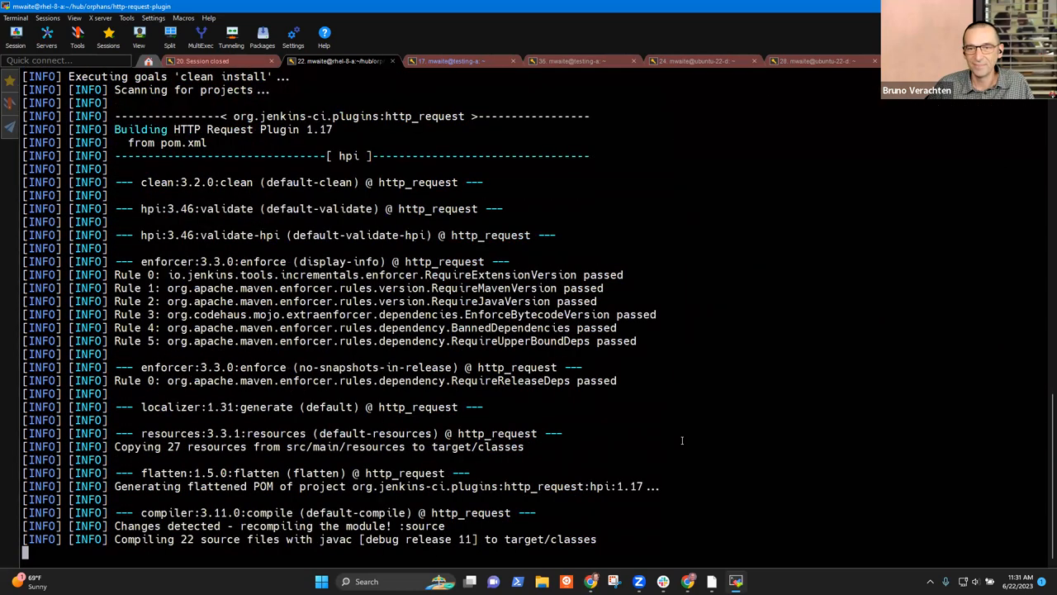
- Scroll through the mvn clean install output as it moves into InjectedTest and descriptor tests
{"action": "scroll", "scroll_direction": "down", "scroll_amount": 3}
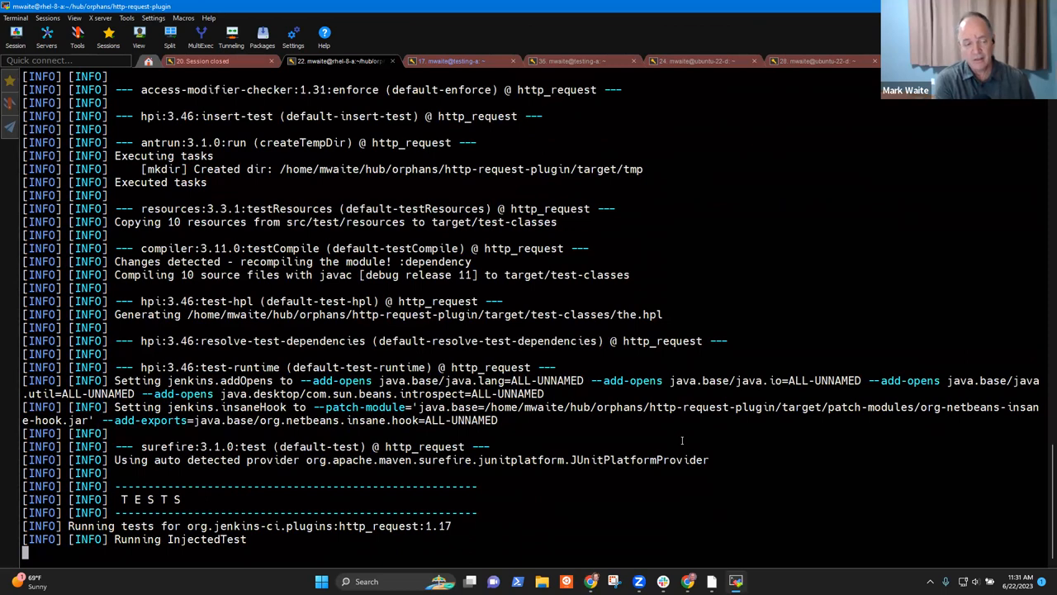
{"action": "scroll", "scroll_direction": "down", "scroll_amount": 3}
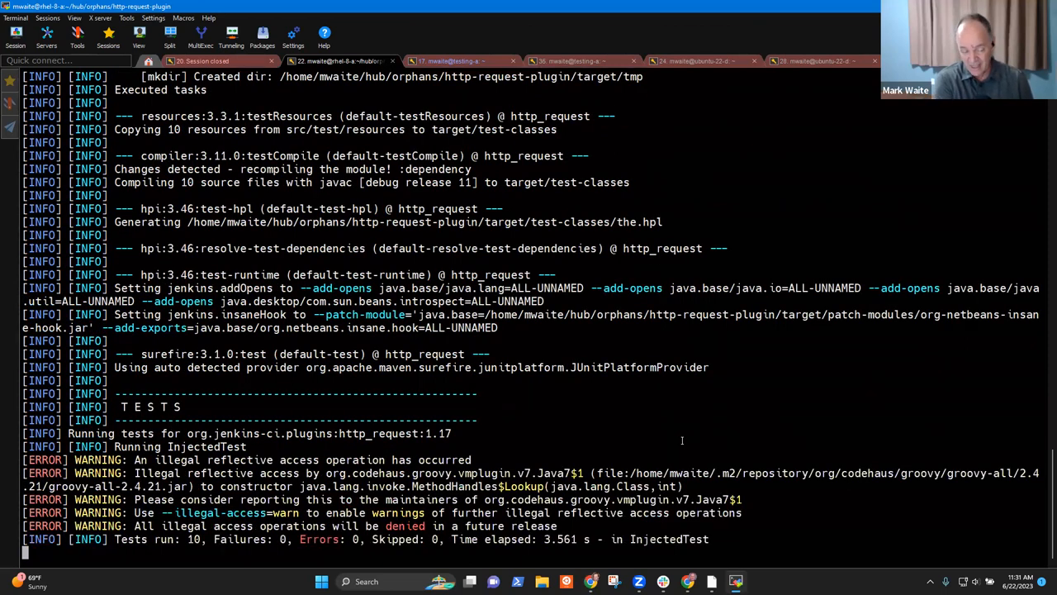
{"action": "scroll", "scroll_direction": "down", "scroll_amount": 3}
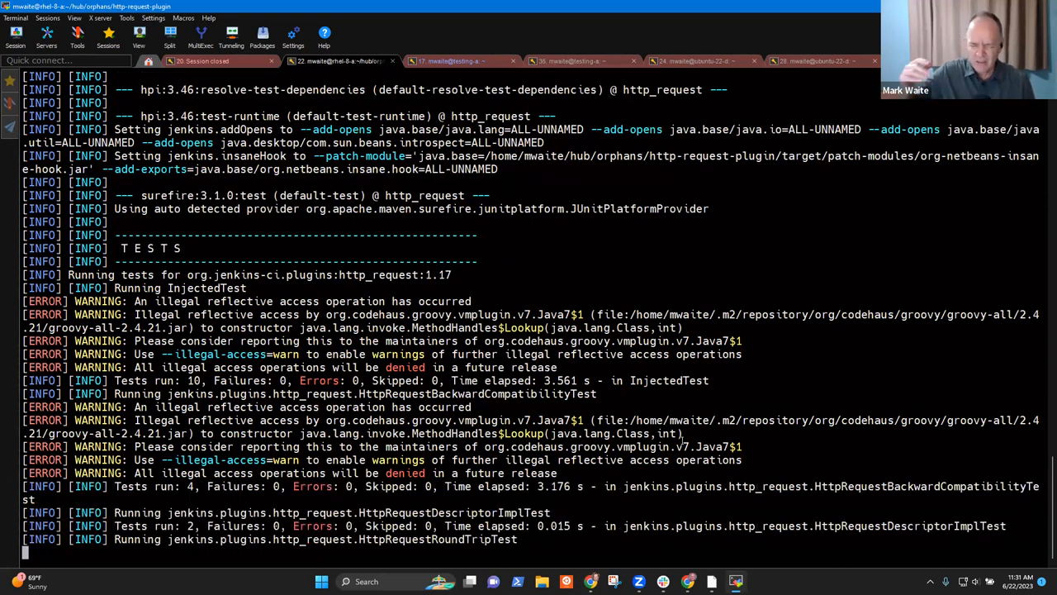
{"action": "scroll", "scroll_direction": "down", "scroll_amount": 3}
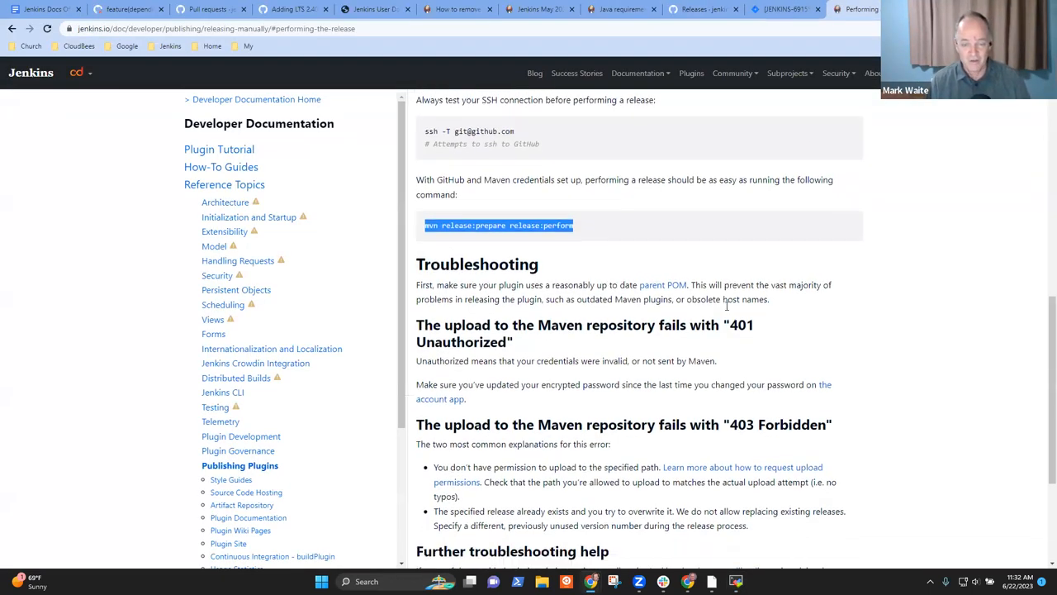
- Read the '401 Unauthorized' upload troubleshooting heading, then start a fresh blank browser tab
{"action": "scroll", "scroll_direction": "down", "scroll_amount": 3}
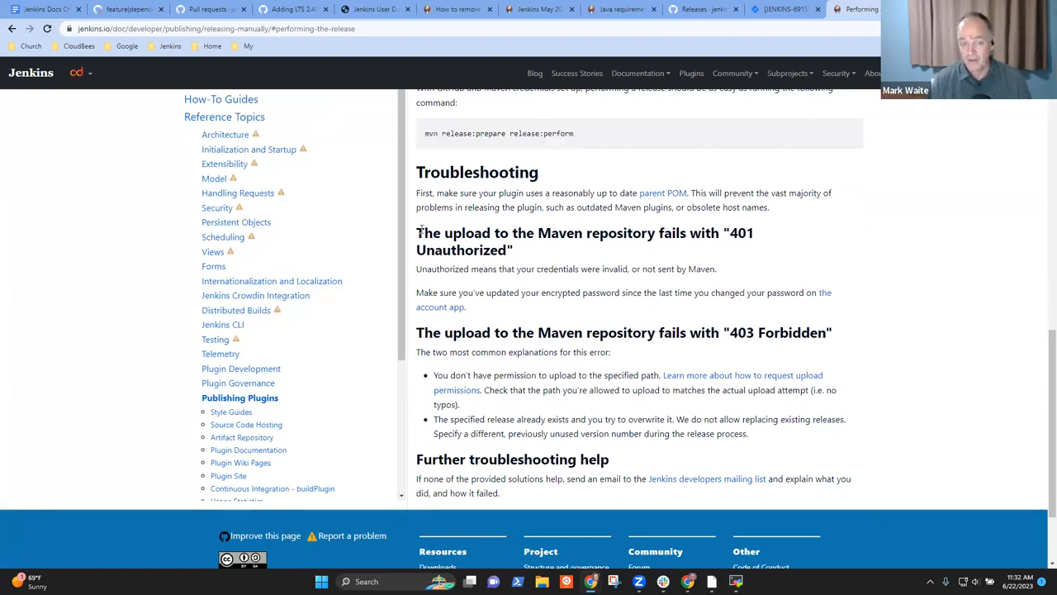
{"action": "left_click_drag", "start_coordinate": [416, 231], "coordinate": [512, 251]}
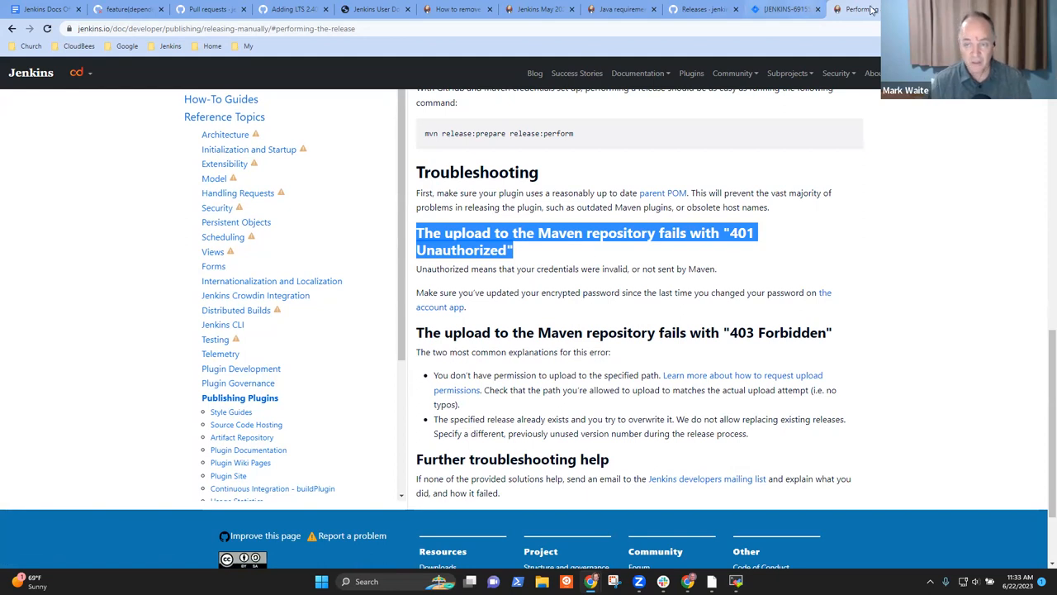
{"action": "left_click", "coordinate": [859, 10]}
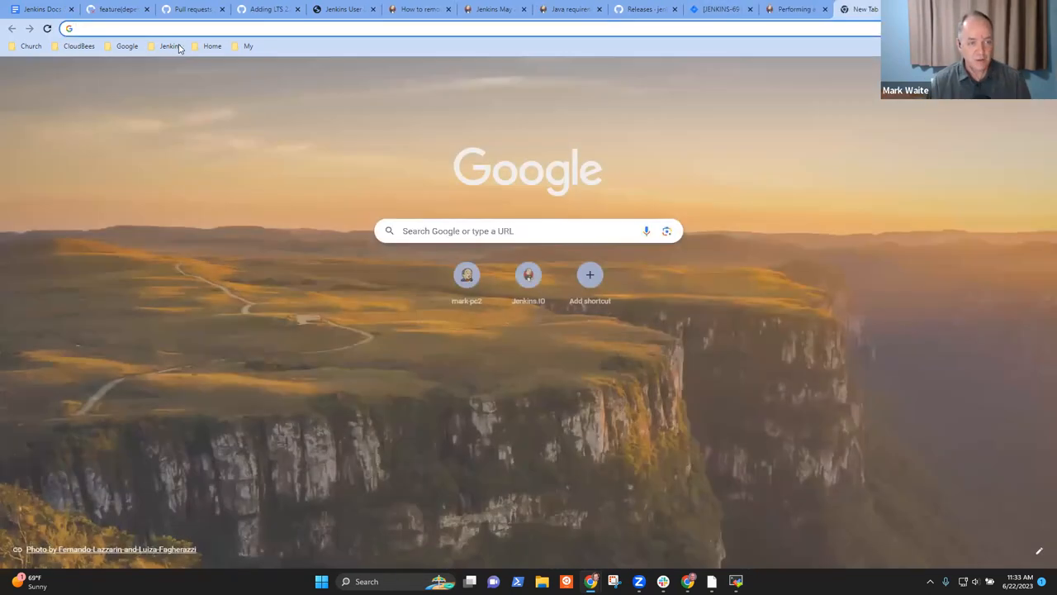
- Reach repository-permissions-updater PR #3370 adopting the http-request plugin and scroll its checklist
{"action": "left_click", "coordinate": [170, 47]}
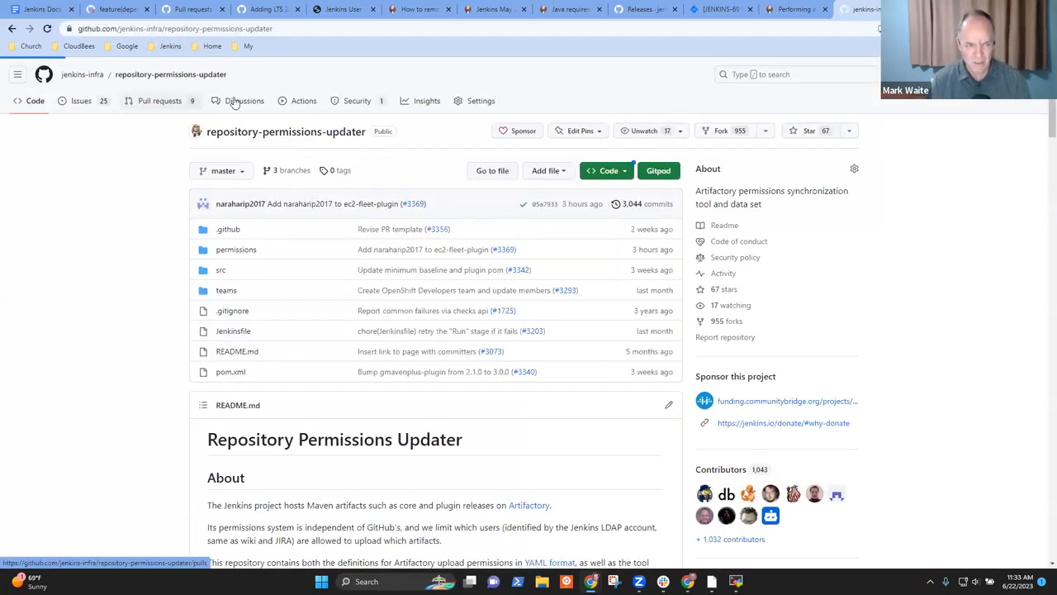
{"action": "left_click", "coordinate": [159, 100]}
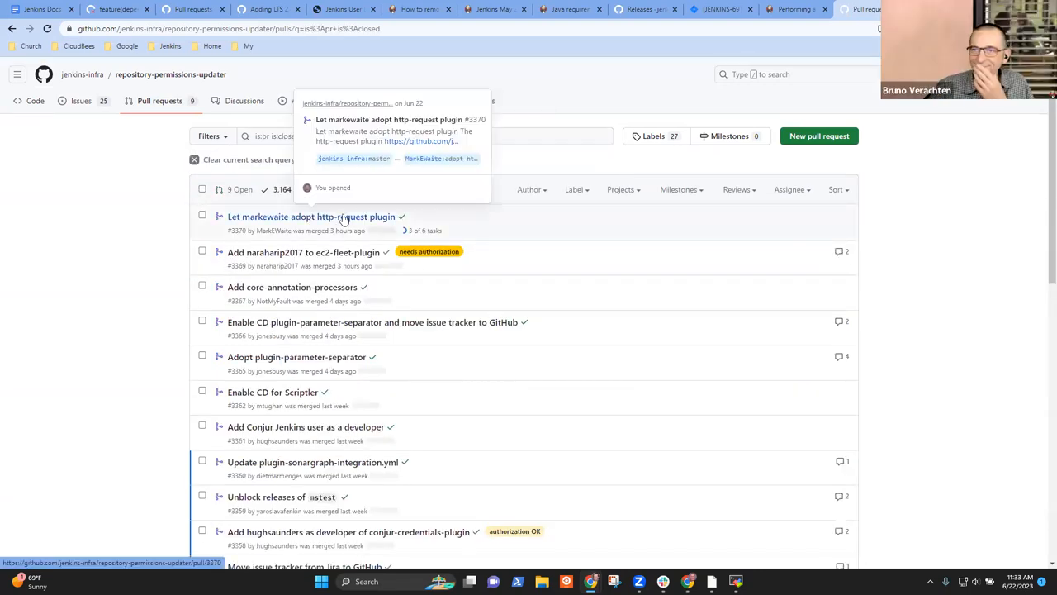
{"action": "left_click", "coordinate": [310, 216]}
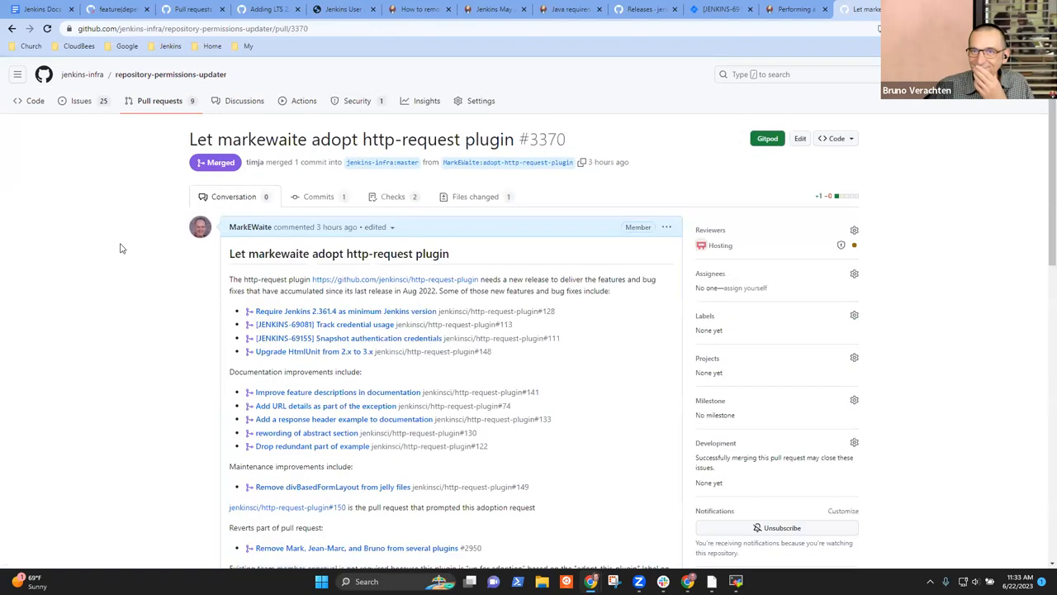
{"action": "scroll", "scroll_direction": "down", "scroll_amount": 3}
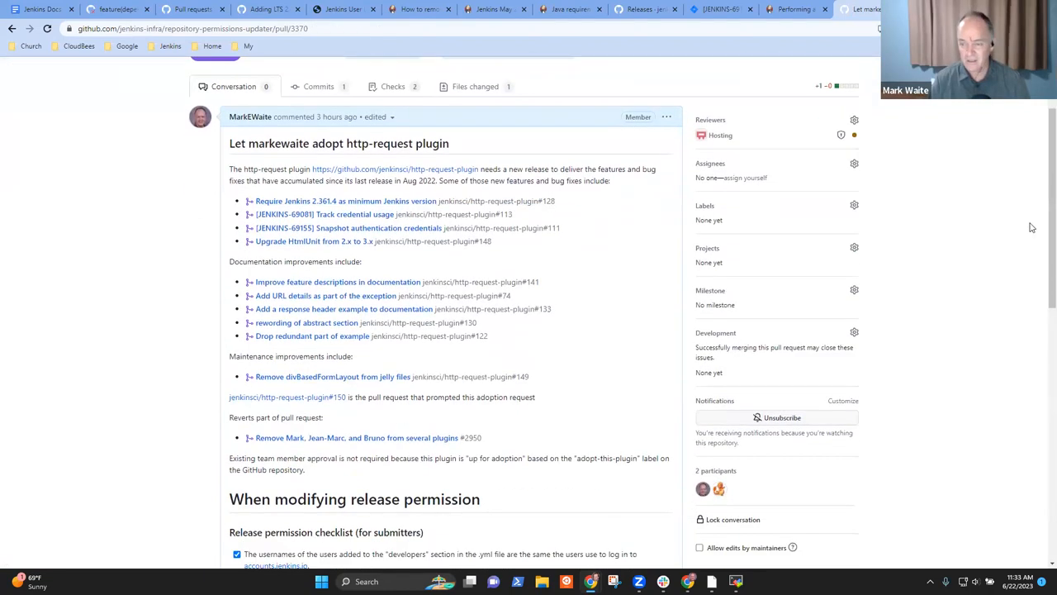
{"action": "scroll", "scroll_direction": "down", "scroll_amount": 3}
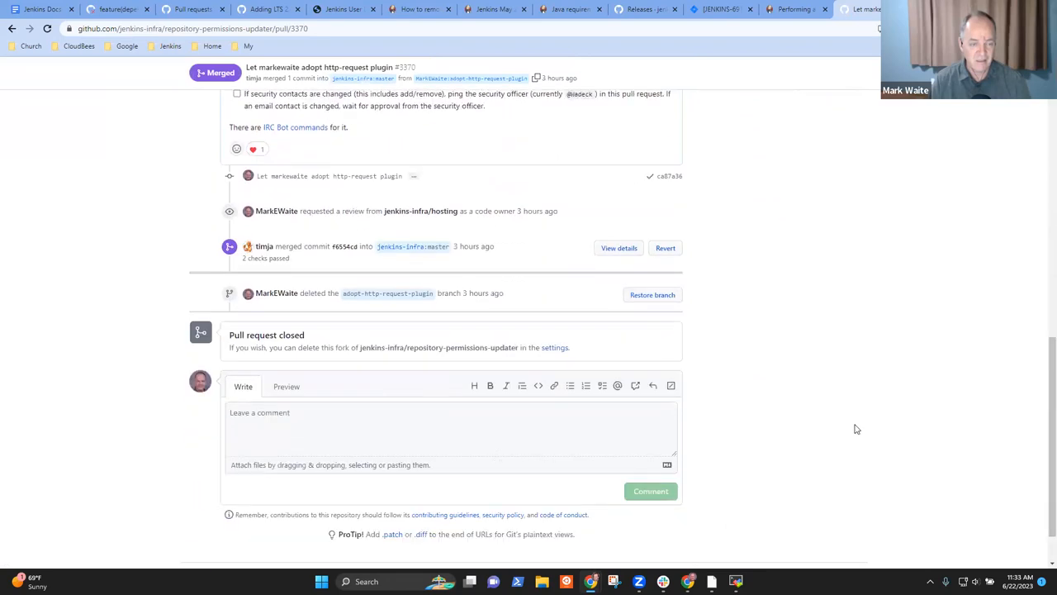
{"action": "mouse_move", "coordinate": [498, 256]}
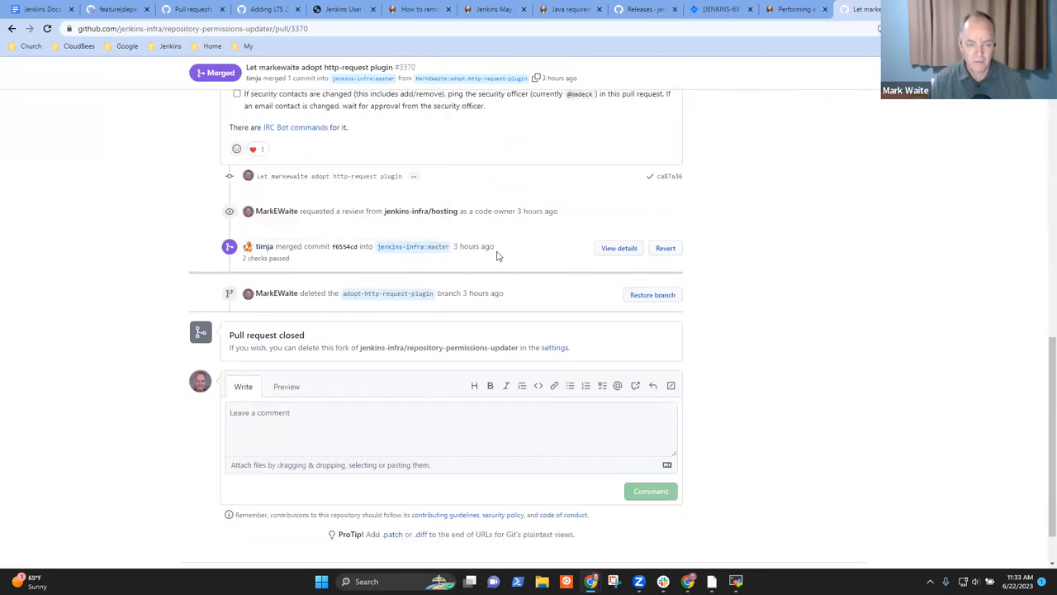
- Check how long ago the PR was merged, glancing at the release troubleshooting docs in between
{"action": "double_click", "coordinate": [472, 246]}
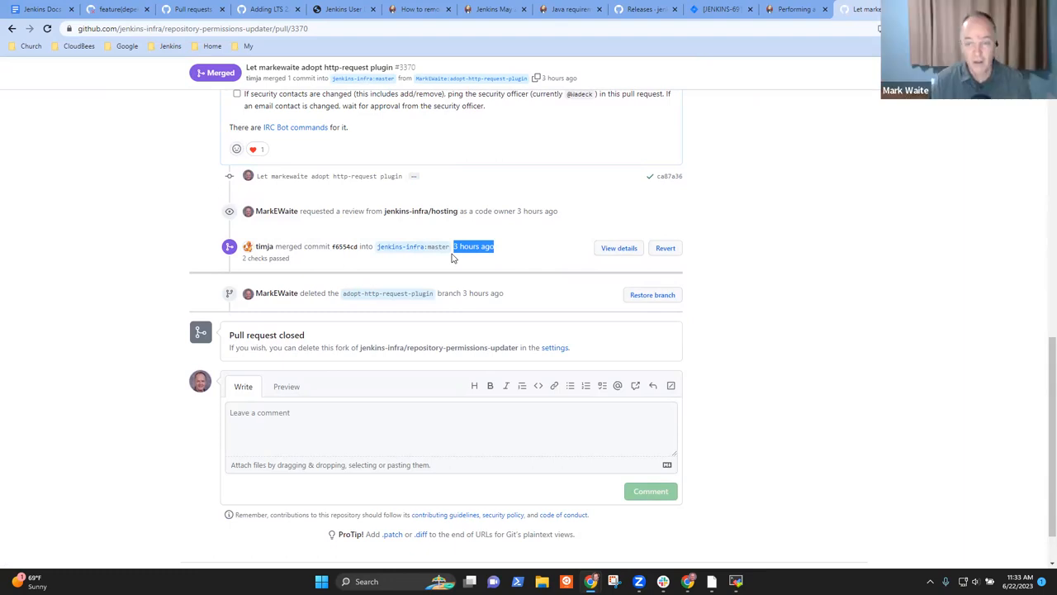
{"action": "mouse_move", "coordinate": [89, 138]}
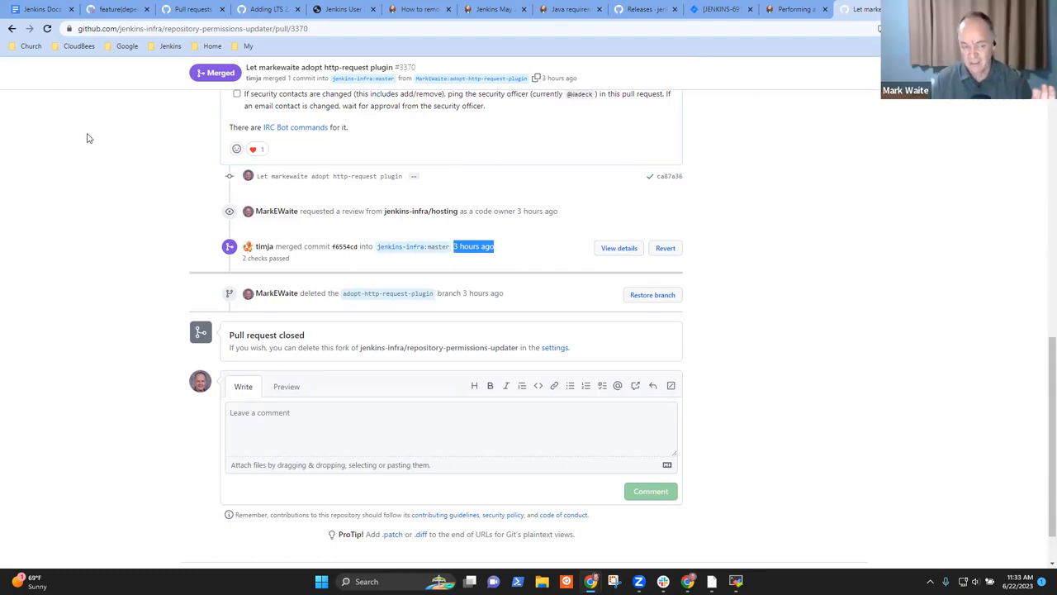
{"action": "mouse_move", "coordinate": [112, 151]}
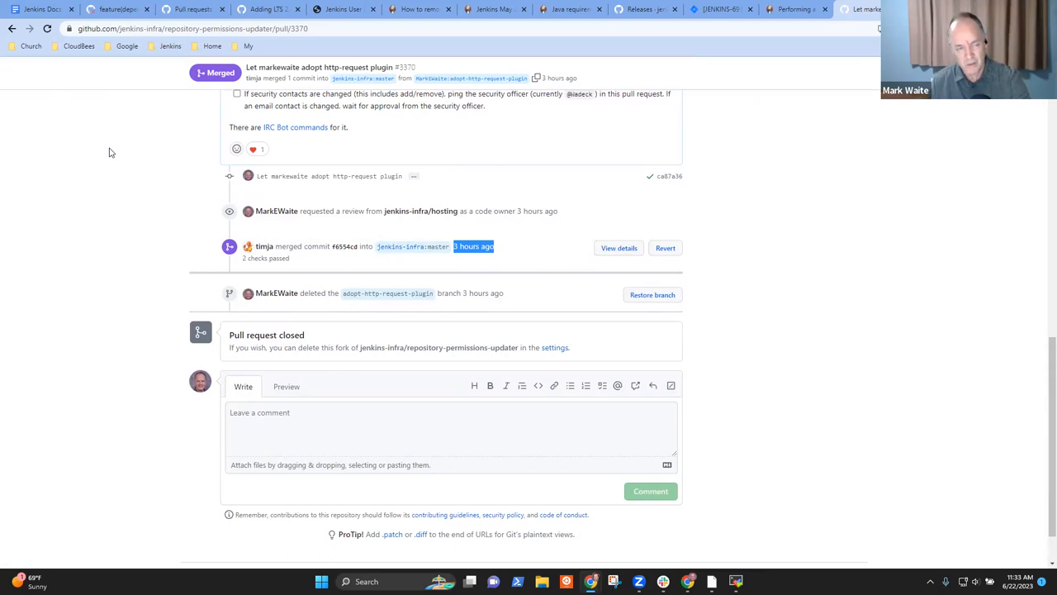
{"action": "mouse_move", "coordinate": [89, 195]}
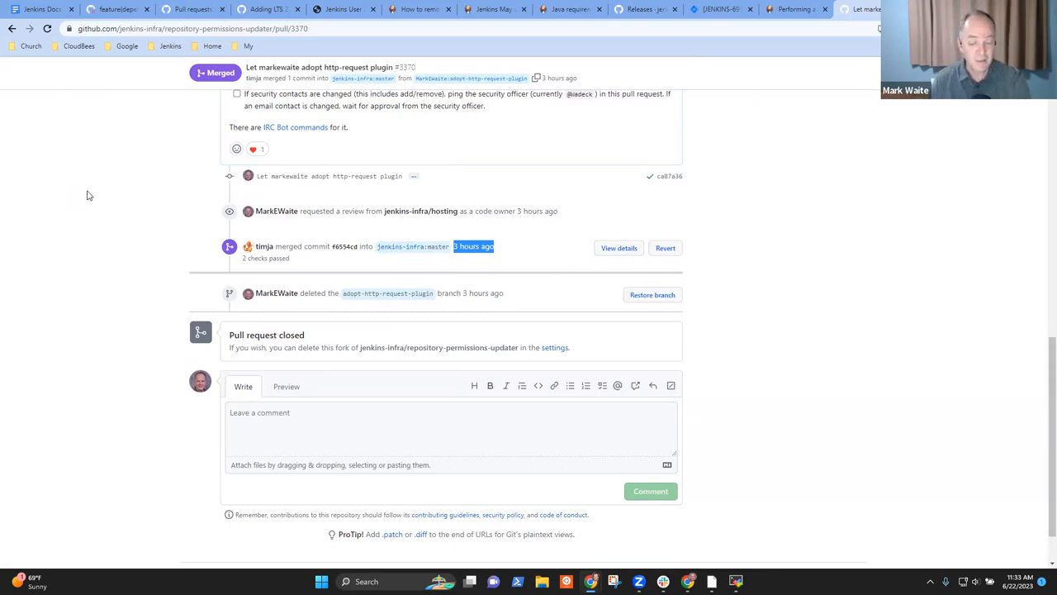
{"action": "mouse_move", "coordinate": [875, 178]}
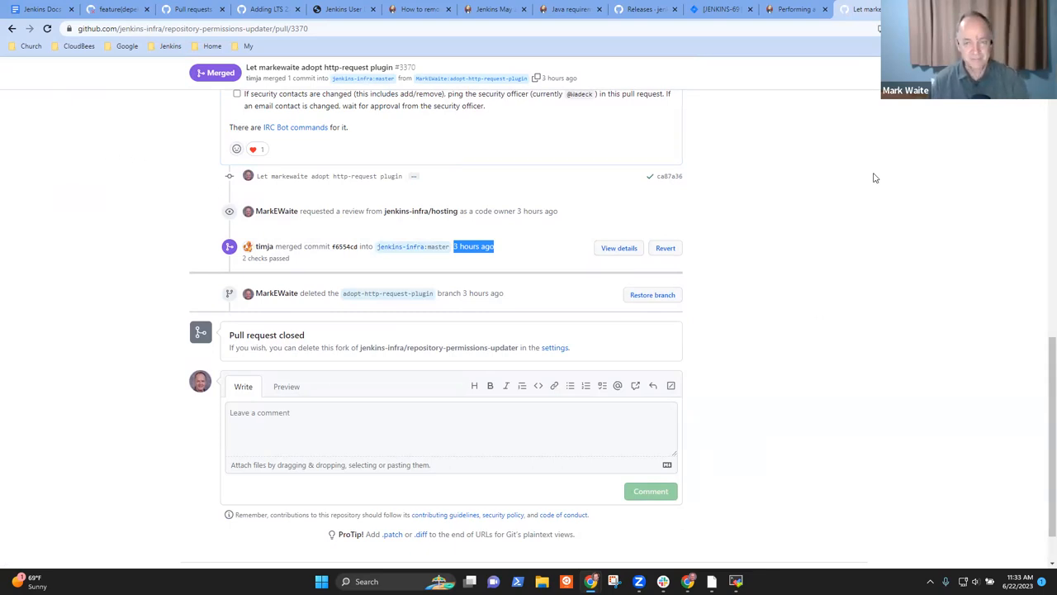
{"action": "left_click", "coordinate": [793, 9]}
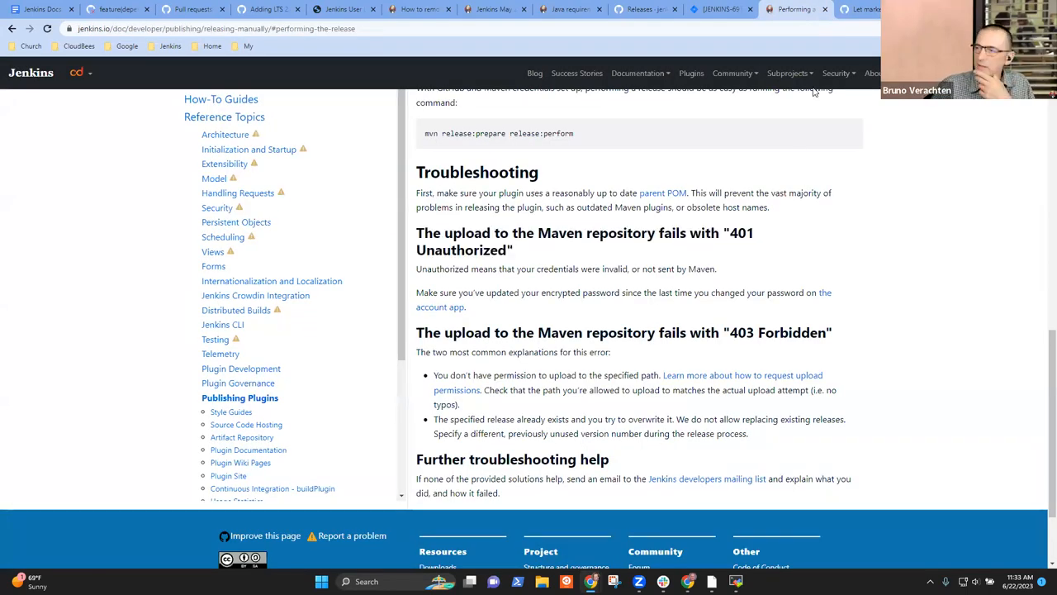
{"action": "left_click", "coordinate": [865, 10]}
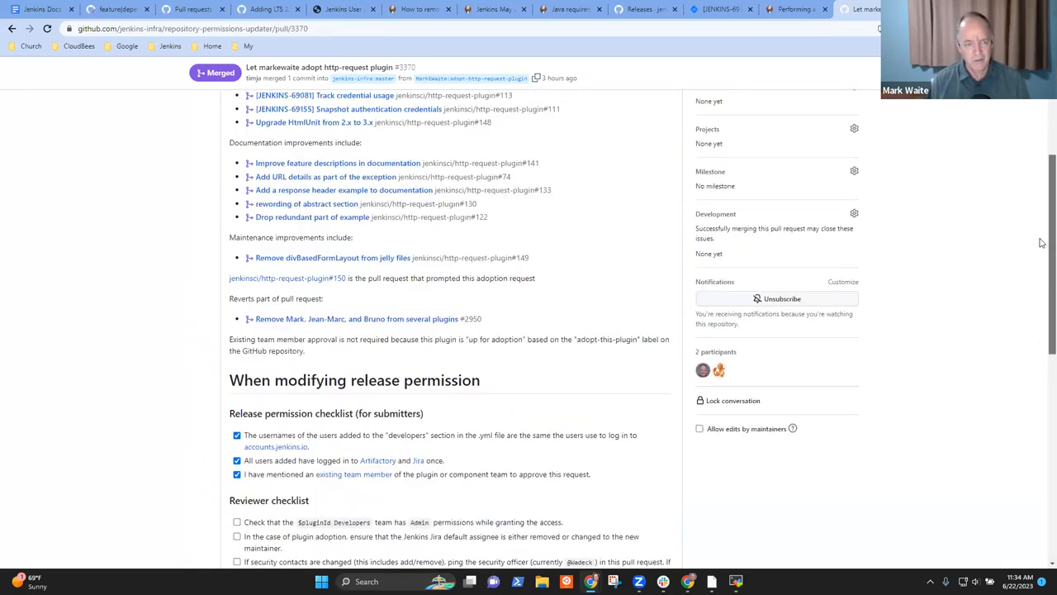
{"action": "mouse_move", "coordinate": [357, 319]}
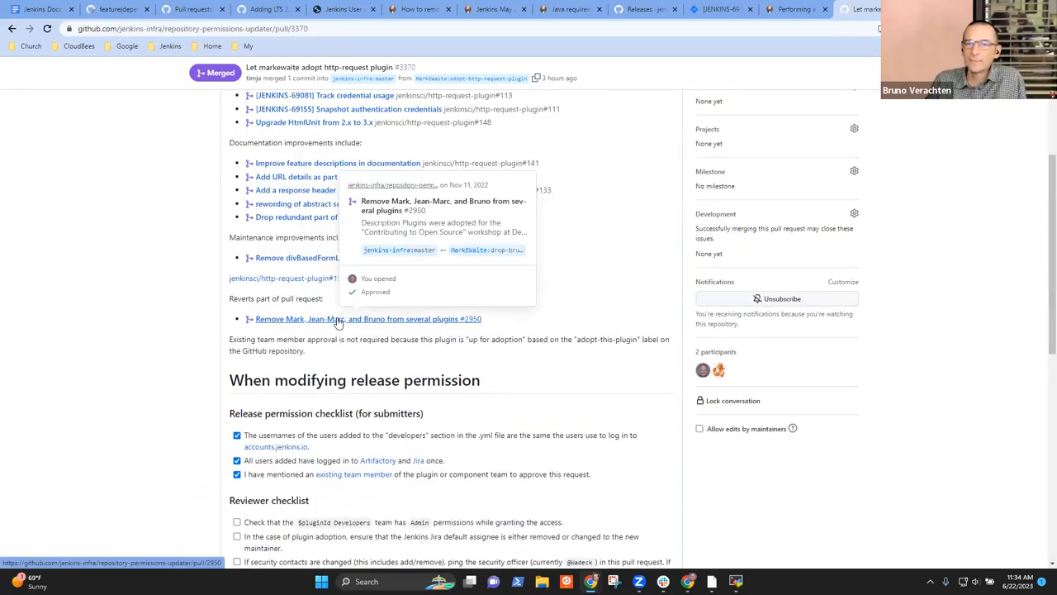
{"action": "mouse_move", "coordinate": [304, 330]}
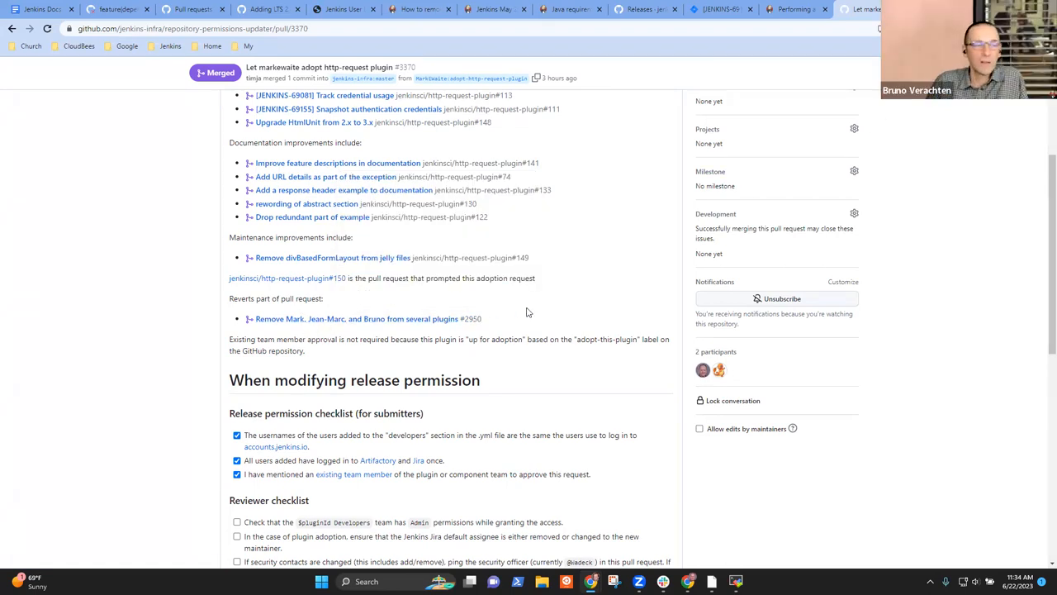
{"action": "double_click", "coordinate": [367, 317]}
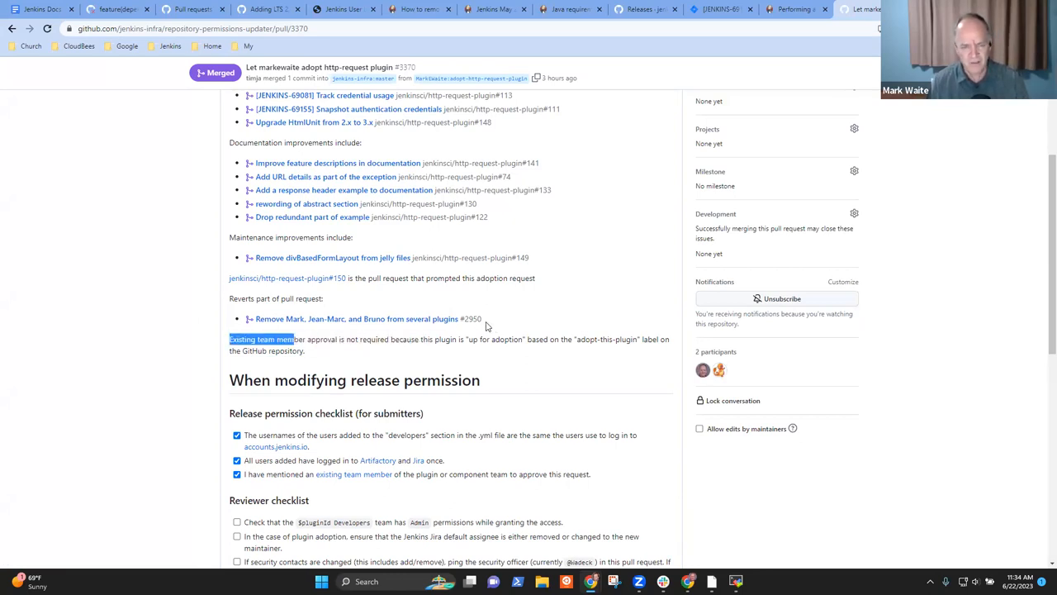
{"action": "mouse_move", "coordinate": [366, 319]}
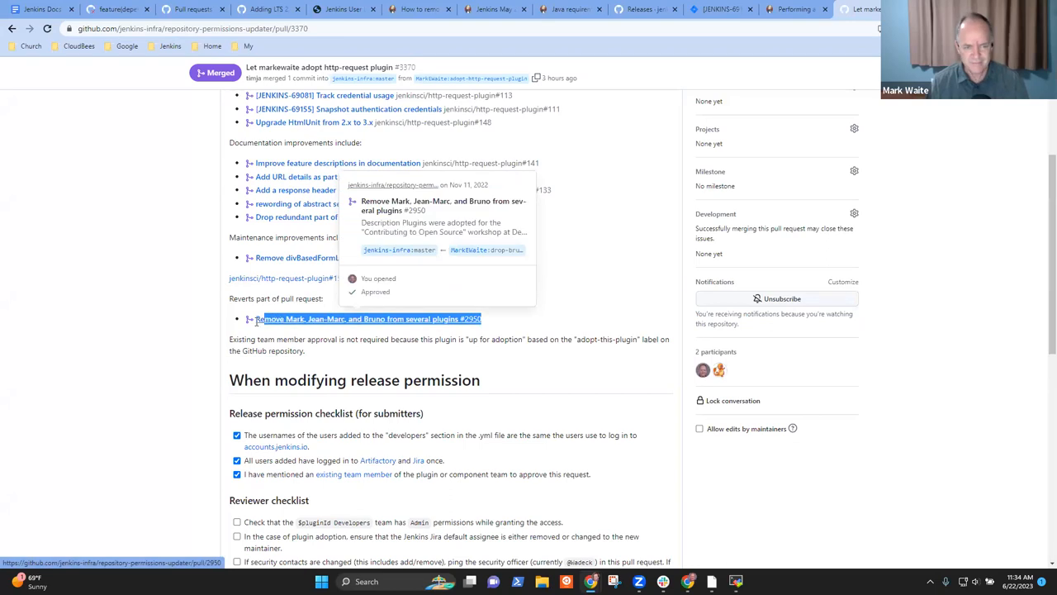
{"action": "scroll", "scroll_direction": "down", "scroll_amount": 3}
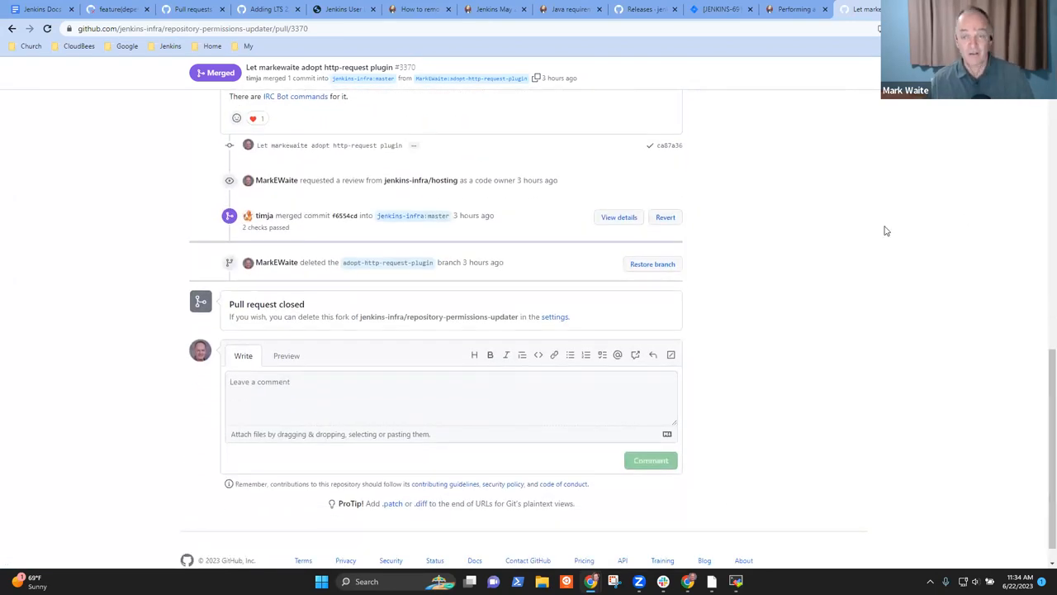
{"action": "mouse_move", "coordinate": [866, 211]}
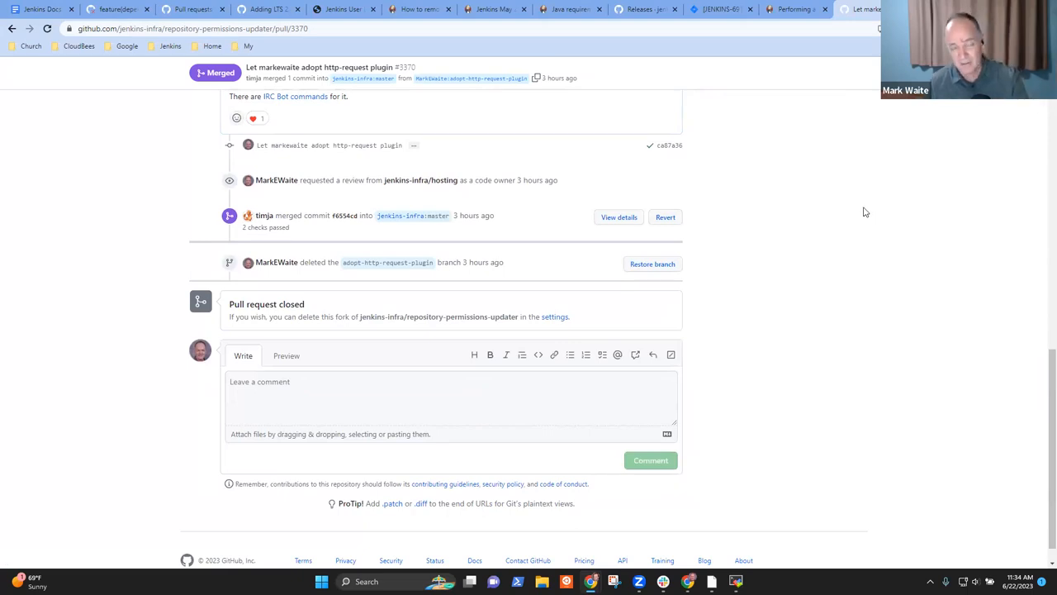
{"action": "mouse_move", "coordinate": [796, 10]}
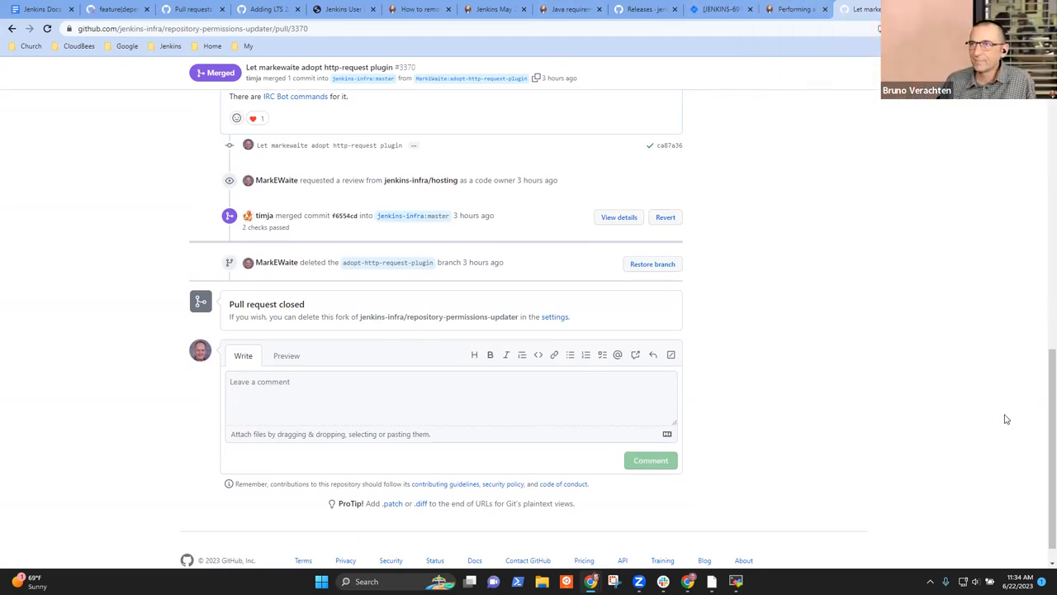
- Scroll through the 1.17 draft release notes on the jenkinsci/http-request-plugin Releases page
{"action": "left_click", "coordinate": [645, 10]}
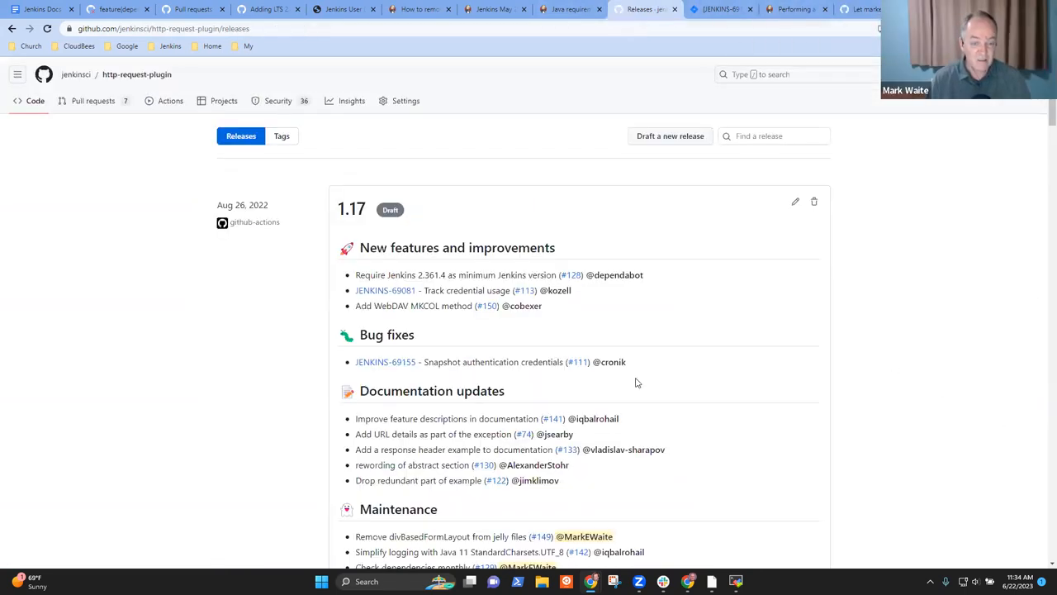
{"action": "scroll", "scroll_direction": "down", "scroll_amount": 3}
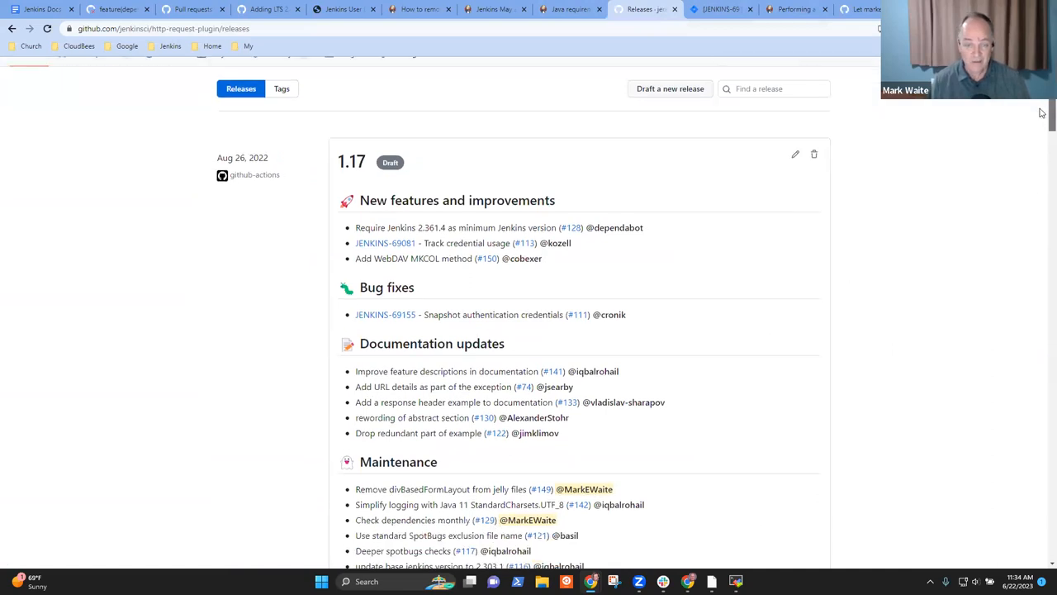
{"action": "scroll", "scroll_direction": "down", "scroll_amount": 3}
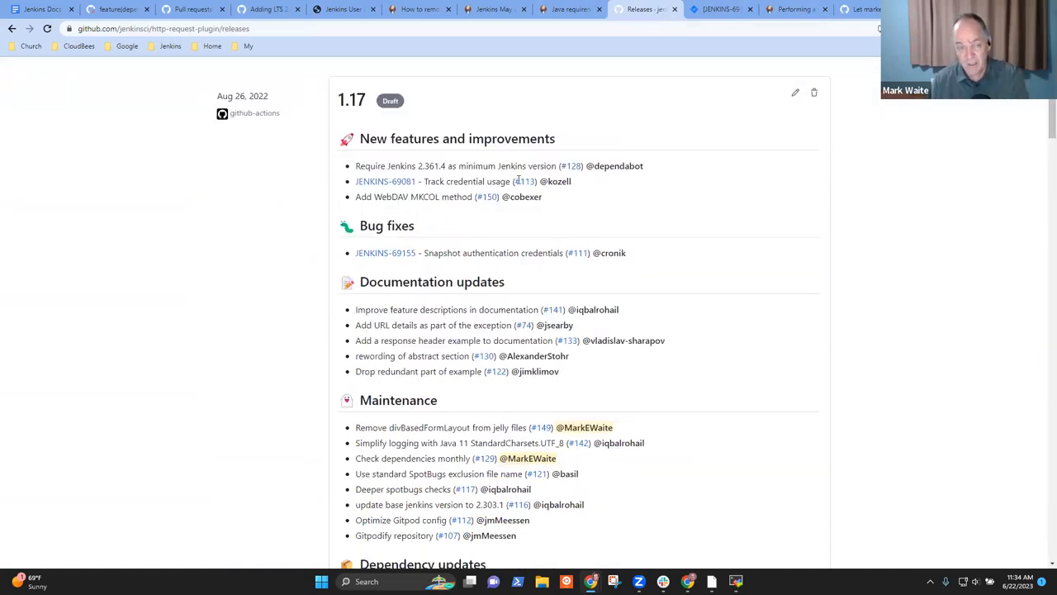
{"action": "mouse_move", "coordinate": [543, 203]}
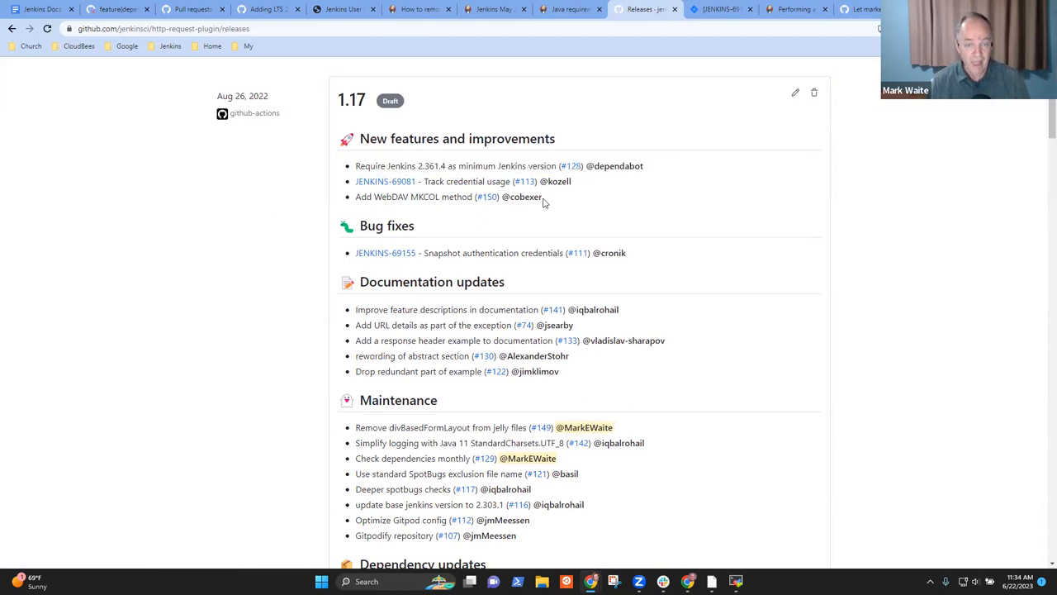
{"action": "double_click", "coordinate": [555, 180]}
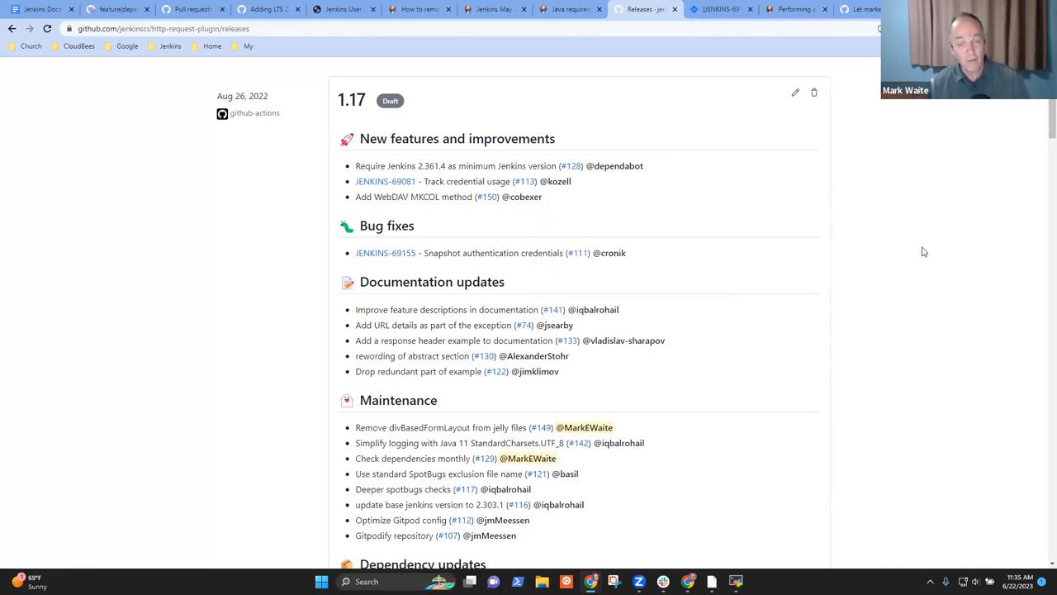
{"action": "scroll", "scroll_direction": "down", "scroll_amount": 3}
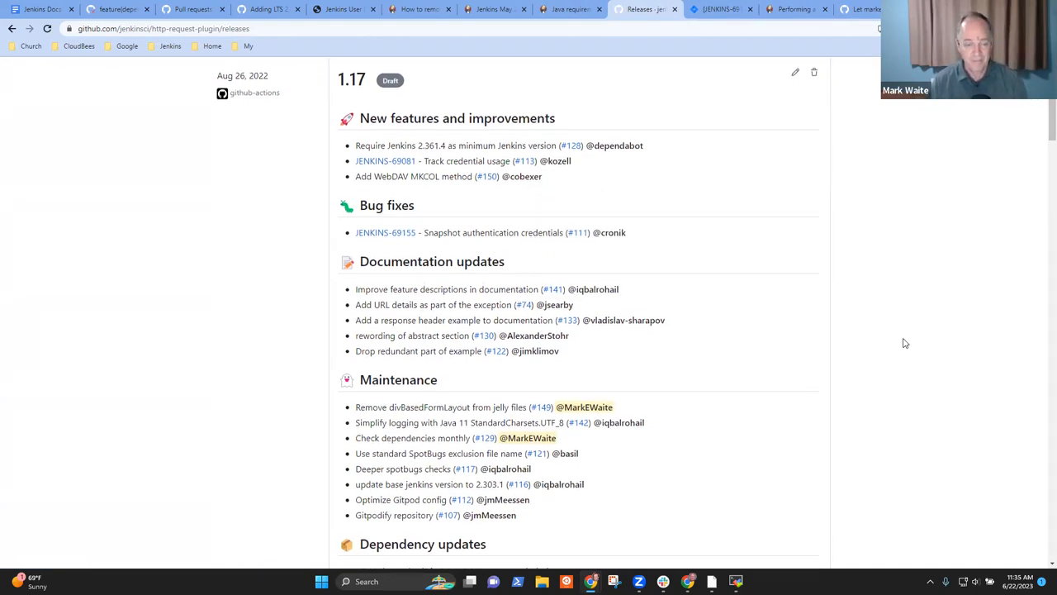
{"action": "scroll", "scroll_direction": "down", "scroll_amount": 3}
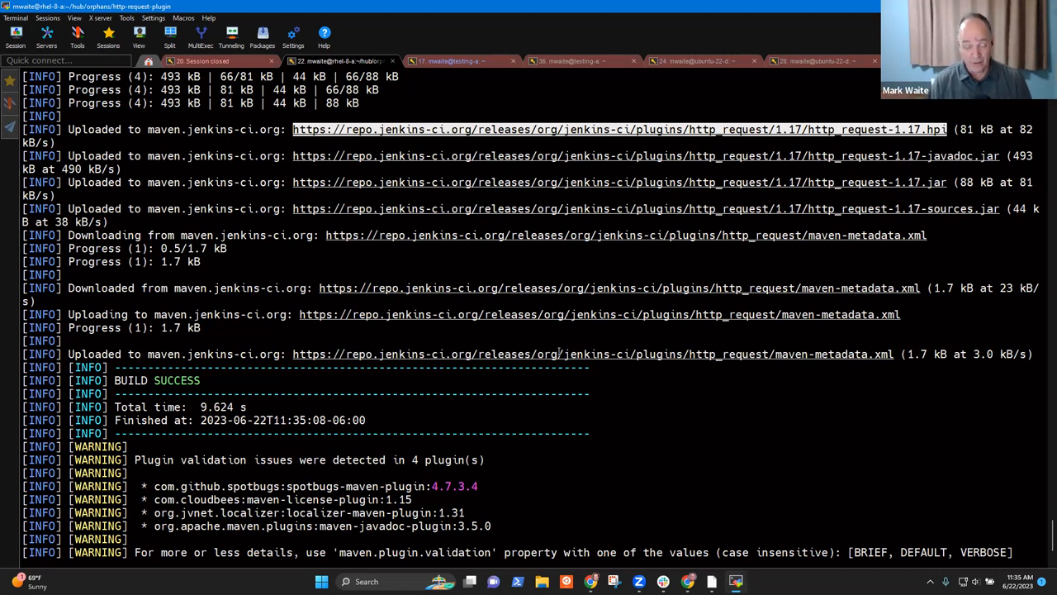
{"action": "mouse_move", "coordinate": [558, 351]}
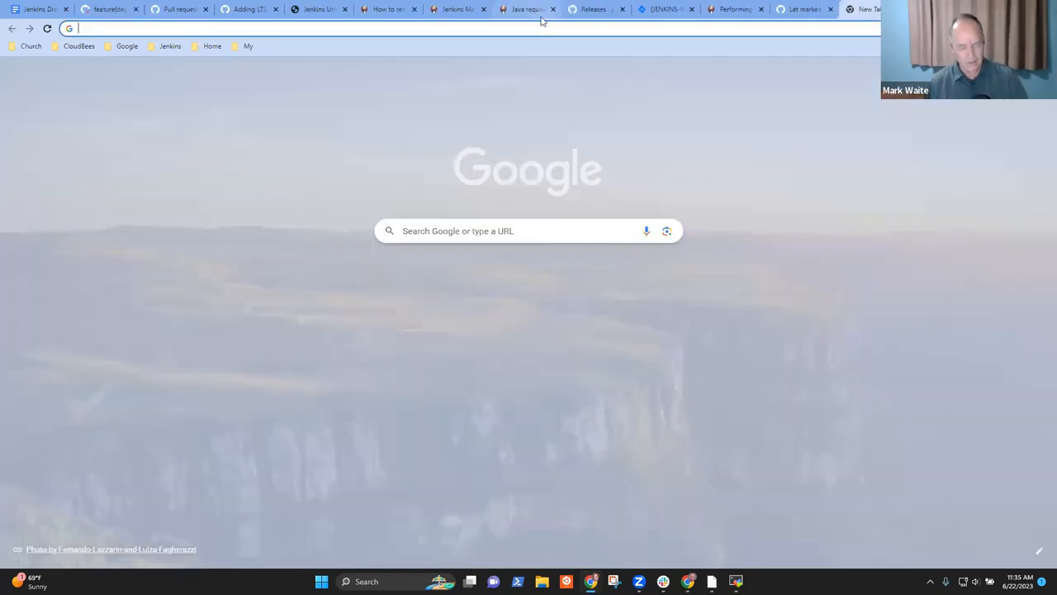
- Enter the repo.jenkins-ci.org releases address for the http_request 1.17 artifacts in a new tab
{"action": "type", "text": "https://repo.jenkins-ci.org/releases/org/jenkins-ci/plugins/http_request/1.17/http_request-1.17.hpi"}
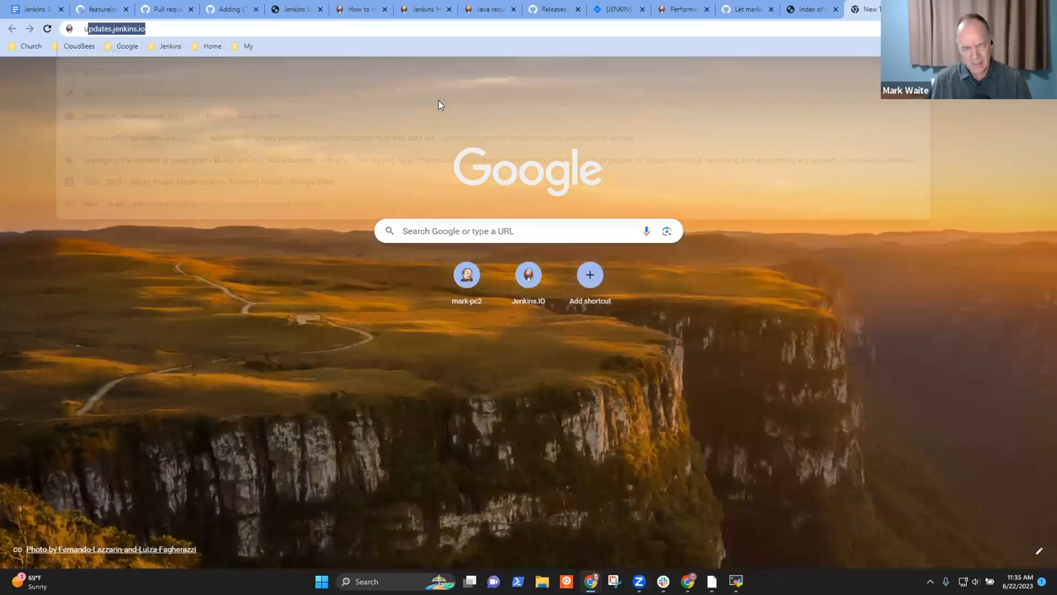
- Go to updates.jenkins.io and reach the 'Latest releases of jenkins.war and all plugins' permalinks
{"action": "type", "text": "updates.jenkins.io"}
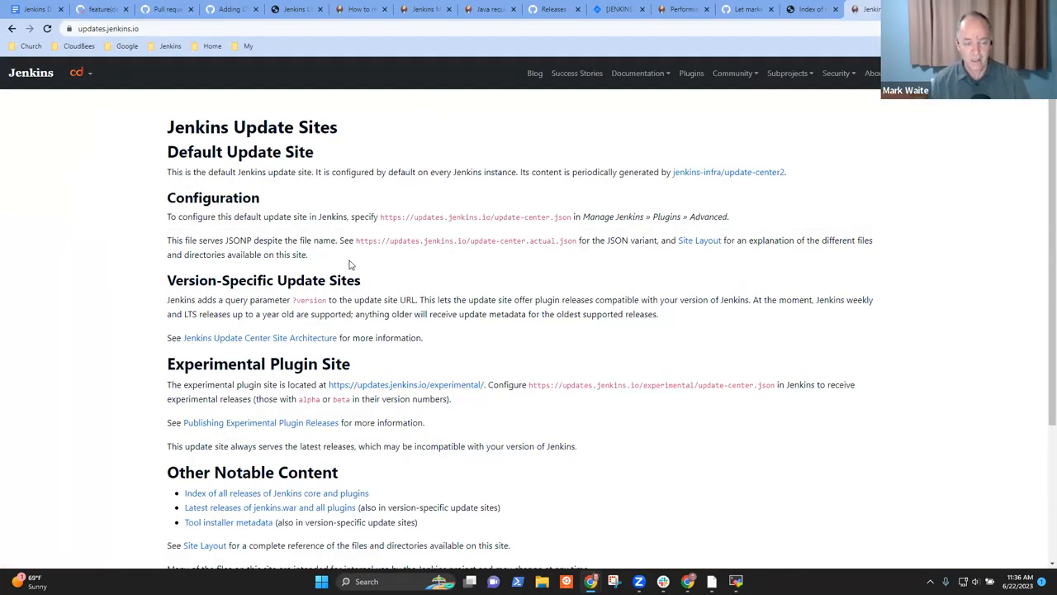
{"action": "scroll", "scroll_direction": "down", "scroll_amount": 3}
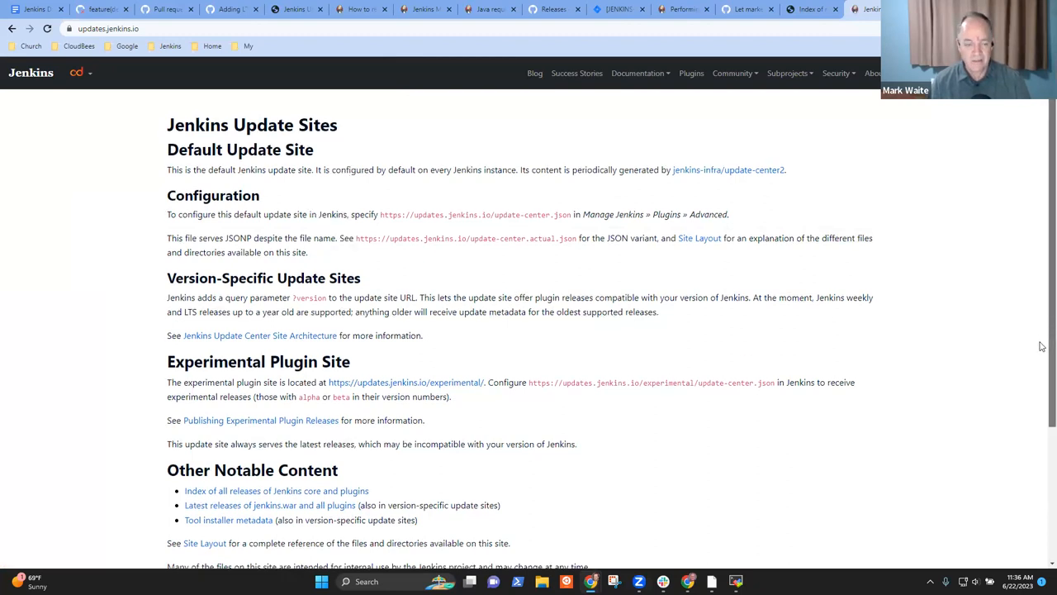
{"action": "scroll", "scroll_direction": "down", "scroll_amount": 3}
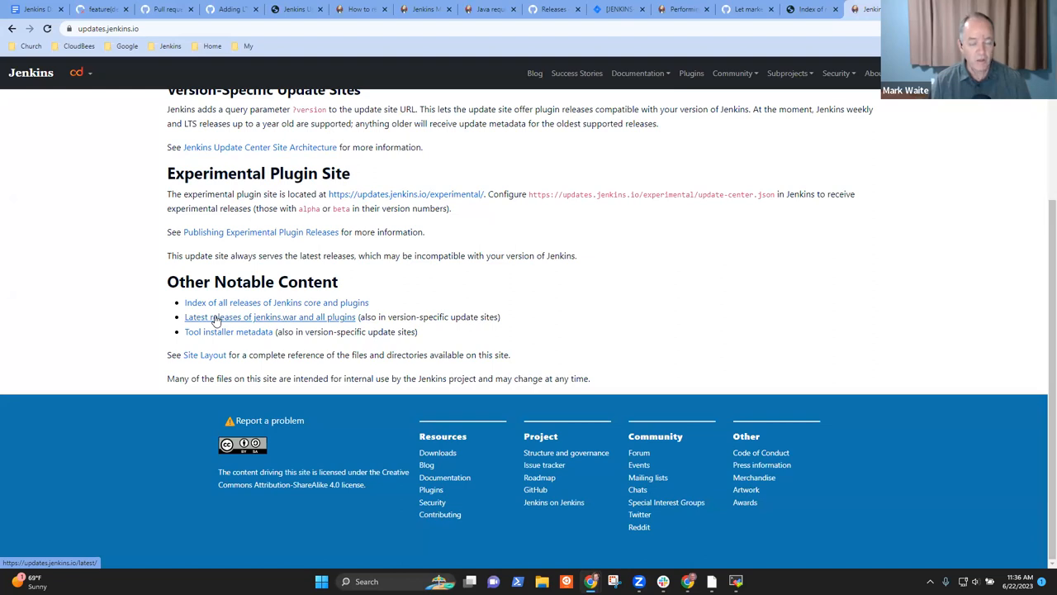
{"action": "left_click", "coordinate": [267, 317]}
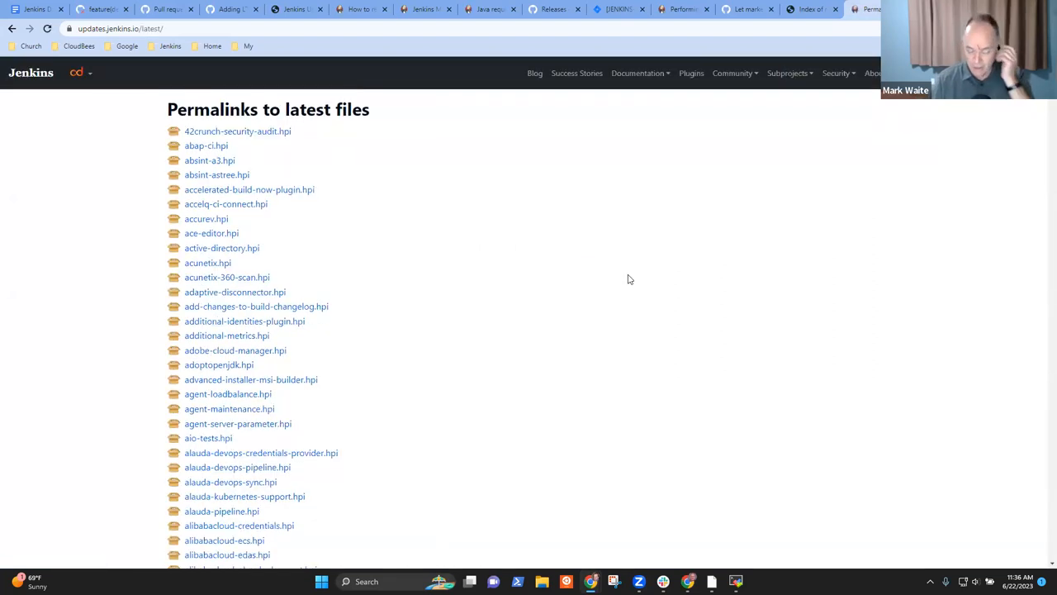
- Find http_request.hpi in the permalink list via a search for 'http' and bring up its link options
{"action": "type", "text": "http"}
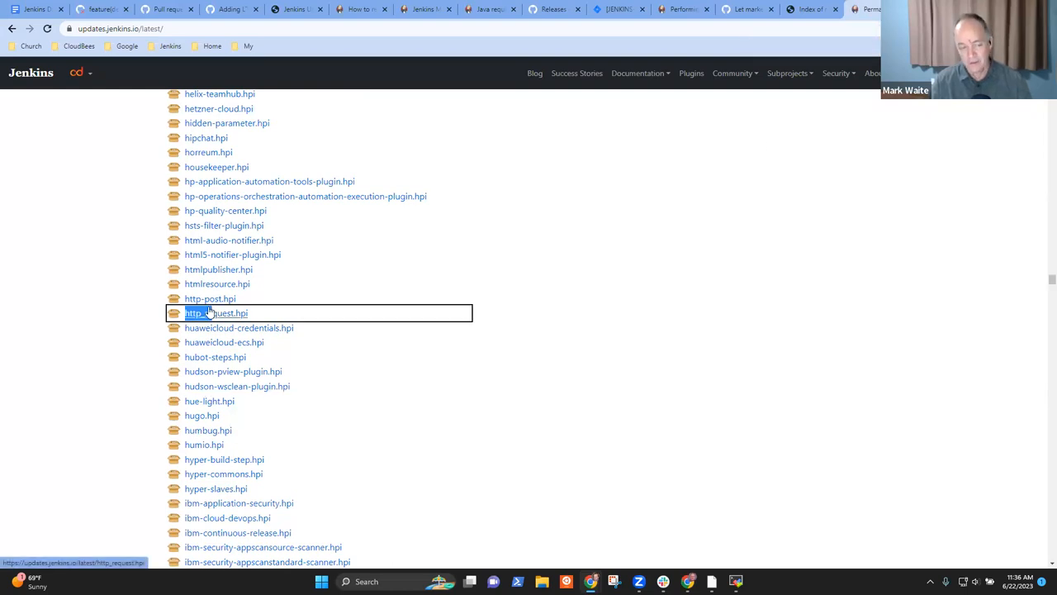
{"action": "right_click", "coordinate": [215, 312]}
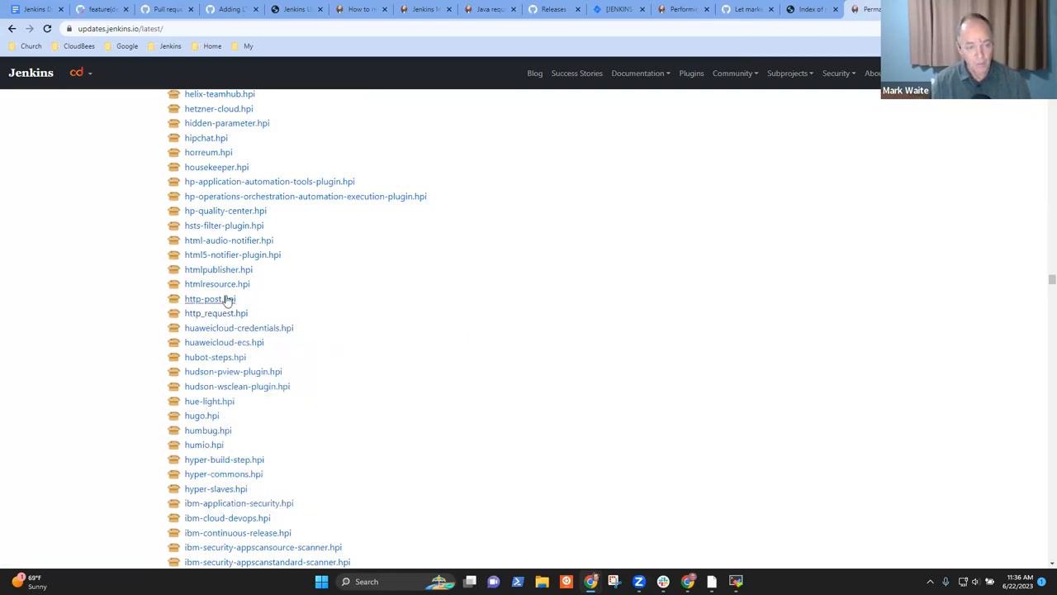
{"action": "right_click", "coordinate": [215, 312]}
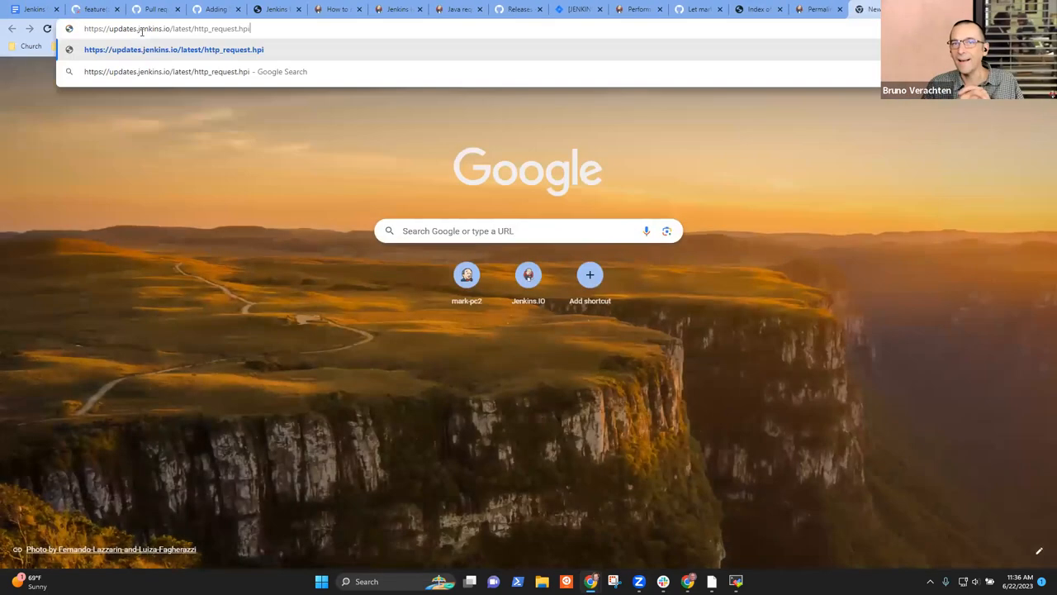
- View the Mirrorbits mirror list for http_request.hpi via the ?mirrorlist address, then return to the GitHub releases page
{"action": "type", "text": "?mirr"}
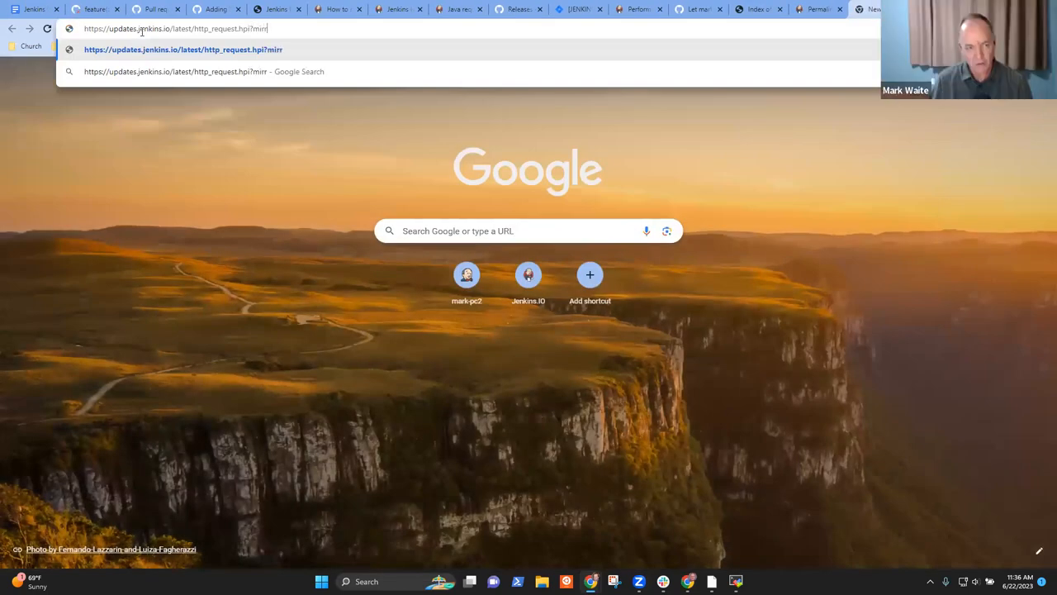
{"action": "type", "text": "orlist"}
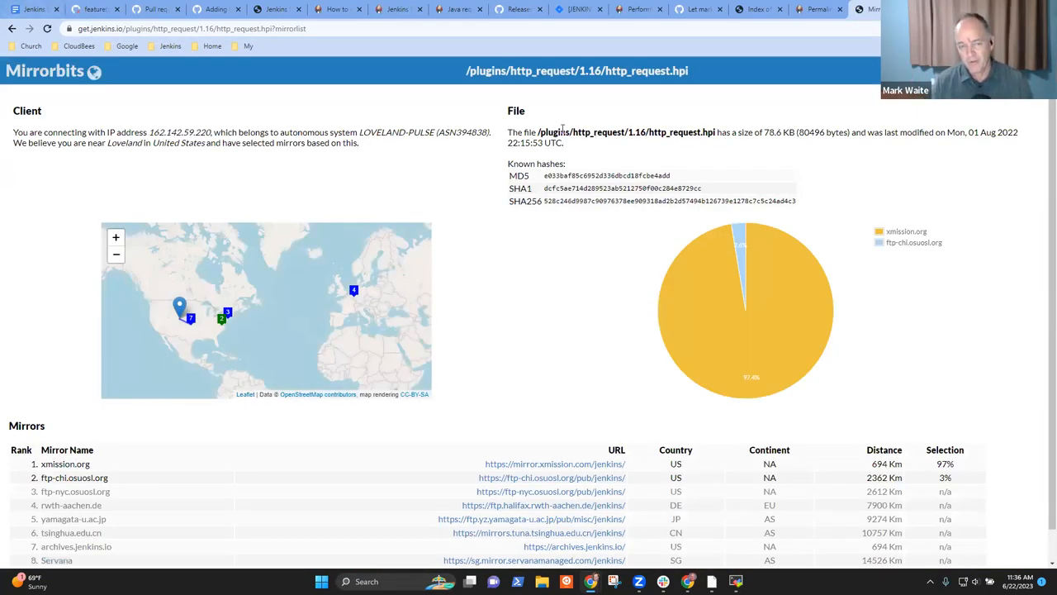
{"action": "double_click", "coordinate": [635, 132]}
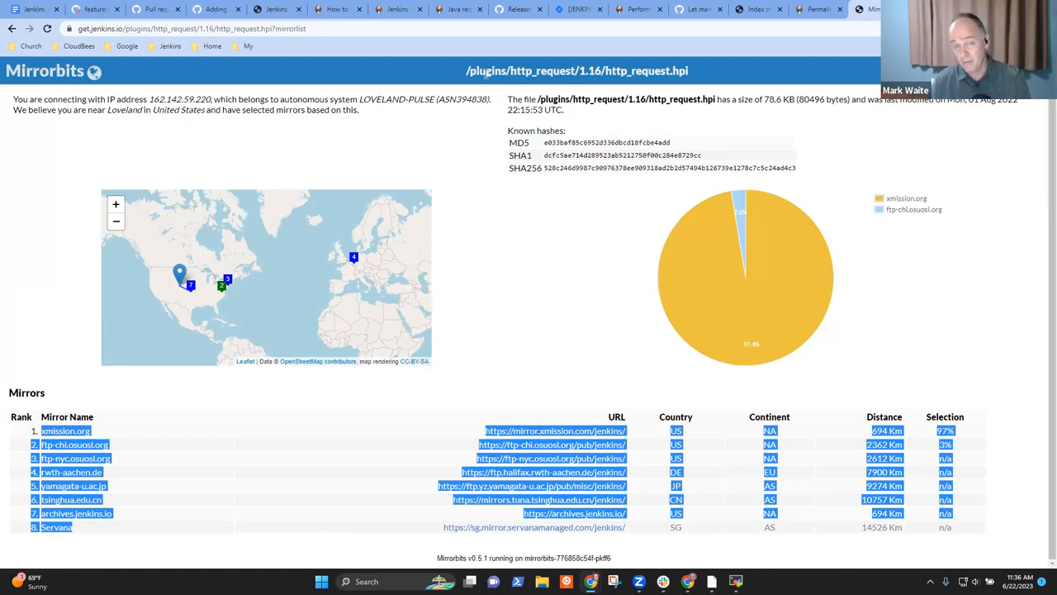
{"action": "left_click", "coordinate": [519, 10]}
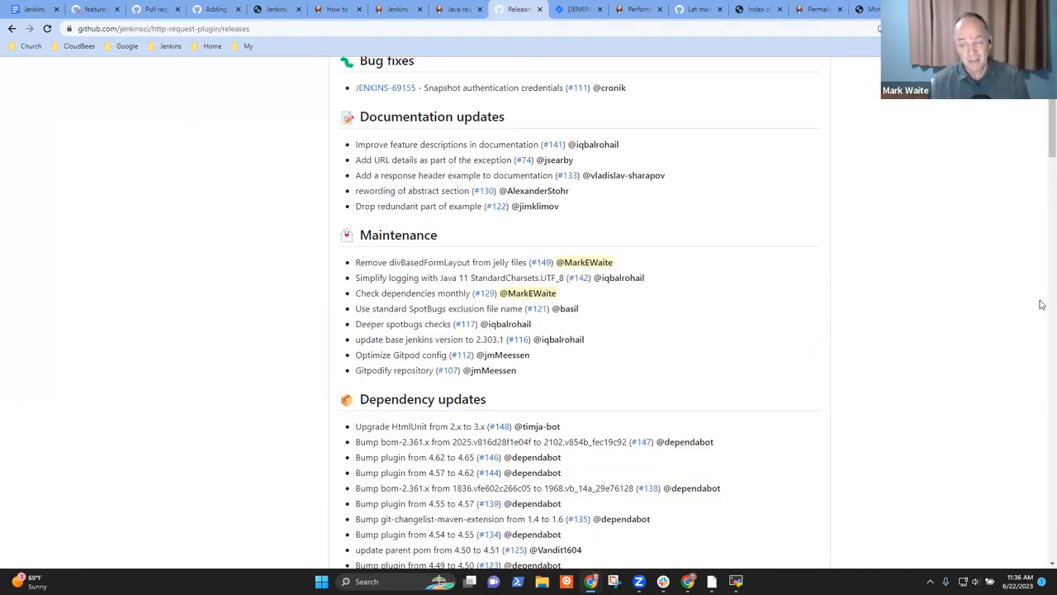
- Edit the 1.17 draft release, confirming tag http_request-1.17 and title 1.17, down to the publish options
{"action": "scroll", "scroll_direction": "up", "scroll_amount": 3}
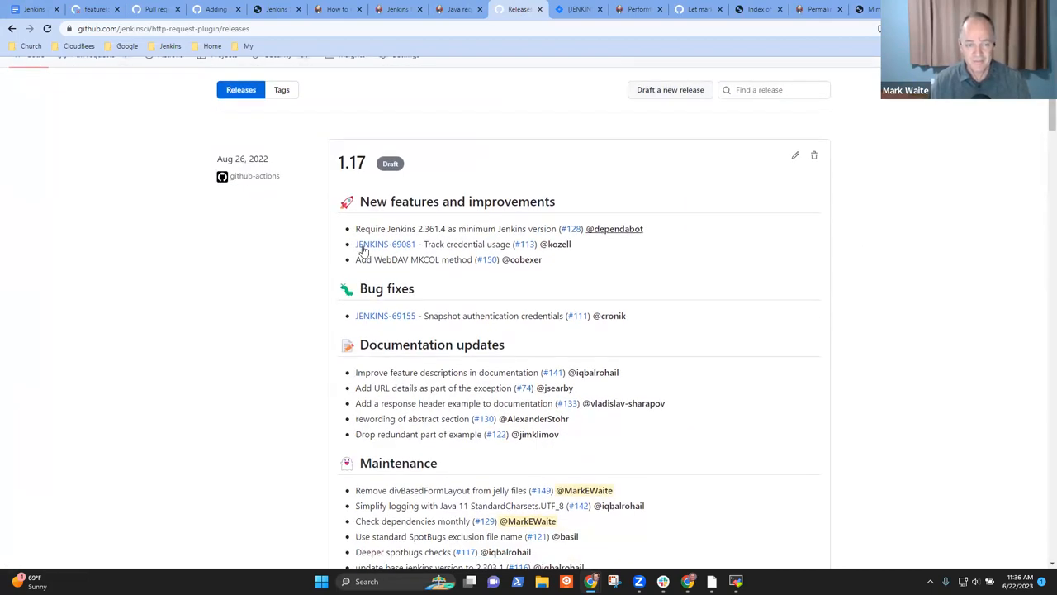
{"action": "mouse_move", "coordinate": [794, 155]}
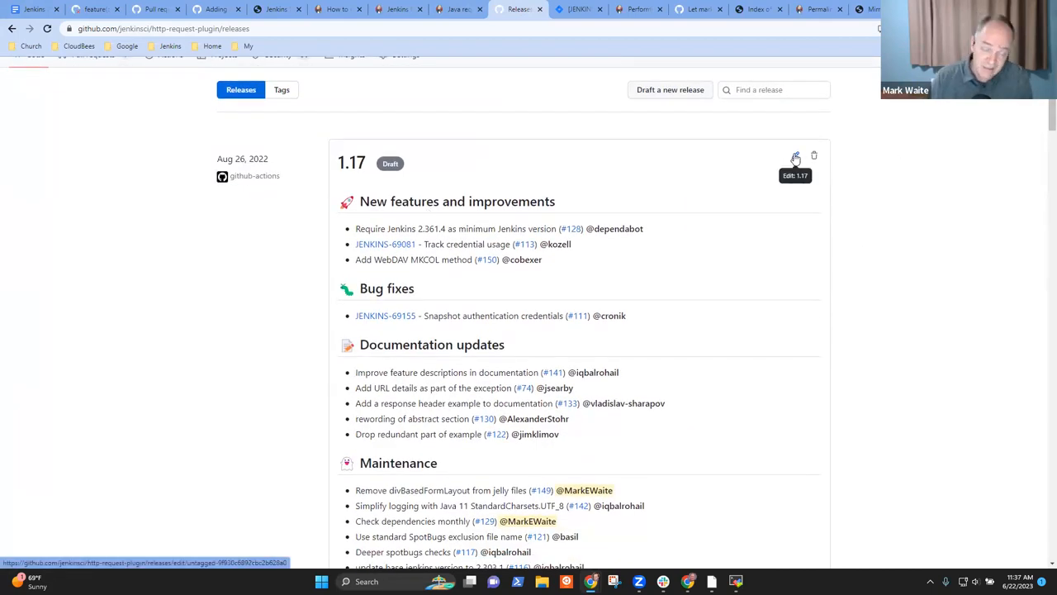
{"action": "left_click", "coordinate": [796, 155]}
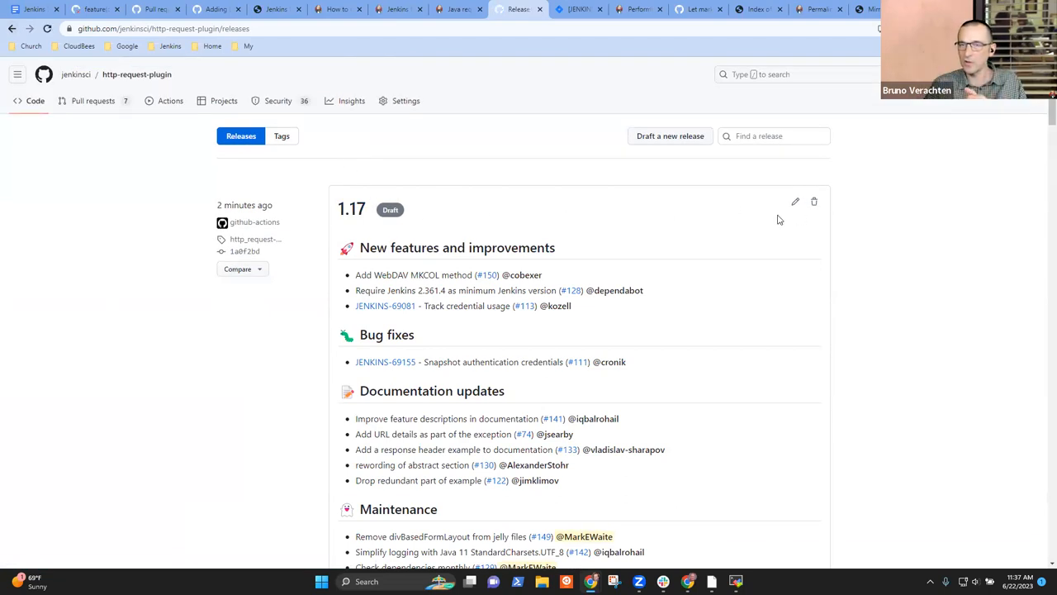
{"action": "mouse_move", "coordinate": [796, 201]}
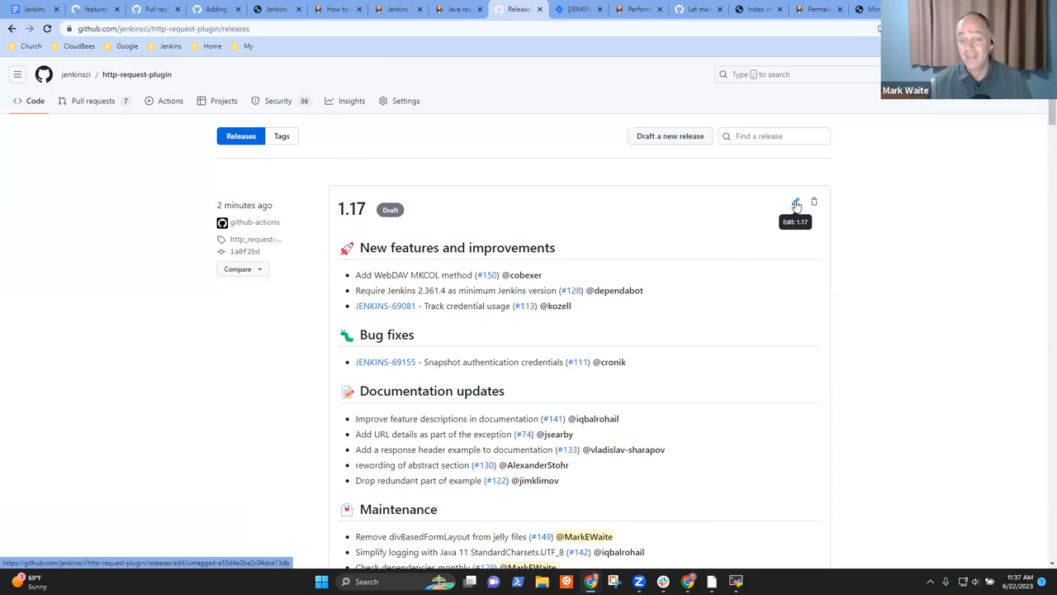
{"action": "left_click", "coordinate": [796, 201]}
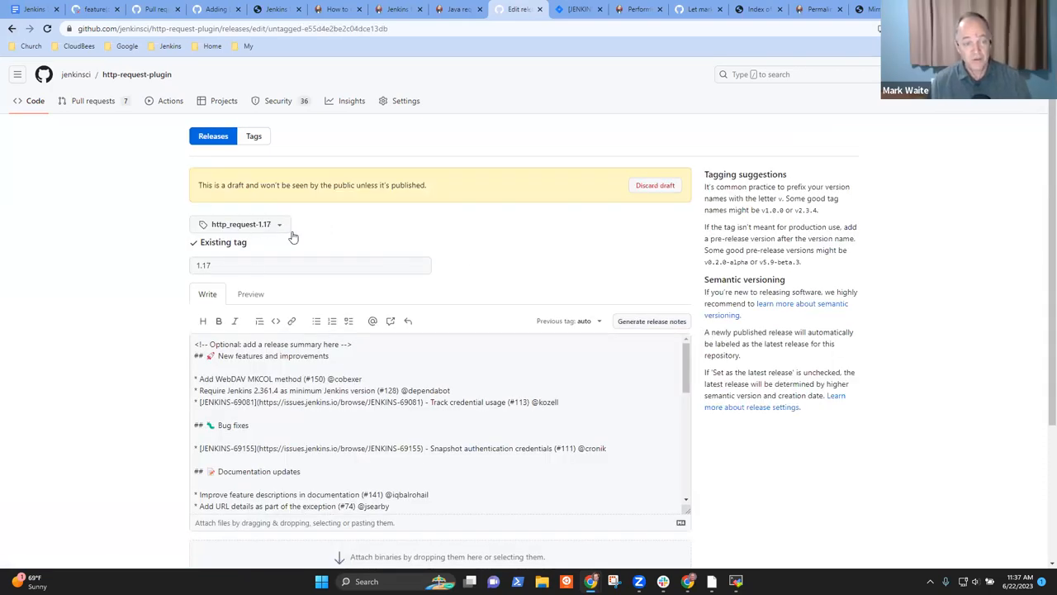
{"action": "mouse_move", "coordinate": [275, 233]}
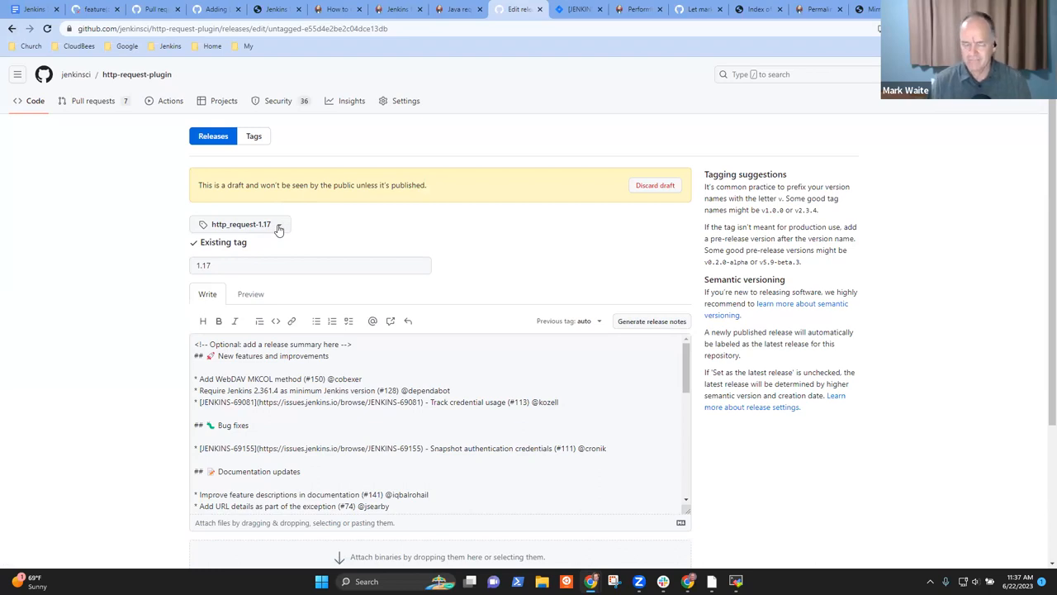
{"action": "mouse_move", "coordinate": [279, 224]}
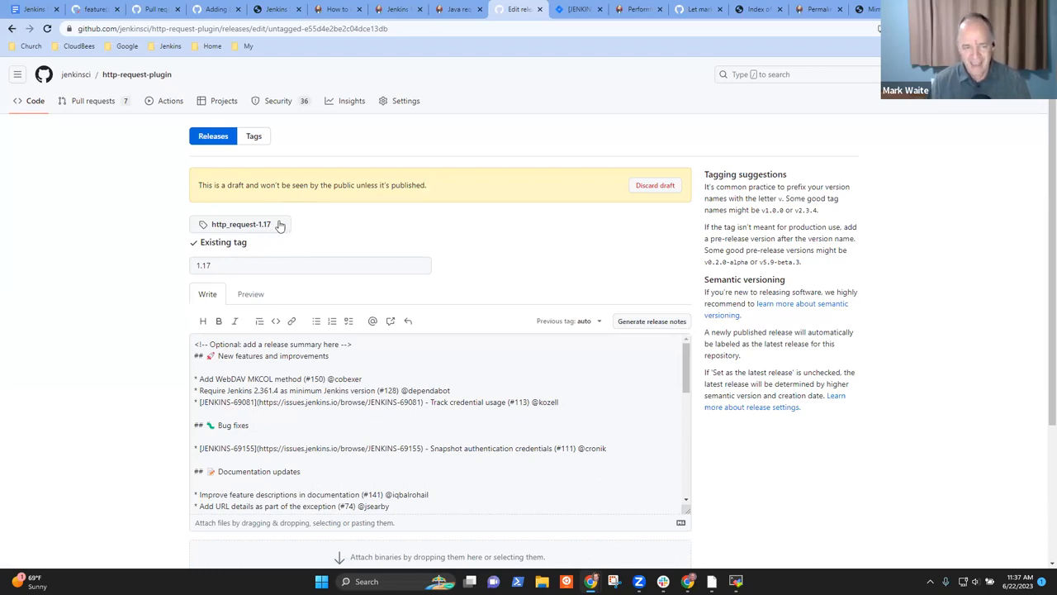
{"action": "mouse_move", "coordinate": [225, 228]}
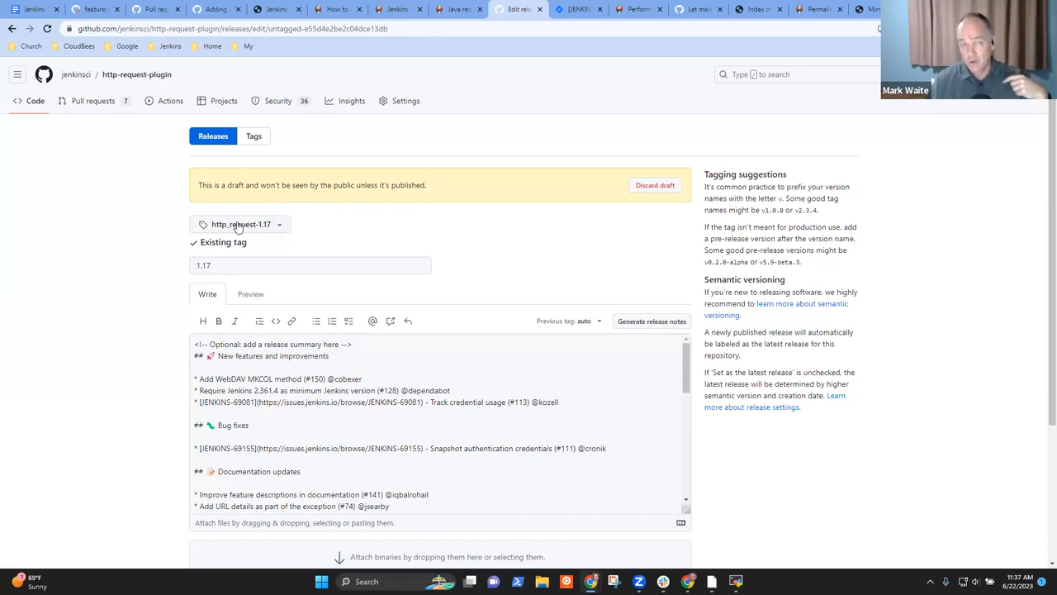
{"action": "mouse_move", "coordinate": [238, 227]}
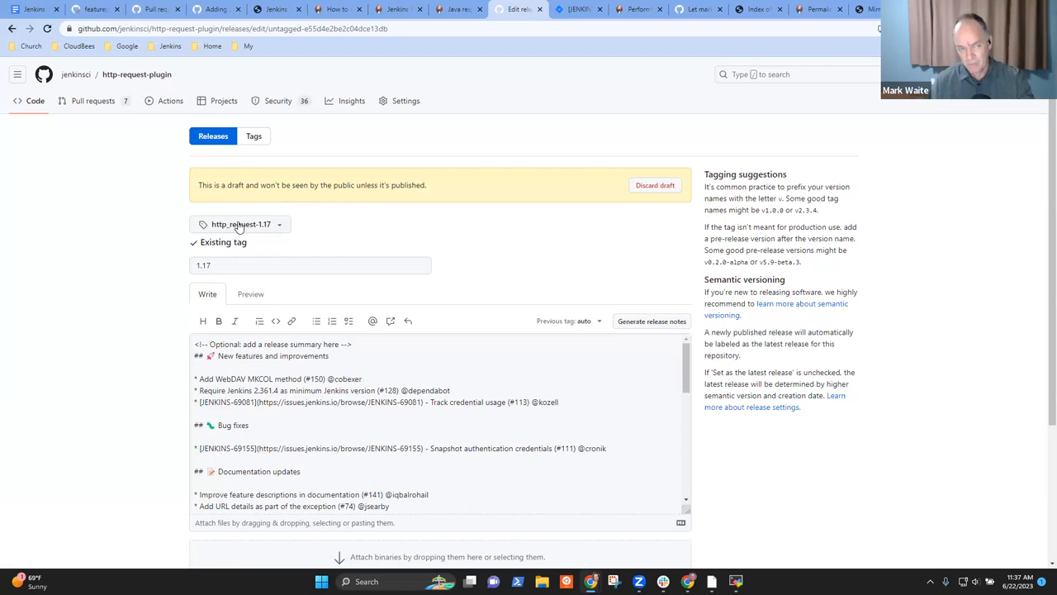
{"action": "left_click", "coordinate": [310, 264]}
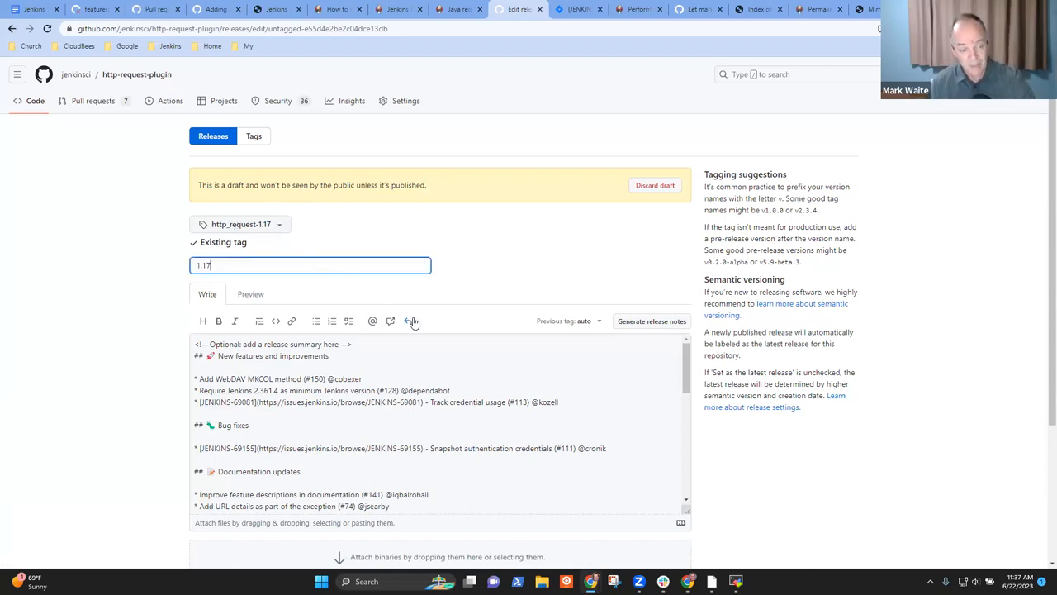
{"action": "scroll", "scroll_direction": "down", "scroll_amount": 3}
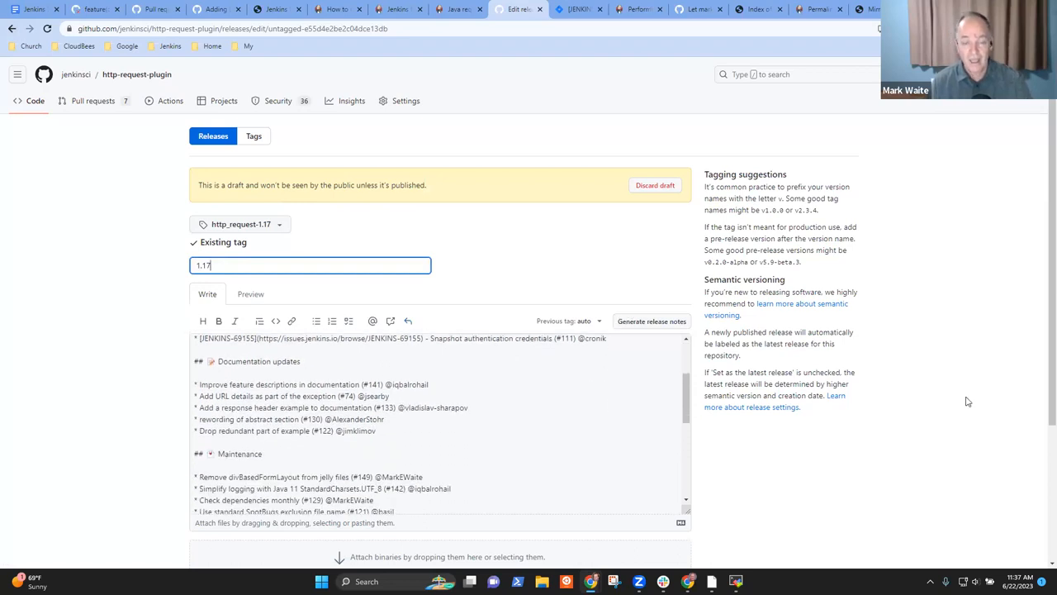
{"action": "scroll", "scroll_direction": "down", "scroll_amount": 3}
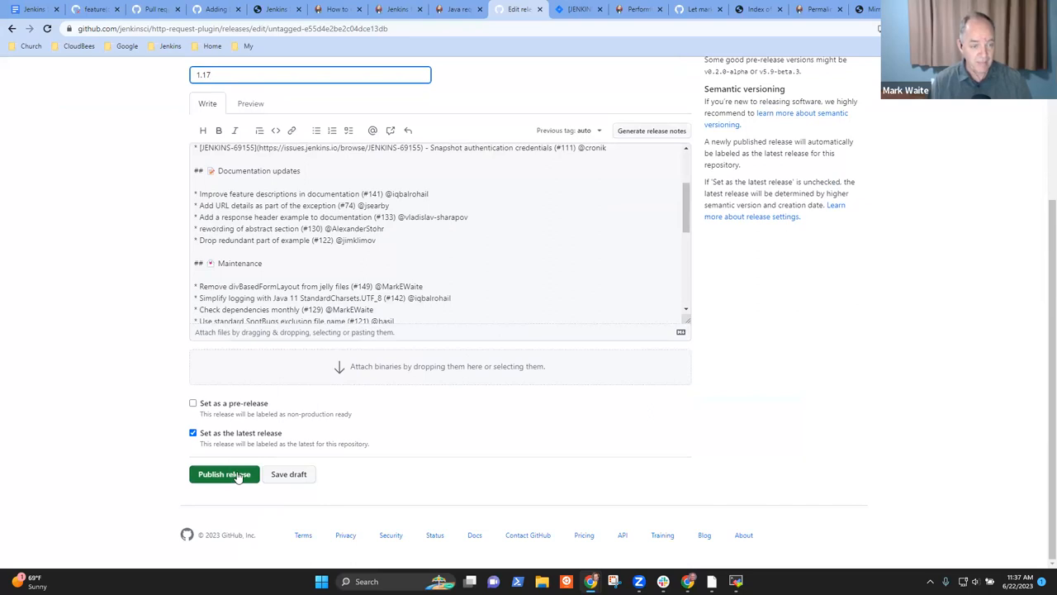
- Publish release 1.17 and return to the releases list showing it as Latest
{"action": "left_click", "coordinate": [225, 472]}
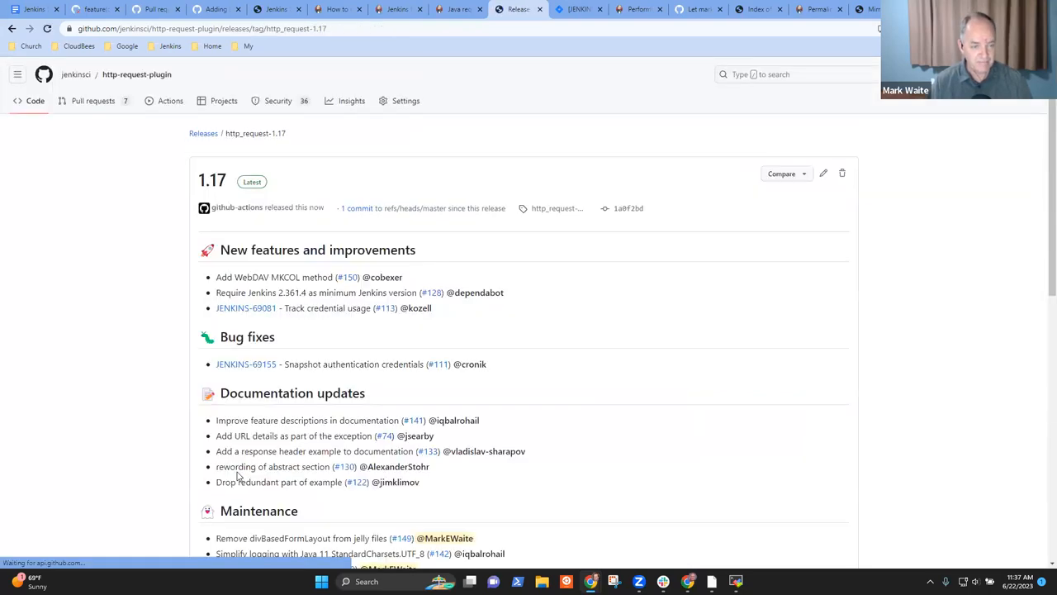
{"action": "mouse_move", "coordinate": [203, 132]}
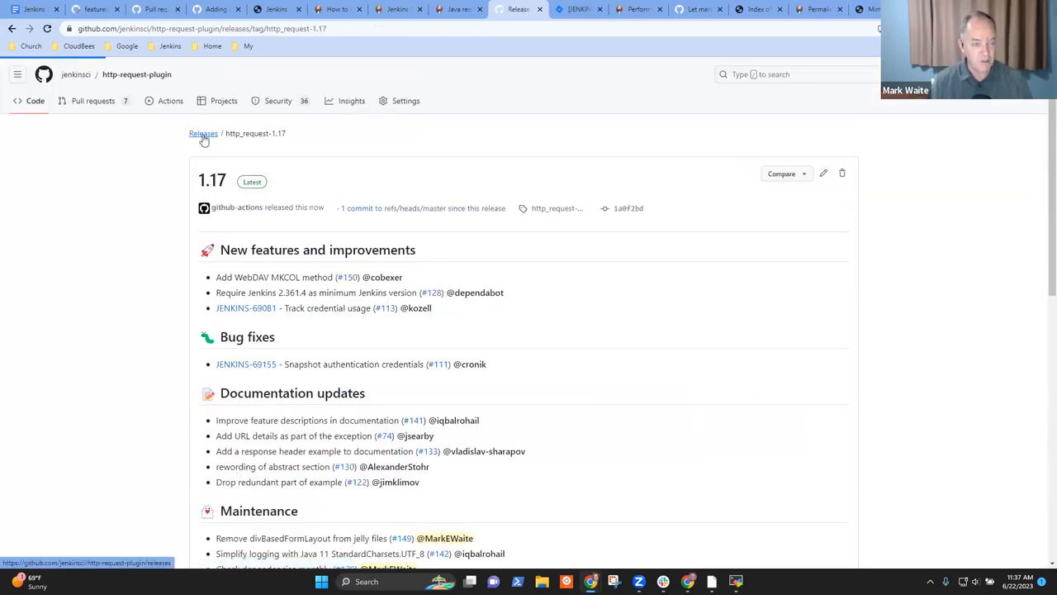
{"action": "left_click", "coordinate": [203, 132]}
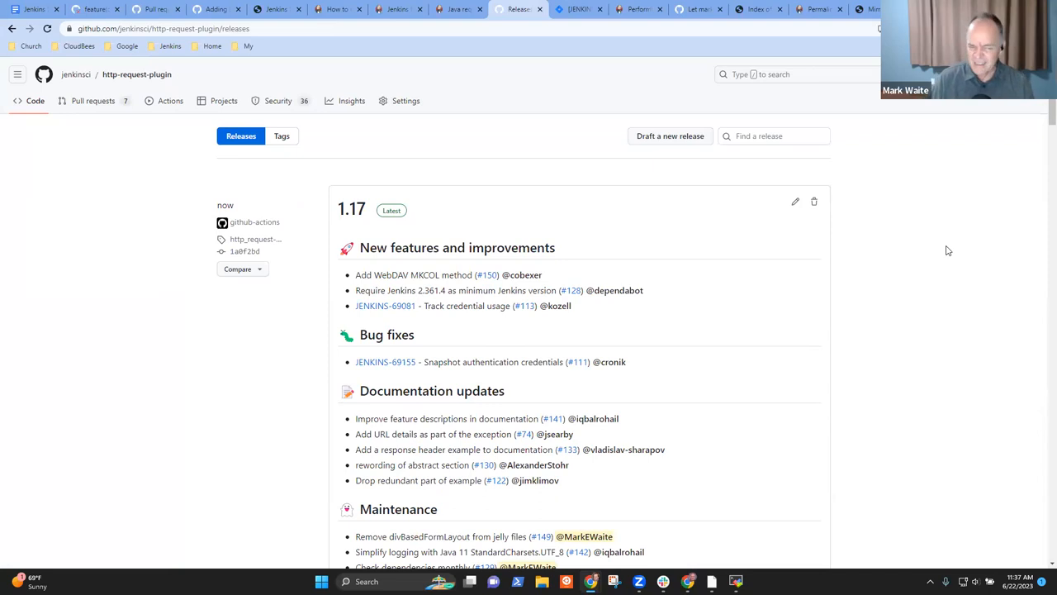
{"action": "mouse_move", "coordinate": [951, 262]}
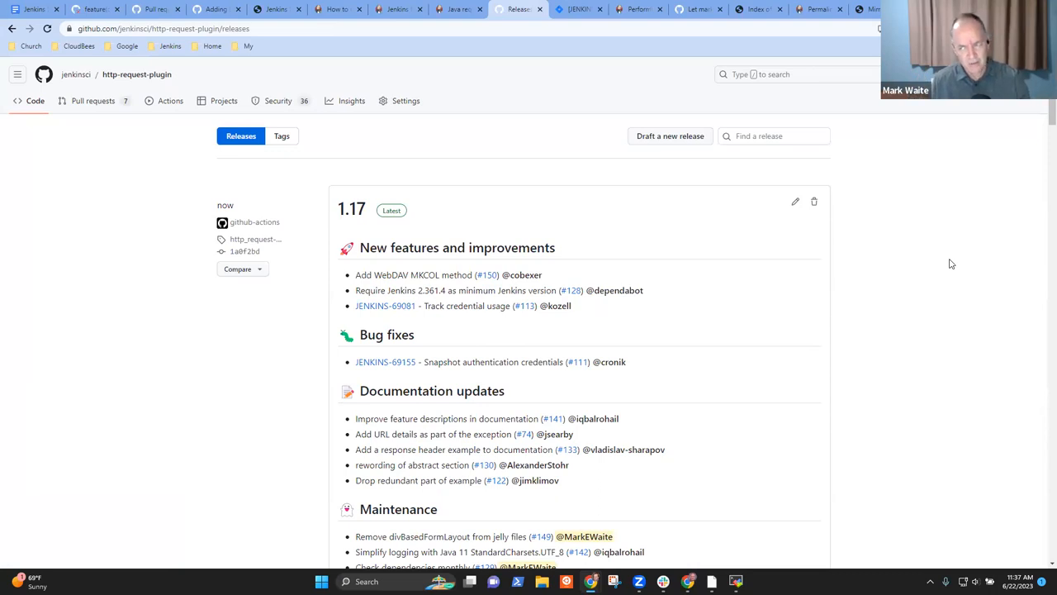
{"action": "mouse_move", "coordinate": [901, 291]}
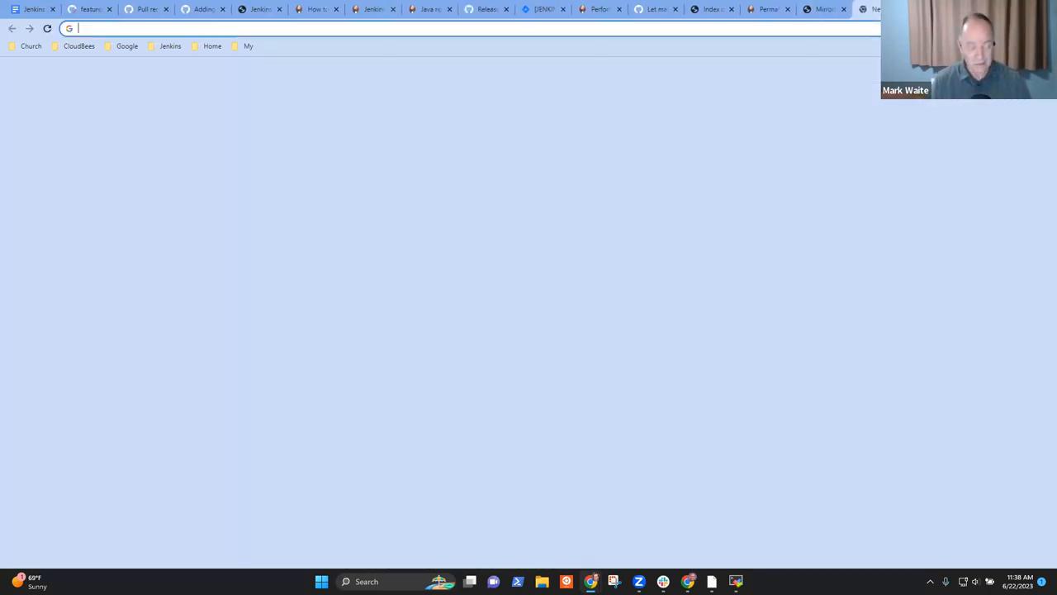
- Load plugins.jenkins.io/http_request and view its Releases history, still topped by 1.16
{"action": "type", "text": "pli"}
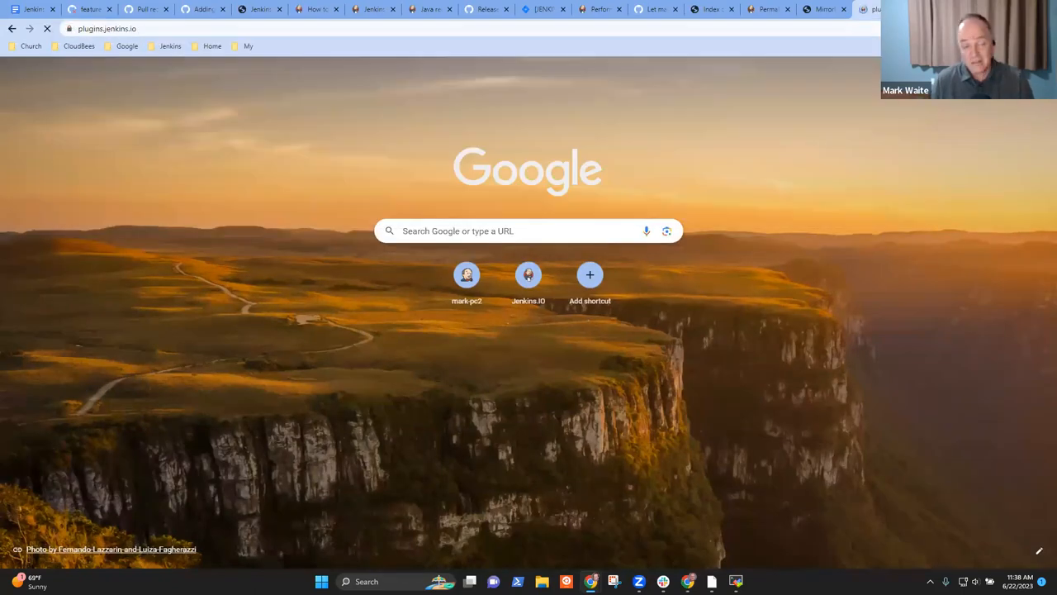
{"action": "type", "text": "http_request/"}
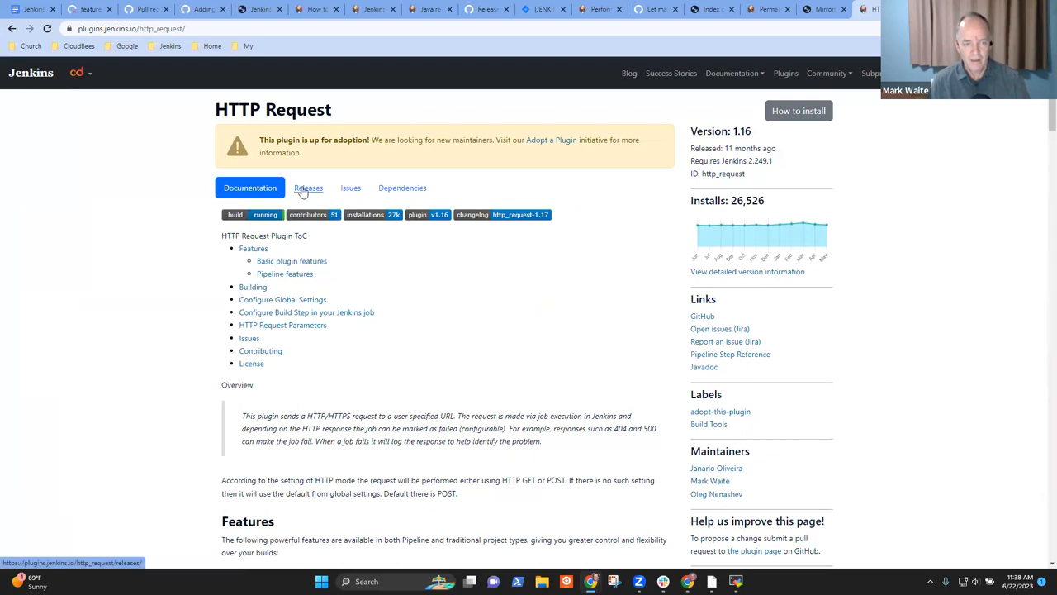
{"action": "left_click", "coordinate": [307, 188]}
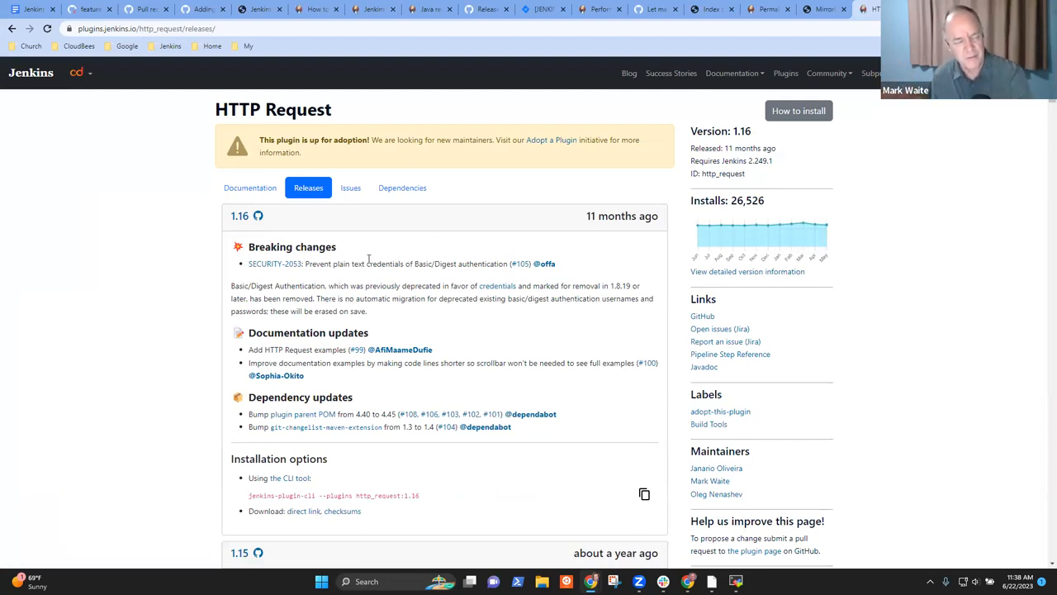
{"action": "mouse_move", "coordinate": [356, 334]}
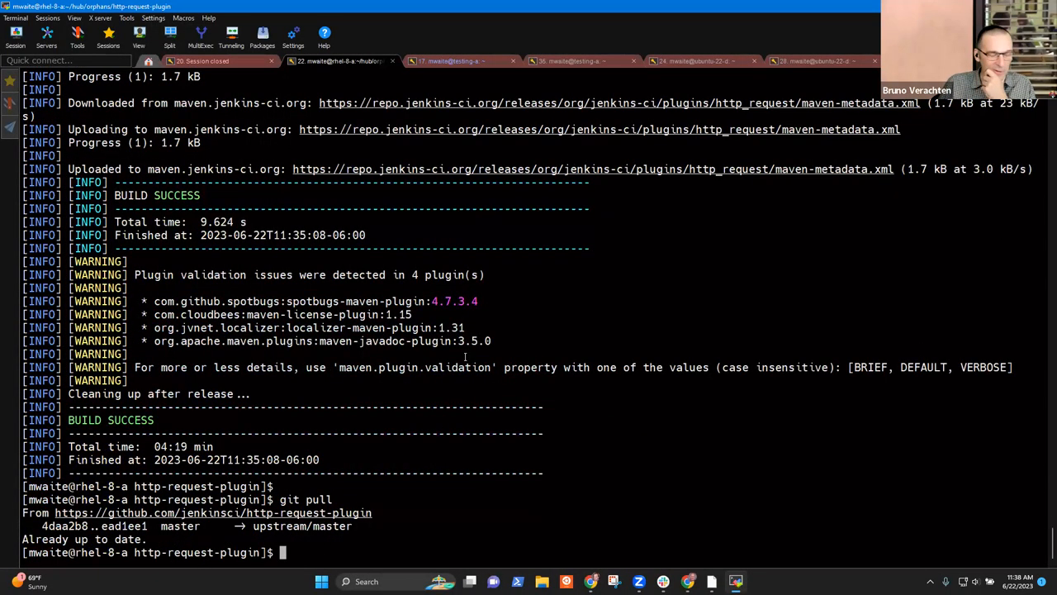
- Begin a git push command after git pull reports the repository up to date
{"action": "type", "text": "git push-a"}
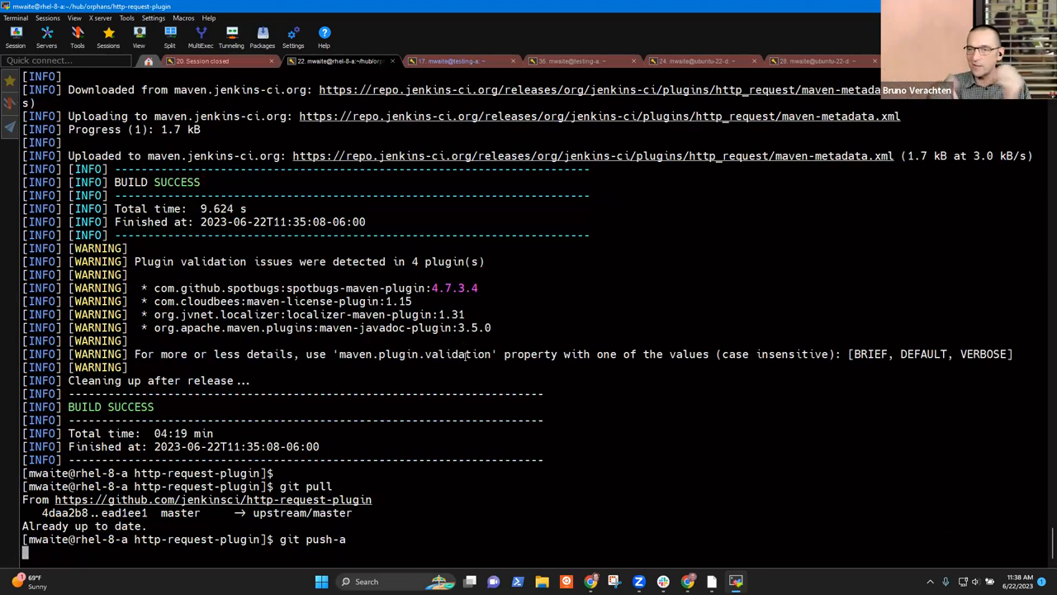